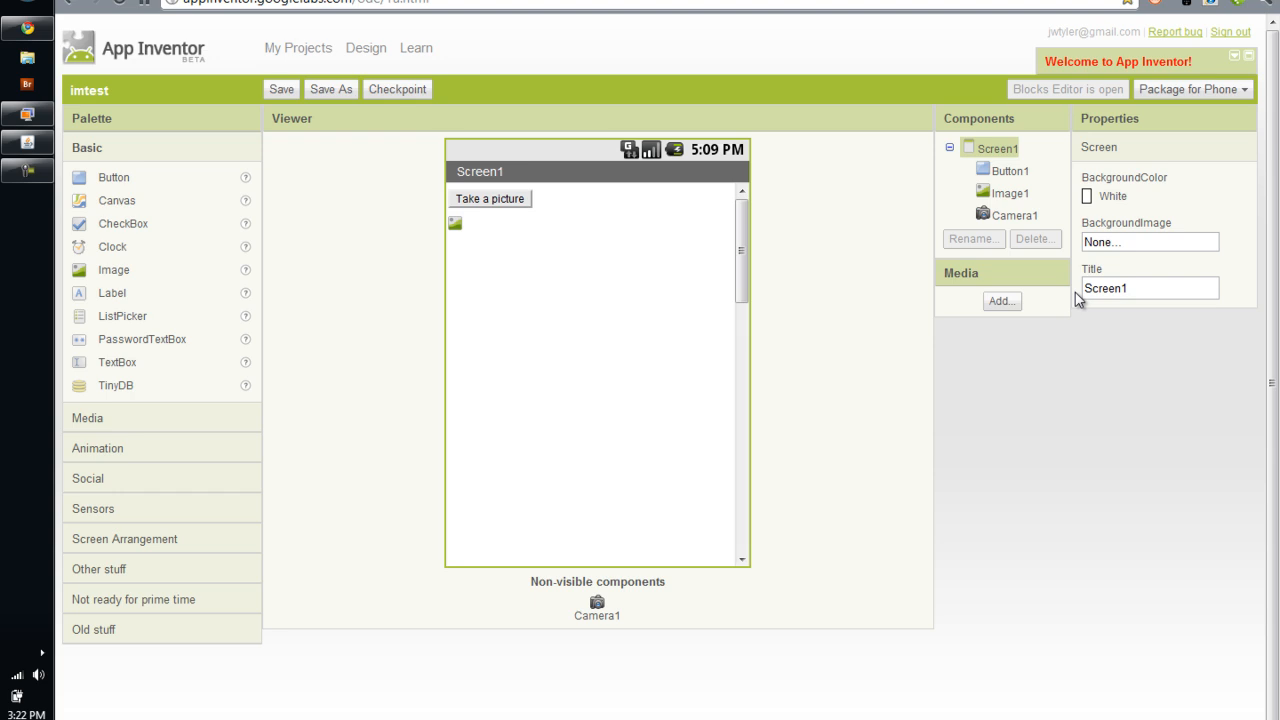
pyautogui.moveTo(58, 200)
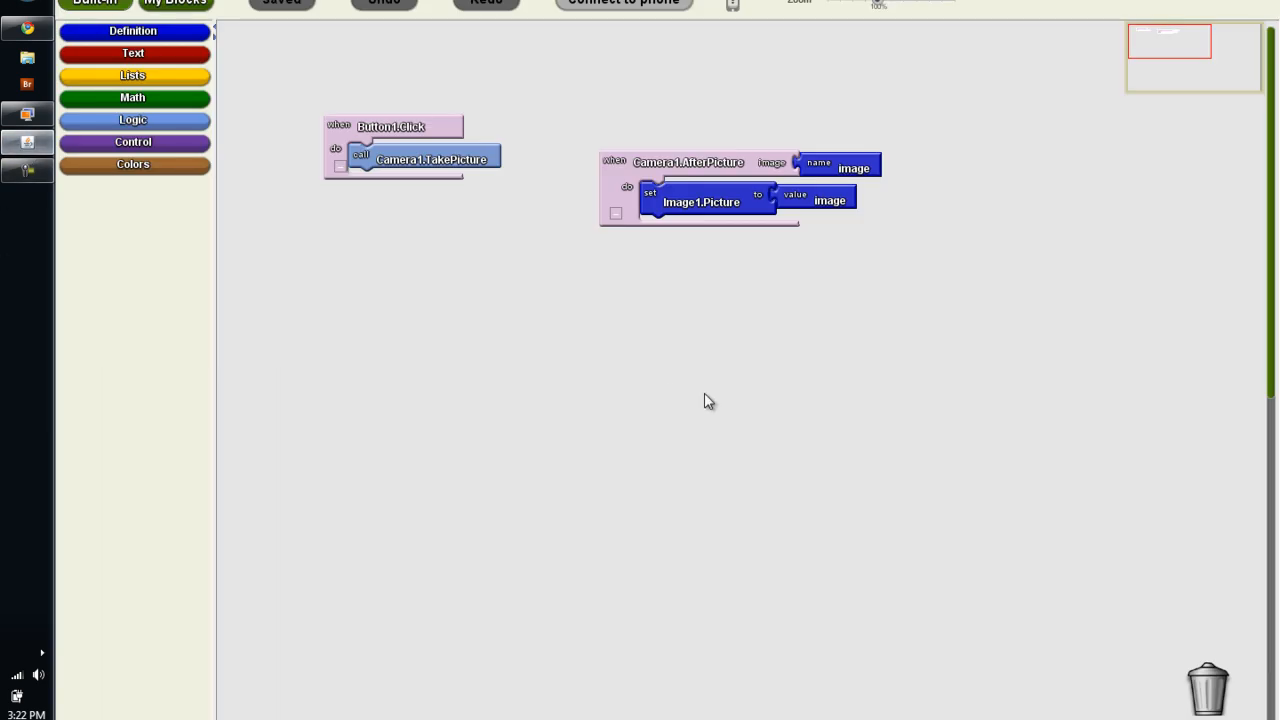
pyautogui.moveTo(596, 38)
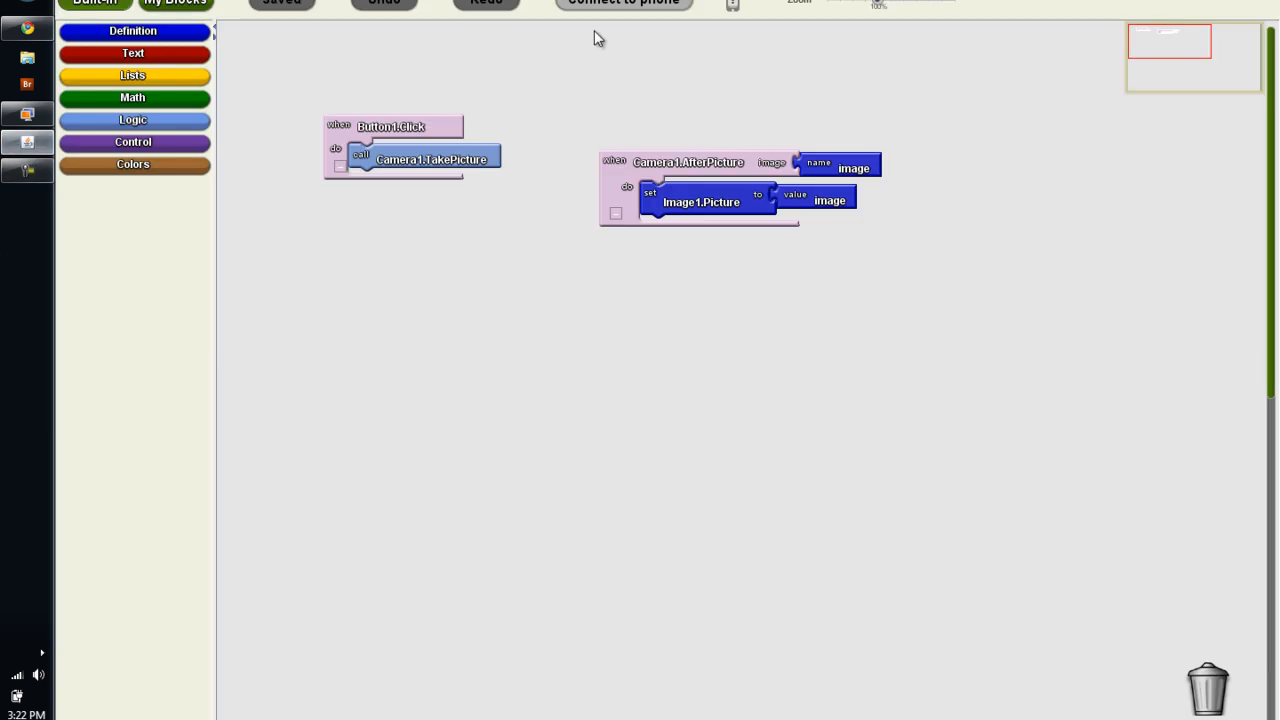
# Step: Attempt to connect the imtest blocks to a phone, producing the 'Oops!' no-phone error
pyautogui.click(623, 2)
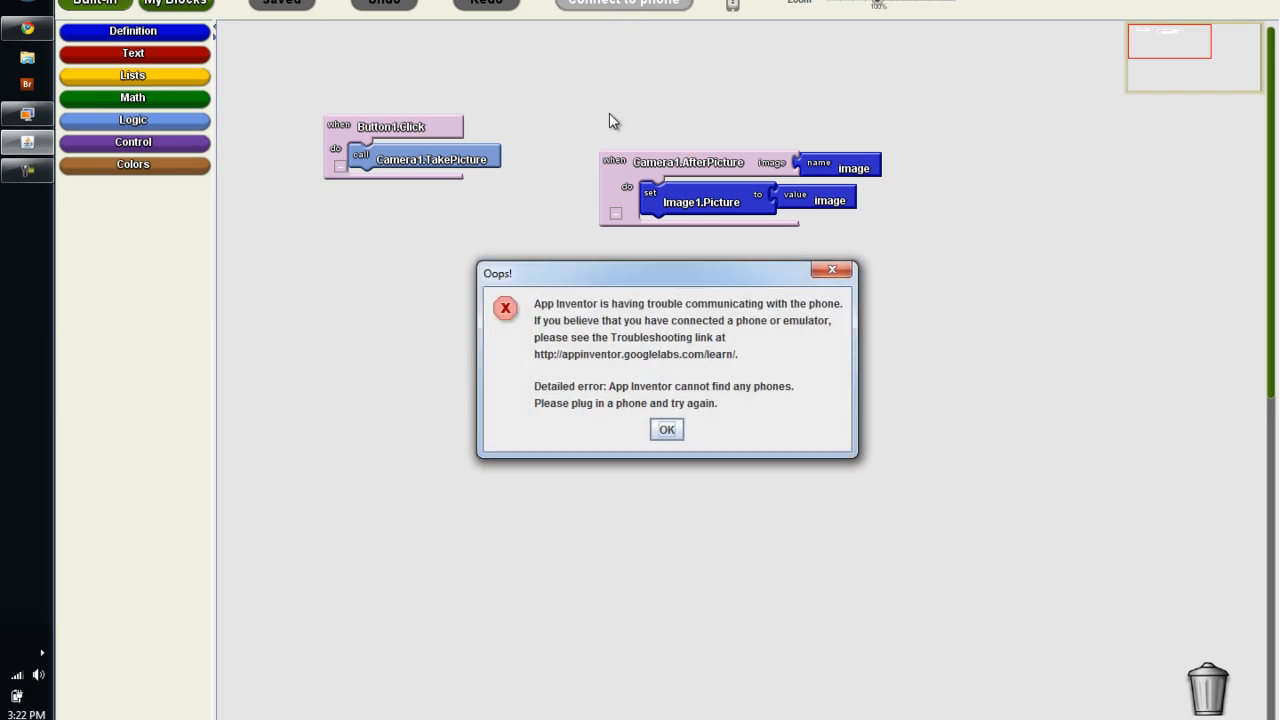
pyautogui.moveTo(737, 547)
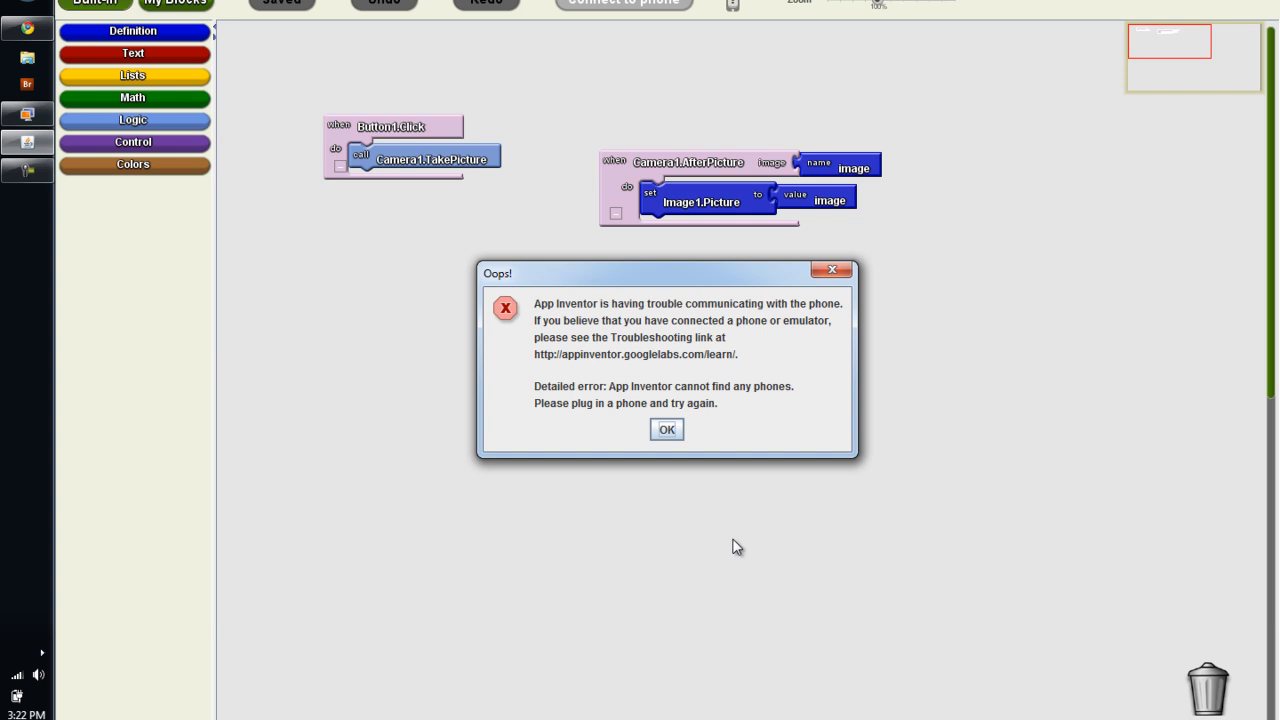
# Step: Dismiss the 'Oops!' phone connection error with OK
pyautogui.click(666, 429)
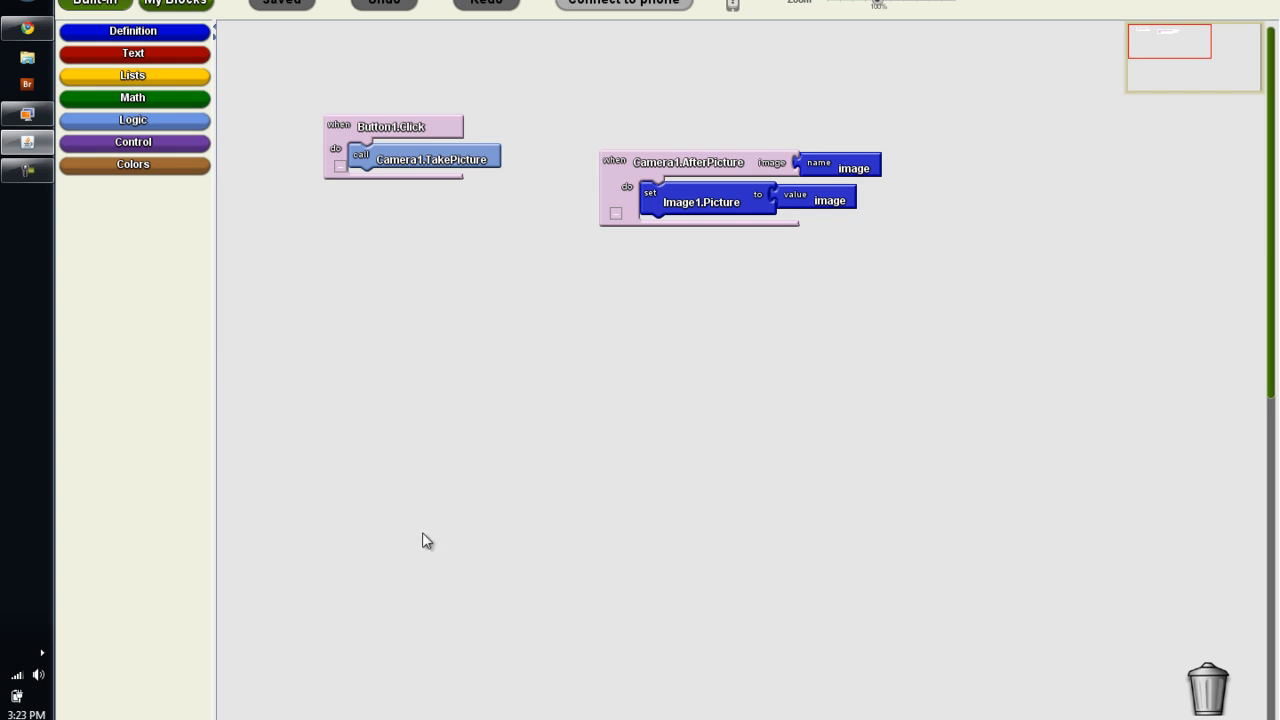
pyautogui.moveTo(10, 5)
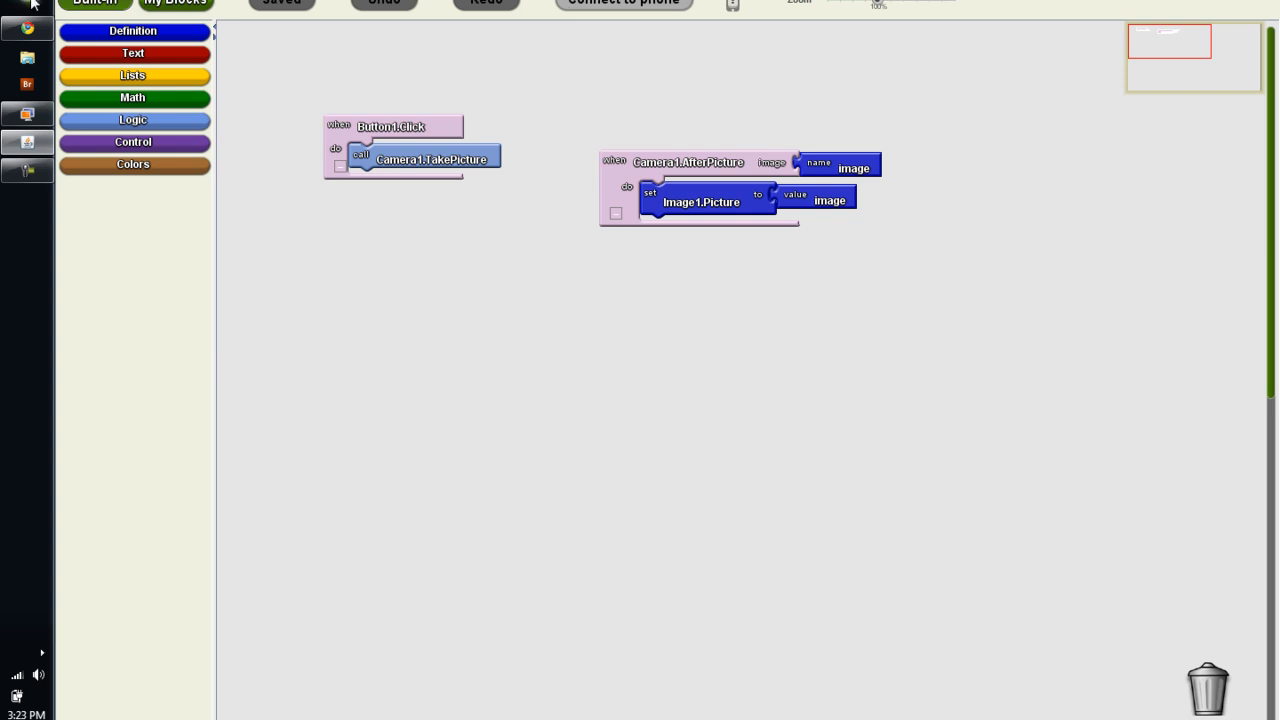
pyautogui.moveTo(483, 491)
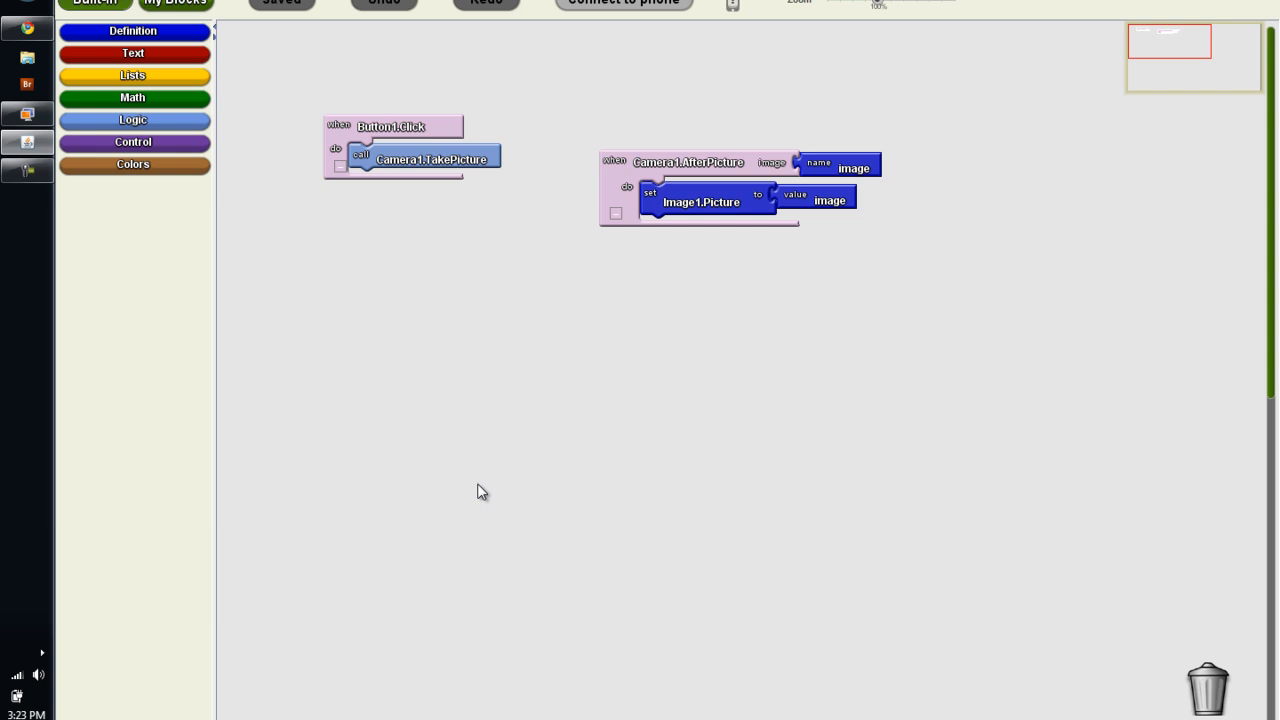
pyautogui.moveTo(501, 480)
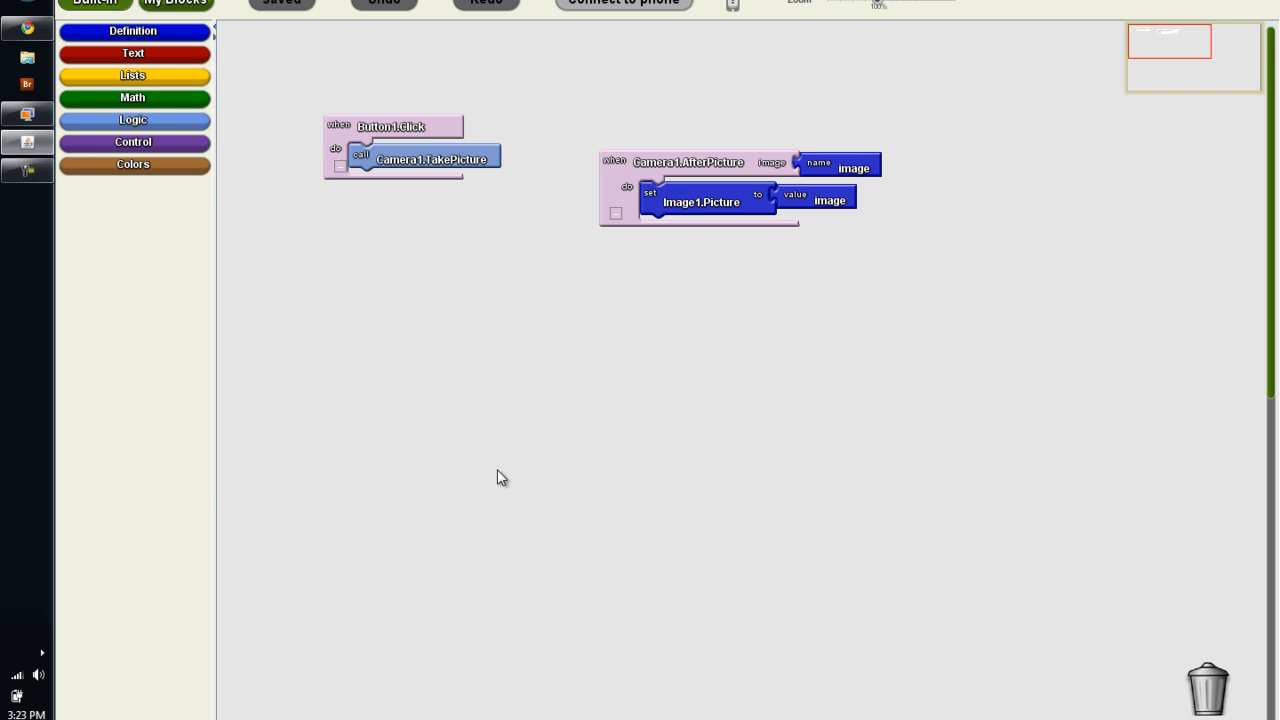
pyautogui.moveTo(495, 468)
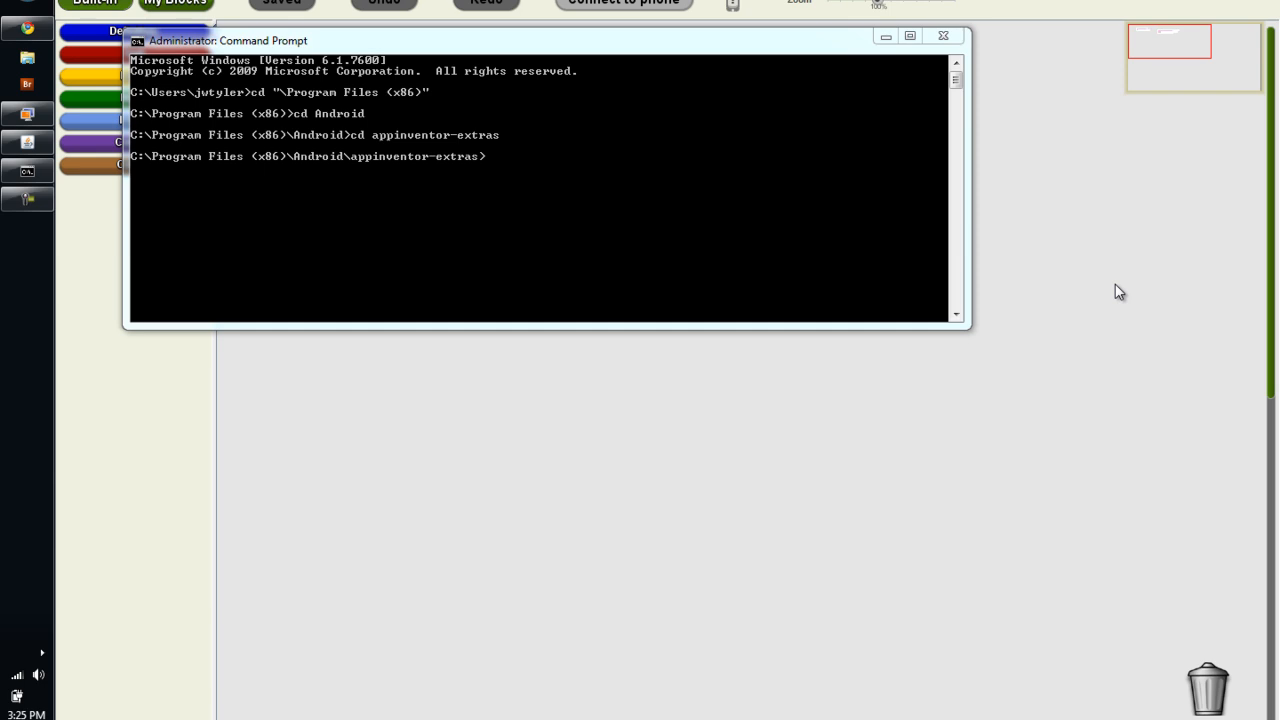
pyautogui.moveTo(688, 201)
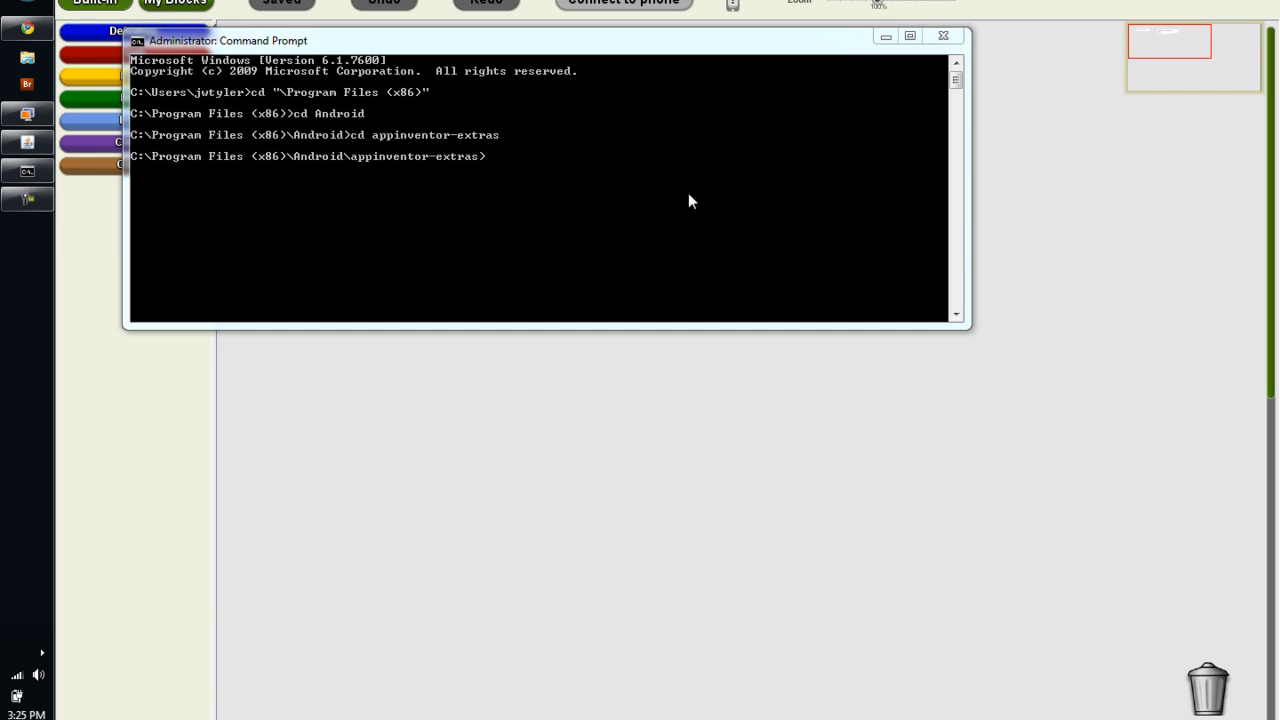
# Step: Run 'adb devices' in the appinventor-extras folder, which lists no attached devices
pyautogui.write('adb')
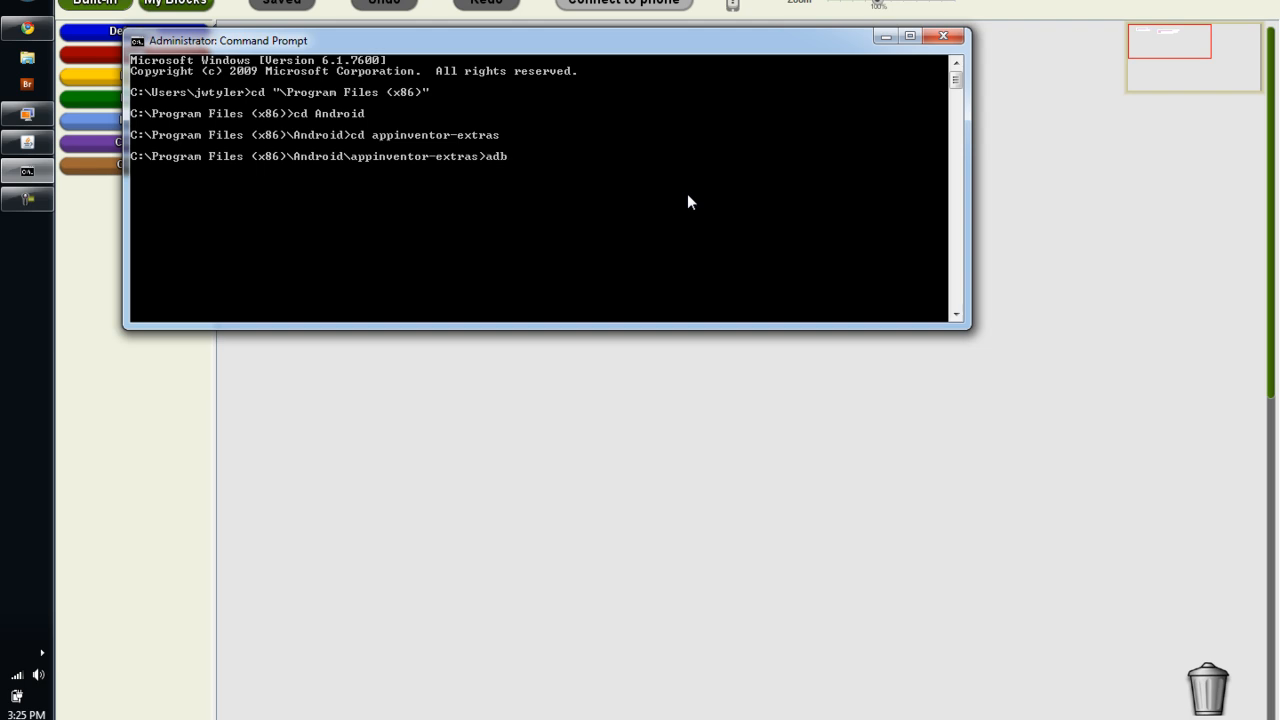
pyautogui.write('de')
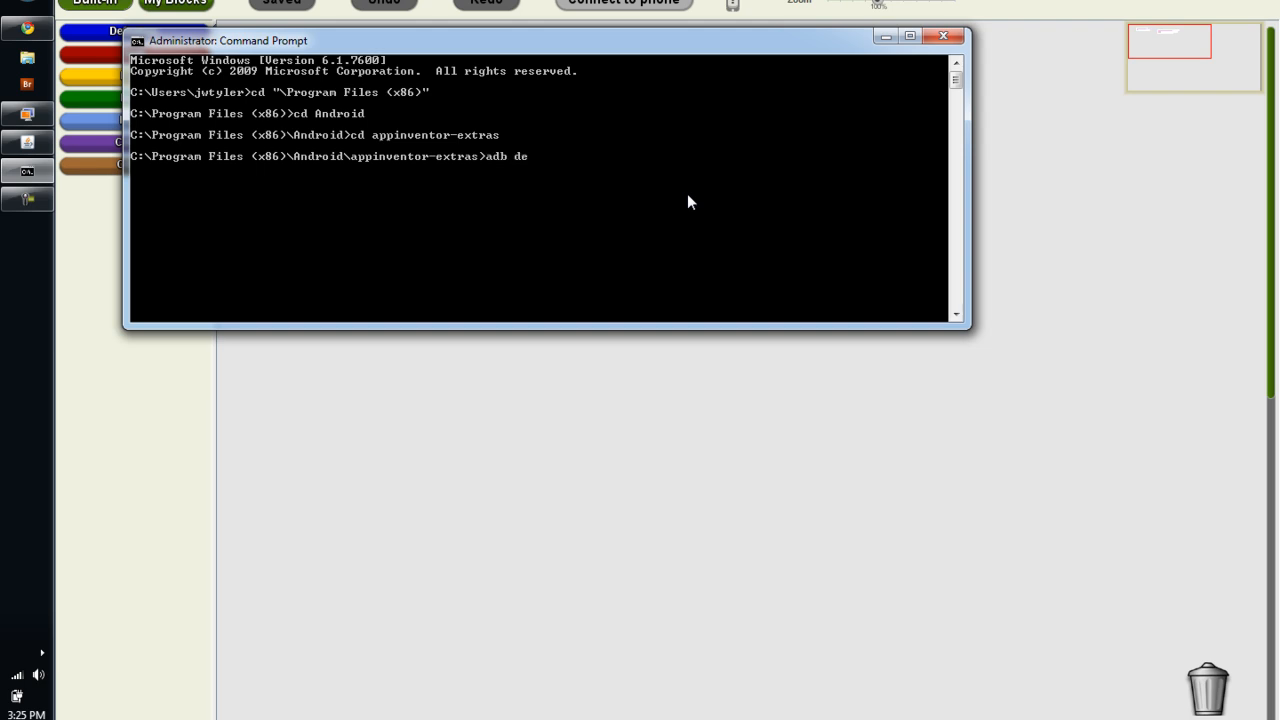
pyautogui.press('Return')
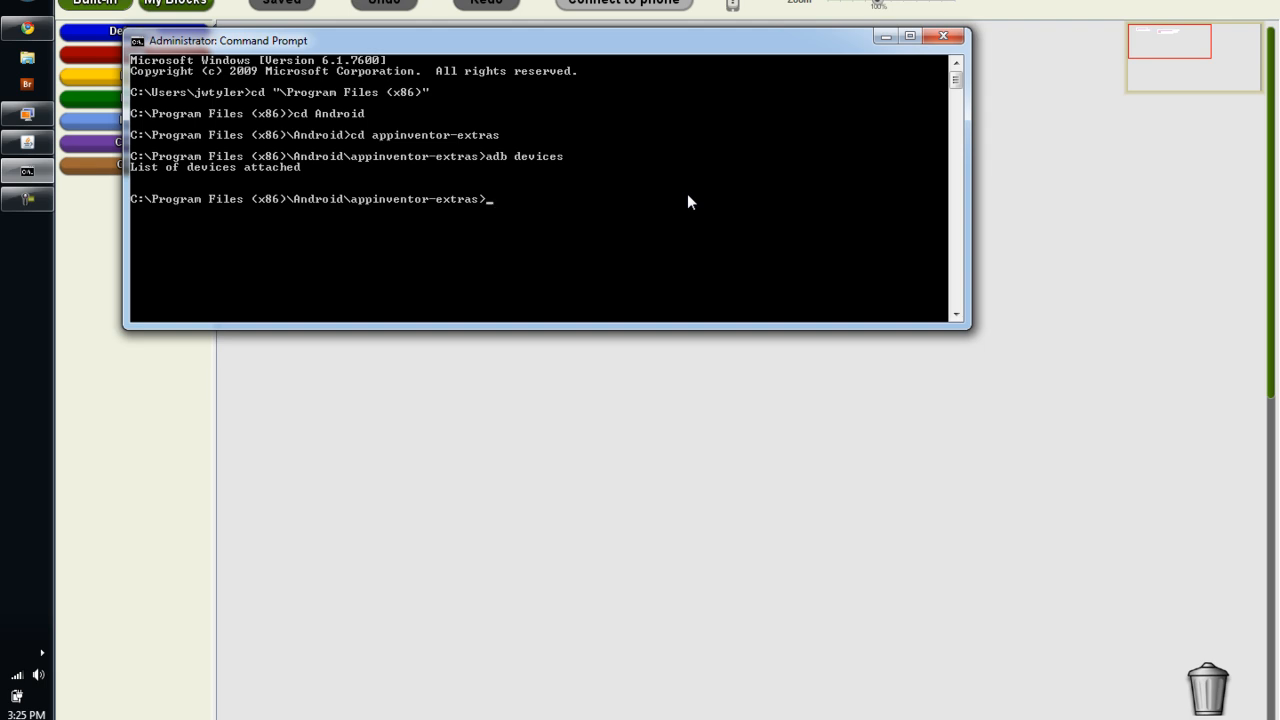
pyautogui.moveTo(128, 160)
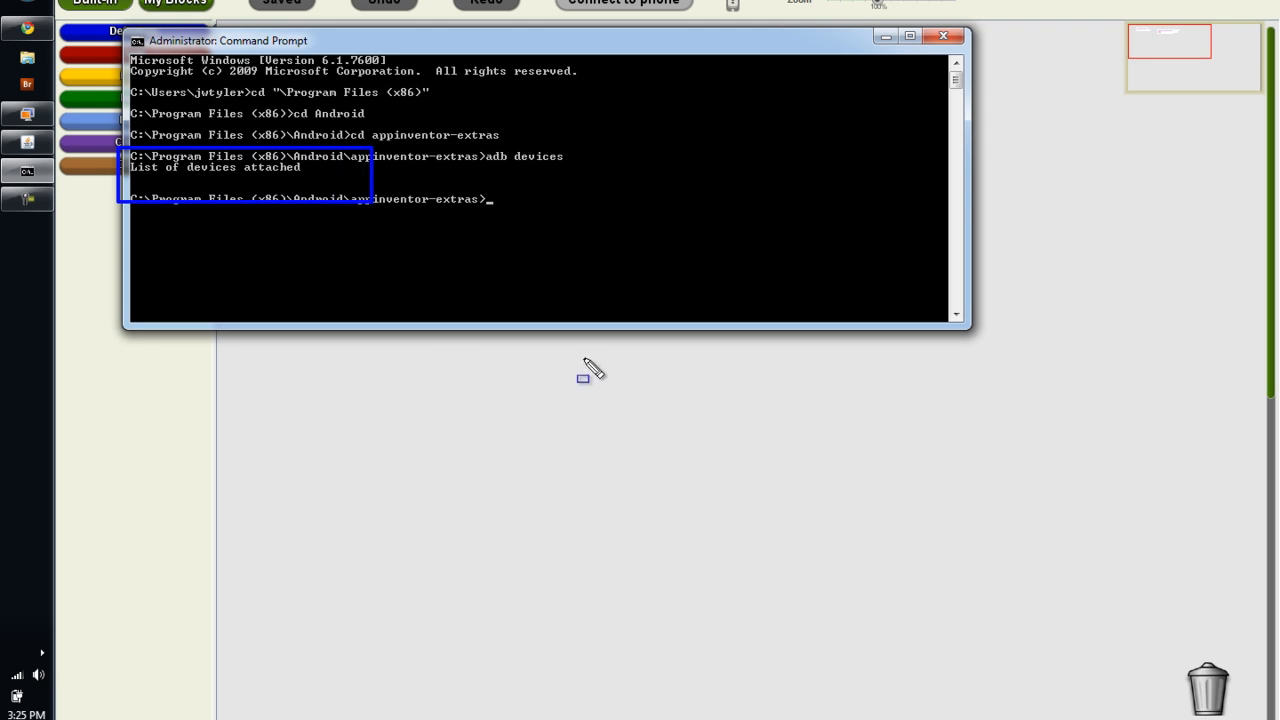
pyautogui.moveTo(590, 370)
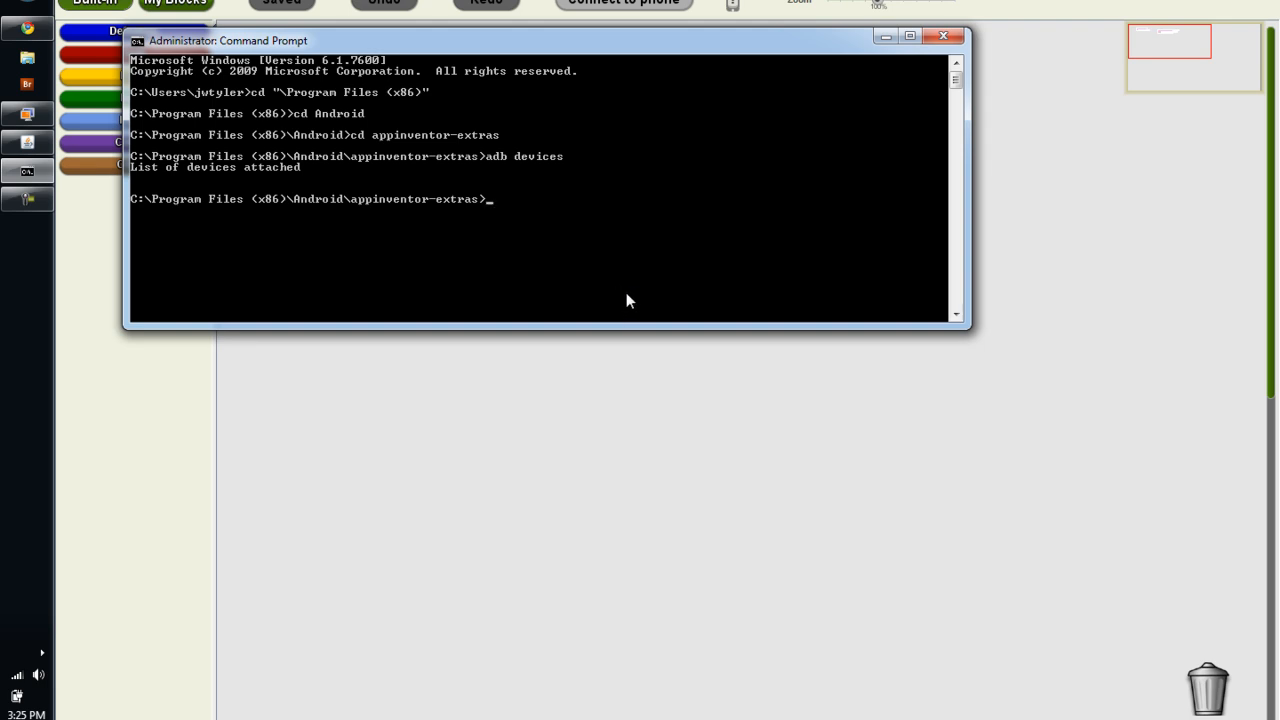
pyautogui.moveTo(577, 266)
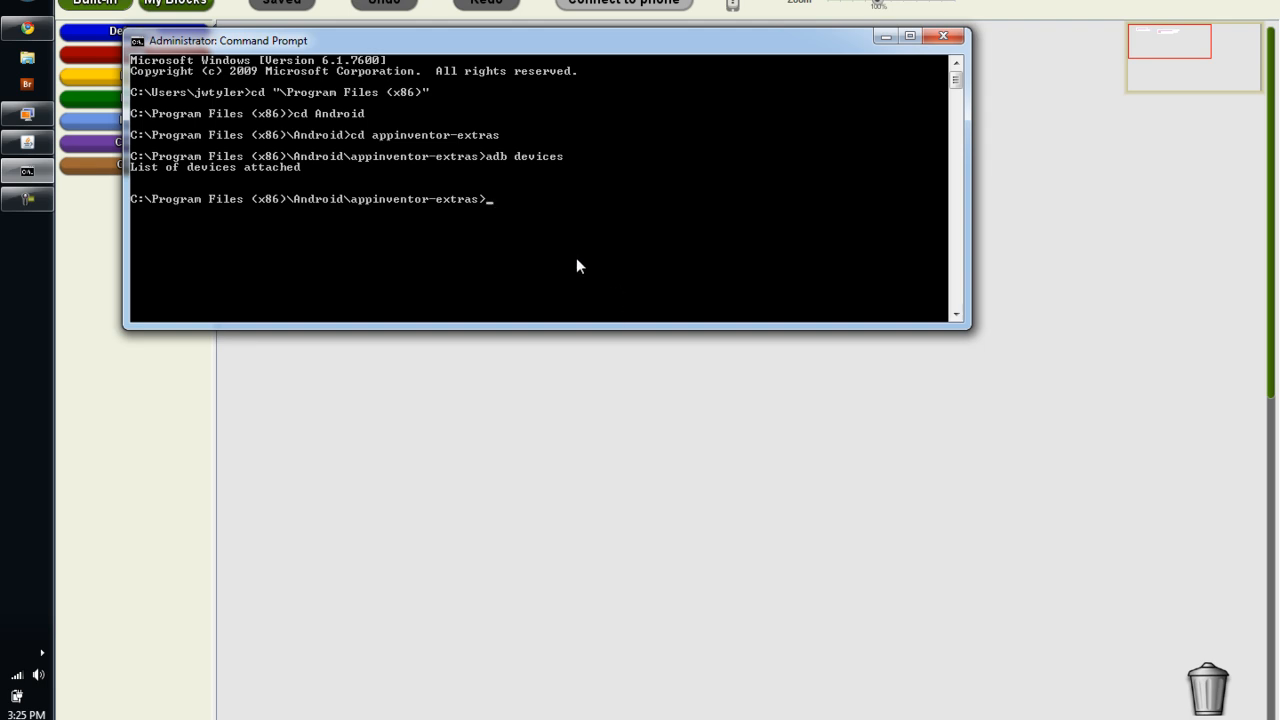
pyautogui.moveTo(548, 250)
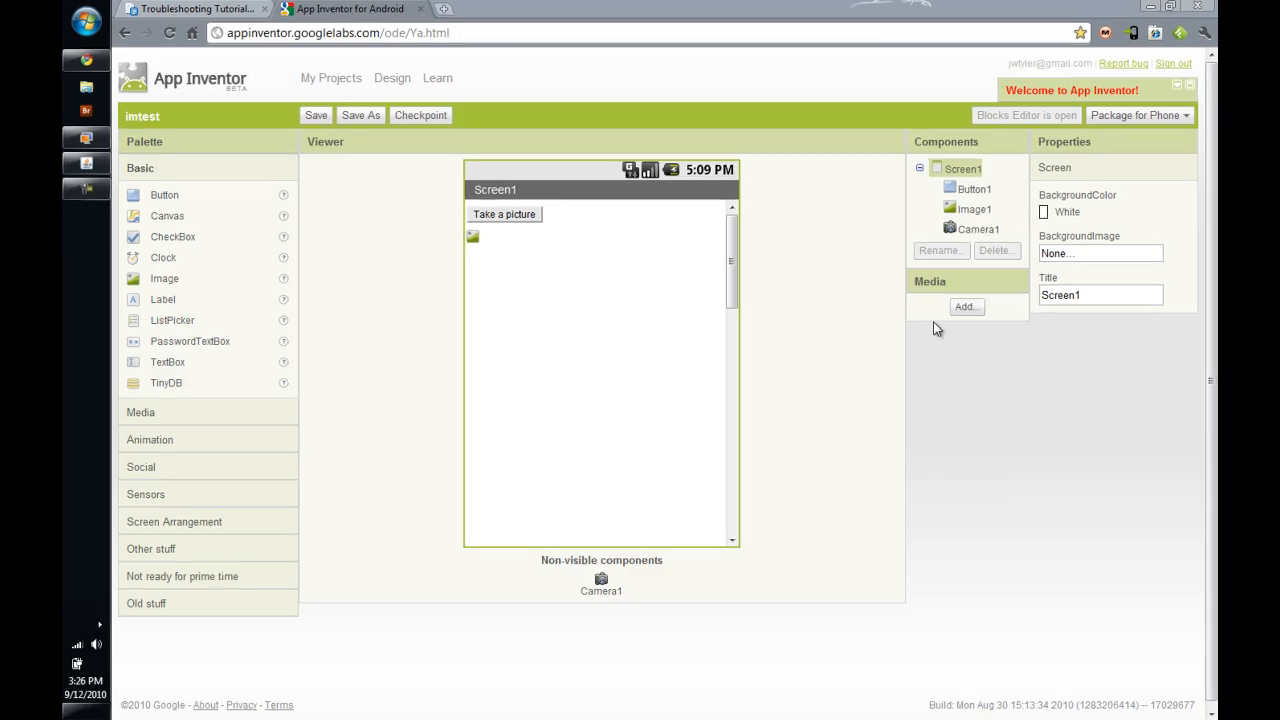
# Step: Open Device Manager from Control Panel via the Start menu
pyautogui.scroll(3)
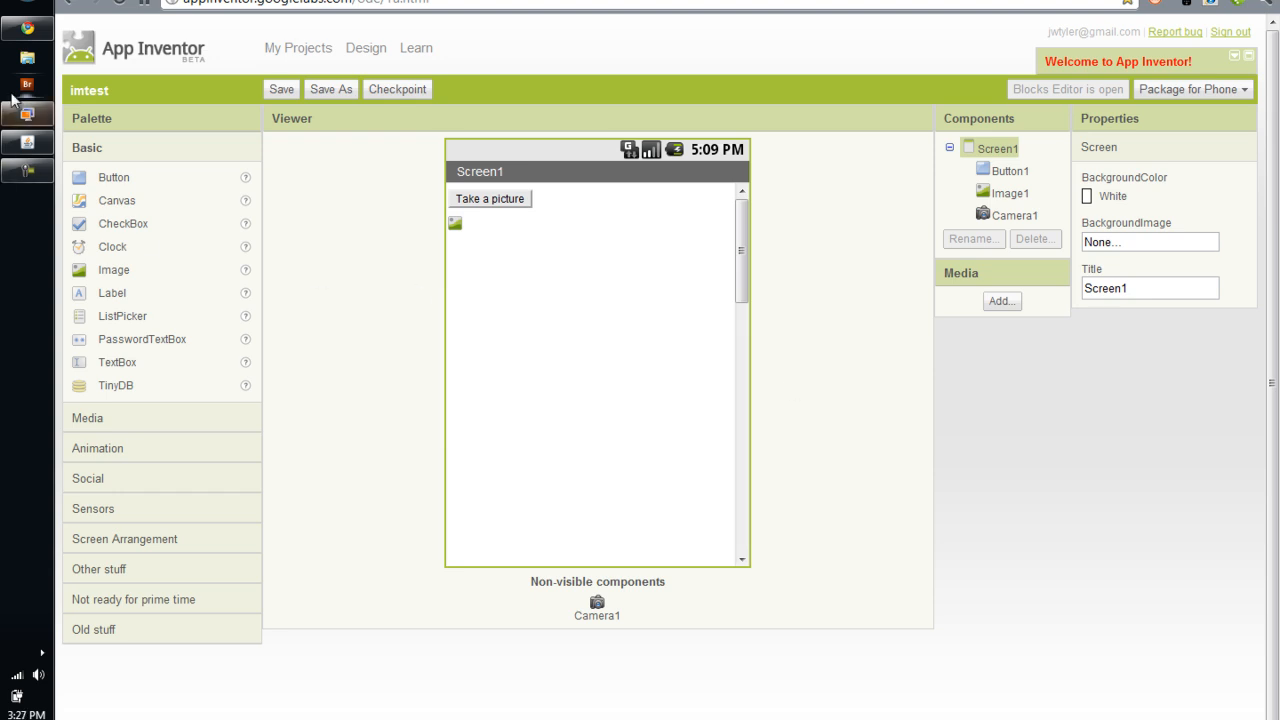
pyautogui.click(10, 710)
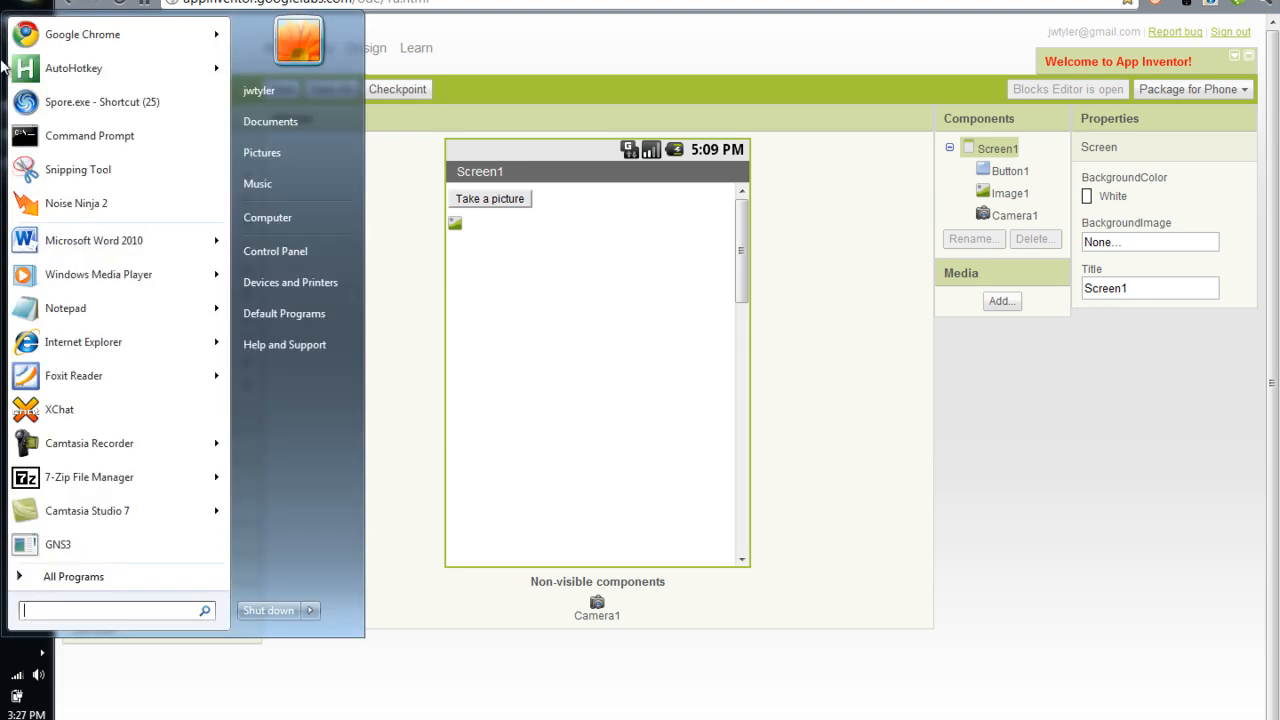
pyautogui.moveTo(290, 250)
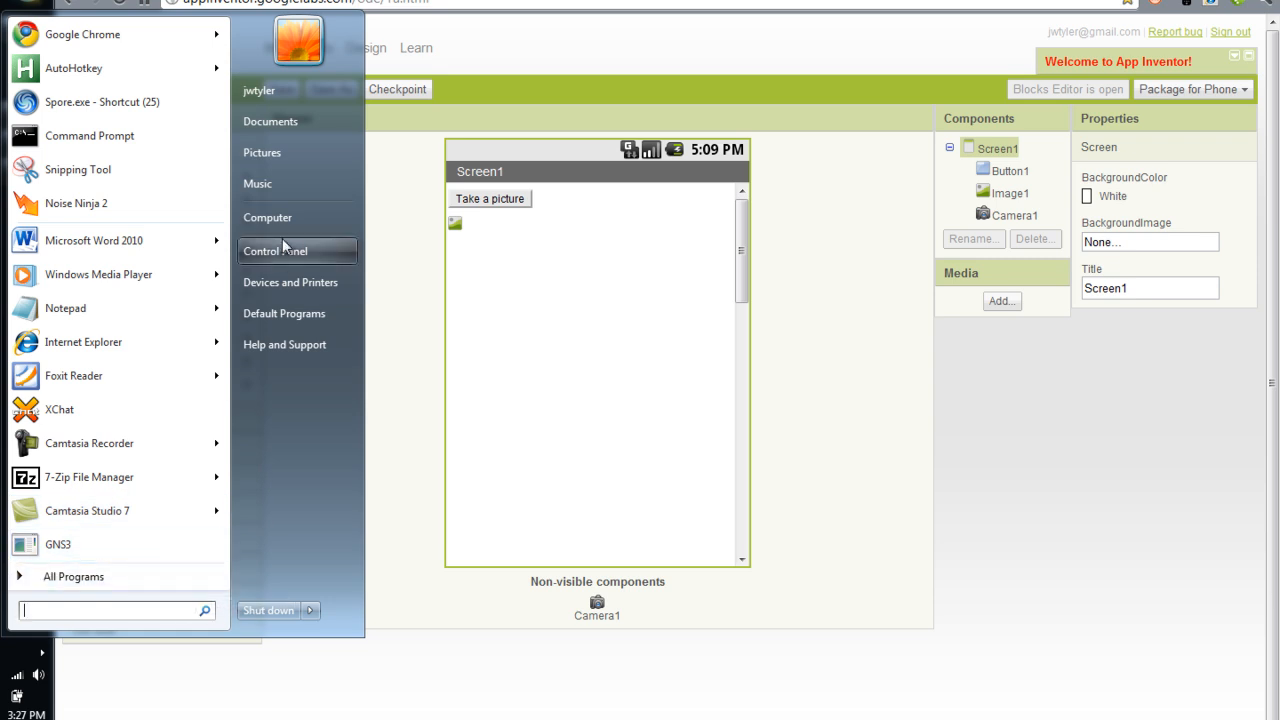
pyautogui.click(275, 251)
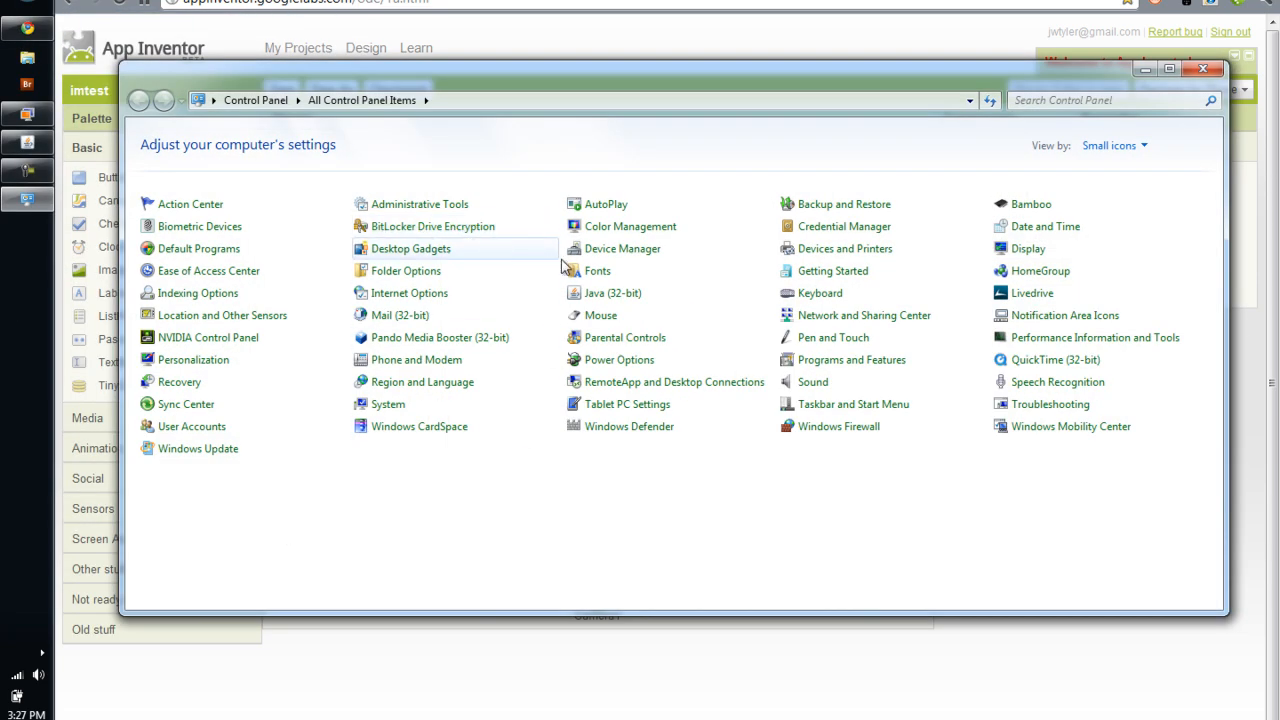
pyautogui.click(622, 248)
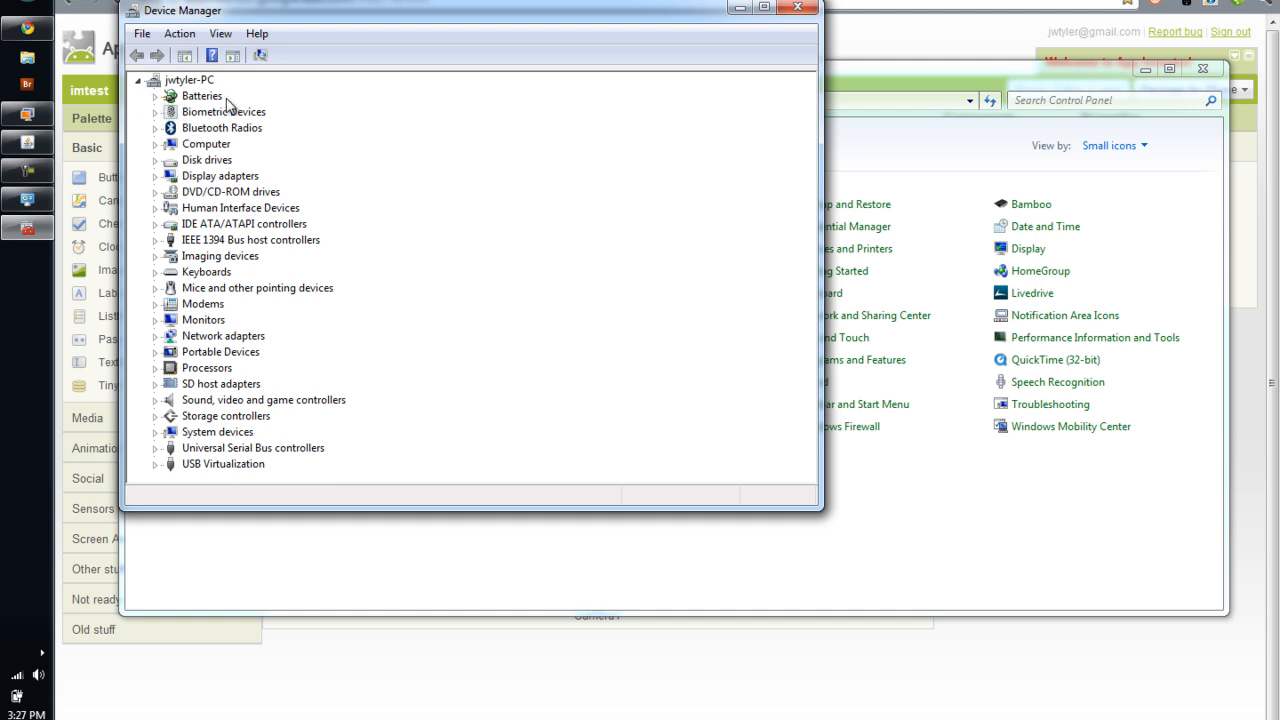
pyautogui.moveTo(148, 103)
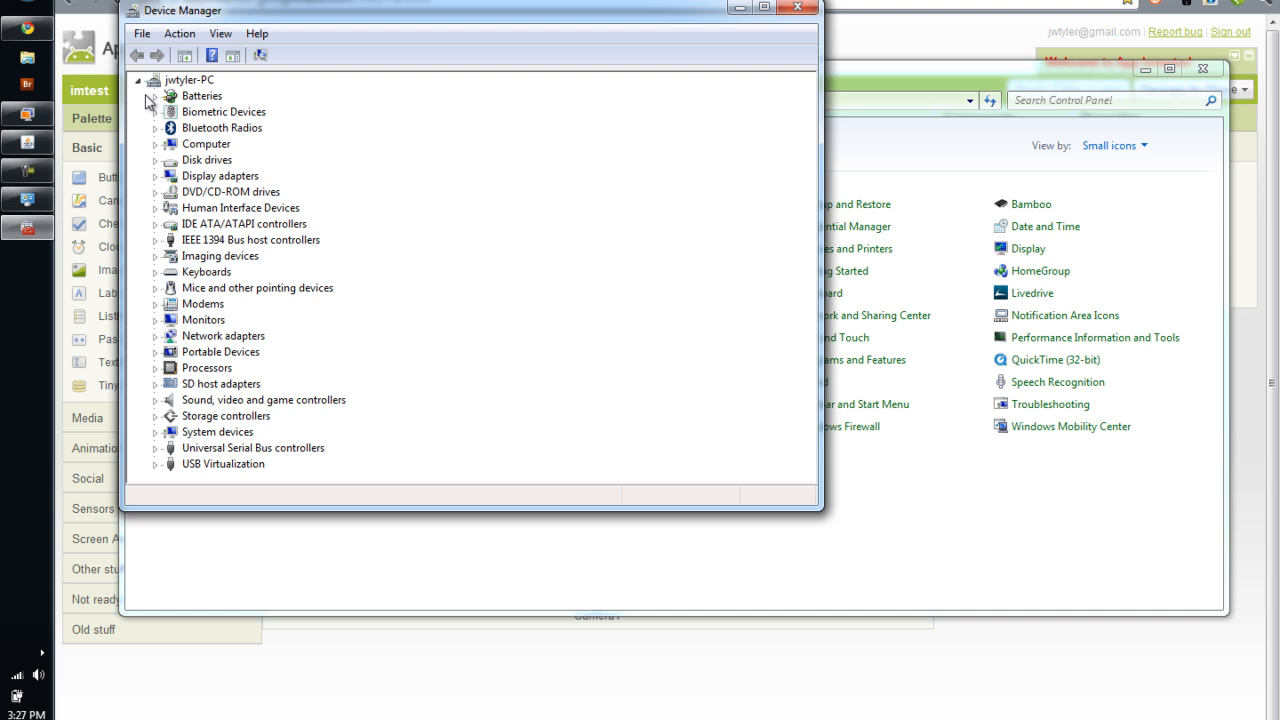
# Step: Expand Universal Serial Bus controllers to list host controllers, root hubs and composite device
pyautogui.click(156, 447)
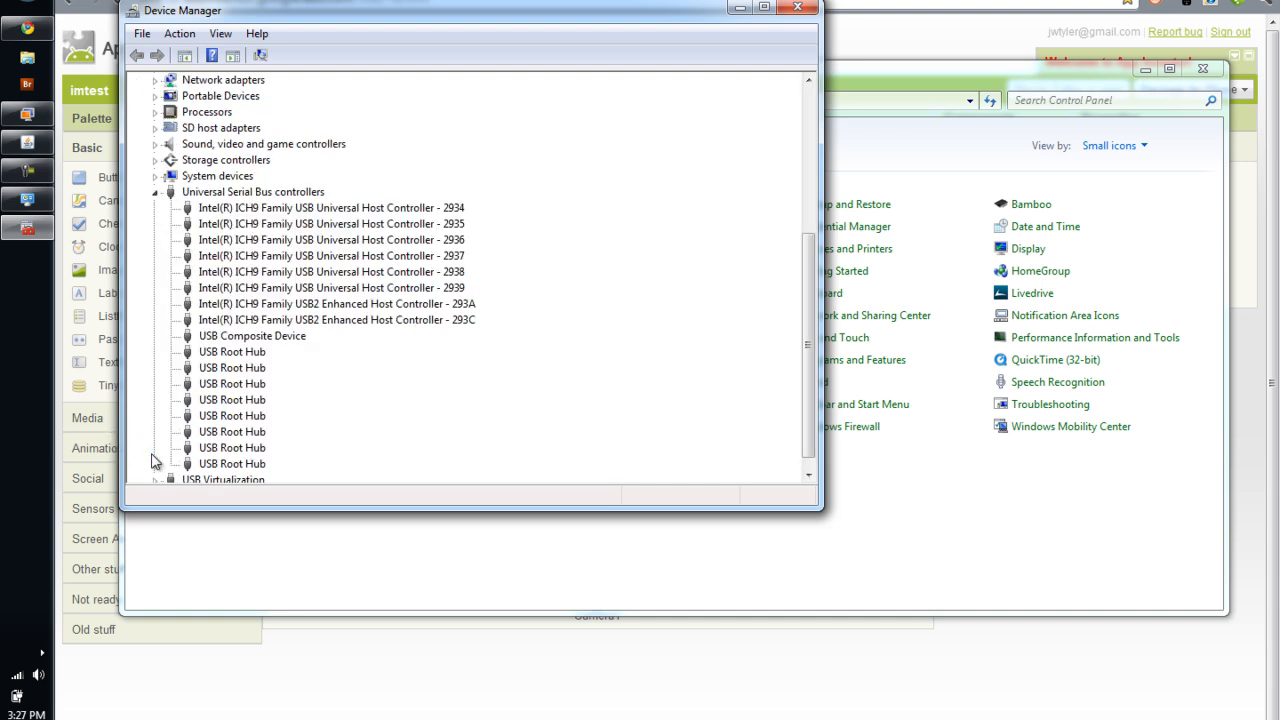
pyautogui.moveTo(285, 205)
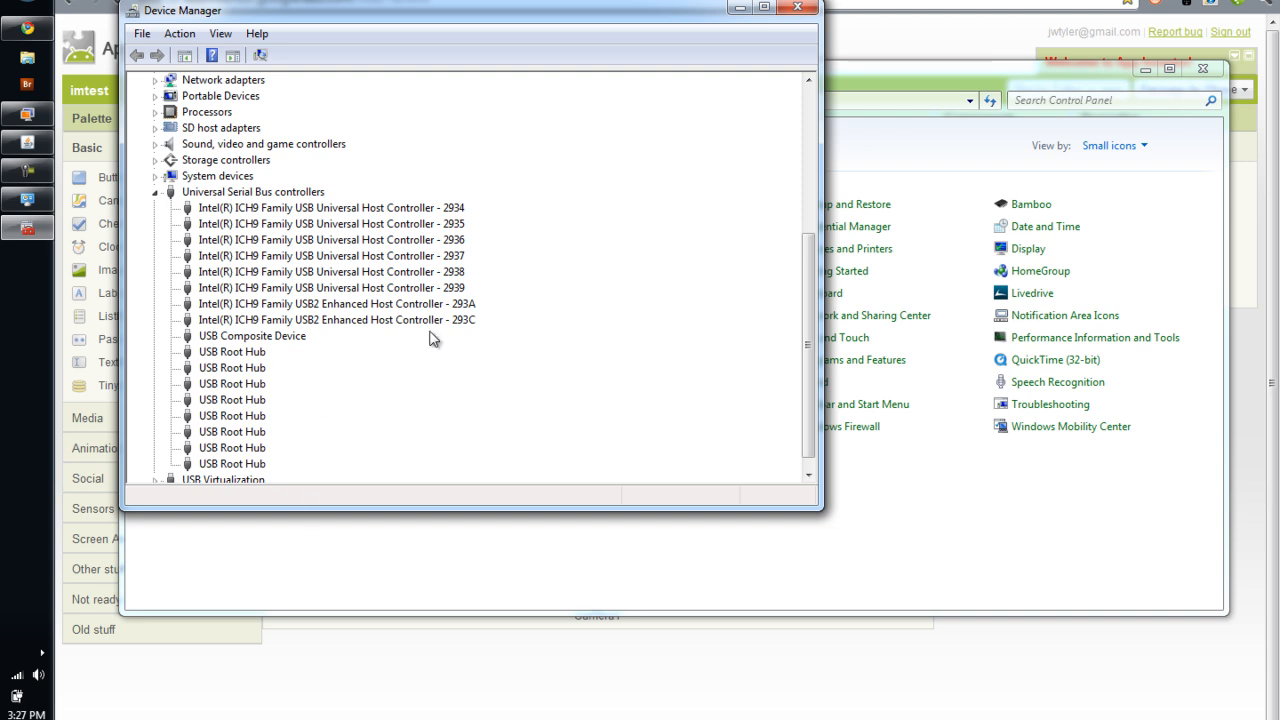
pyautogui.moveTo(296, 268)
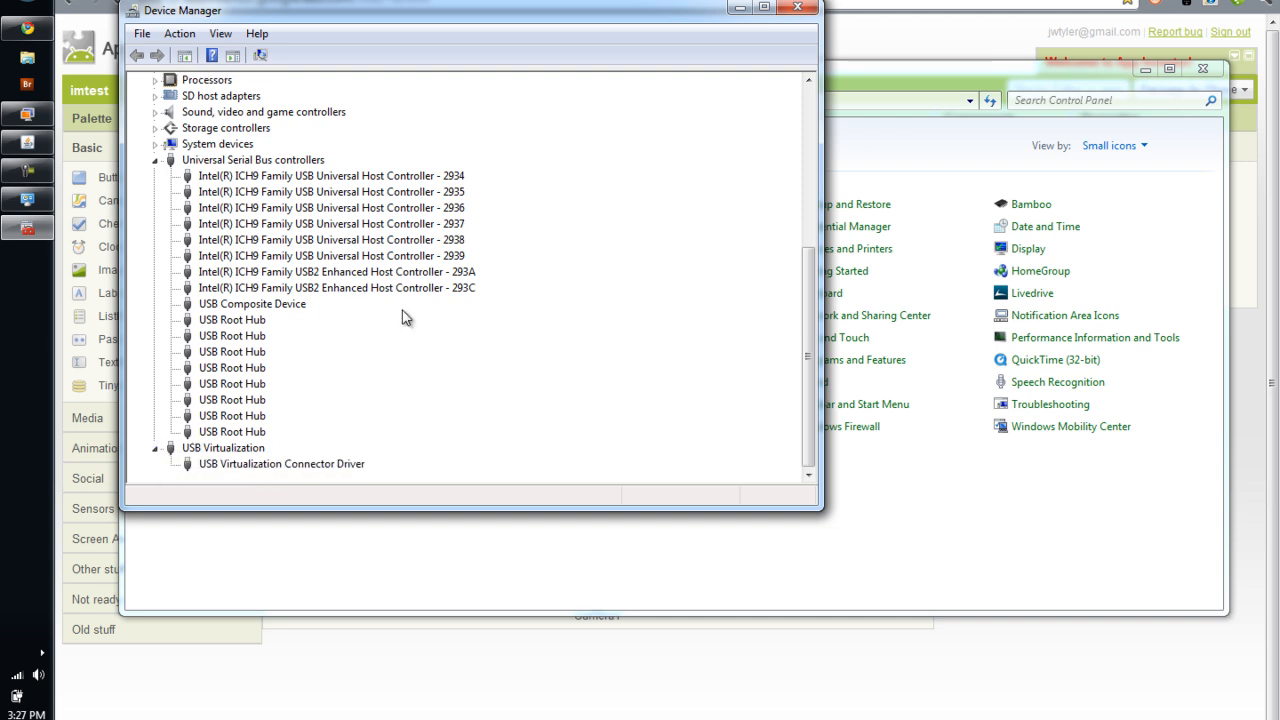
pyautogui.moveTo(243, 383)
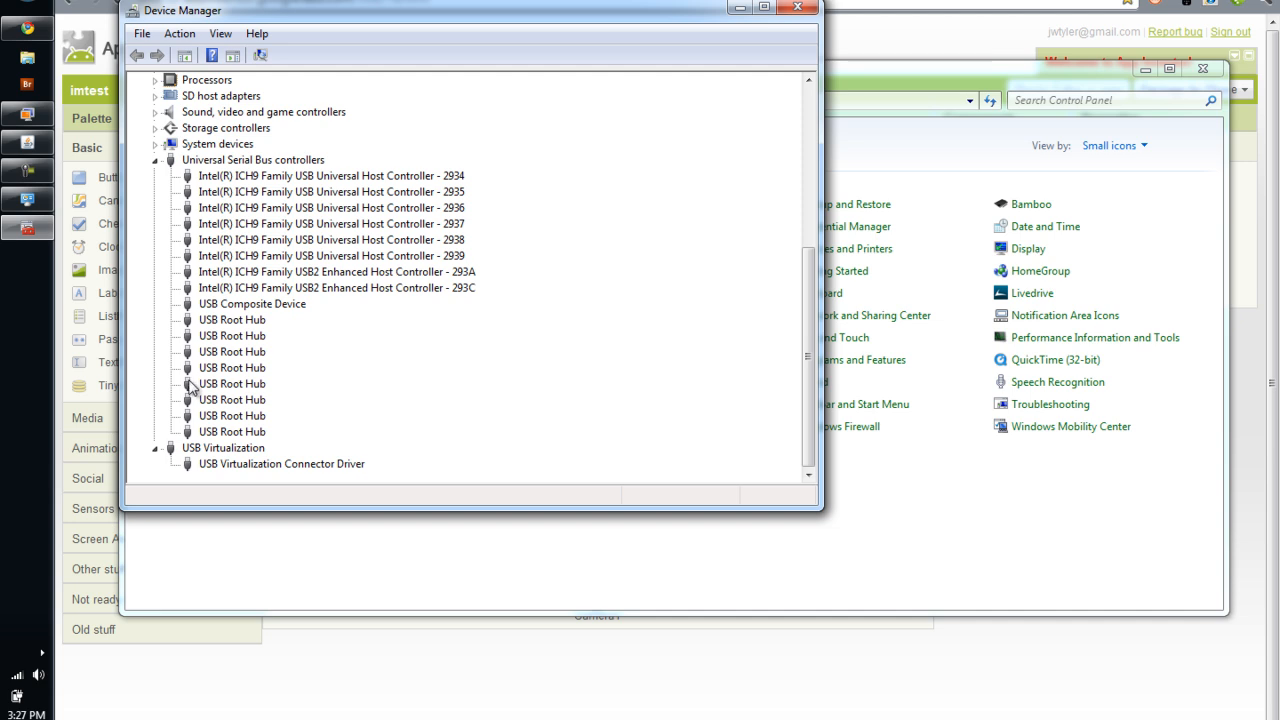
pyautogui.moveTo(265, 456)
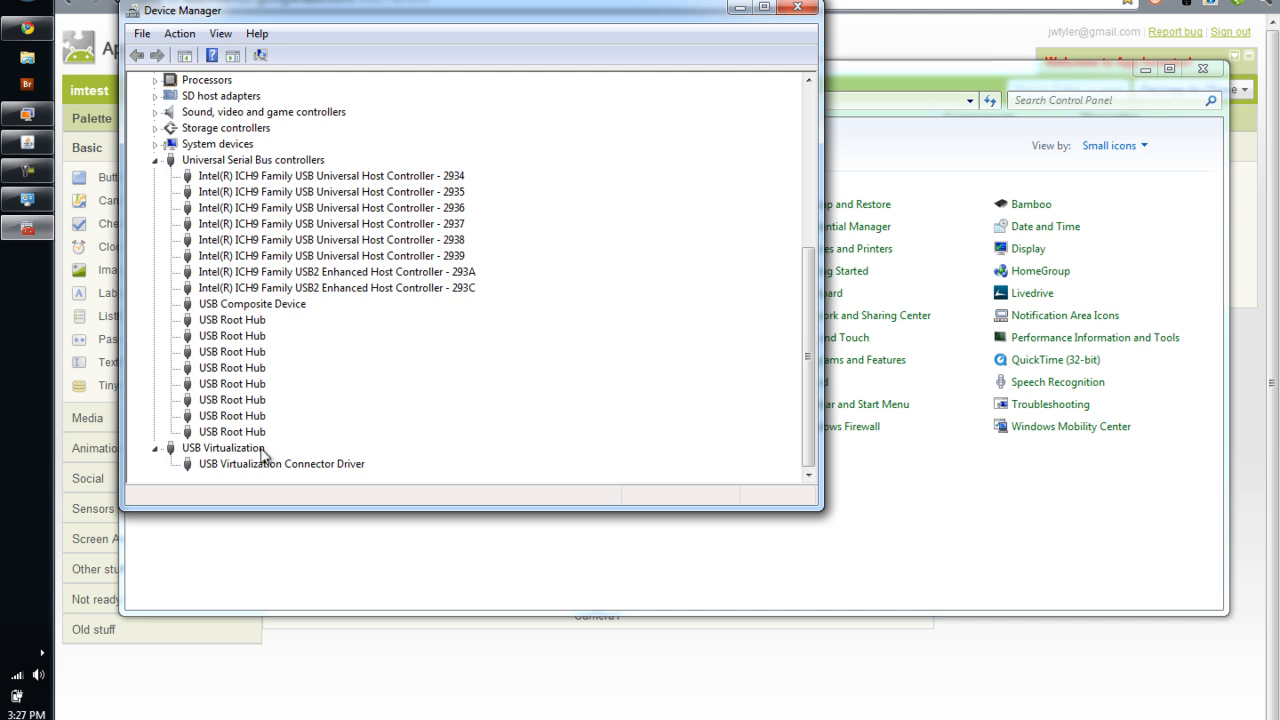
pyautogui.moveTo(547, 321)
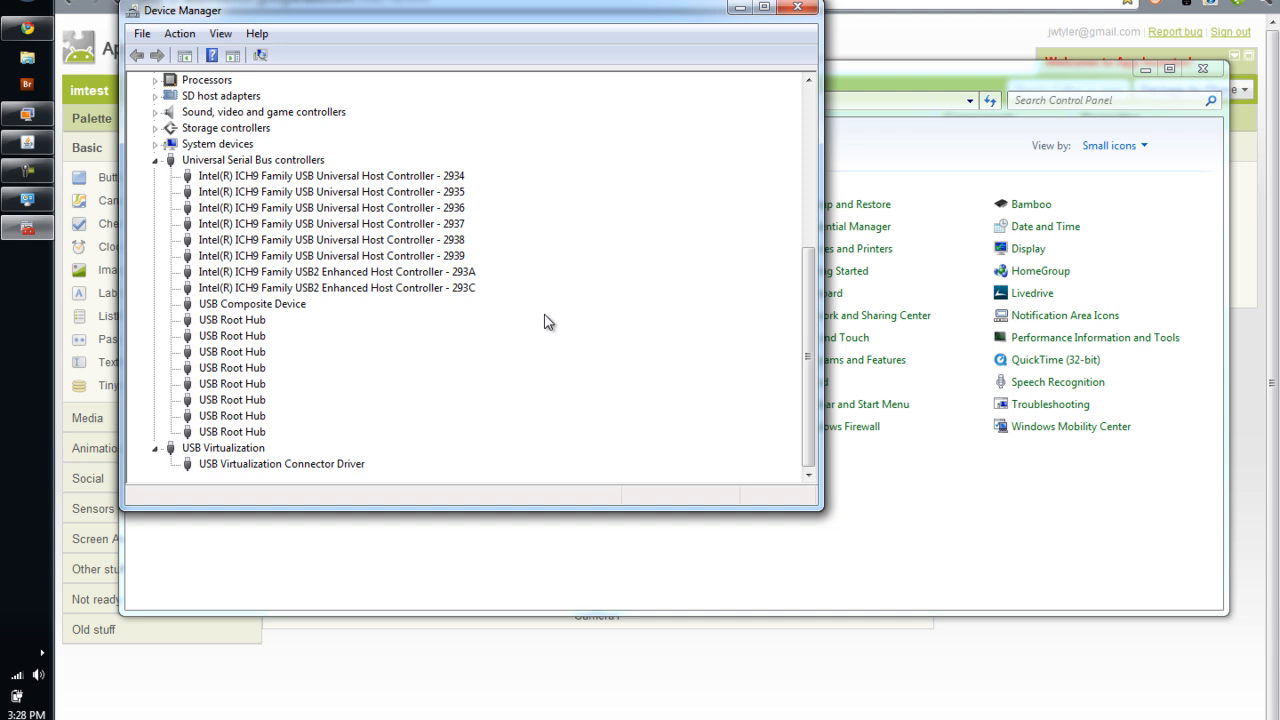
# Step: Expand the ADB Interface category to reveal Mot Composite ADB Interface
pyautogui.scroll(3)
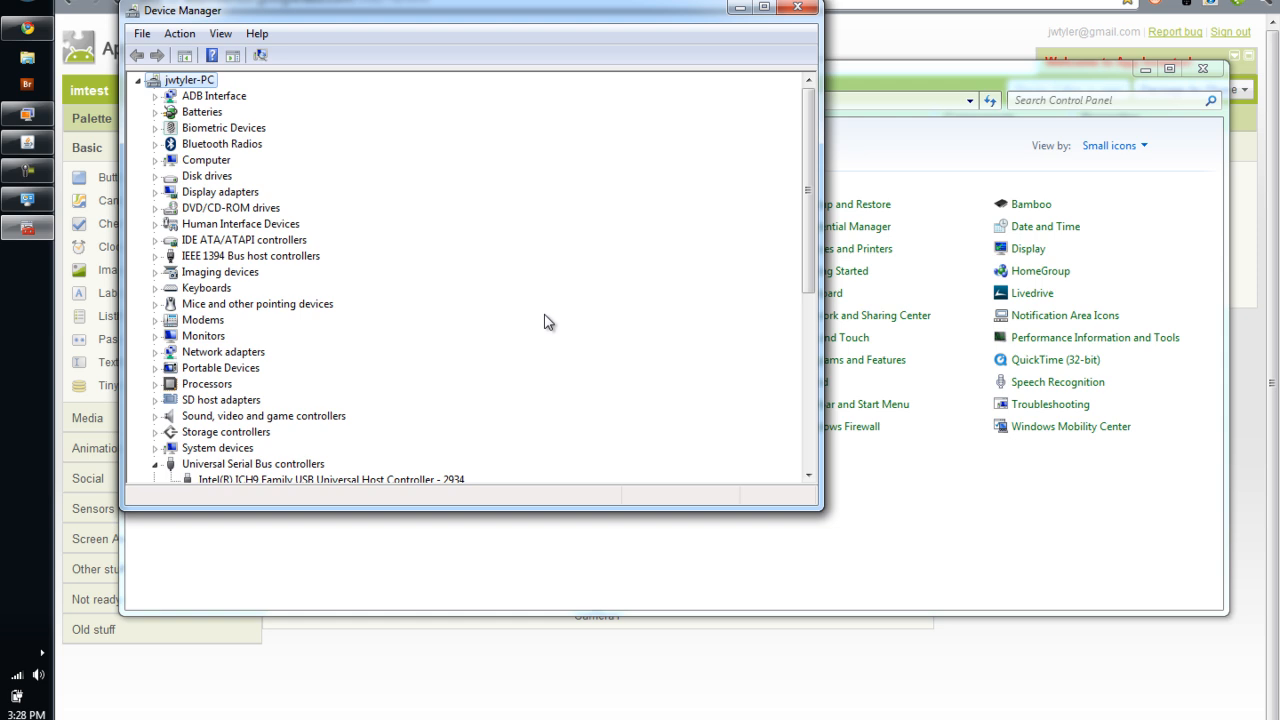
pyautogui.moveTo(181, 8)
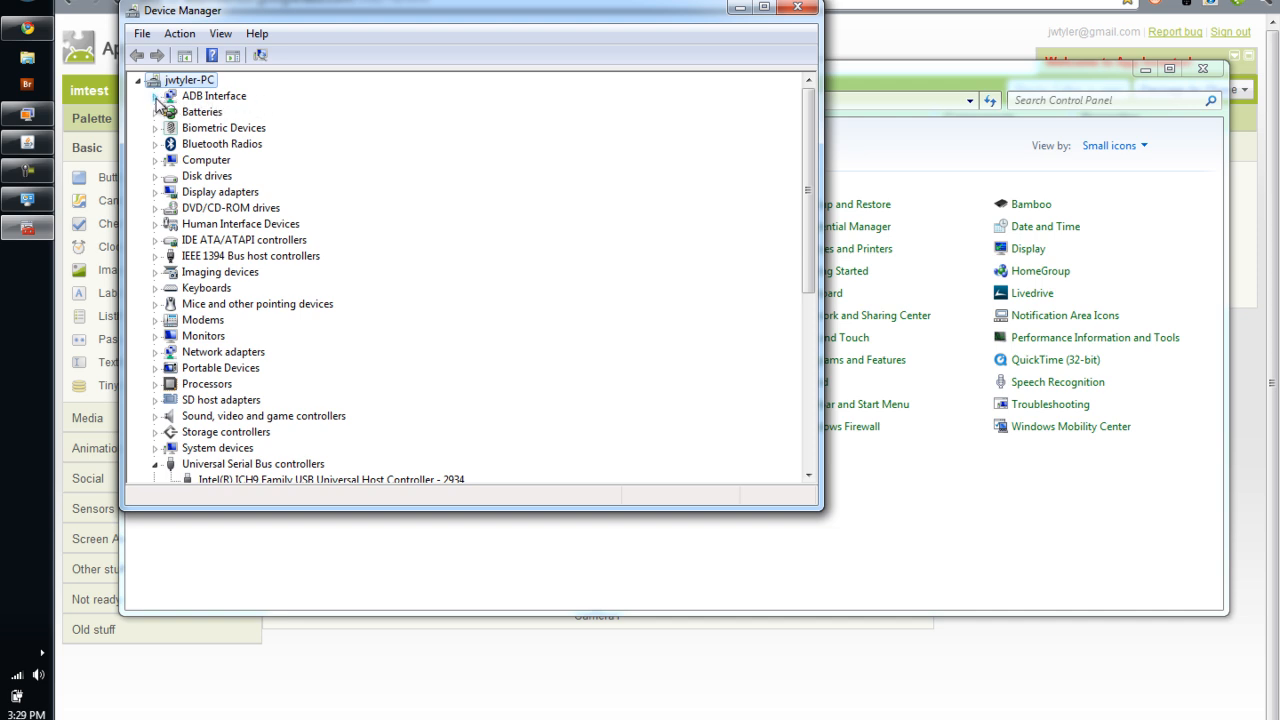
pyautogui.click(156, 95)
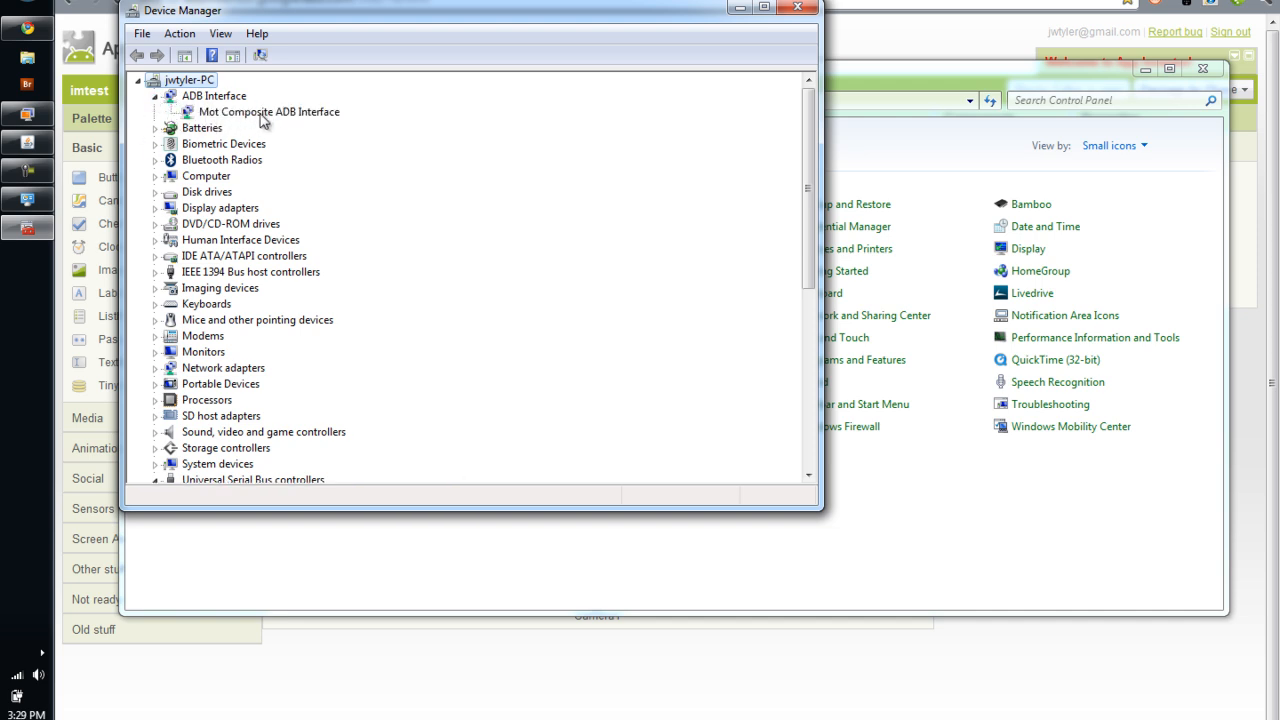
pyautogui.moveTo(215, 123)
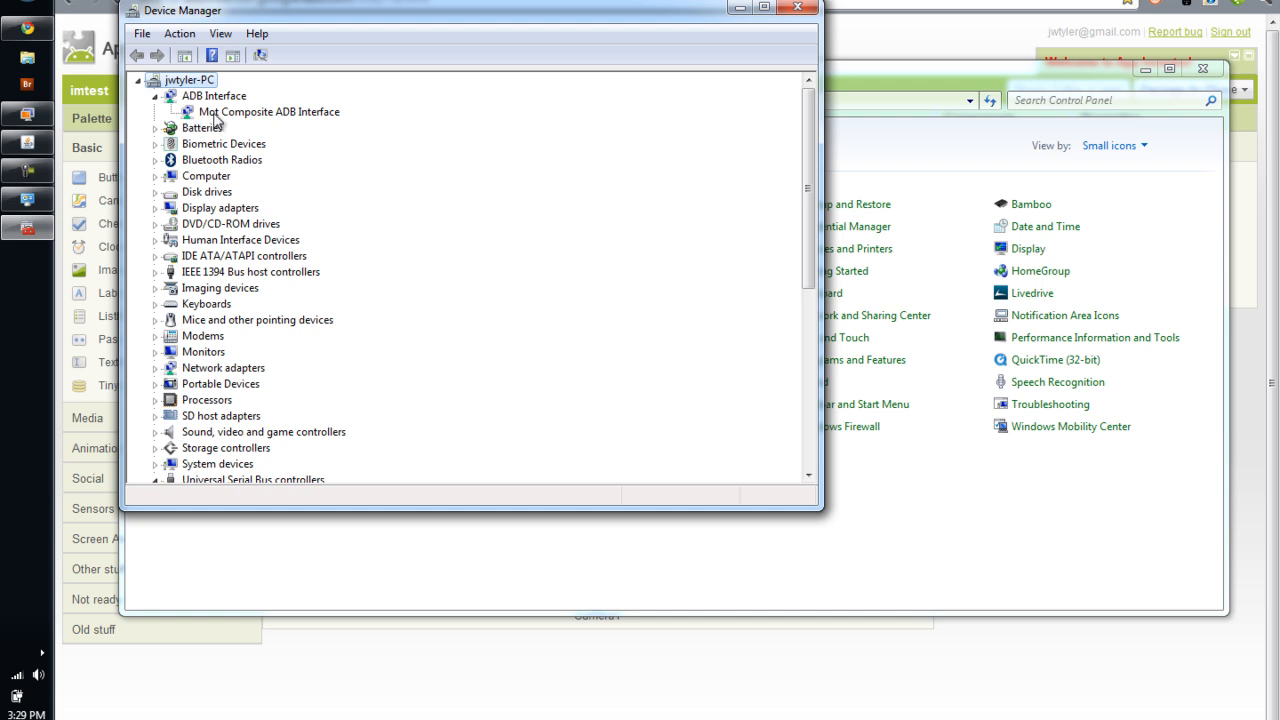
pyautogui.moveTo(260, 120)
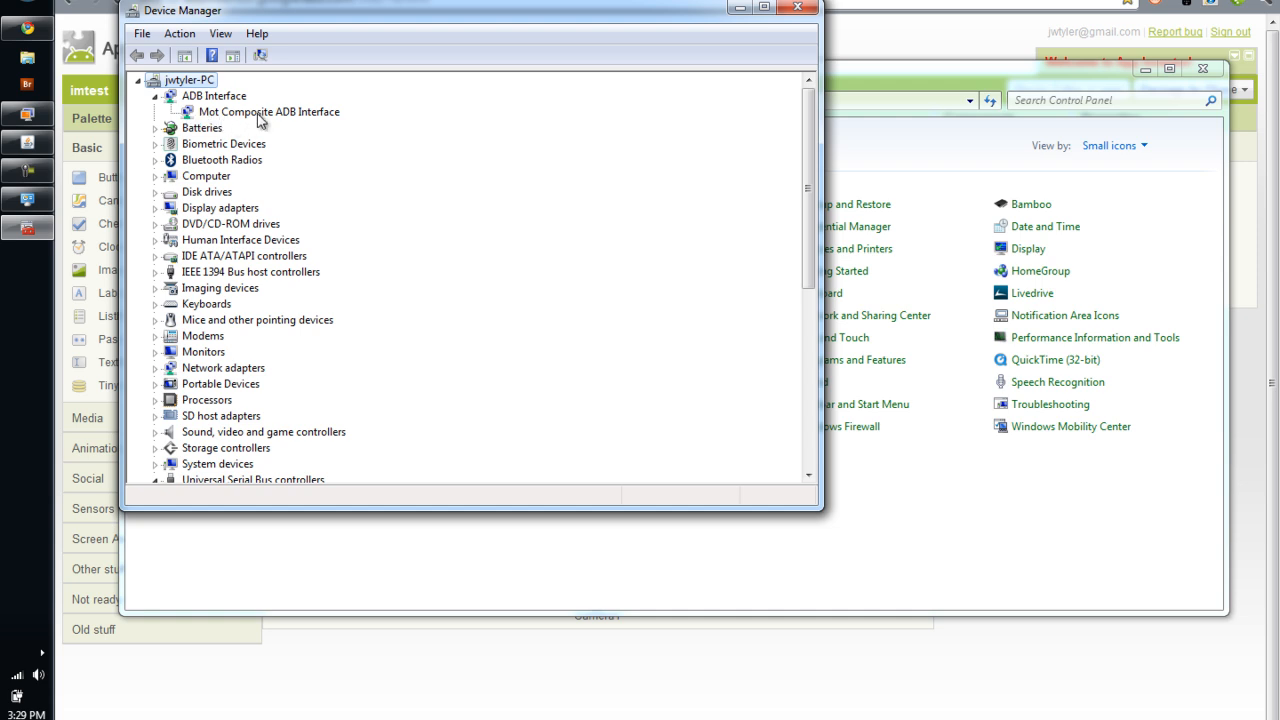
pyautogui.moveTo(210, 122)
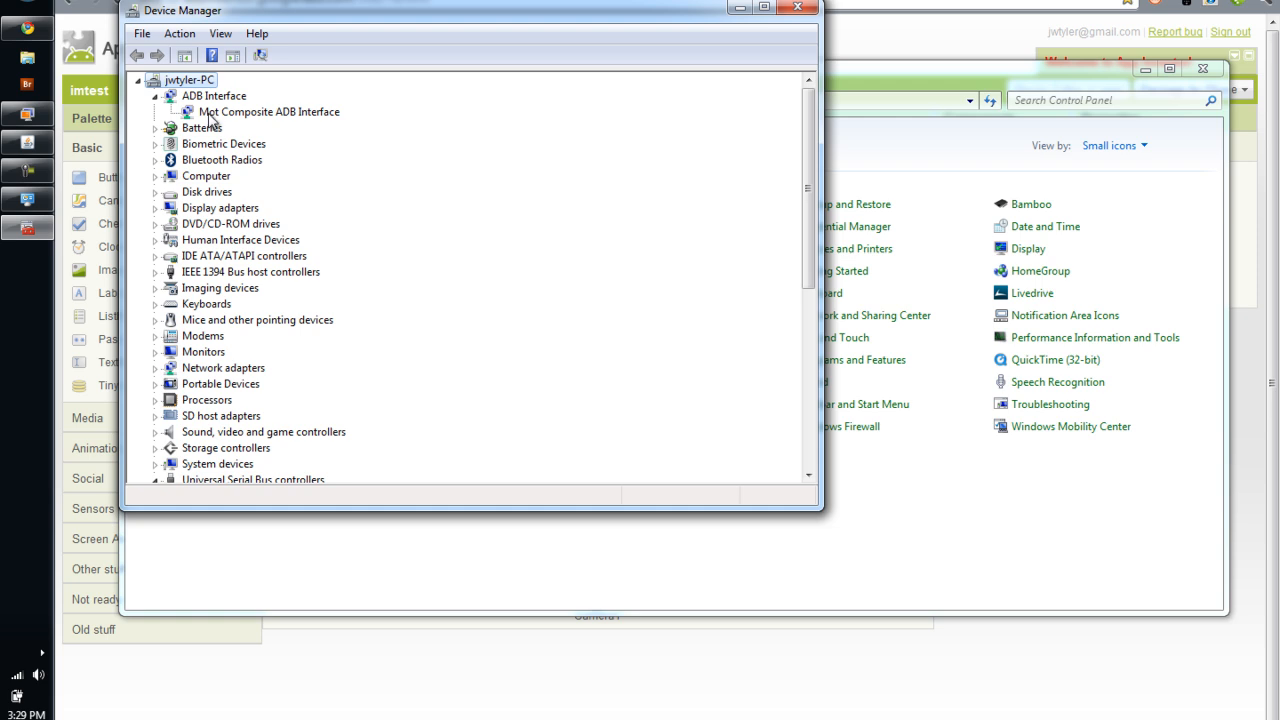
pyautogui.moveTo(252, 124)
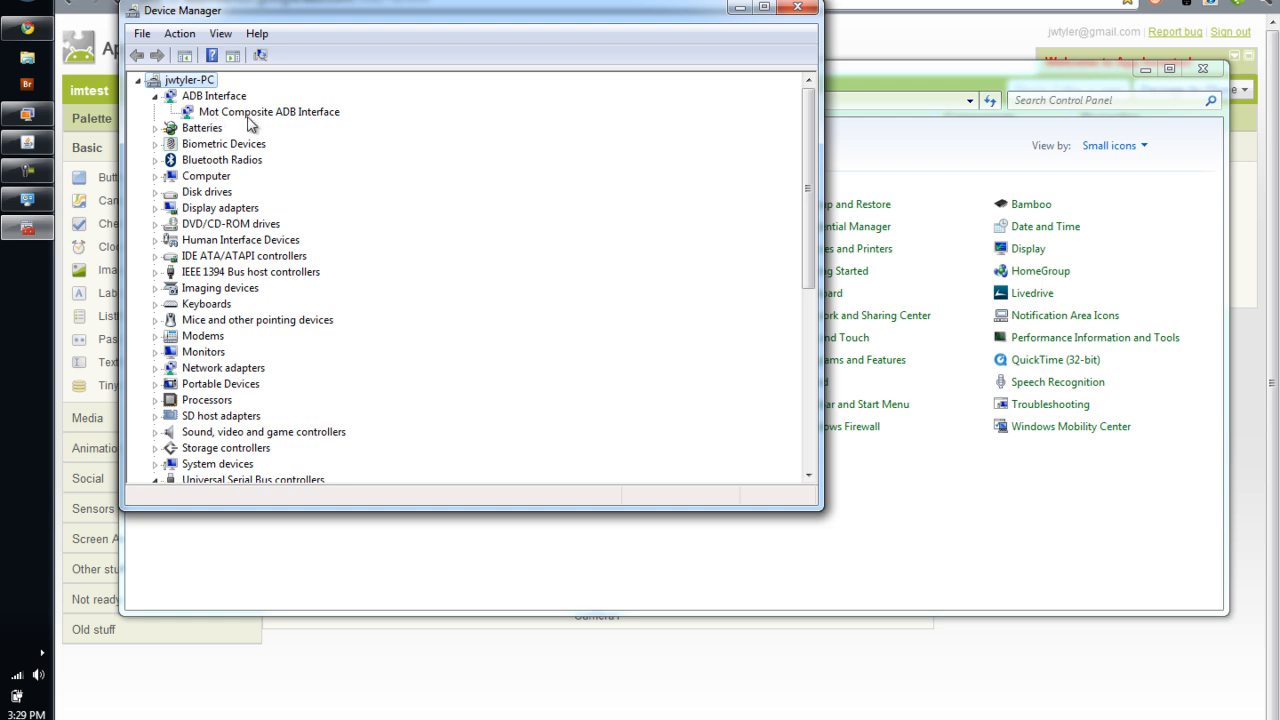
pyautogui.moveTo(240, 127)
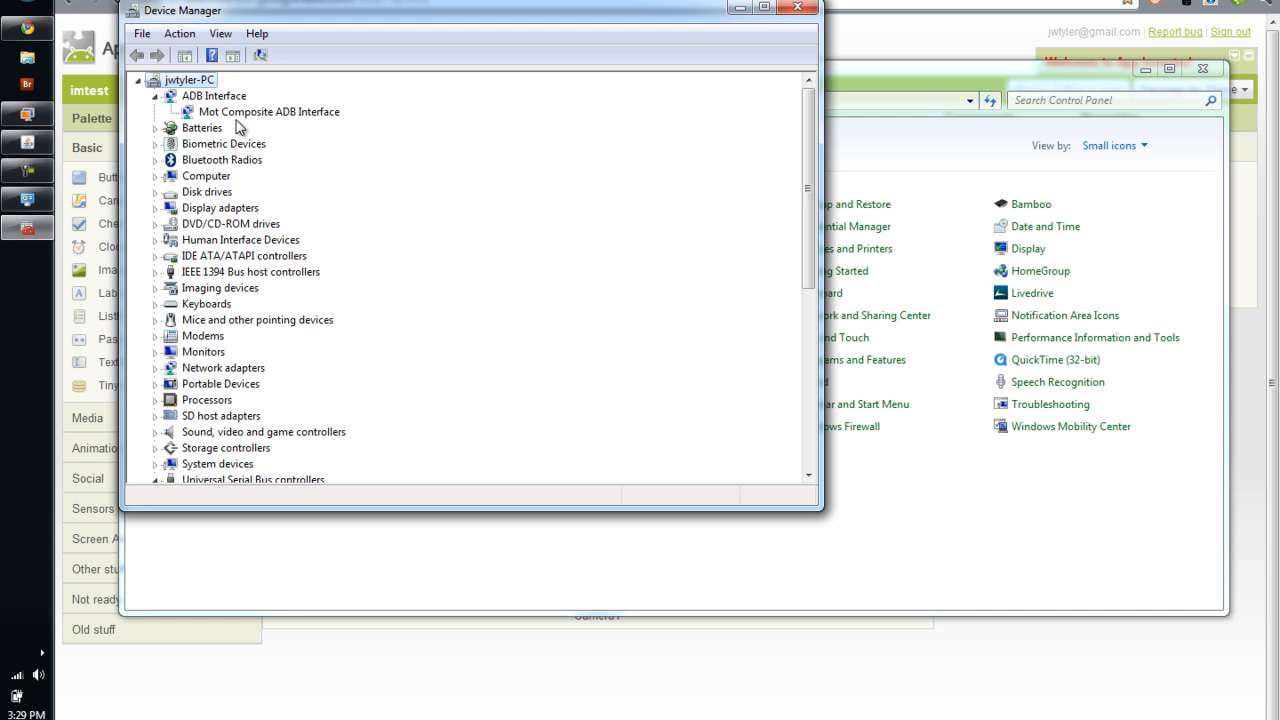
pyautogui.moveTo(205, 119)
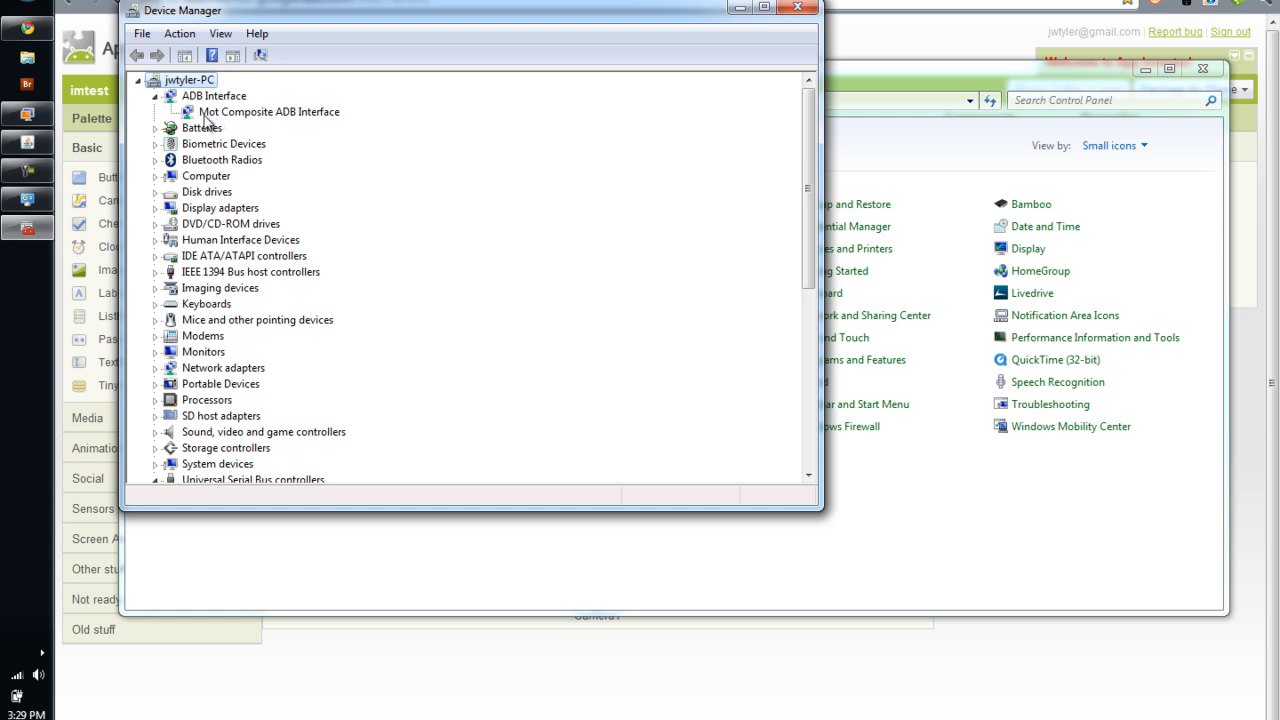
pyautogui.moveTo(345, 118)
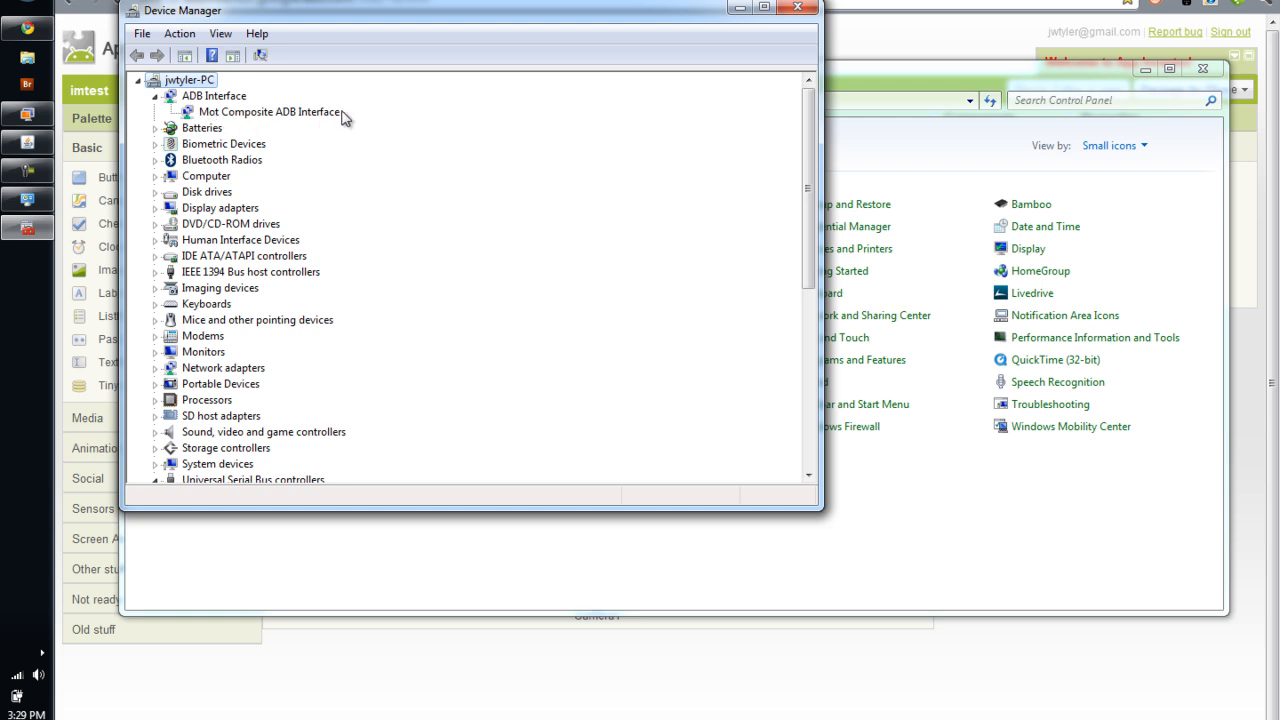
pyautogui.moveTo(337, 119)
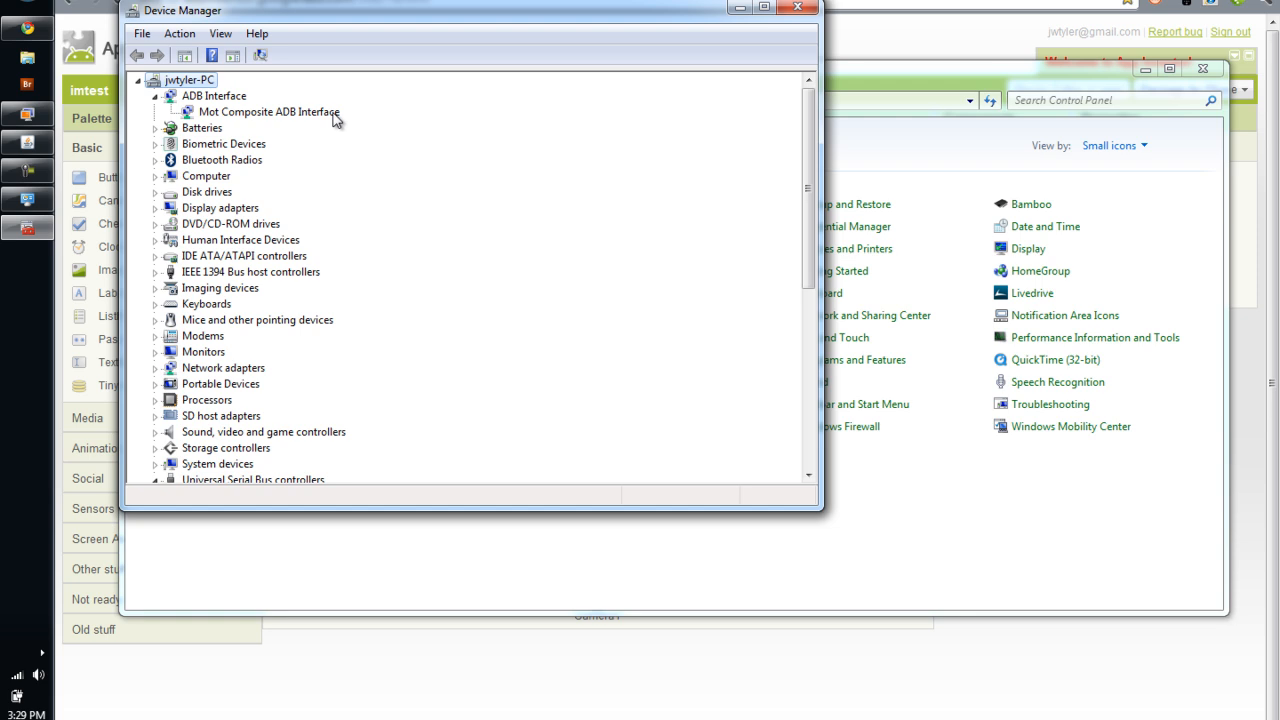
pyautogui.moveTo(238, 118)
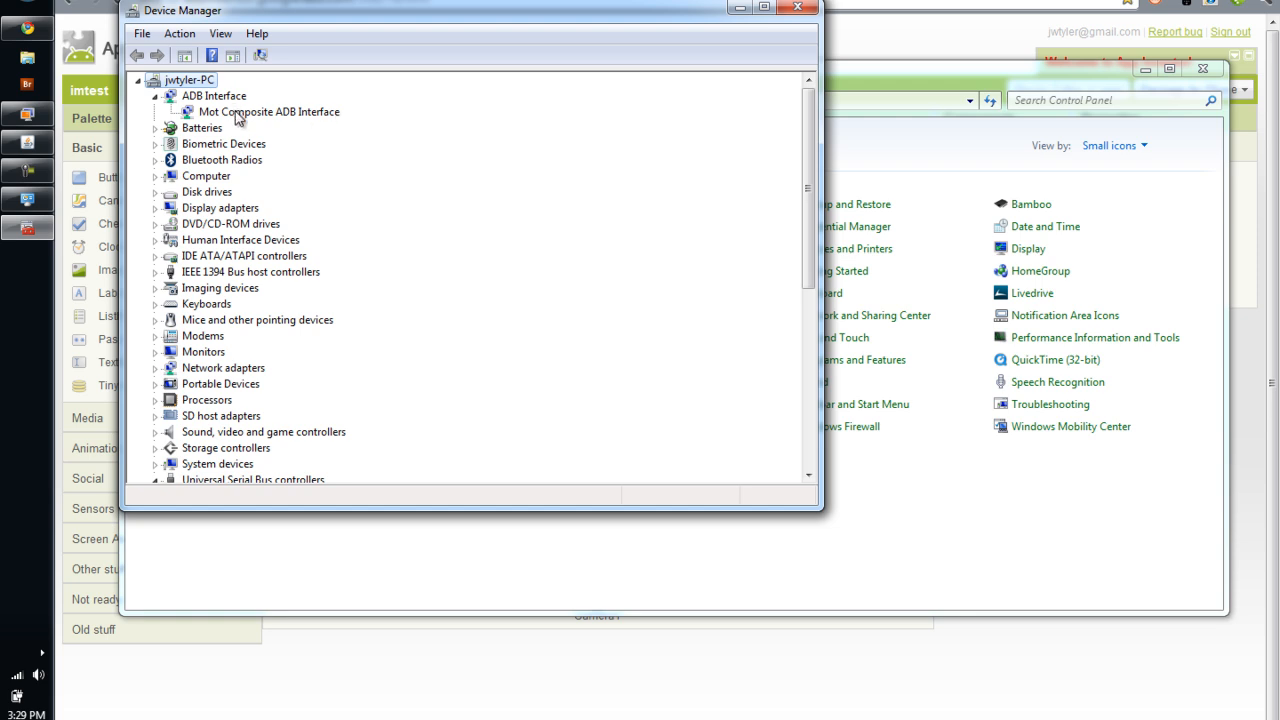
pyautogui.moveTo(245, 118)
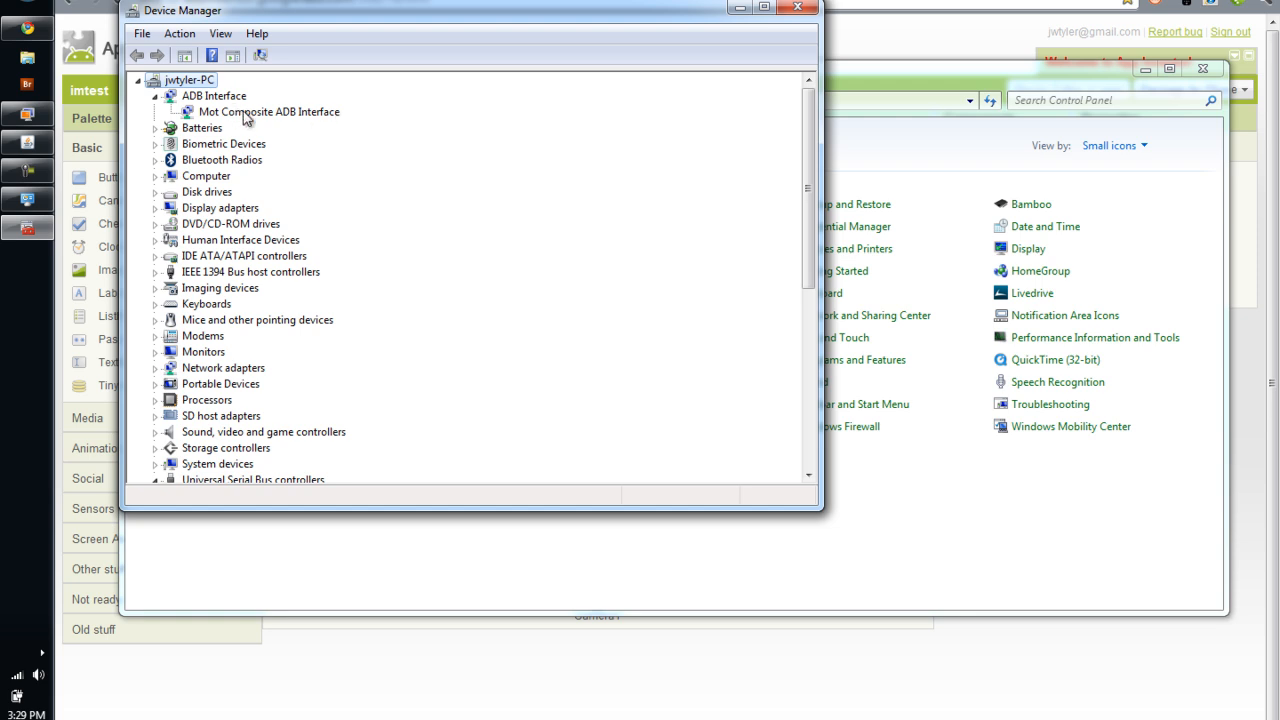
pyautogui.moveTo(232, 120)
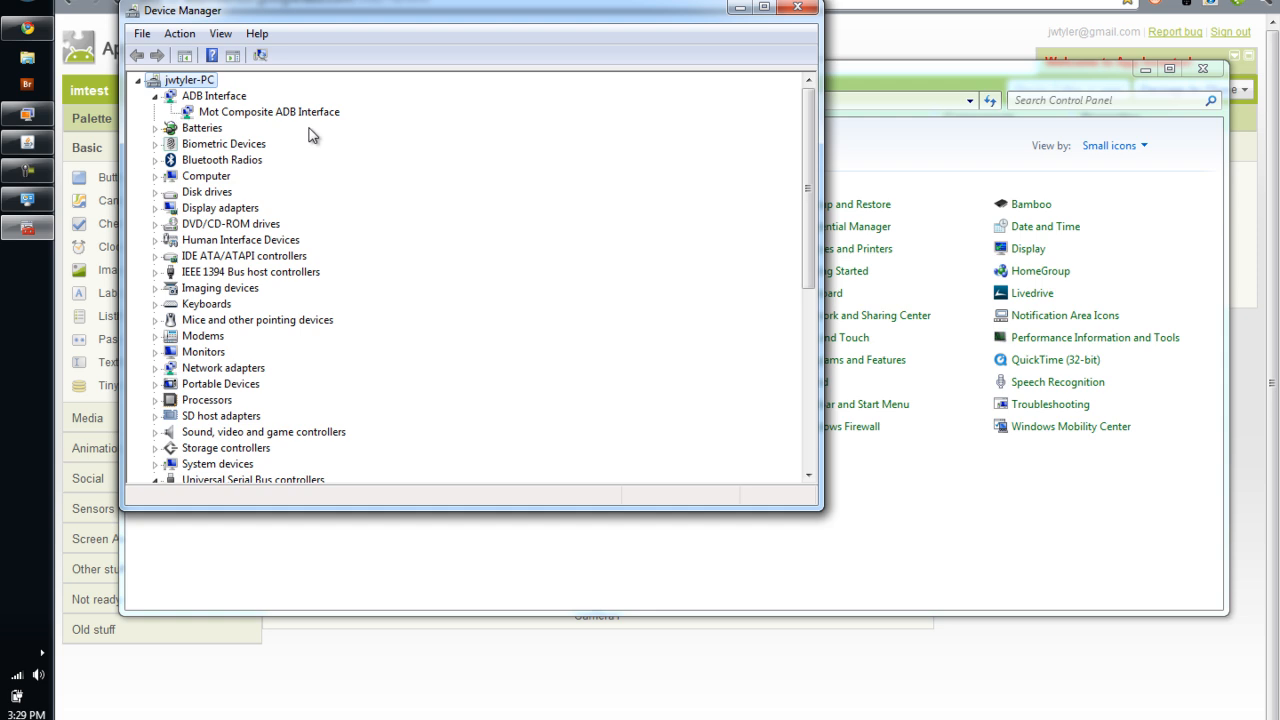
pyautogui.moveTo(365, 117)
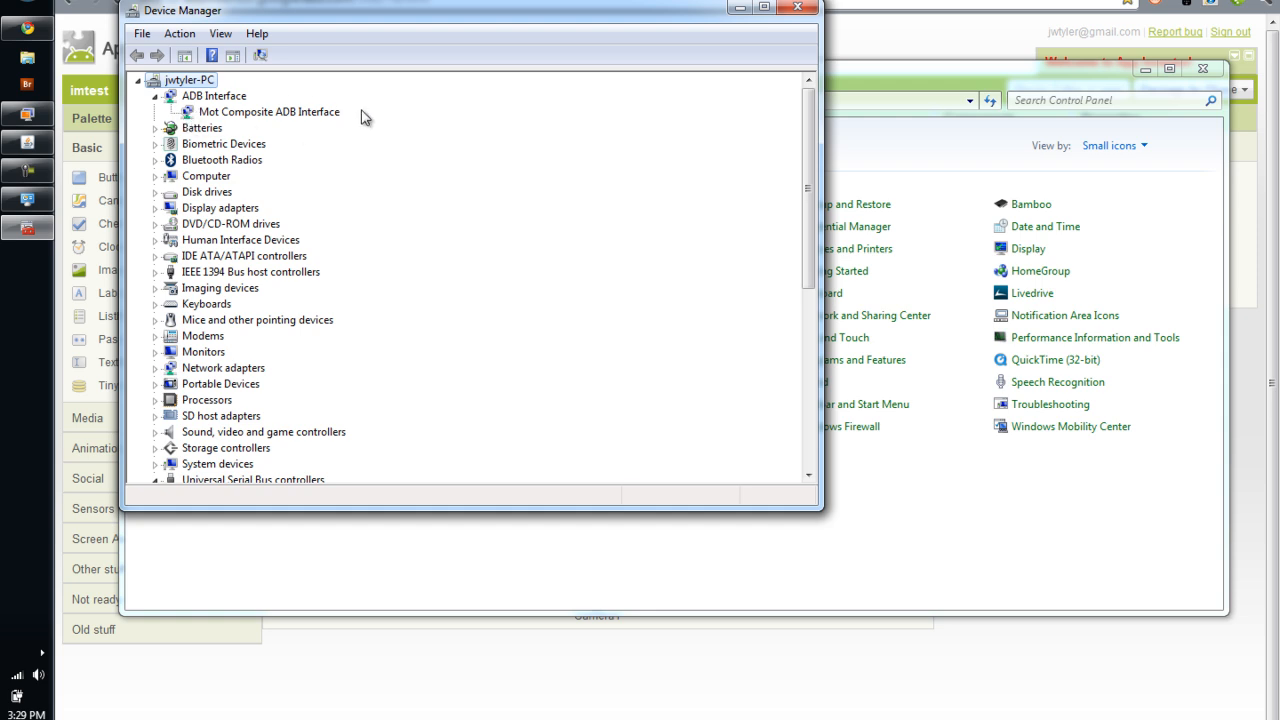
pyautogui.moveTo(224, 100)
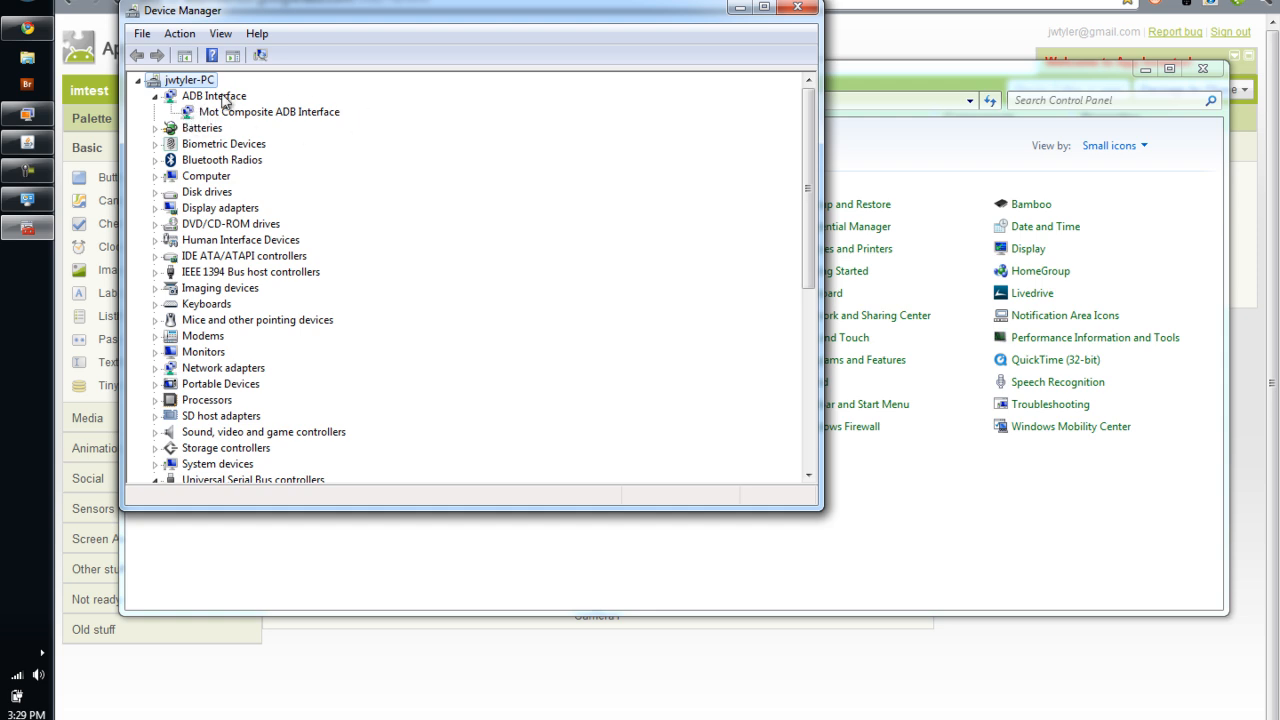
pyautogui.moveTo(305, 128)
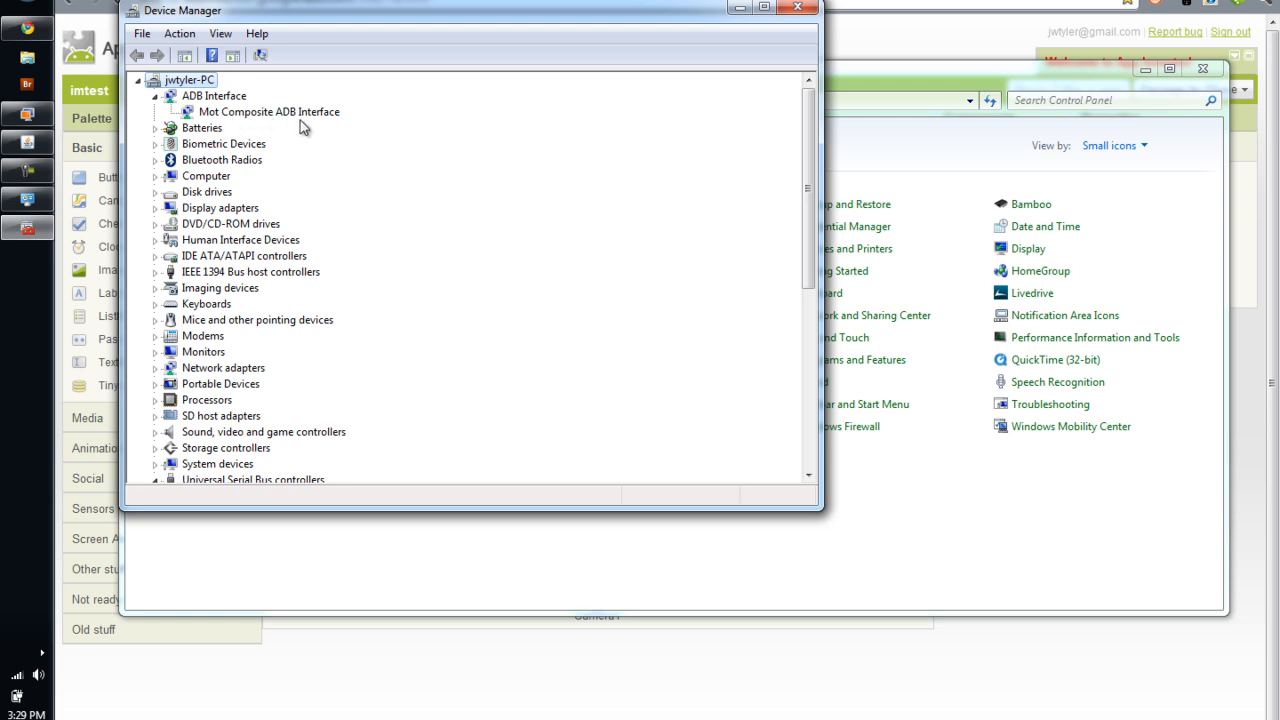
pyautogui.moveTo(285, 124)
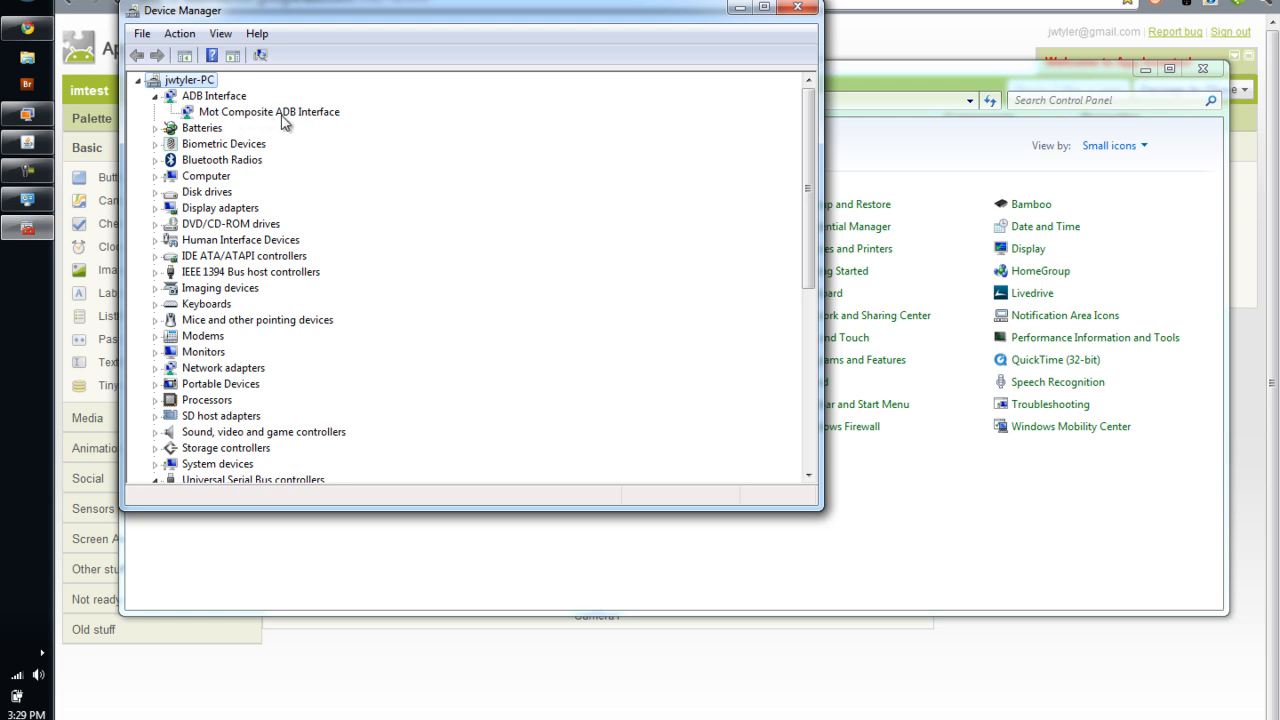
pyautogui.moveTo(287, 147)
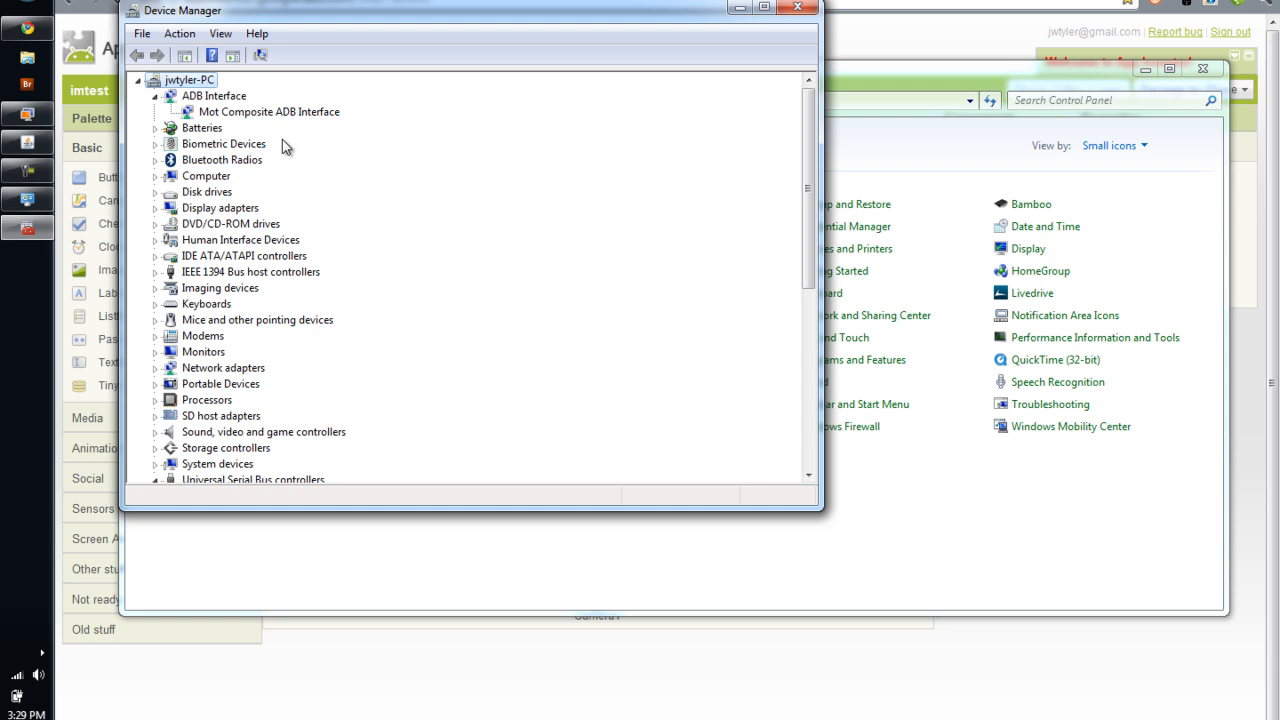
pyautogui.moveTo(291, 153)
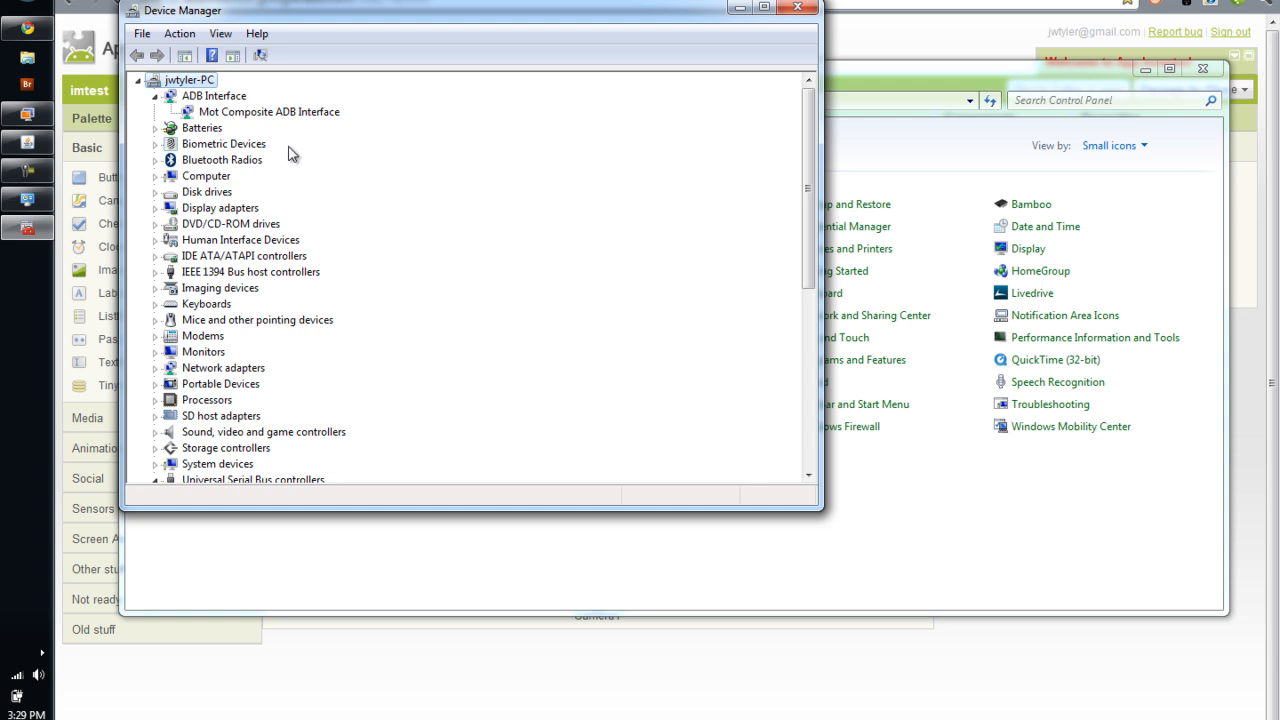
pyautogui.moveTo(283, 147)
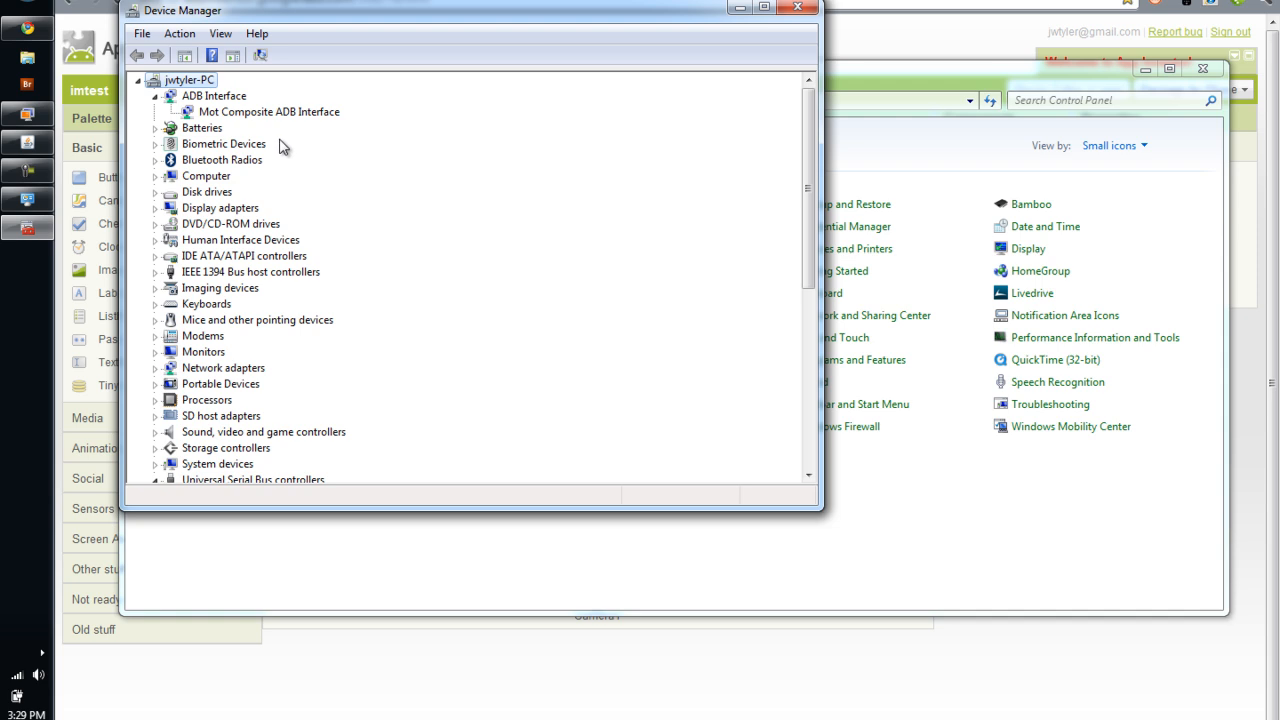
pyautogui.moveTo(288, 148)
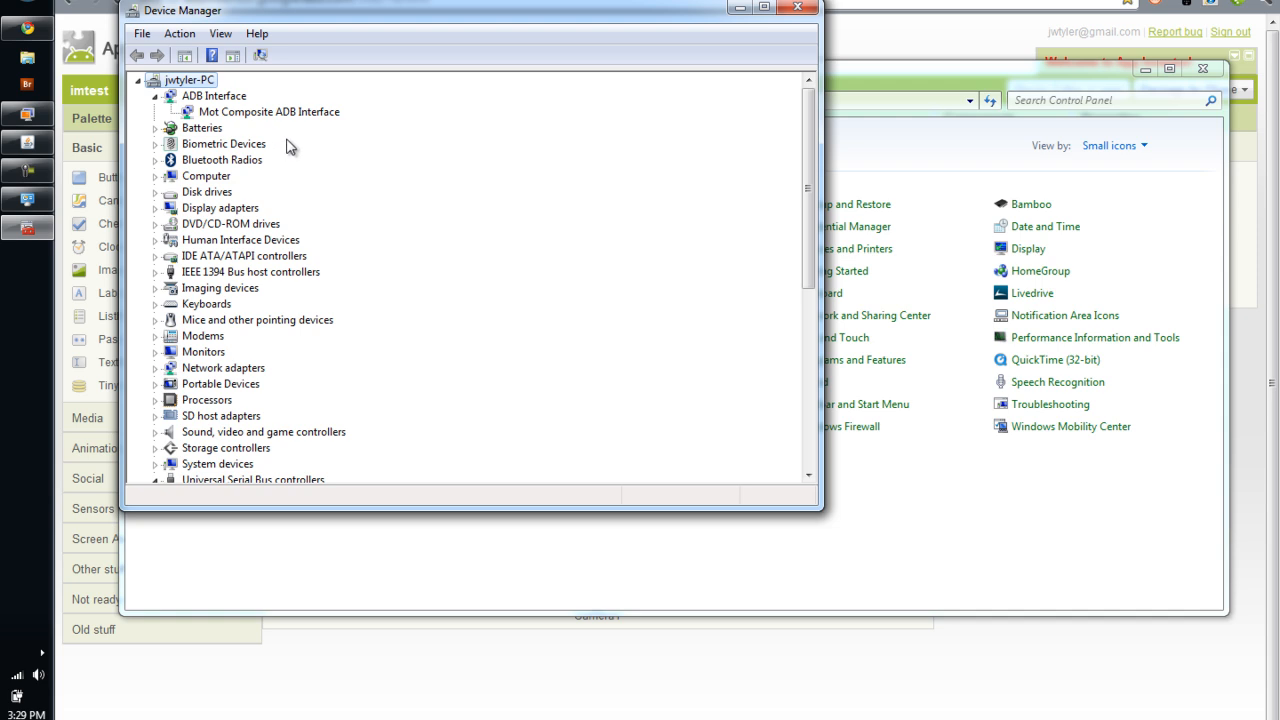
pyautogui.moveTo(295, 160)
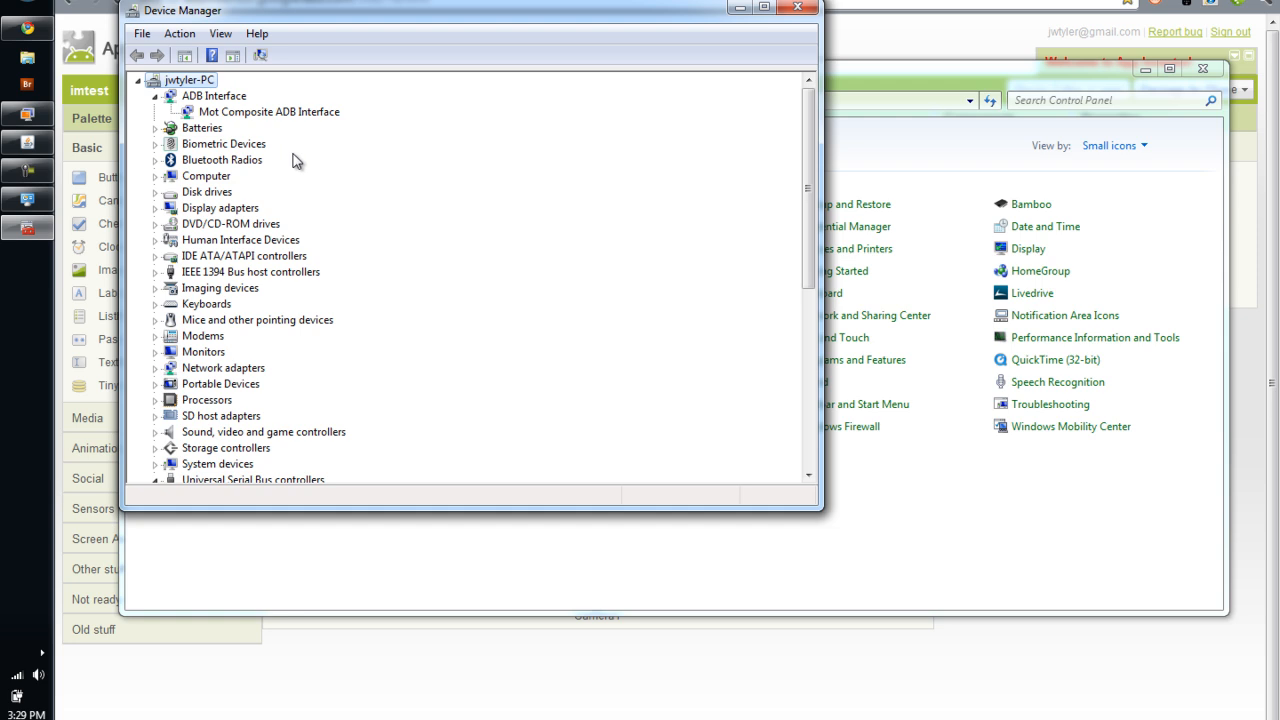
pyautogui.moveTo(221, 119)
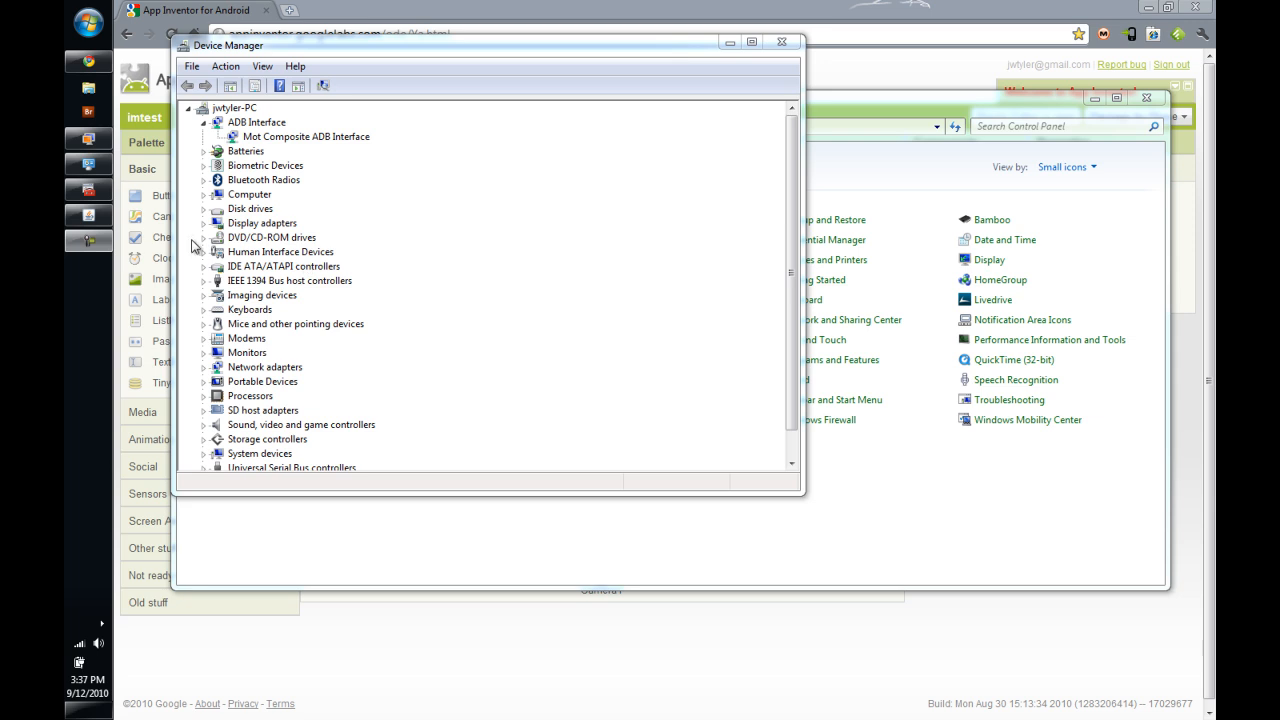
pyautogui.moveTo(313, 146)
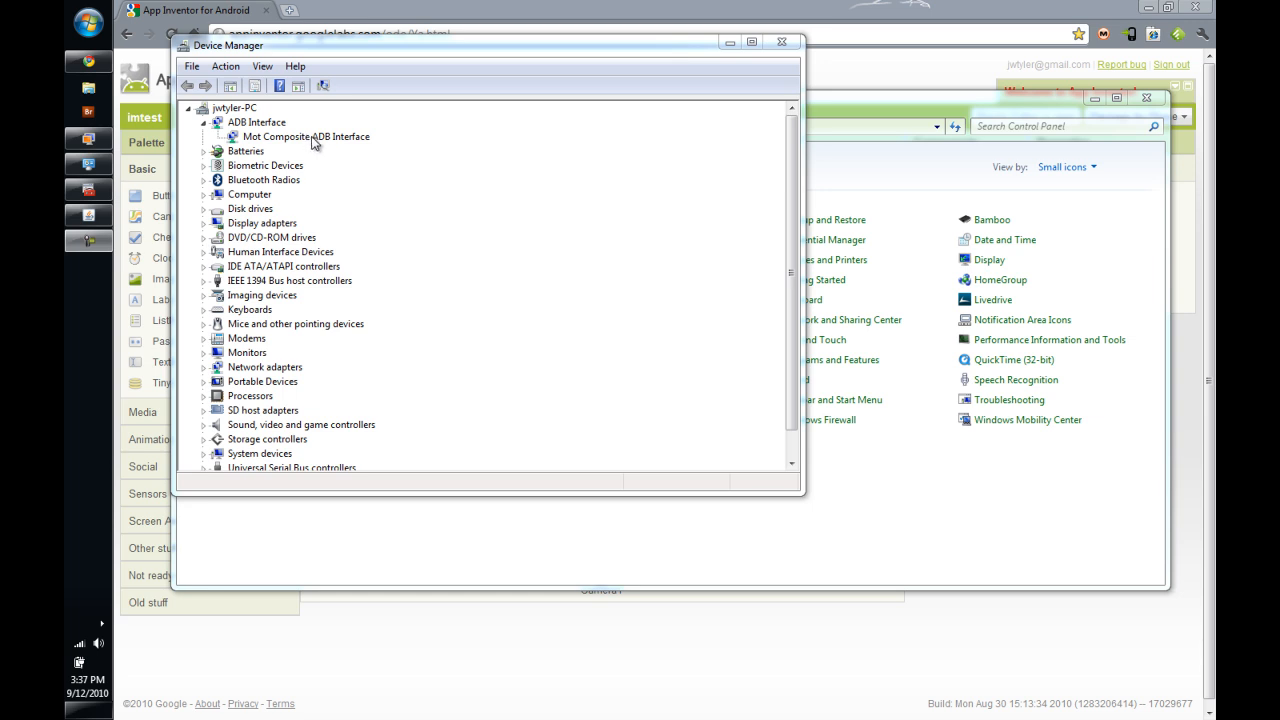
pyautogui.moveTo(315, 141)
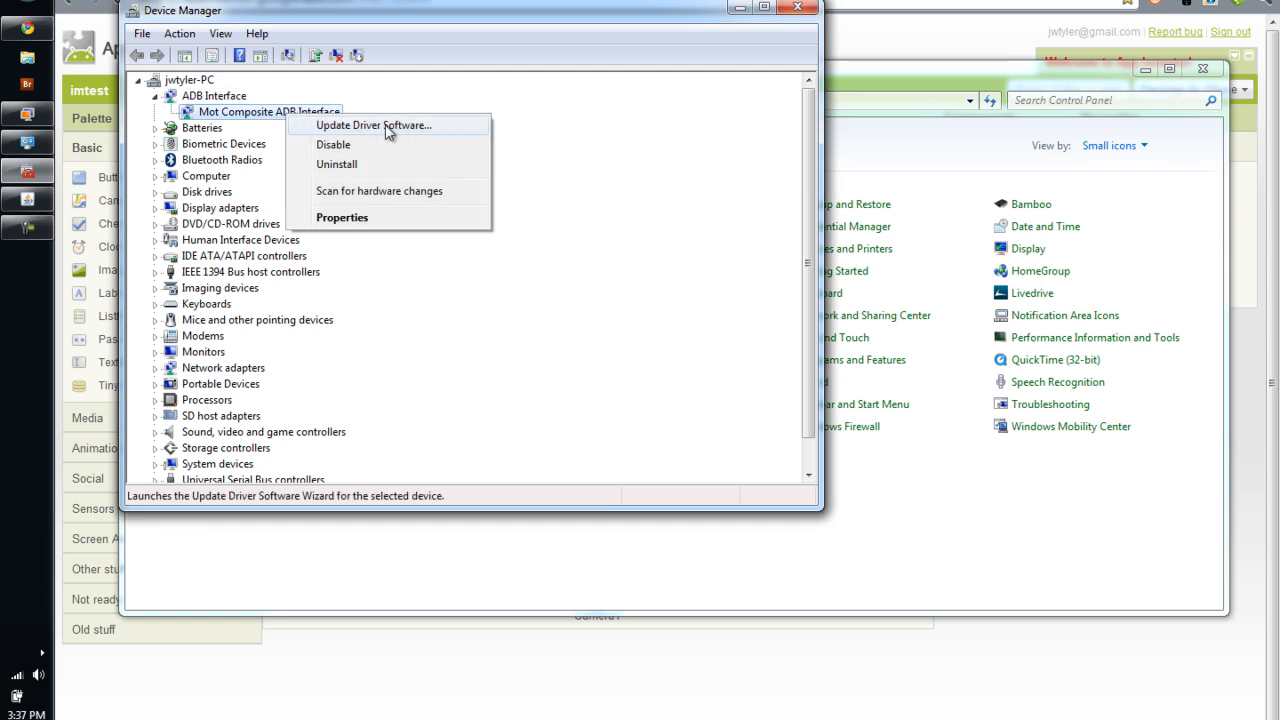
# Step: Update the Mot Composite ADB Interface driver, browsing this computer for driver software
pyautogui.click(373, 125)
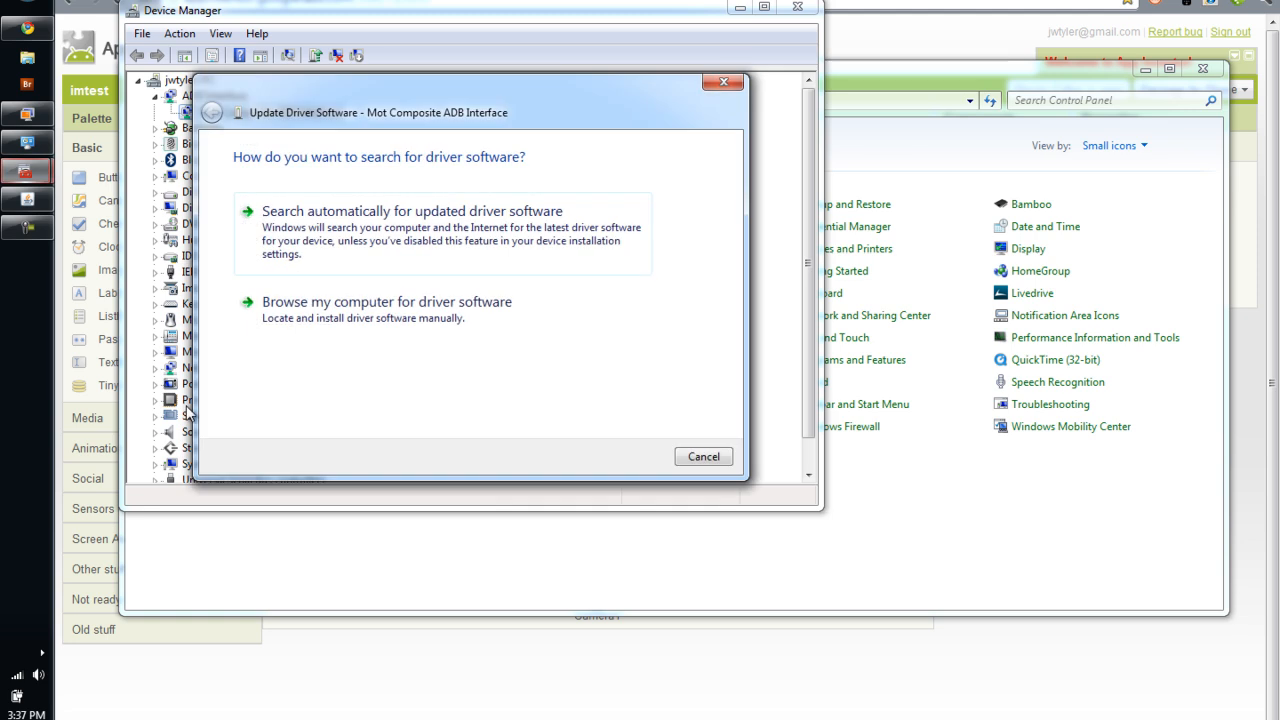
pyautogui.moveTo(380, 310)
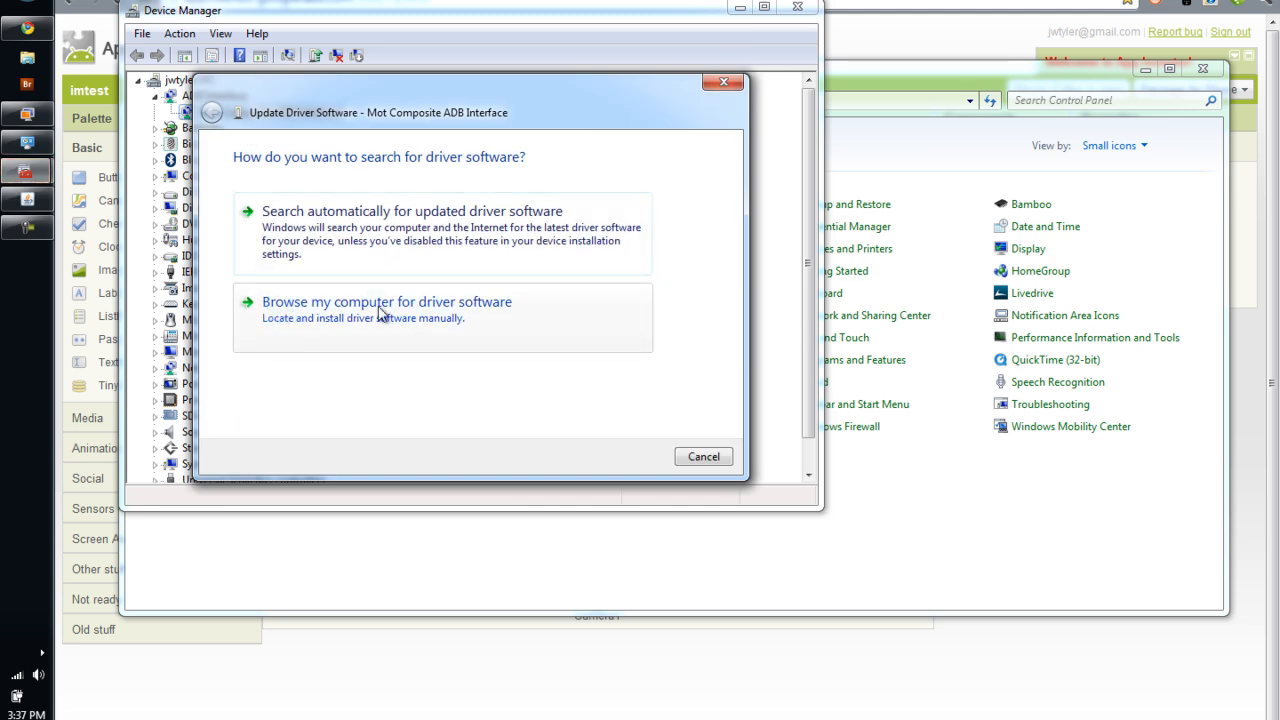
pyautogui.moveTo(480, 313)
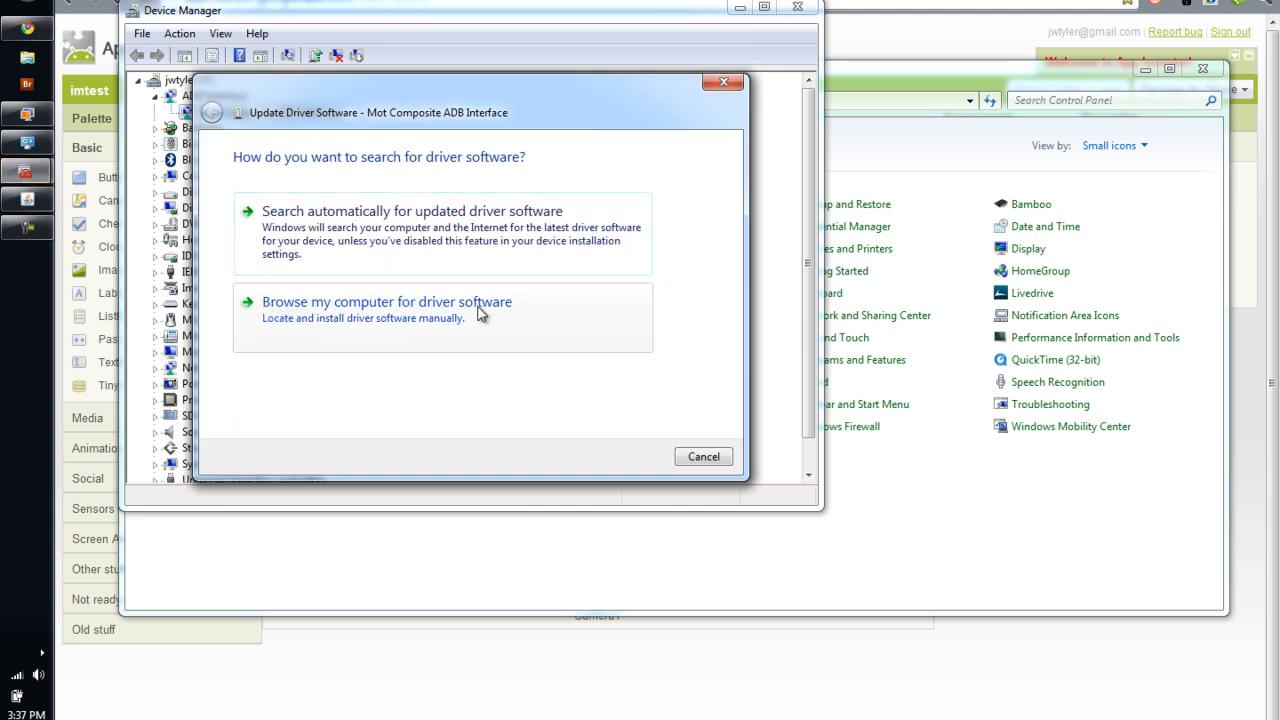
pyautogui.click(387, 301)
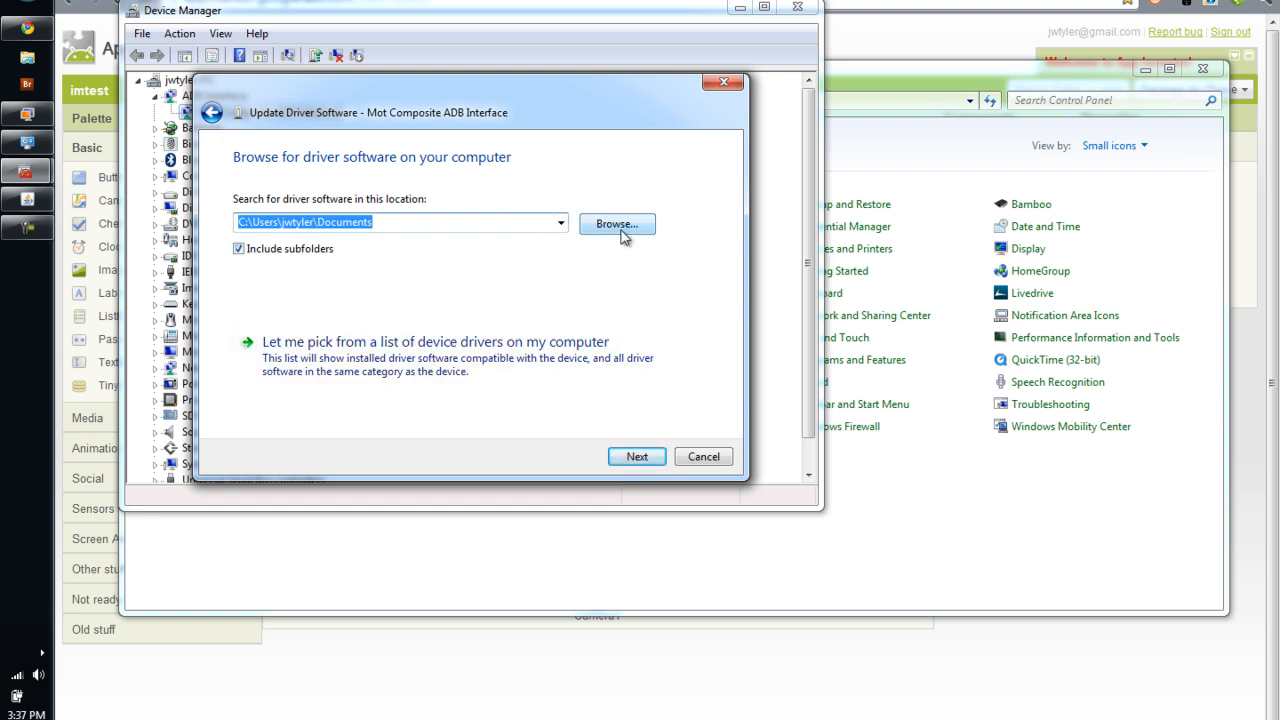
# Step: Set the driver search folder to C:\Program Files (x86)\Android\appinventor-extras\usb_driver
pyautogui.click(616, 223)
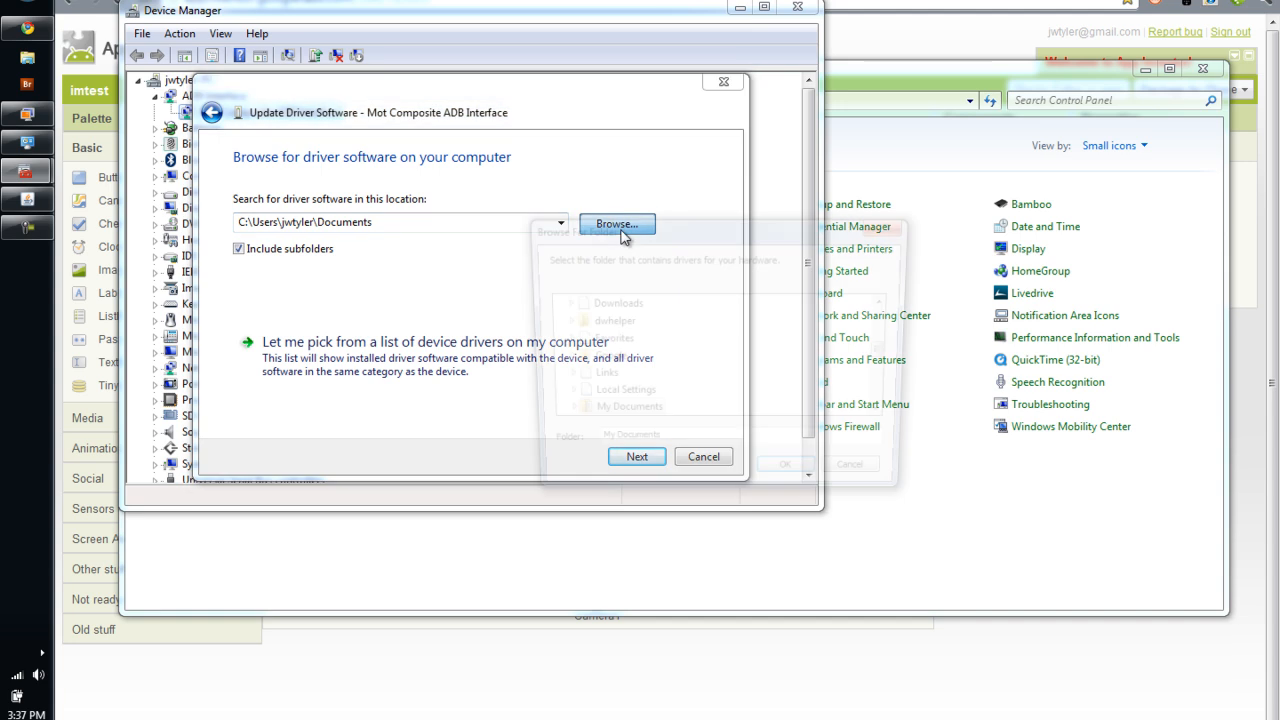
pyautogui.click(615, 223)
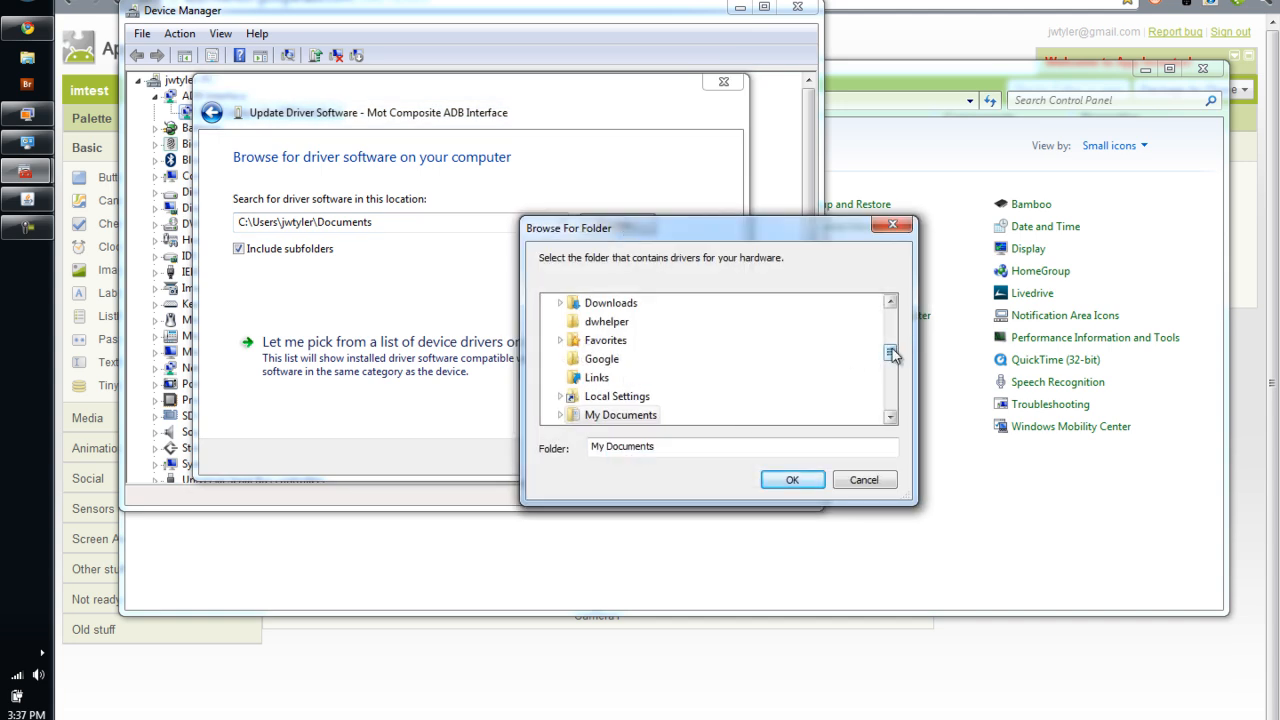
pyautogui.scroll(-3)
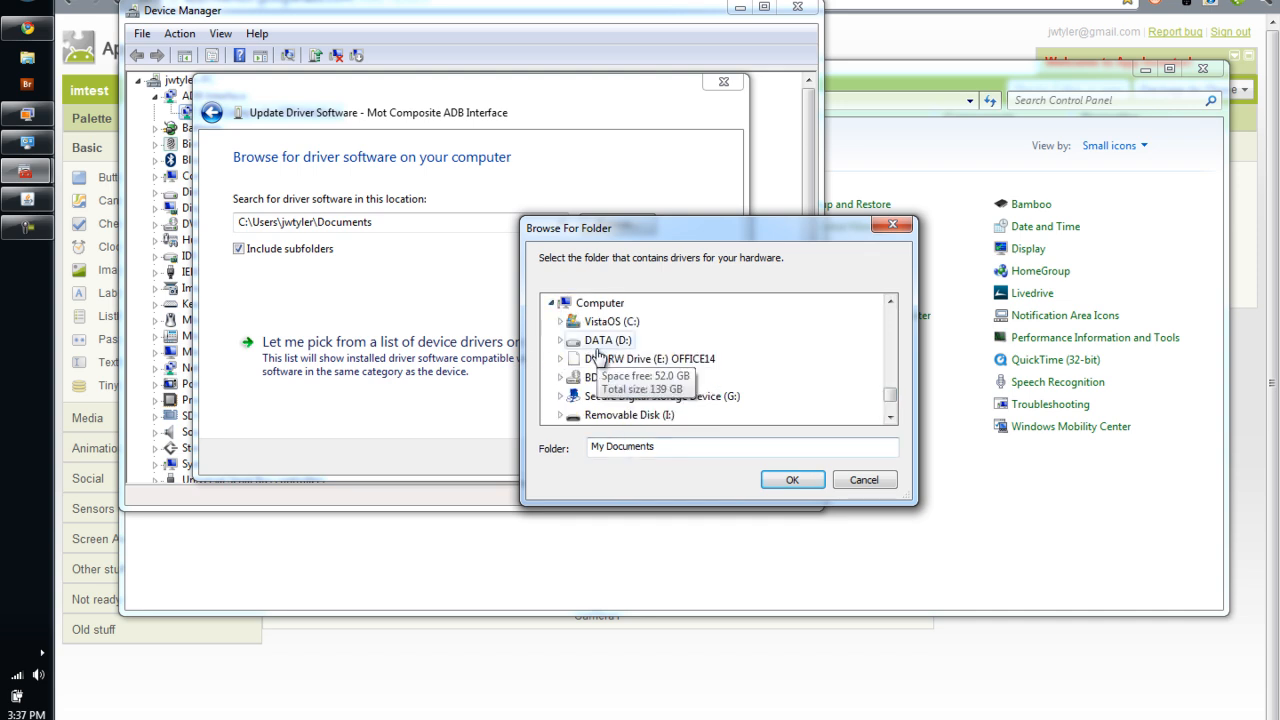
pyautogui.click(561, 321)
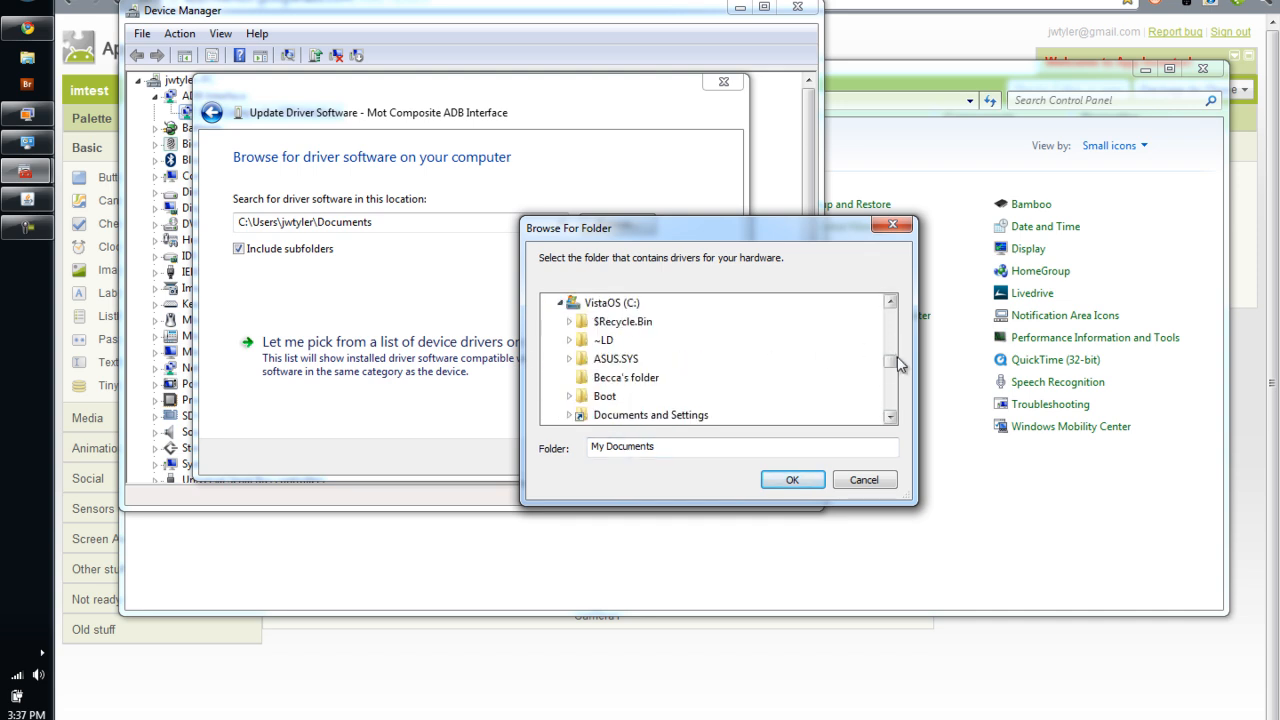
pyautogui.scroll(-3)
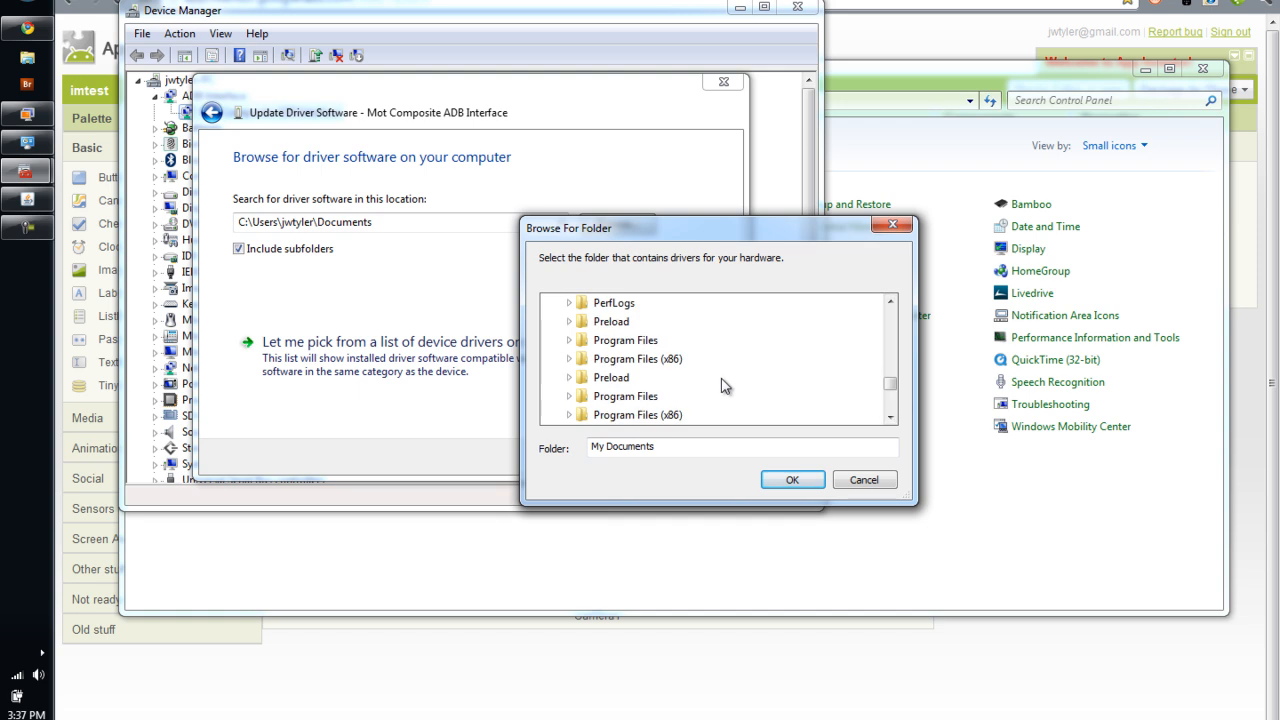
pyautogui.click(637, 414)
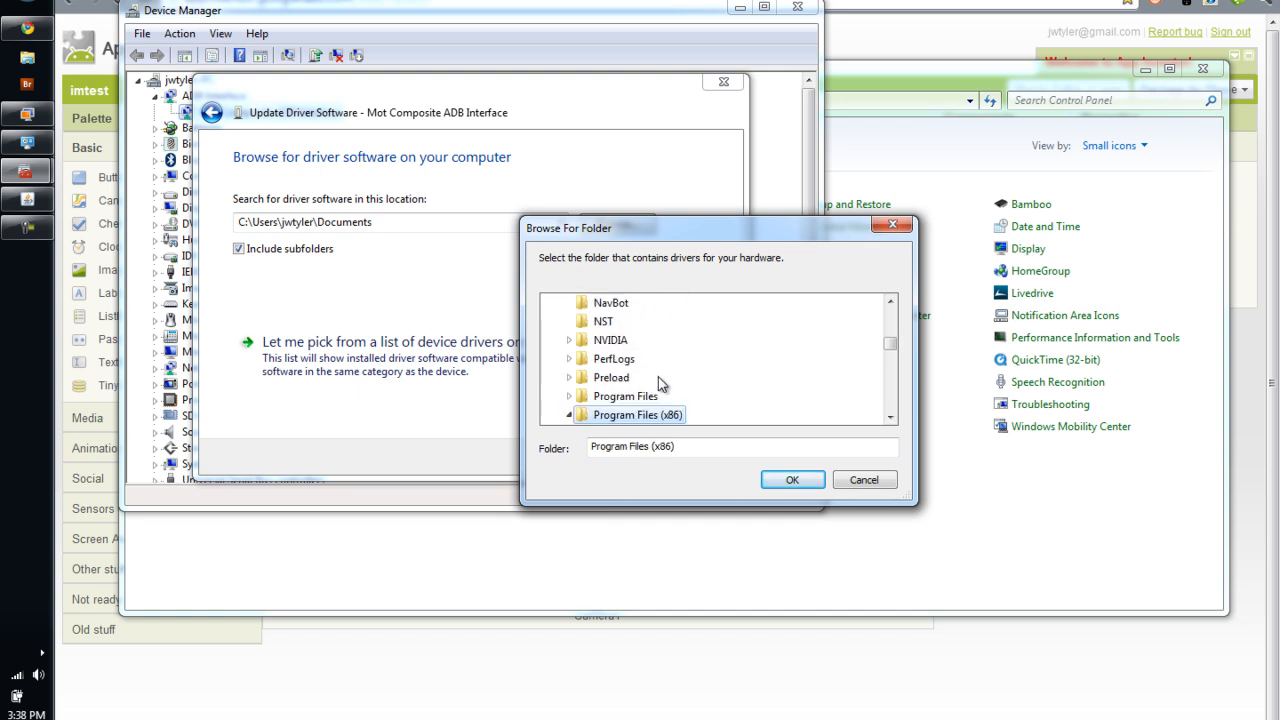
pyautogui.click(569, 414)
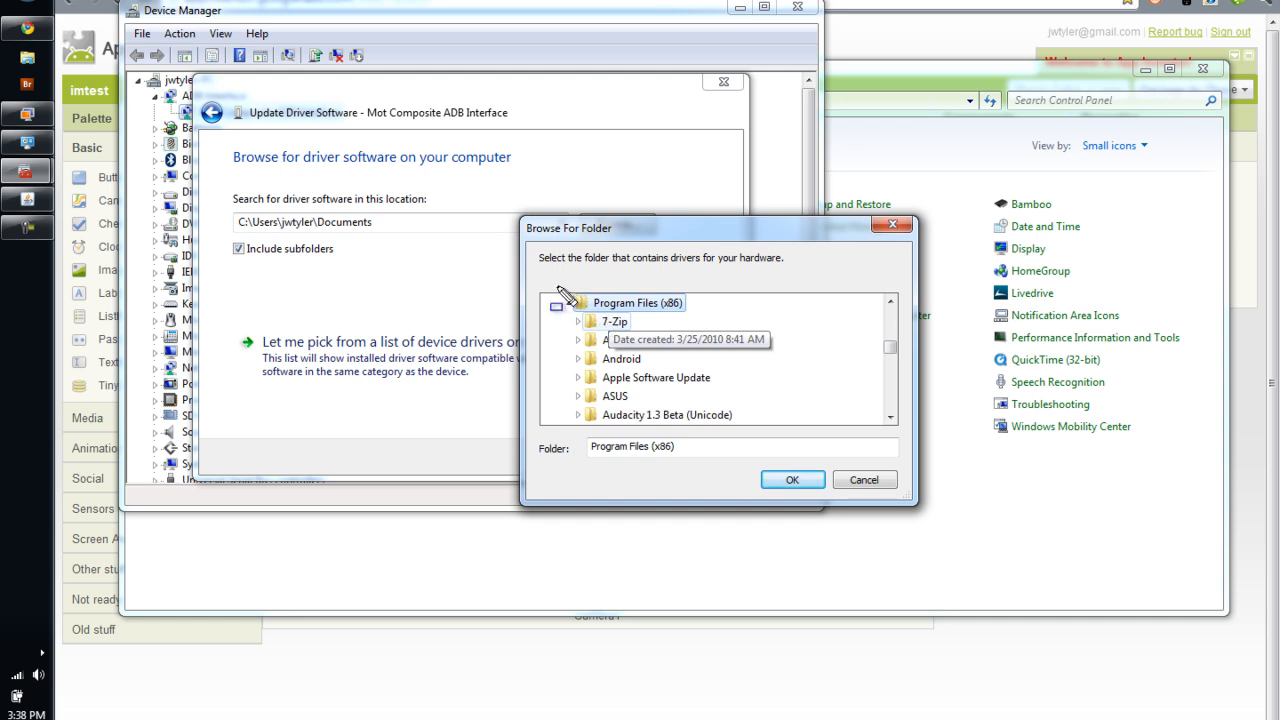
pyautogui.click(636, 302)
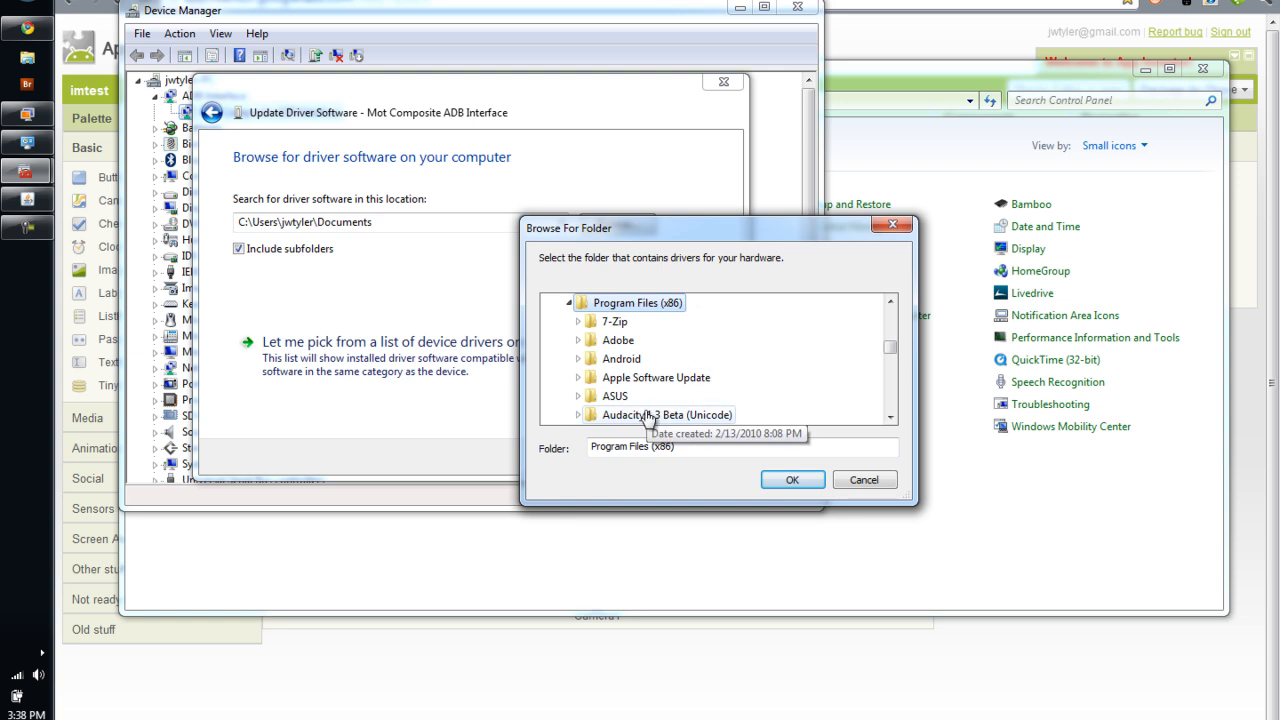
pyautogui.scroll(-3)
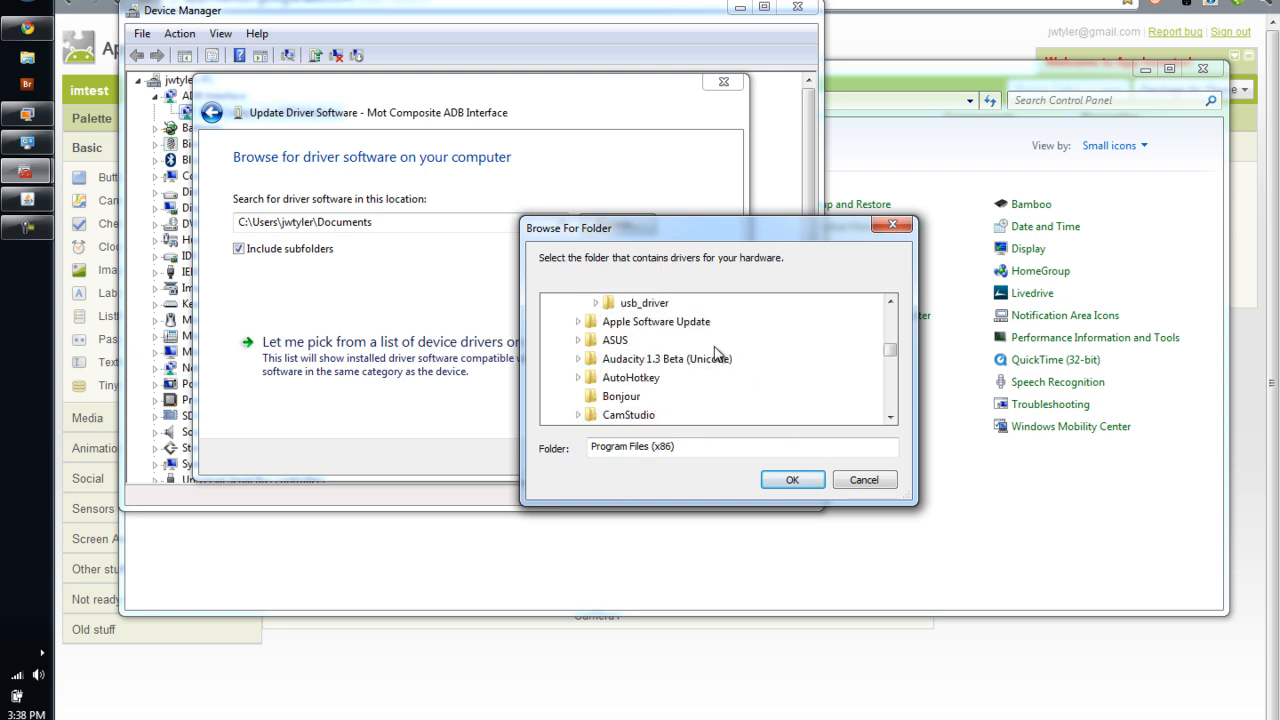
pyautogui.click(577, 302)
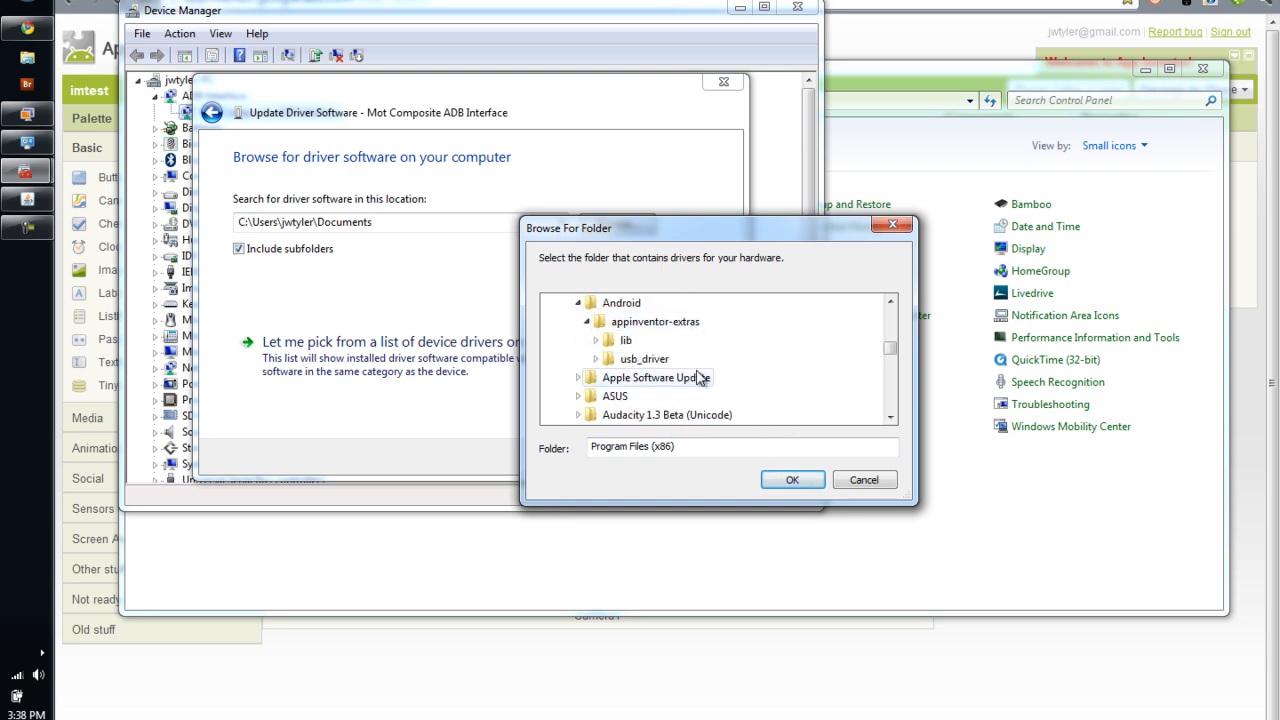
pyautogui.moveTo(643, 358)
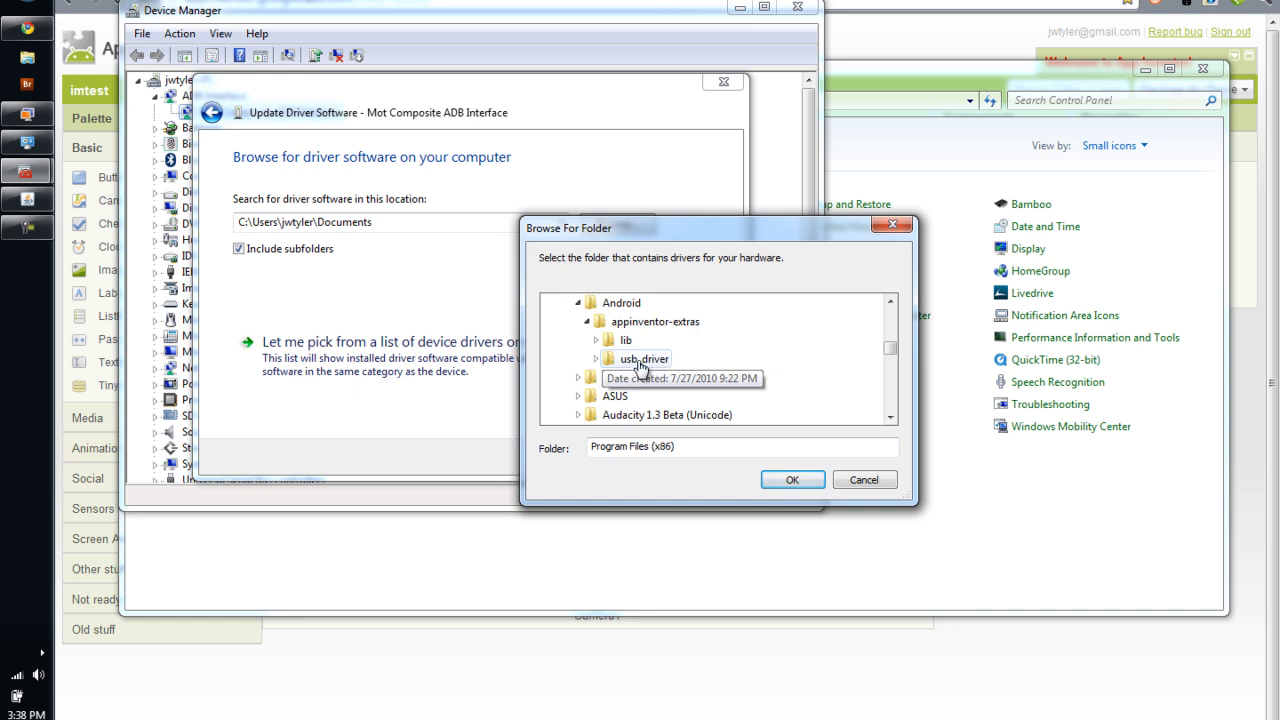
pyautogui.click(643, 358)
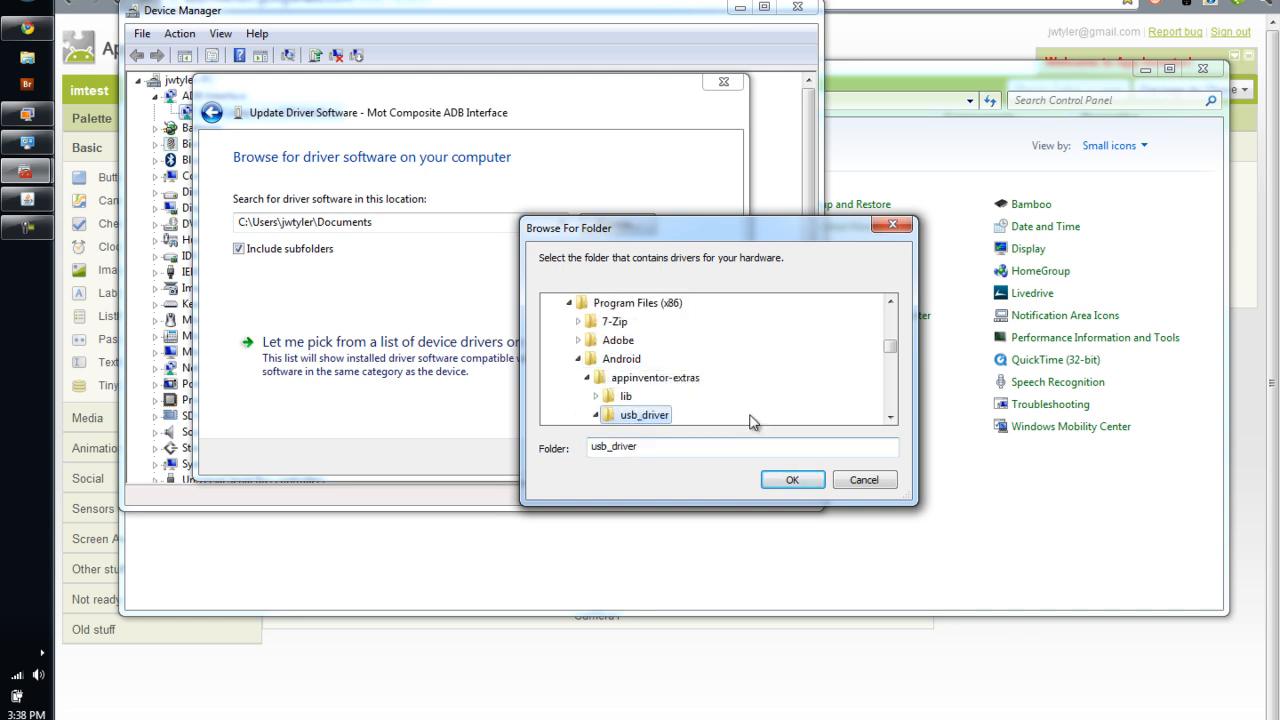
pyautogui.click(792, 480)
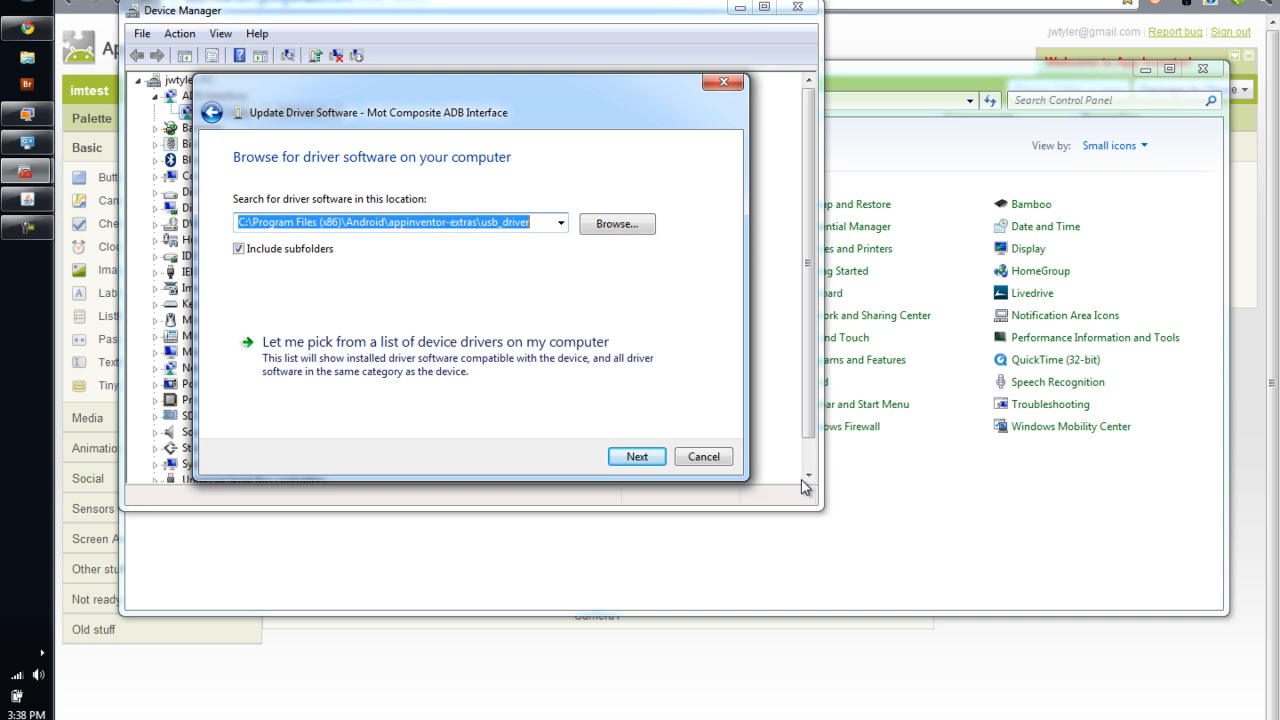
pyautogui.moveTo(220, 269)
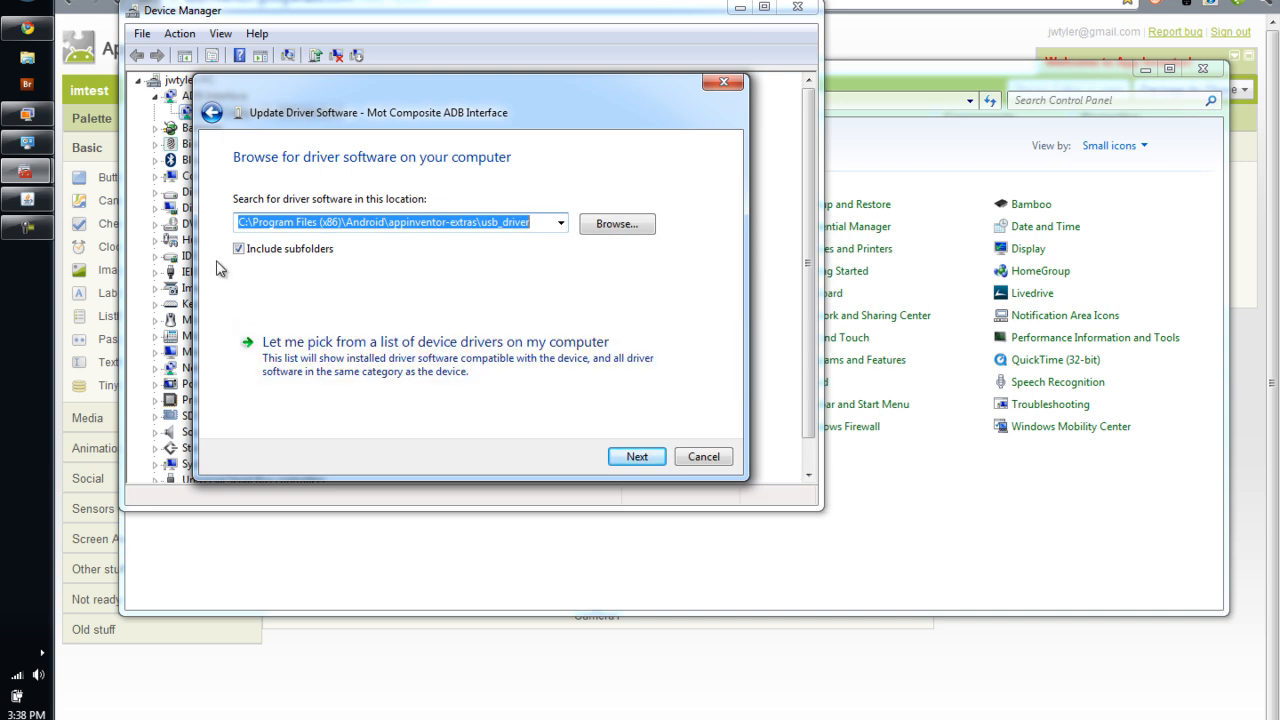
pyautogui.moveTo(637, 456)
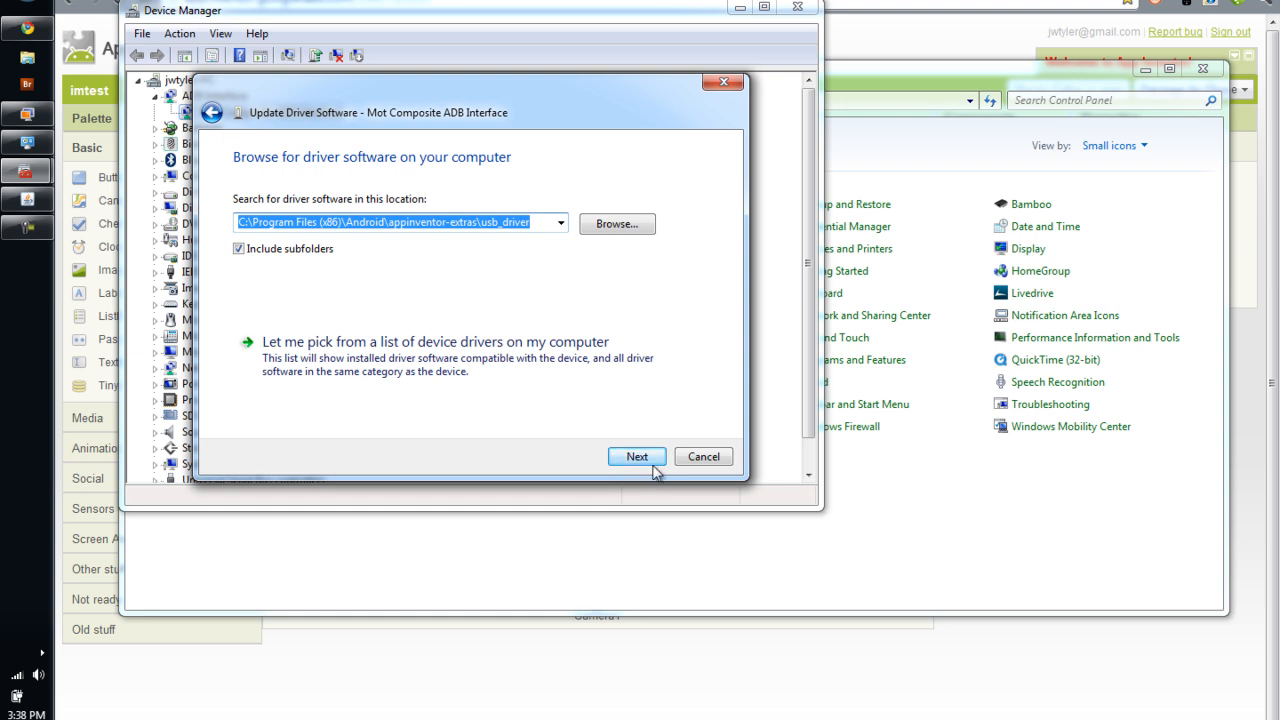
pyautogui.moveTo(548, 413)
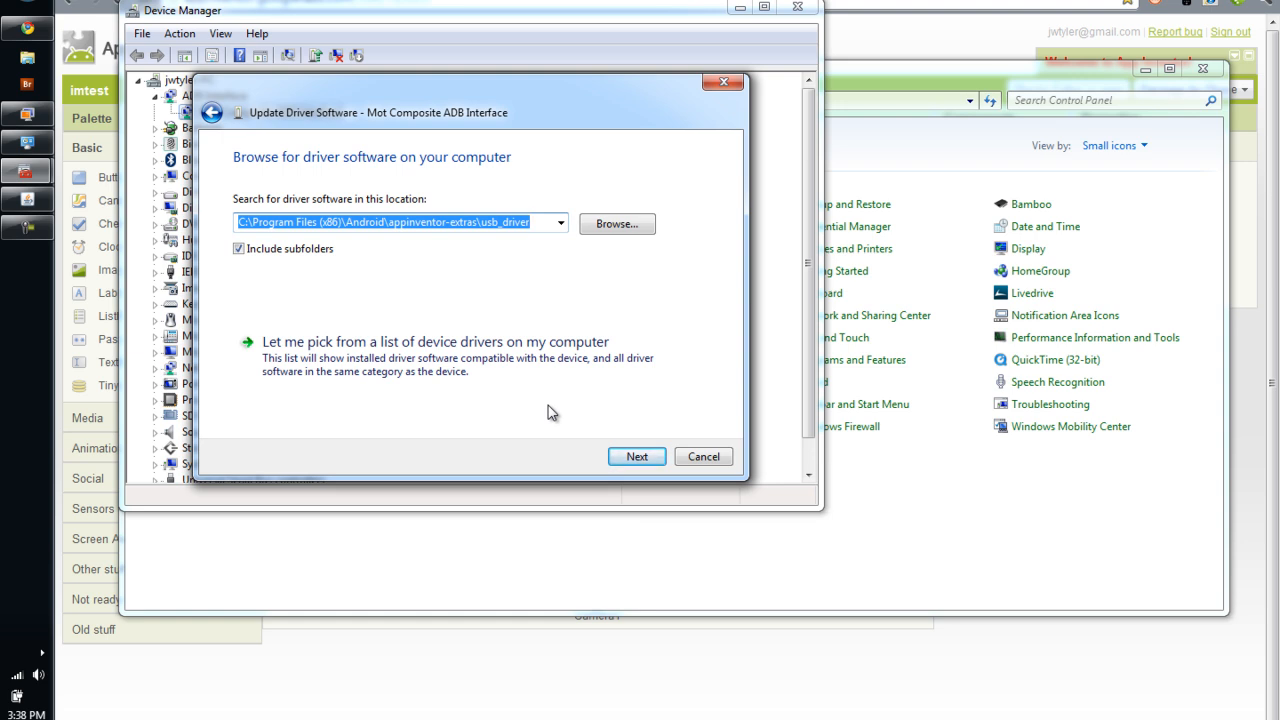
pyautogui.moveTo(535, 435)
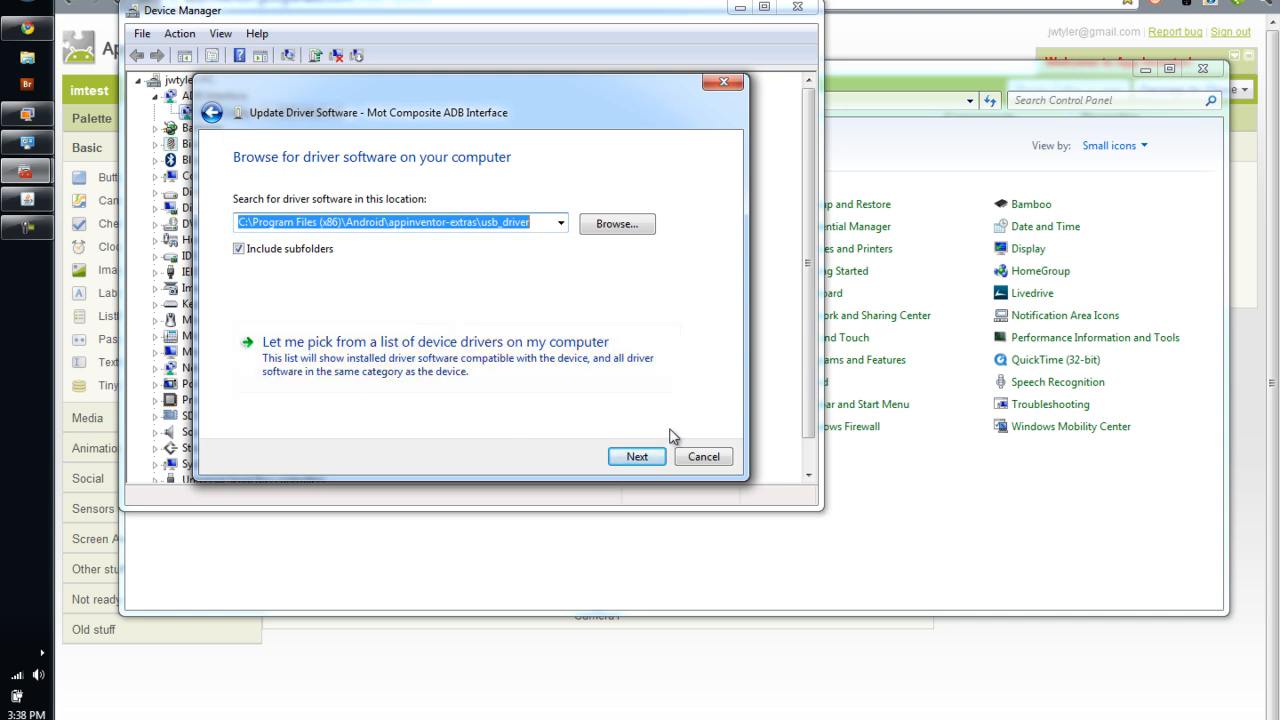
pyautogui.moveTo(537, 419)
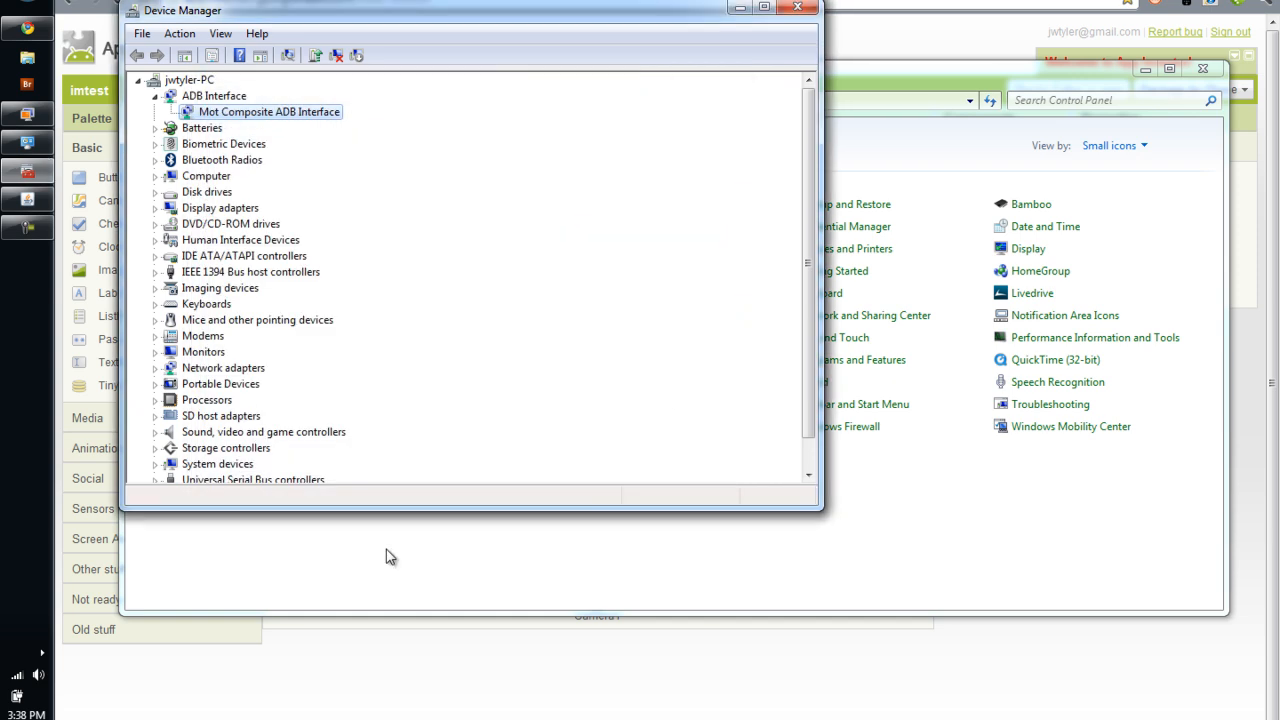
# Step: Search Google for drivers for Droid and open Motorola's DROID support page
pyautogui.click(797, 8)
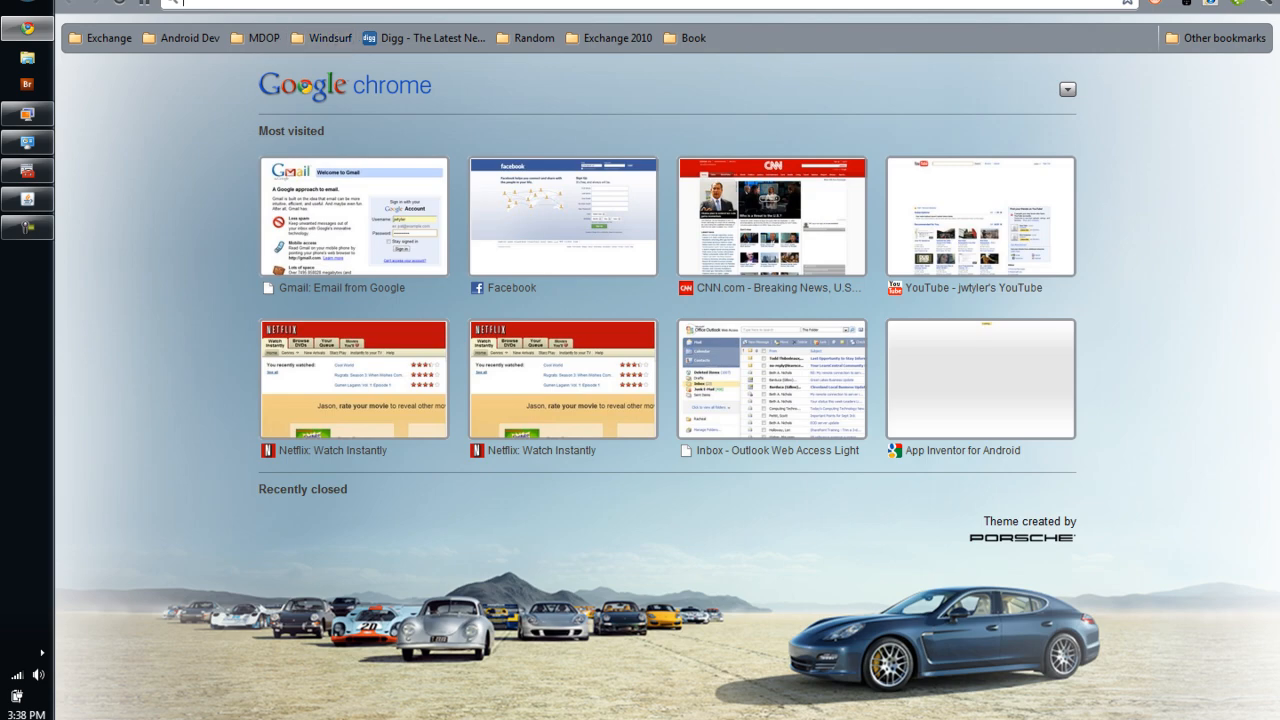
pyautogui.write('drivers for Droid')
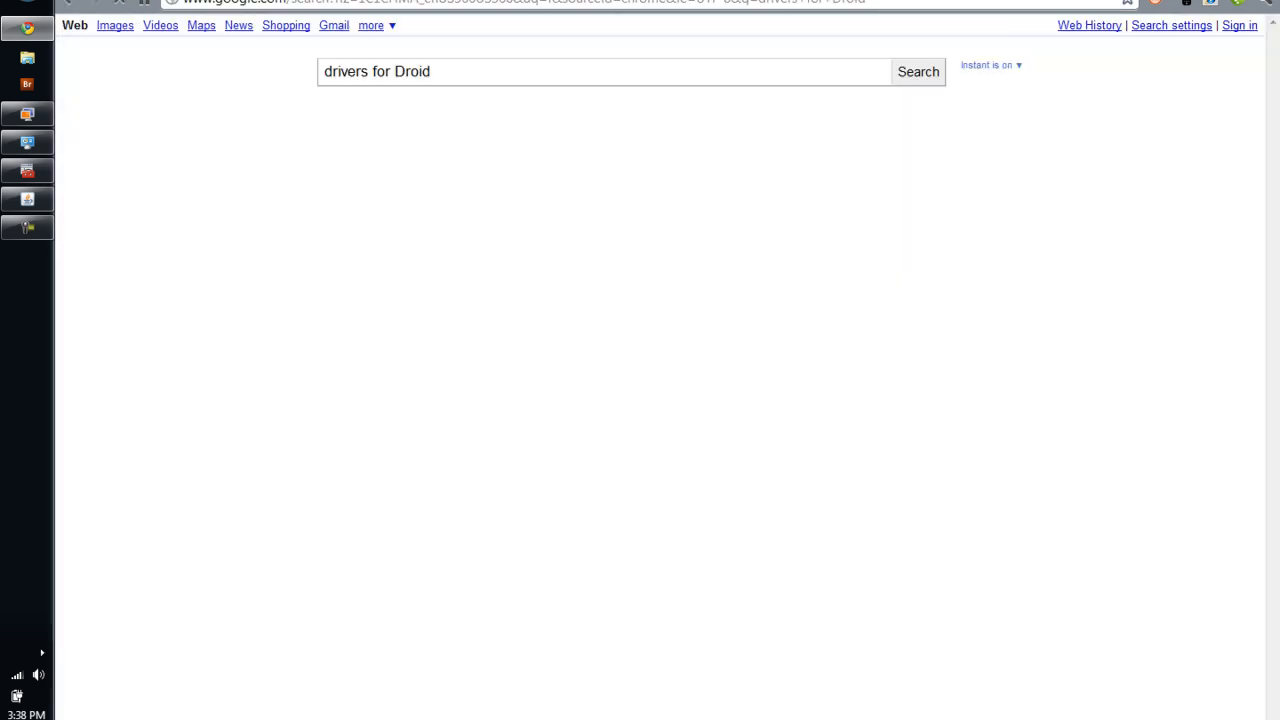
pyautogui.click(917, 71)
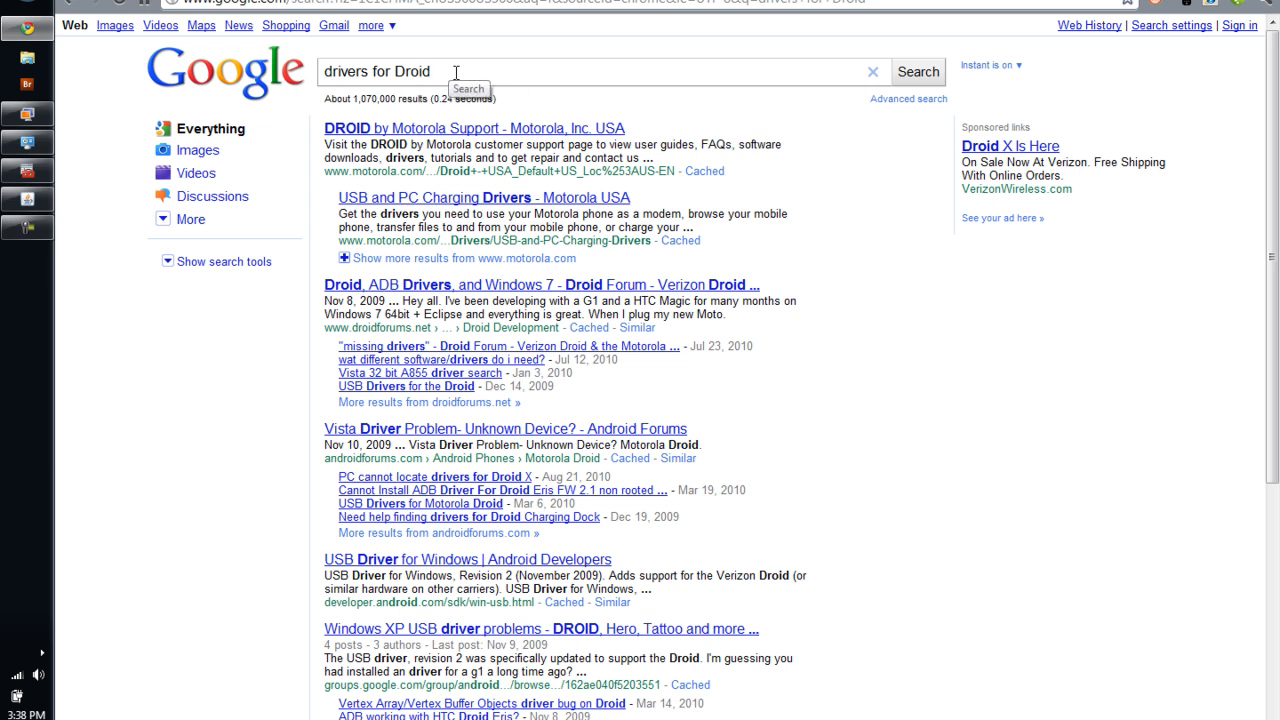
pyautogui.moveTo(500, 155)
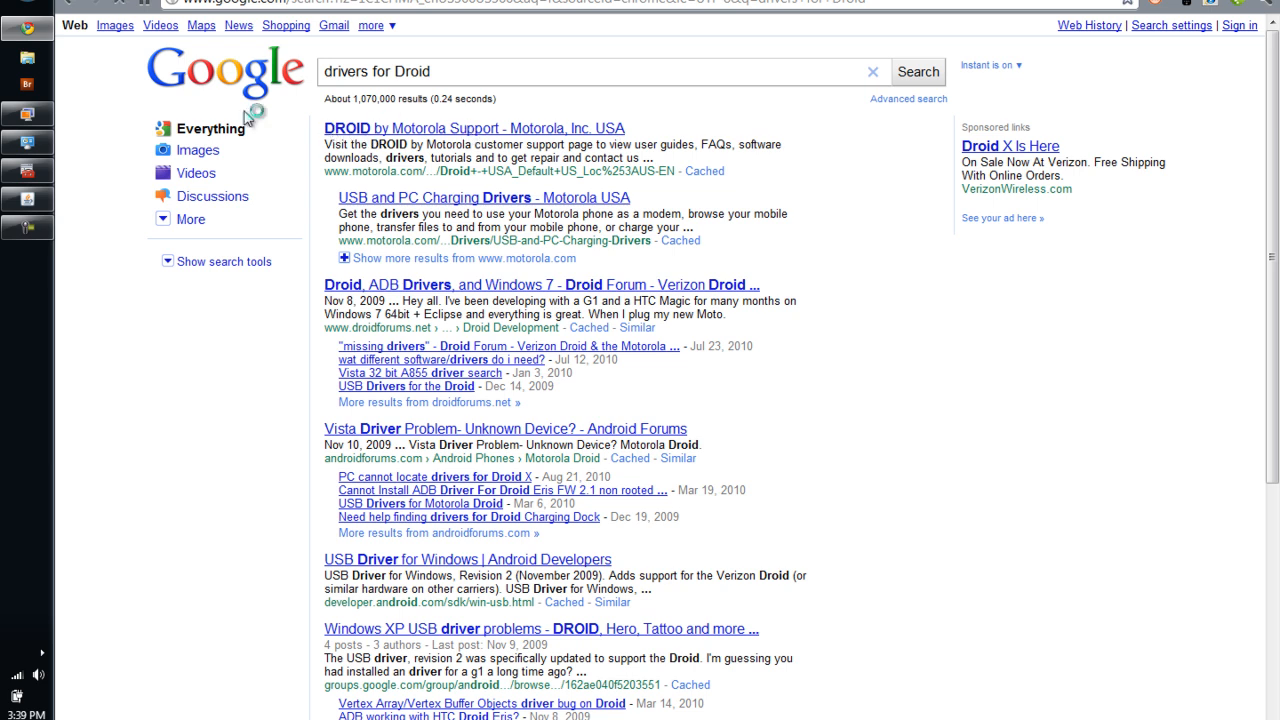
pyautogui.moveTo(408, 175)
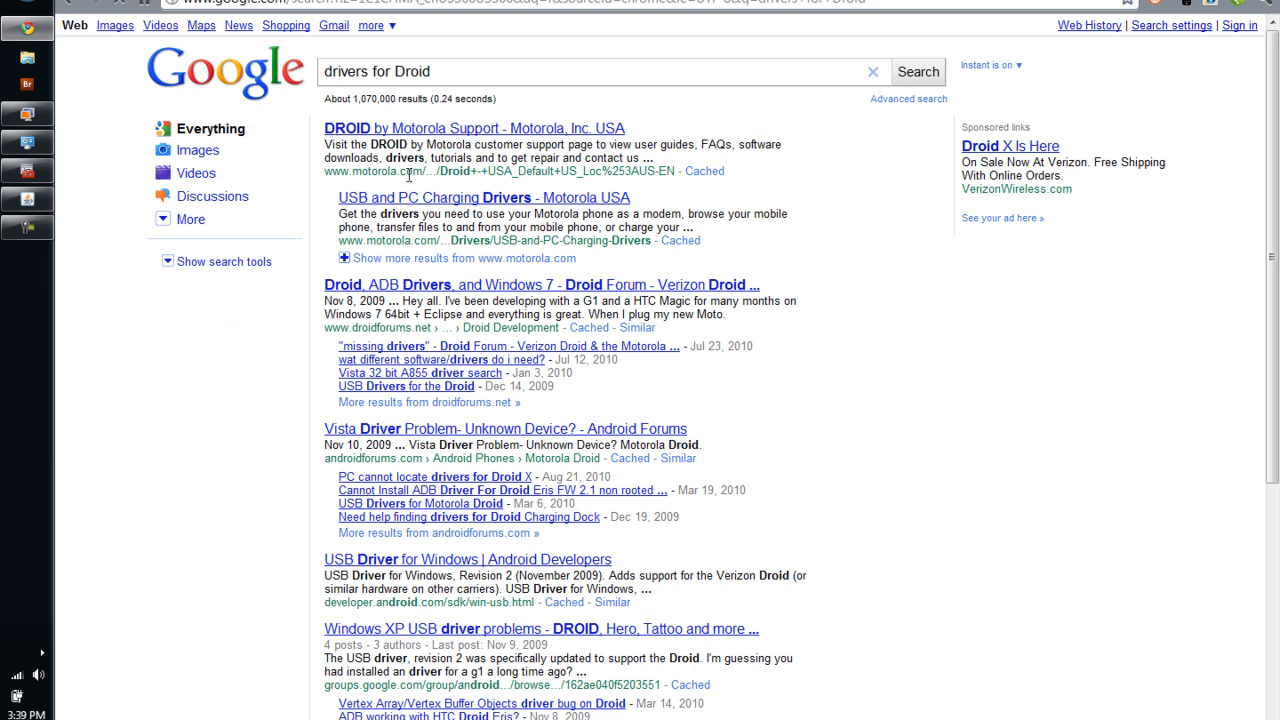
pyautogui.click(473, 128)
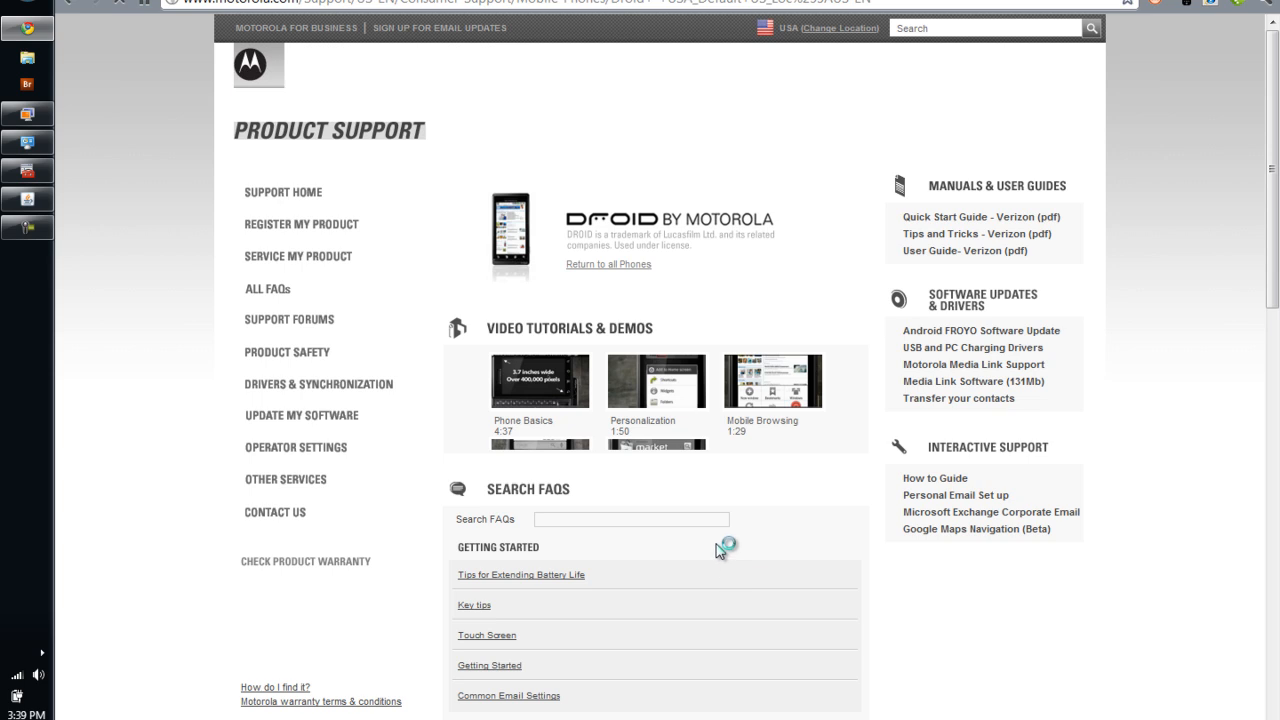
pyautogui.scroll(-3)
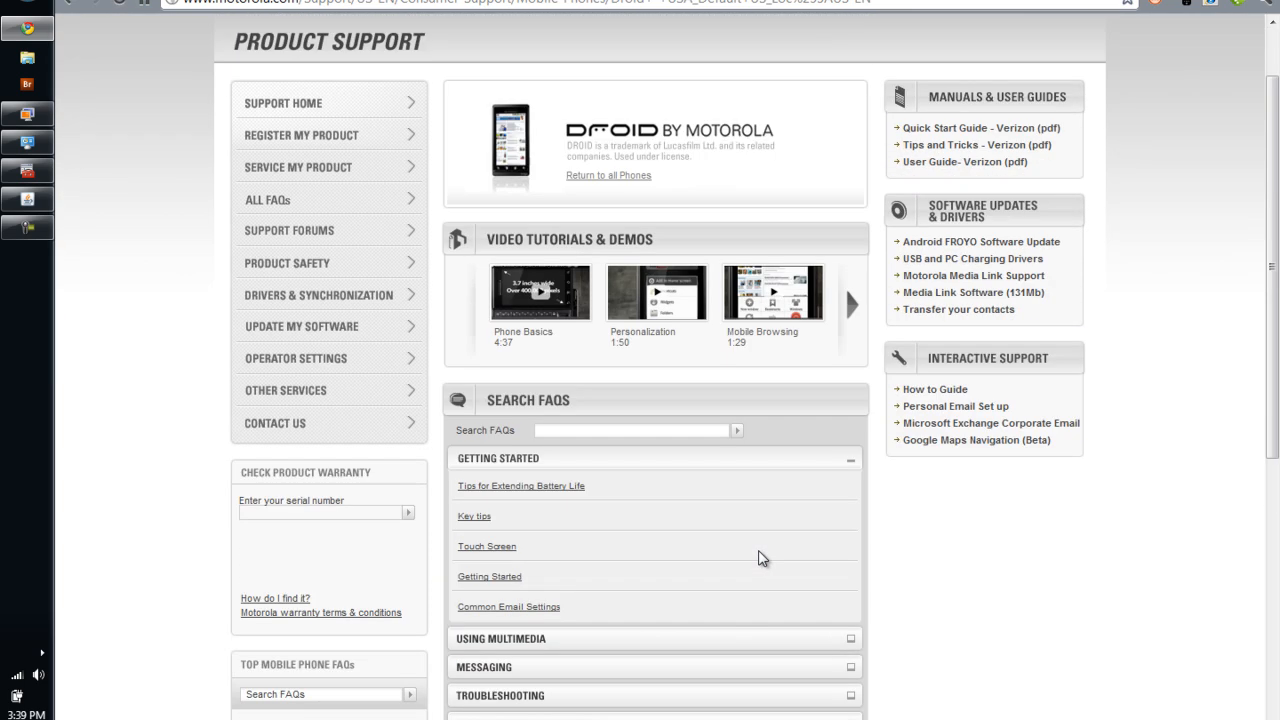
pyautogui.moveTo(355, 256)
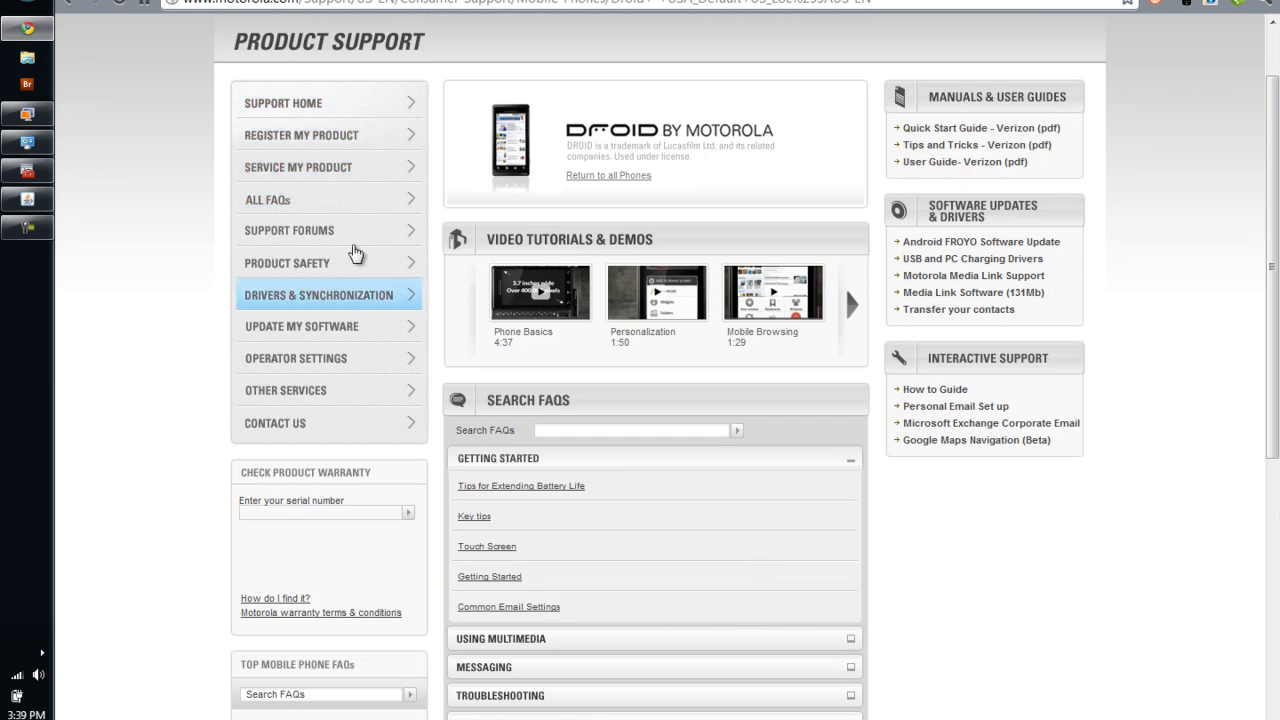
pyautogui.moveTo(357, 255)
pyautogui.write('d')
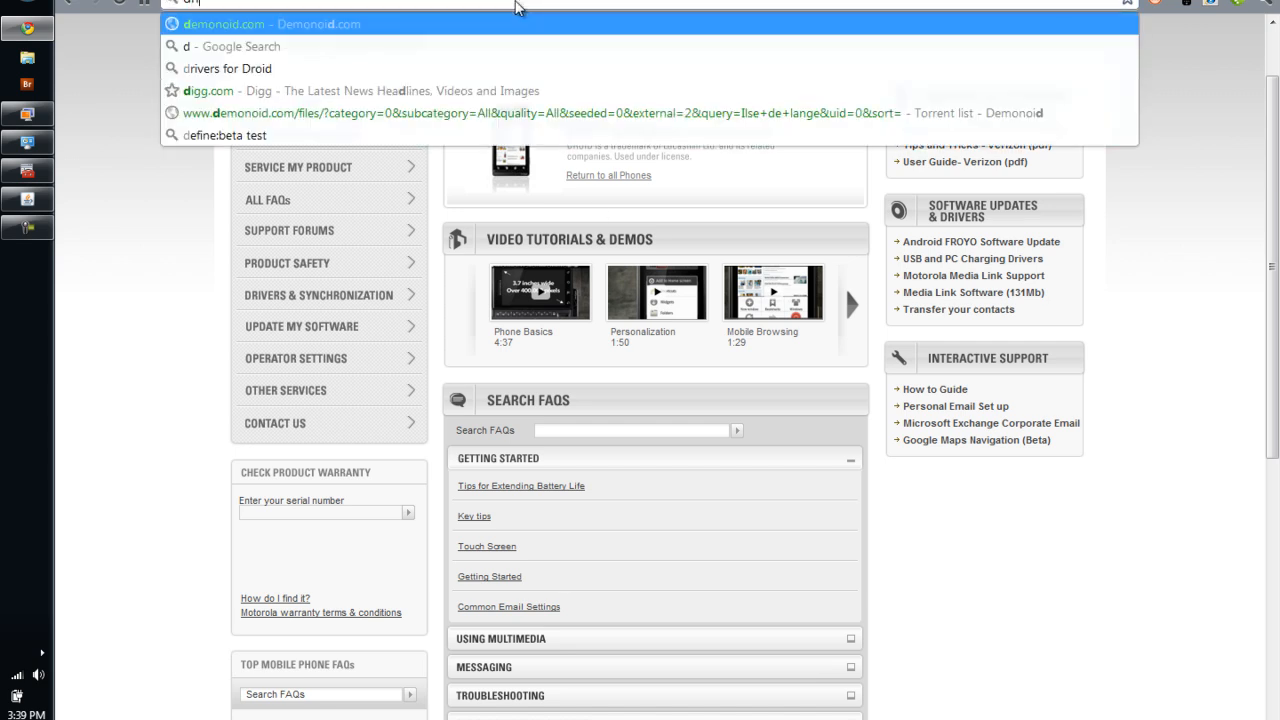
# Step: Run a Google search for 'drivers for ally'
pyautogui.write('rivers')
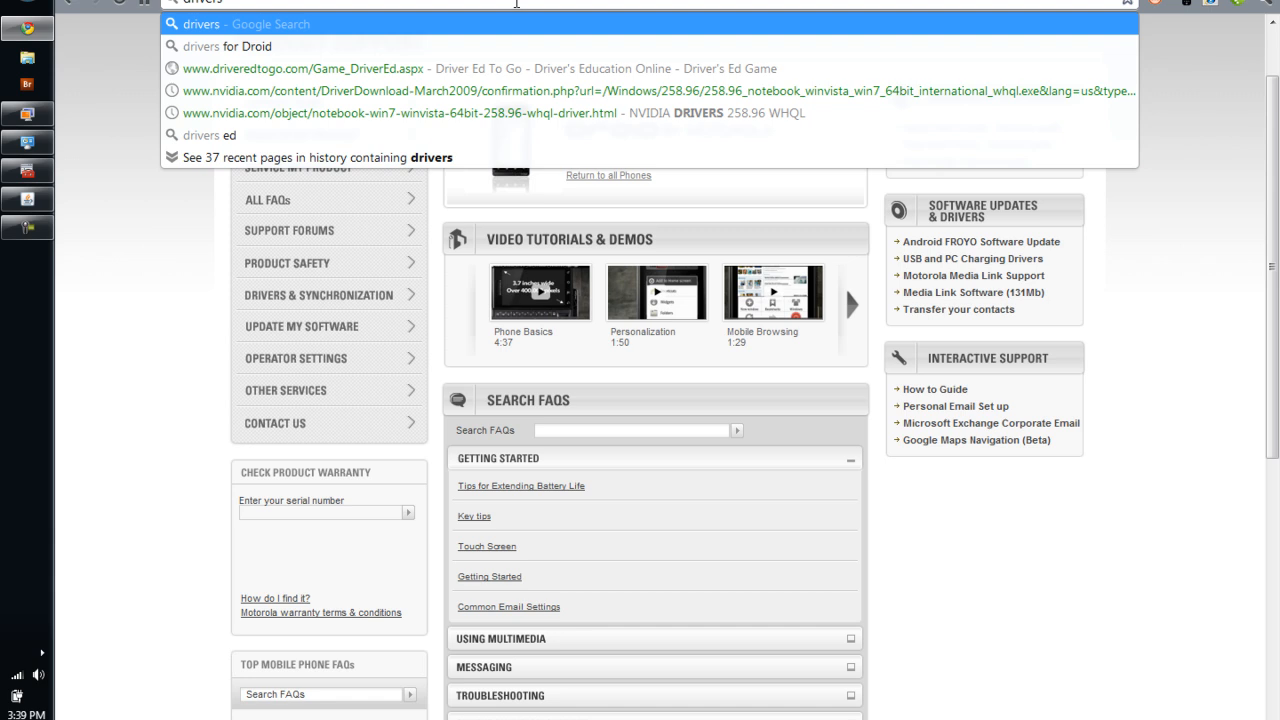
pyautogui.write('for')
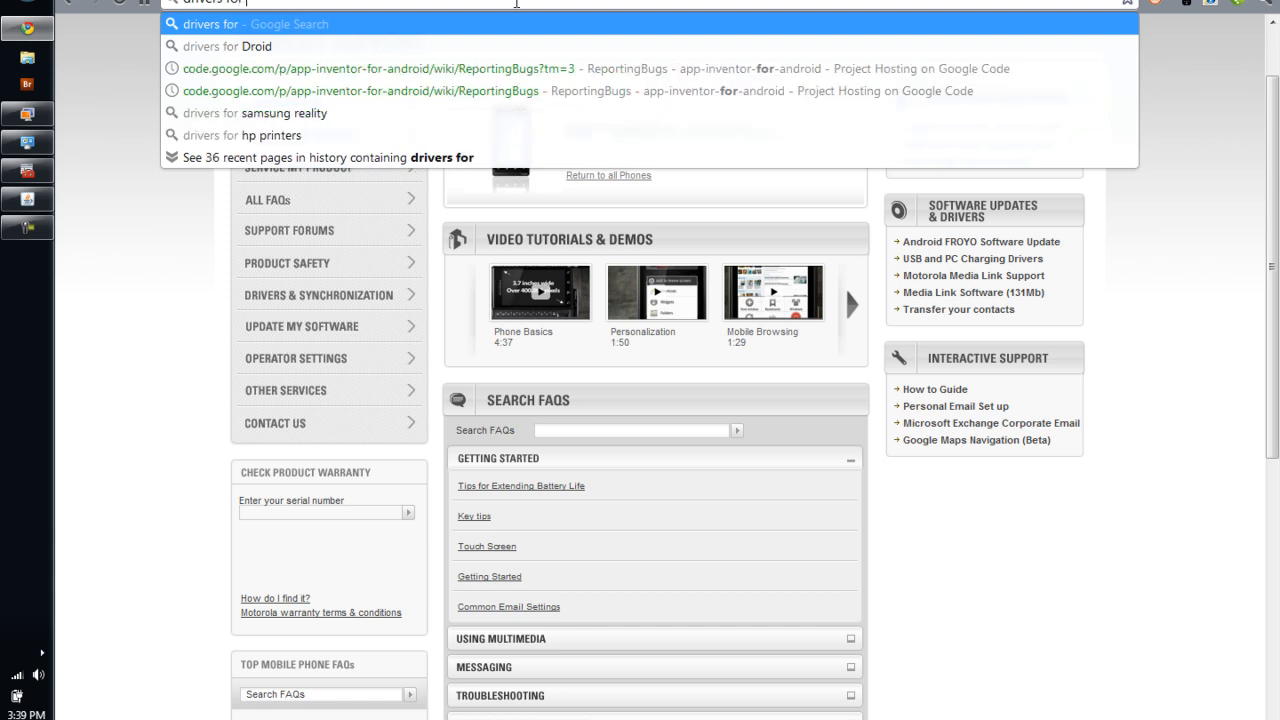
pyautogui.press('Return')
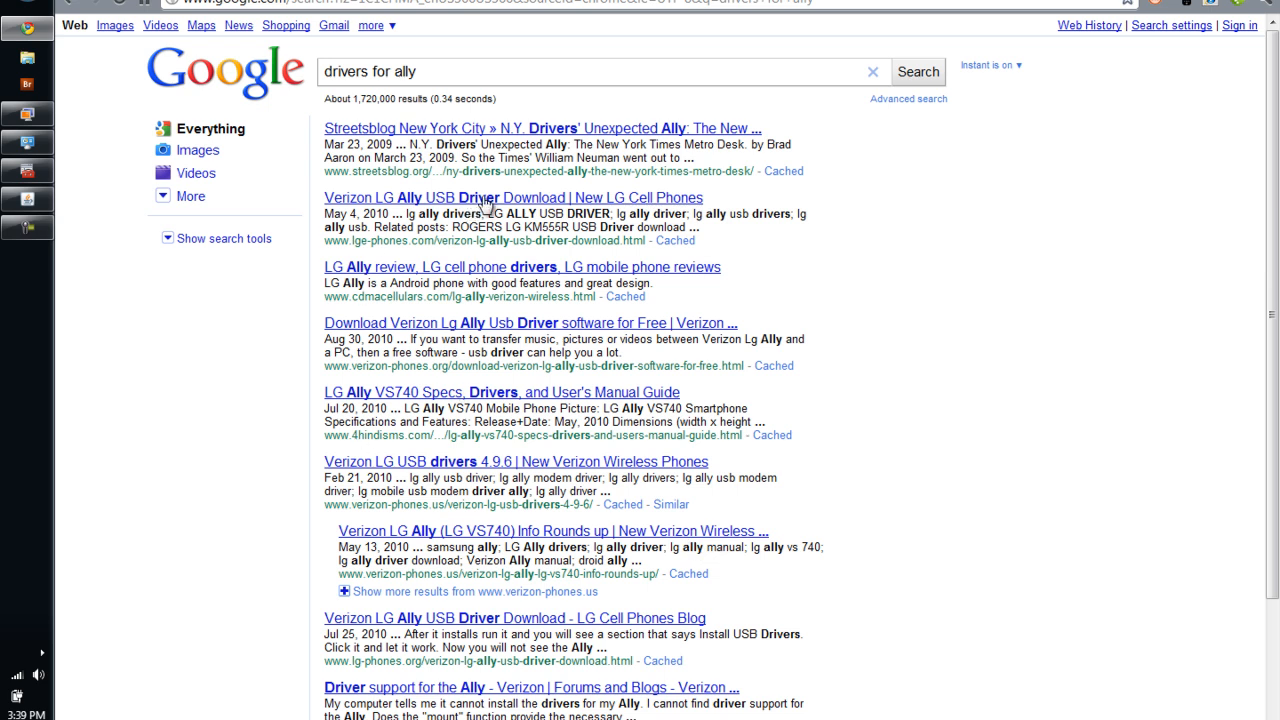
# Step: Open the Verizon LG Ally driver result, then the ROGERS LG KM555R USB driver download page
pyautogui.click(475, 197)
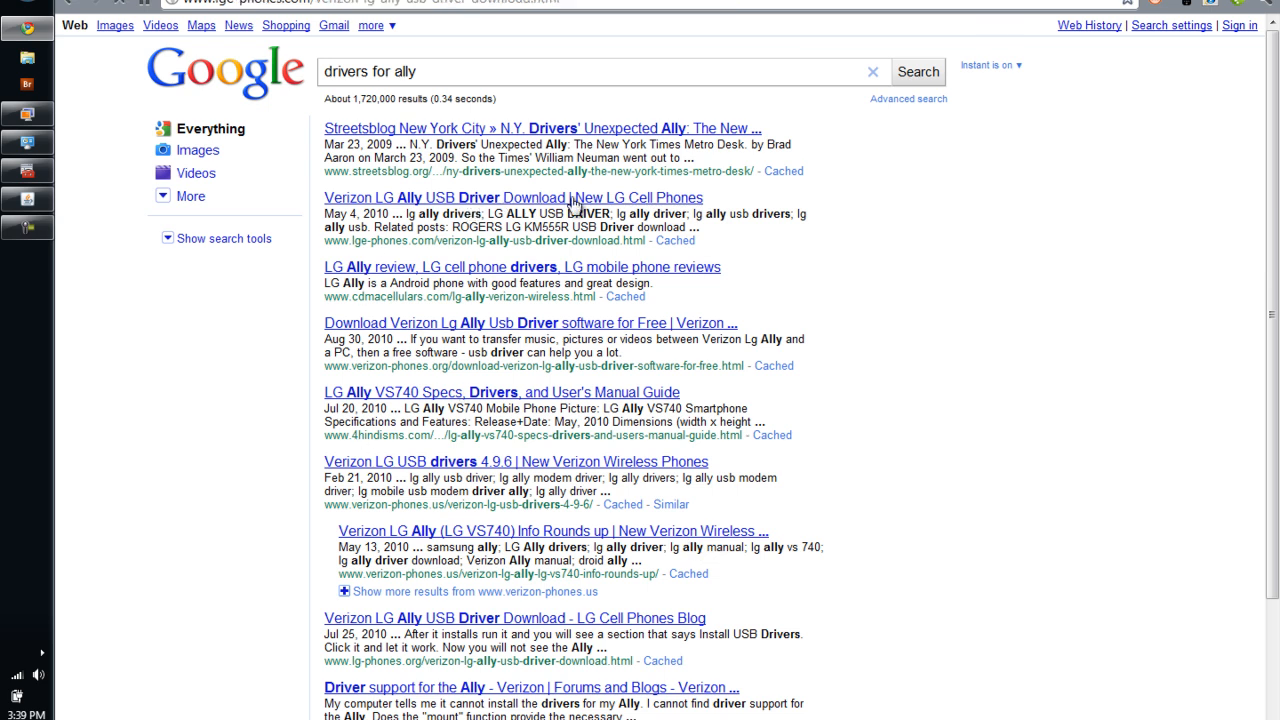
pyautogui.click(512, 197)
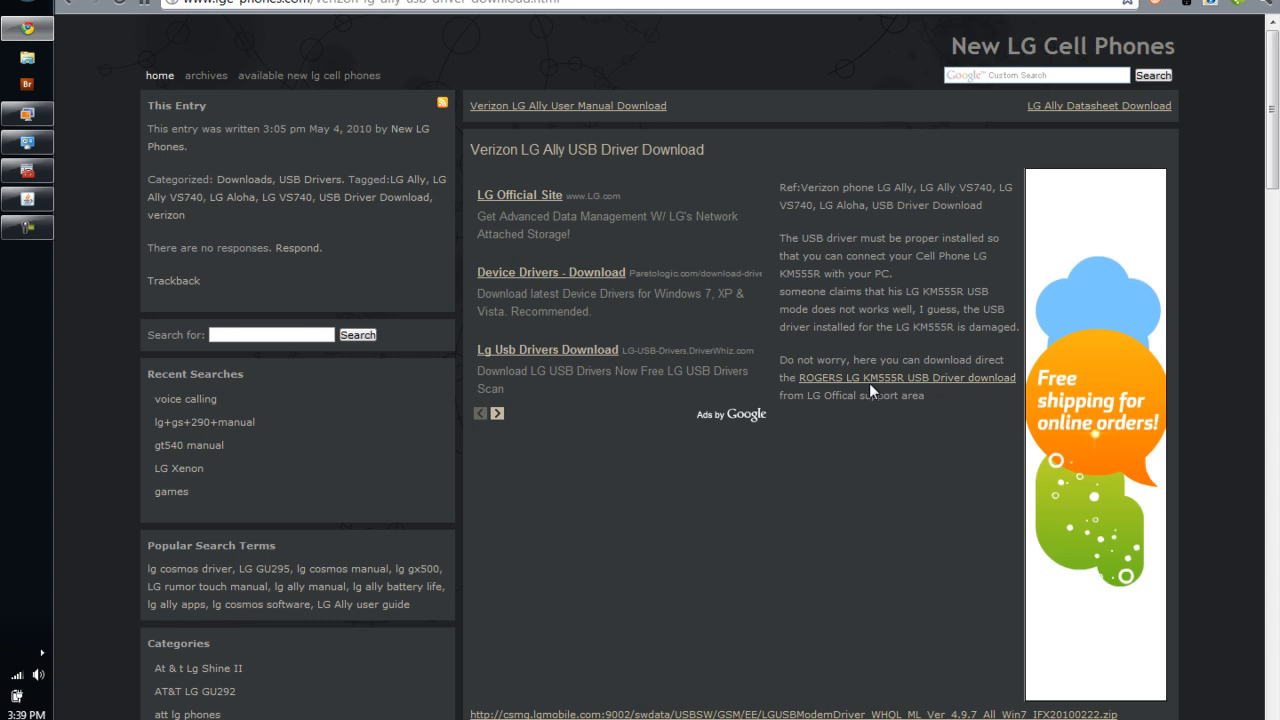
pyautogui.moveTo(906, 378)
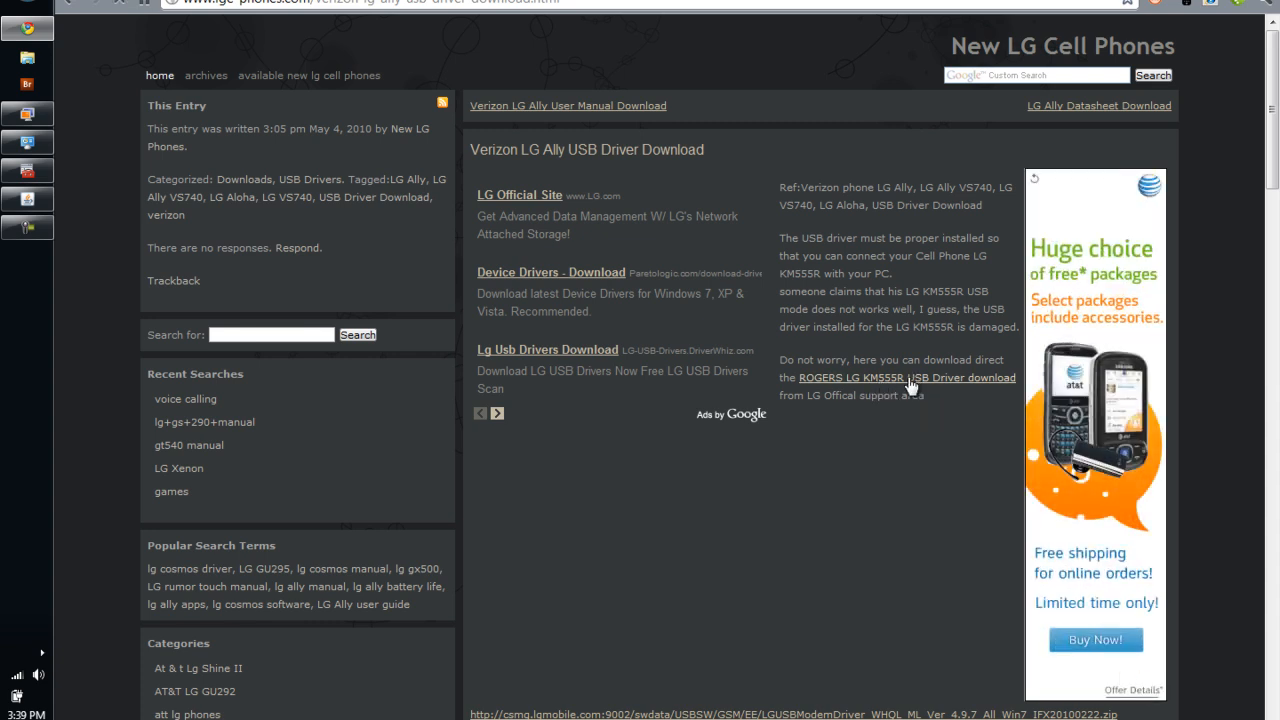
pyautogui.click(895, 377)
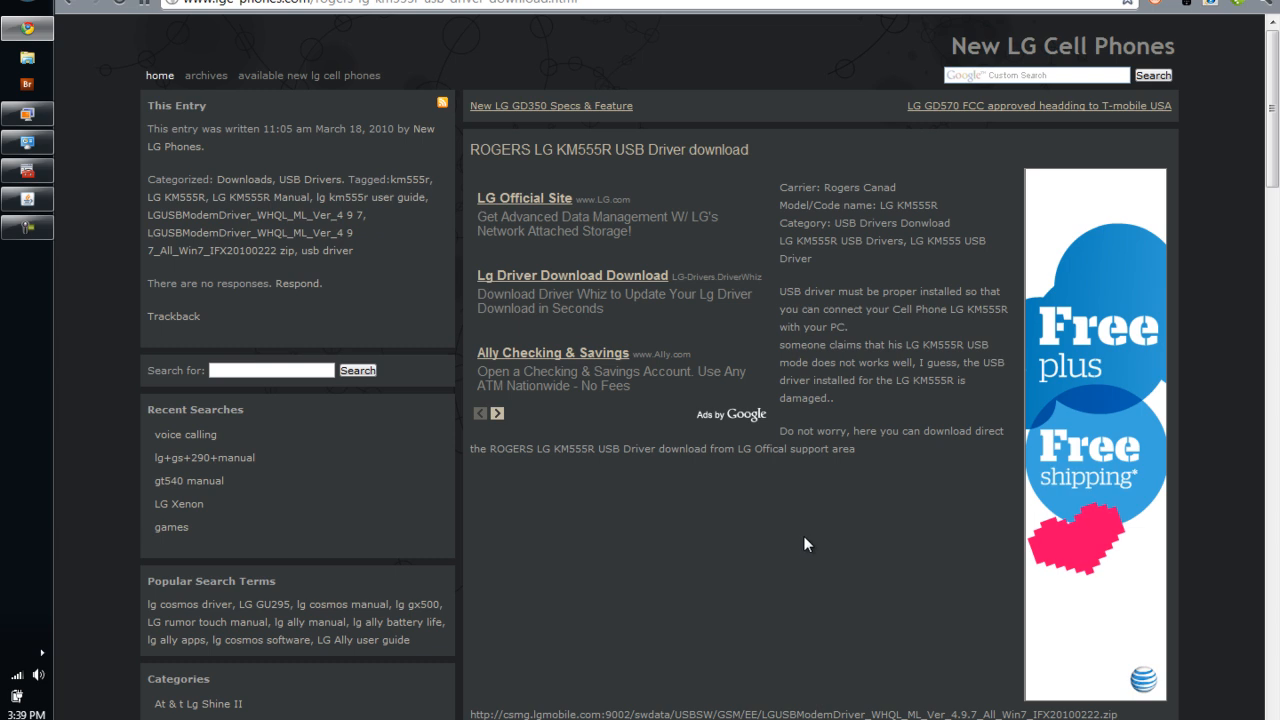
pyautogui.scroll(-3)
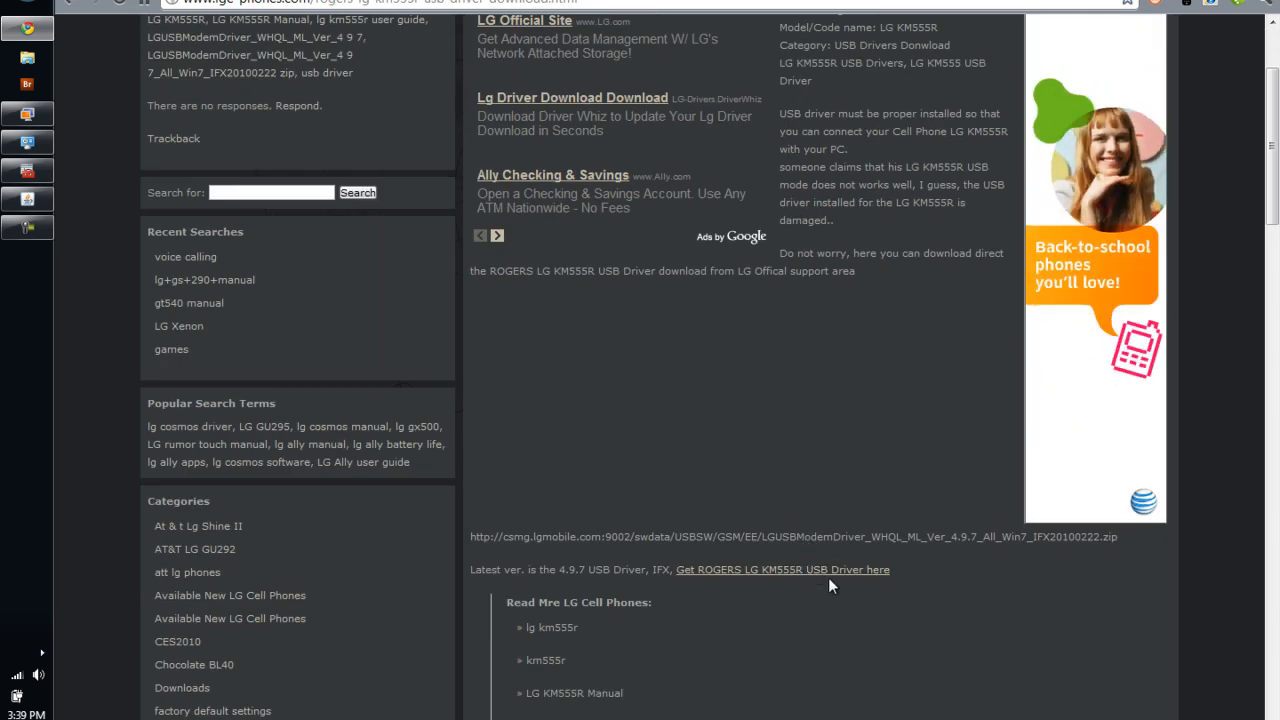
pyautogui.scroll(-3)
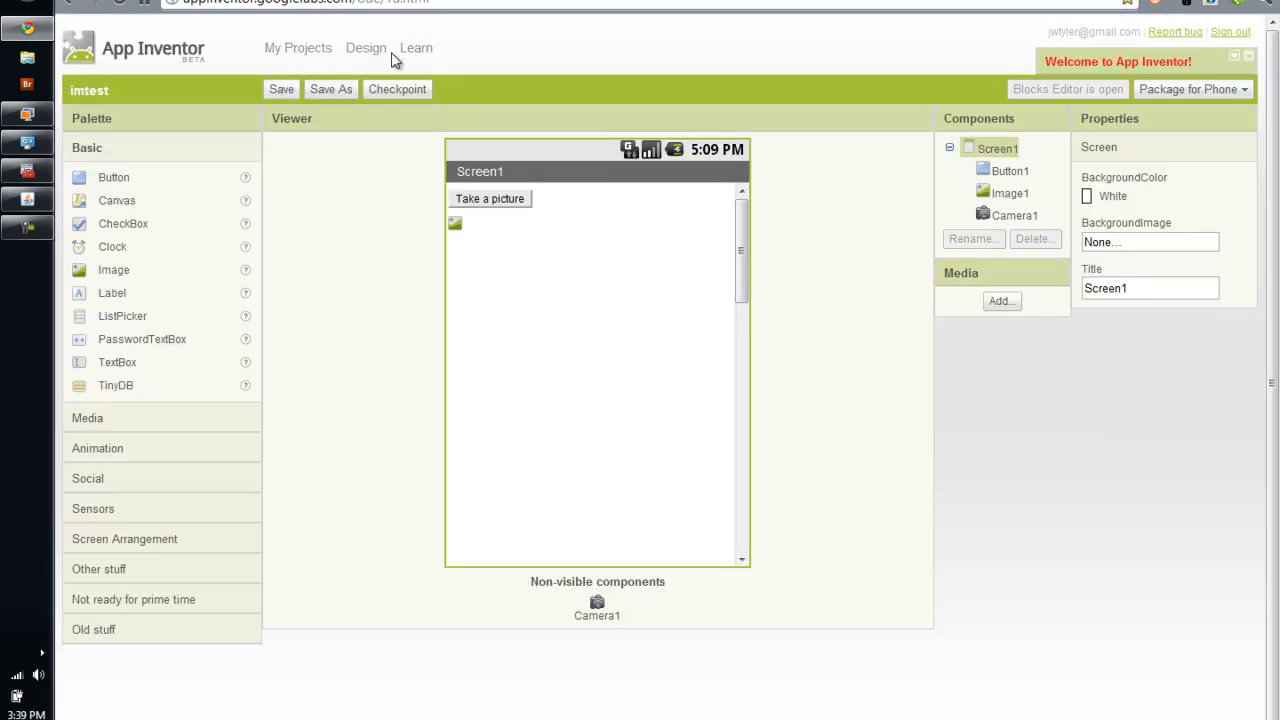
pyautogui.moveTo(364, 342)
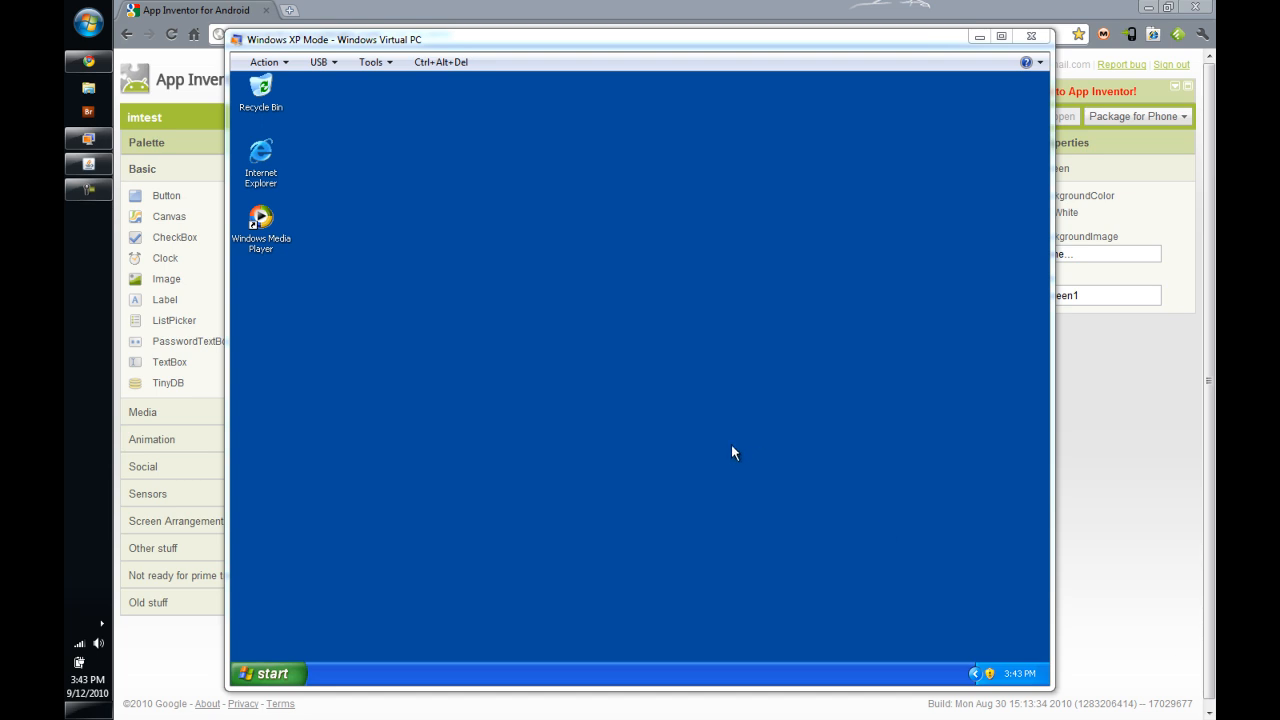
pyautogui.moveTo(726, 453)
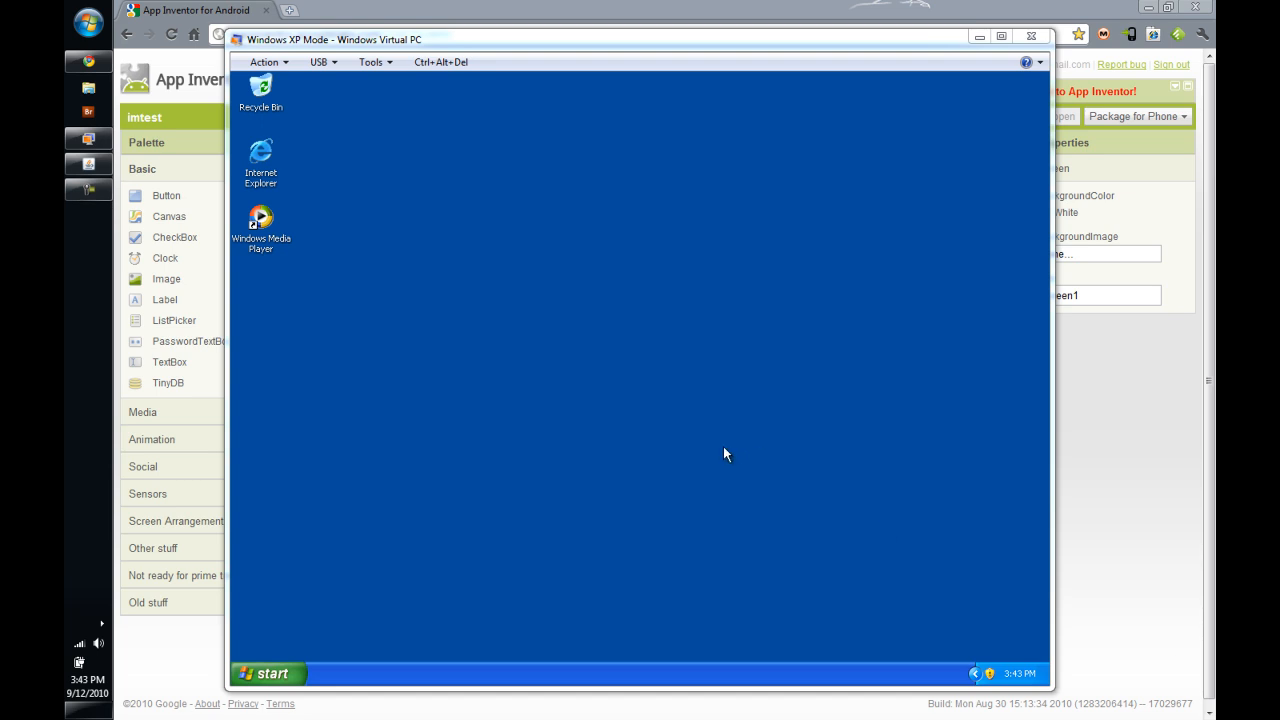
pyautogui.moveTo(557, 392)
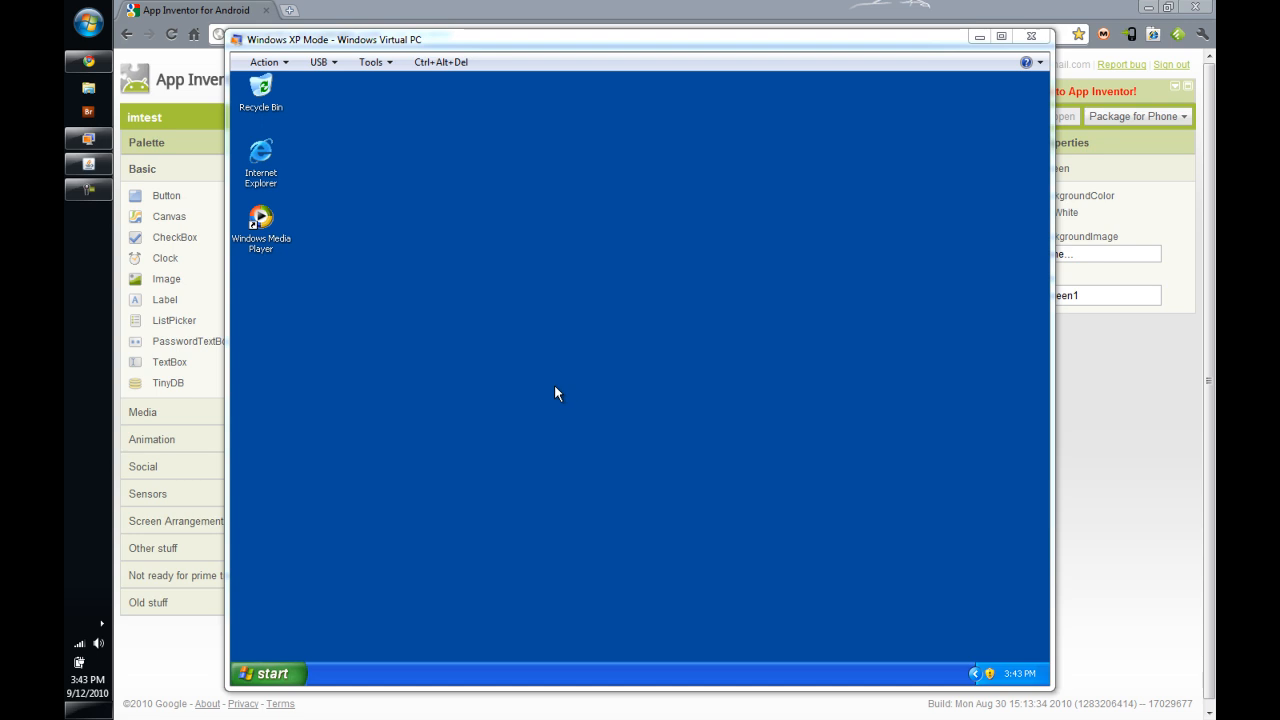
pyautogui.moveTo(459, 562)
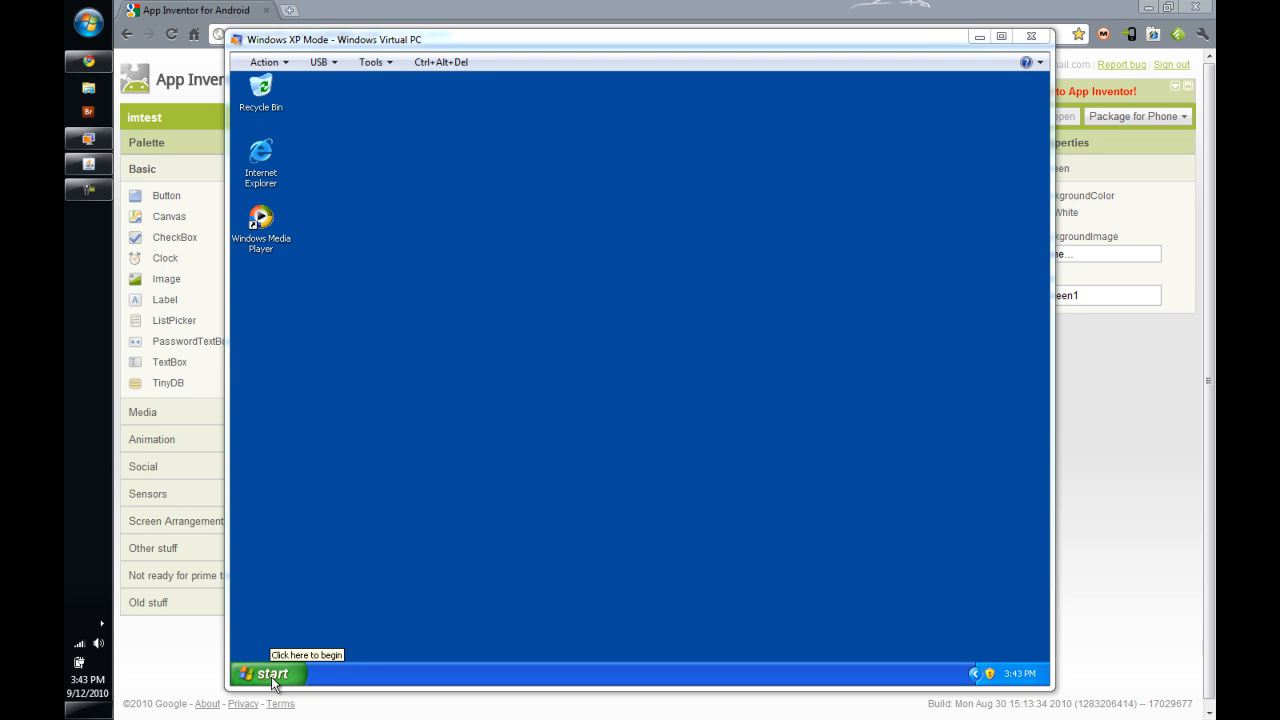
# Step: Open Computer Management's Device Manager and expand Other devices to show Motorola A855
pyautogui.click(268, 673)
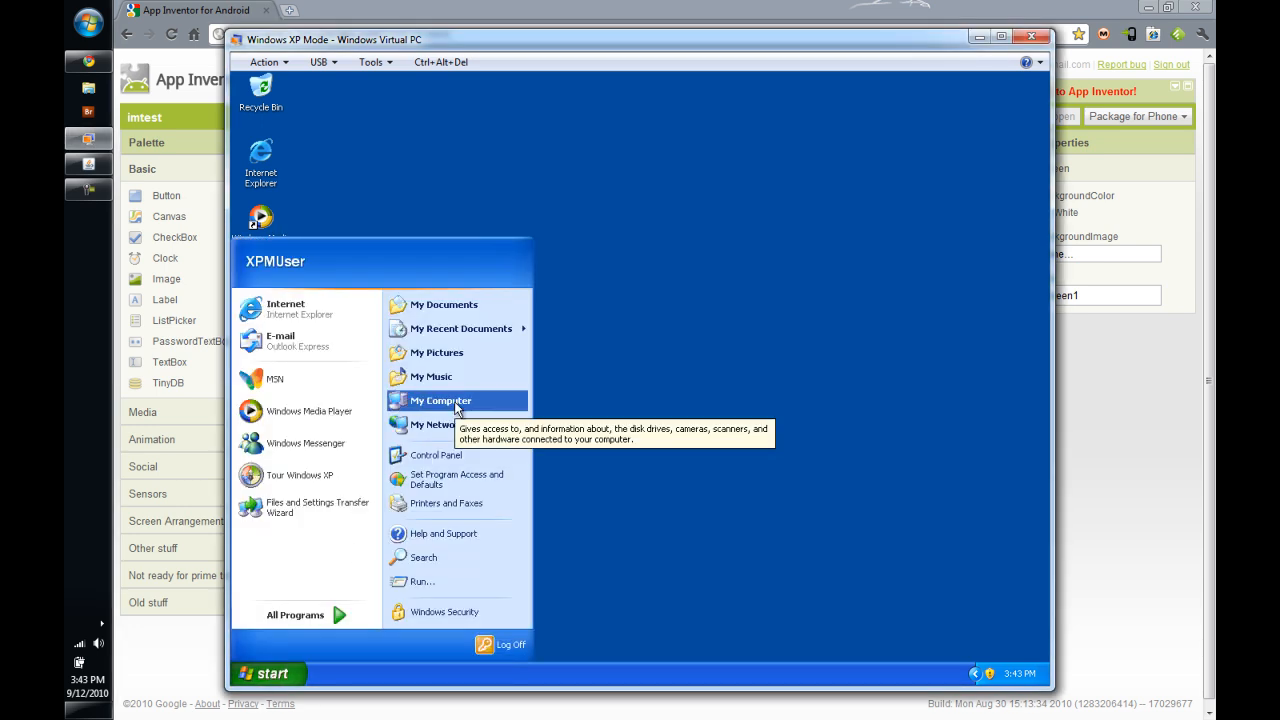
pyautogui.rightClick(440, 400)
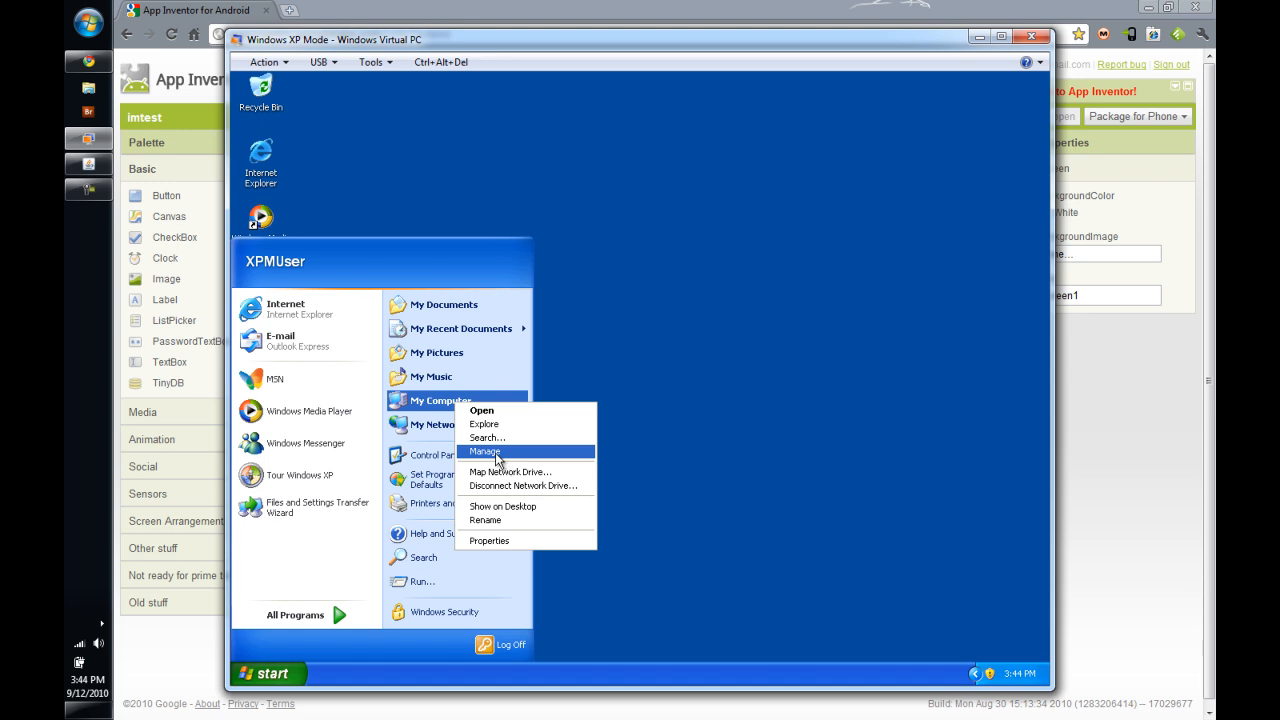
pyautogui.click(484, 451)
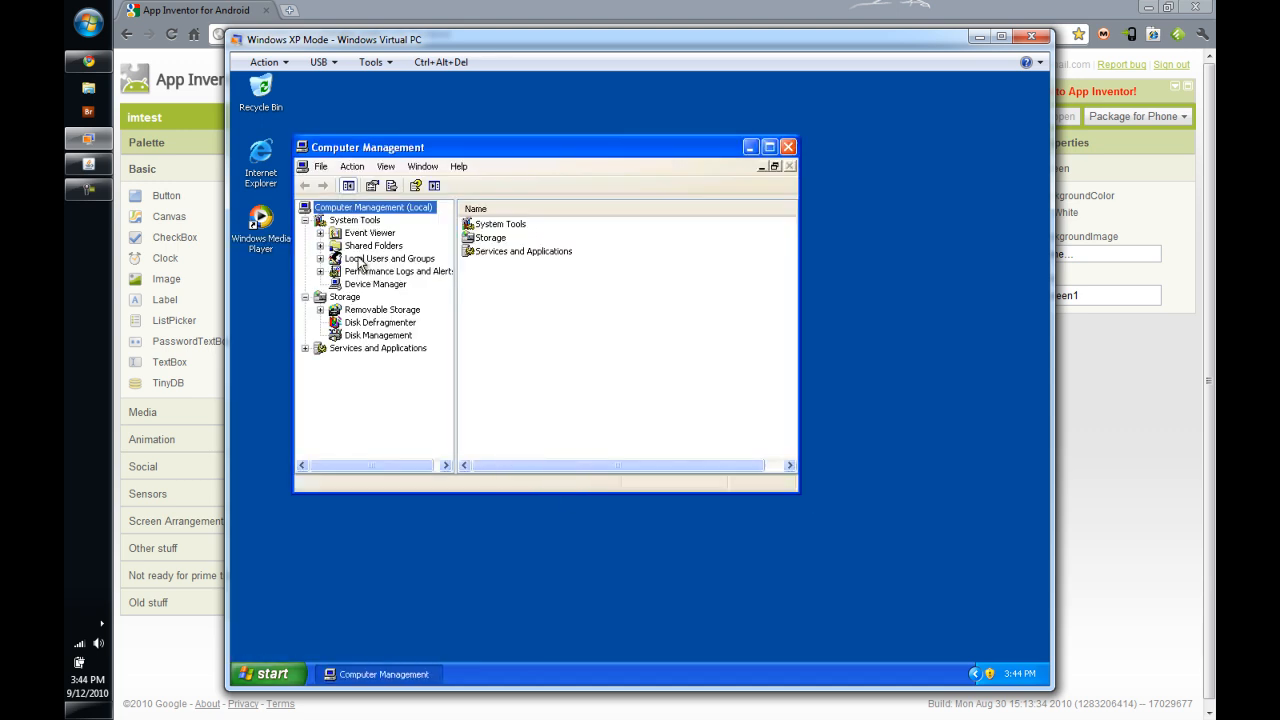
pyautogui.moveTo(330, 350)
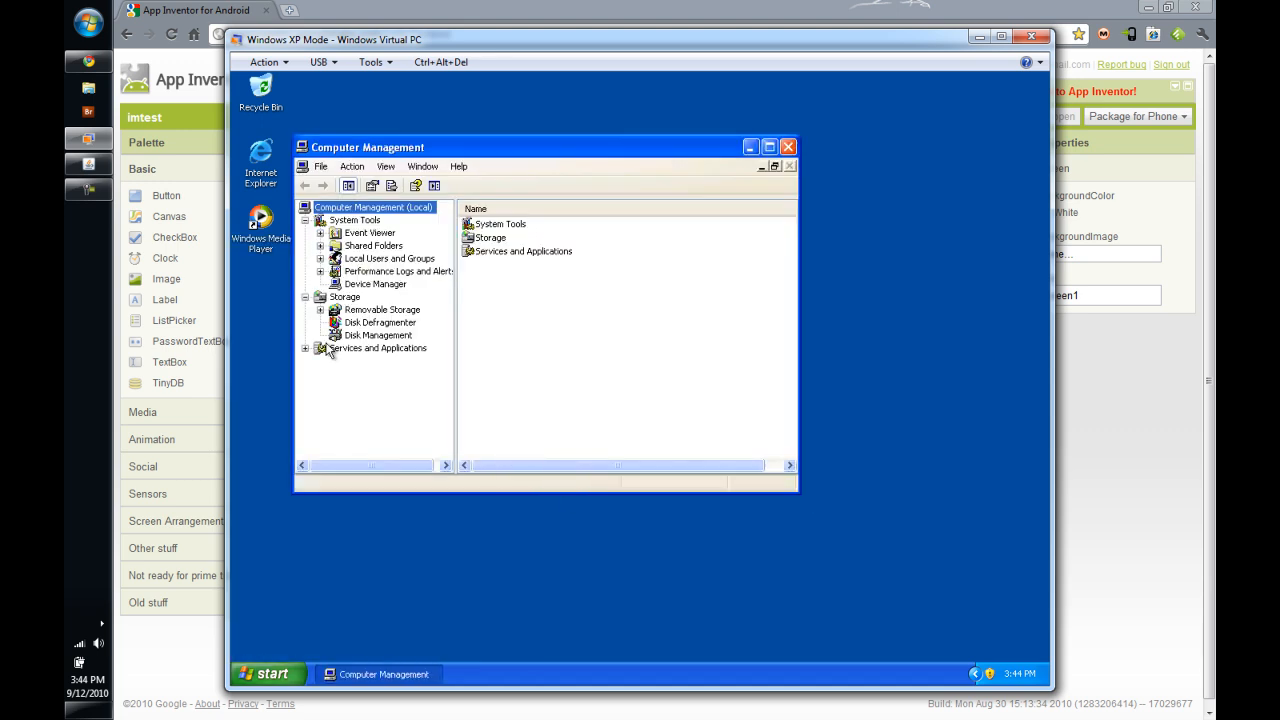
pyautogui.moveTo(378, 290)
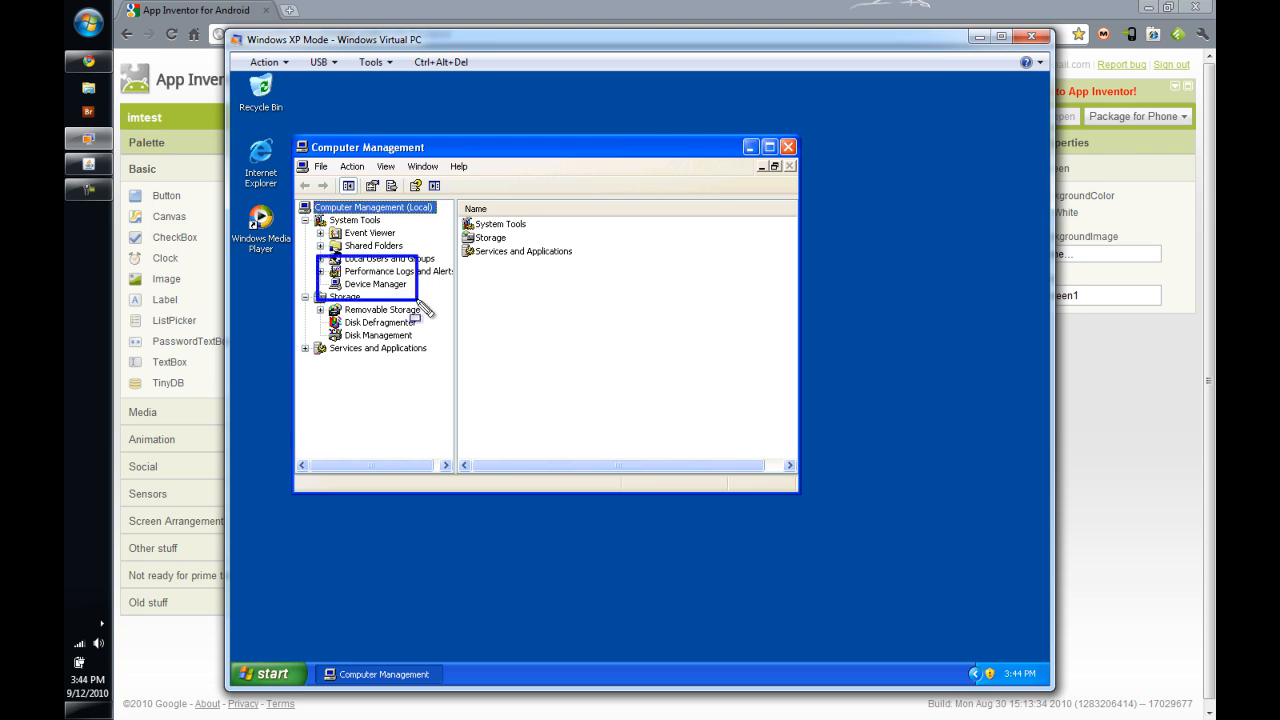
pyautogui.click(377, 284)
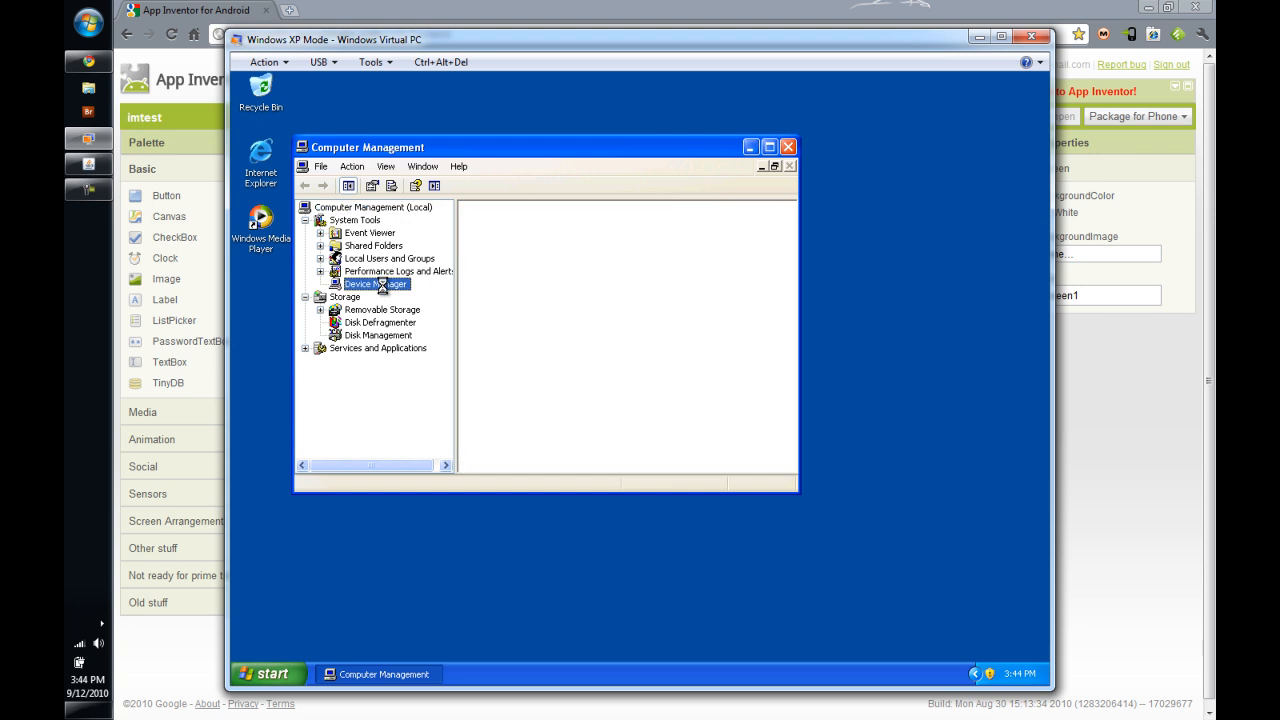
pyautogui.click(375, 284)
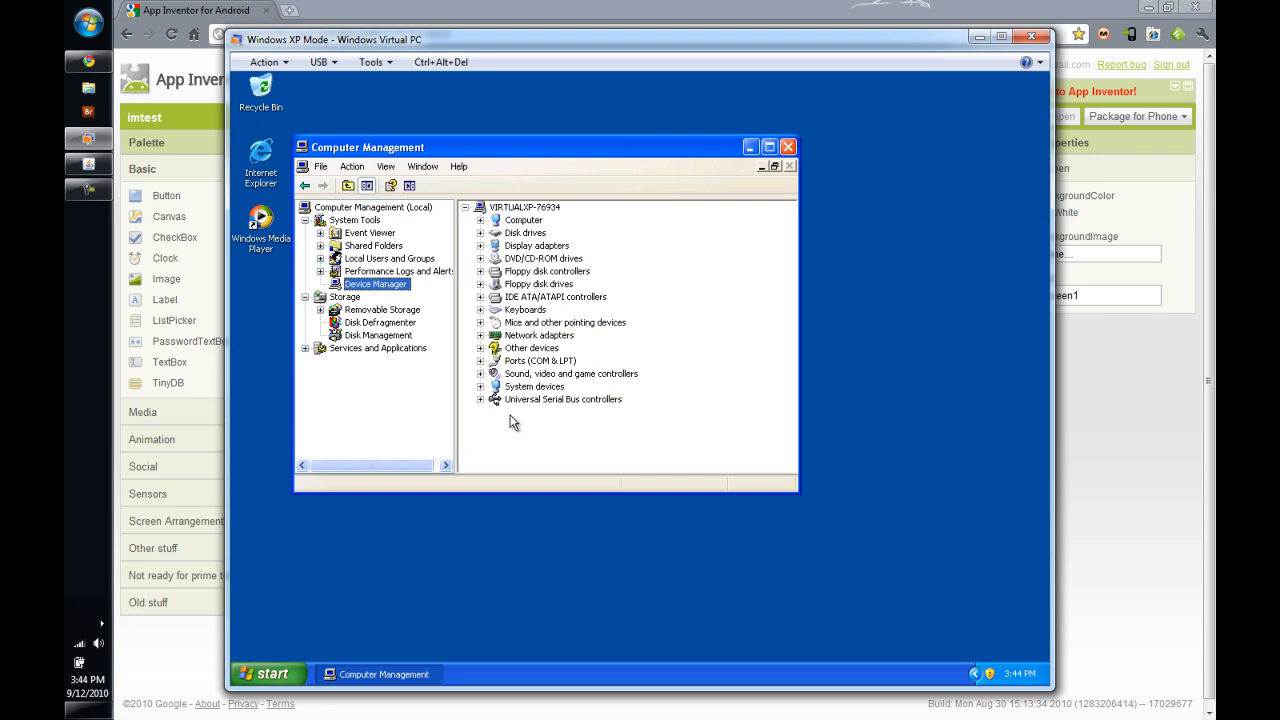
pyautogui.moveTo(499, 433)
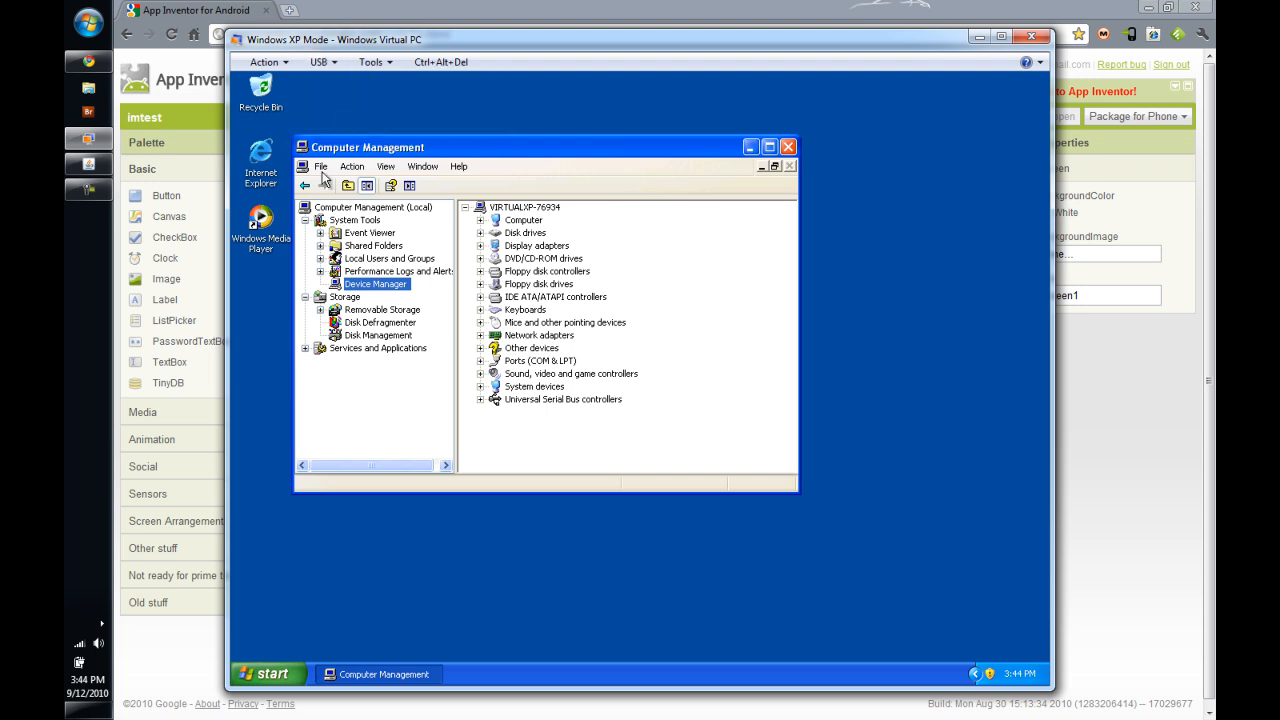
pyautogui.click(480, 347)
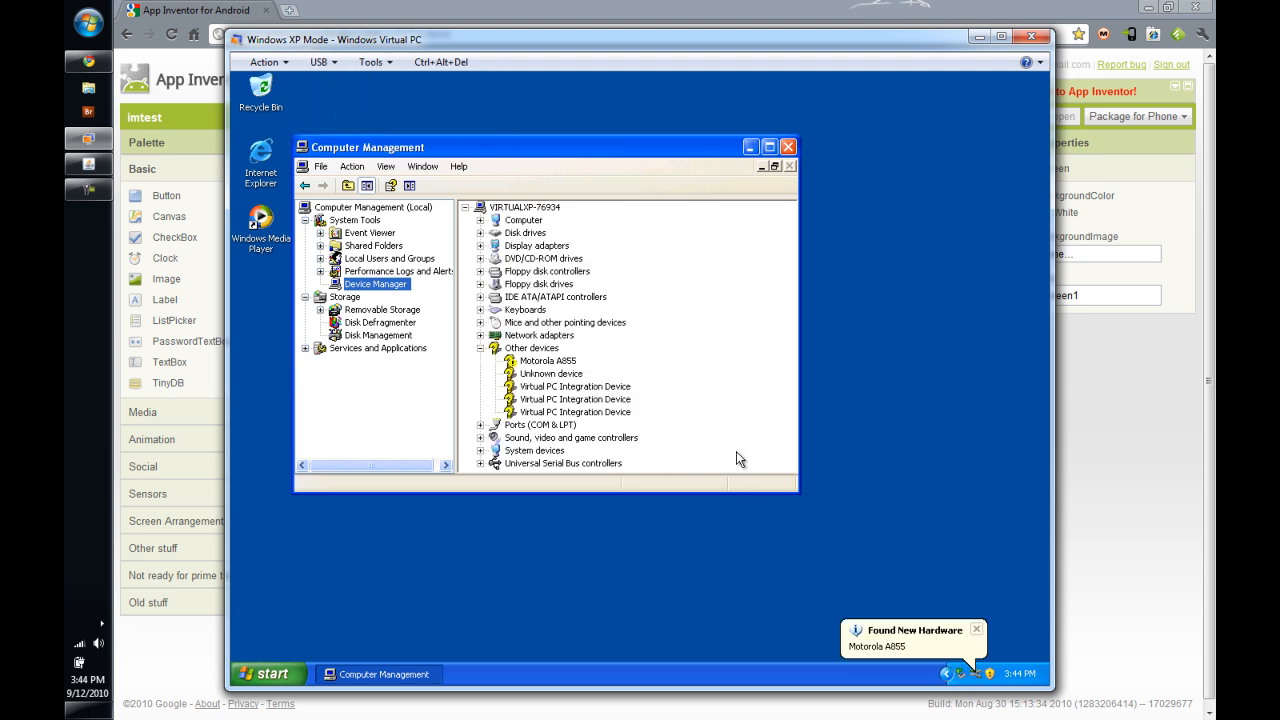
# Step: Start the Motorola A855 driver install, decline Windows Update, and choose install from a specific location
pyautogui.click(910, 635)
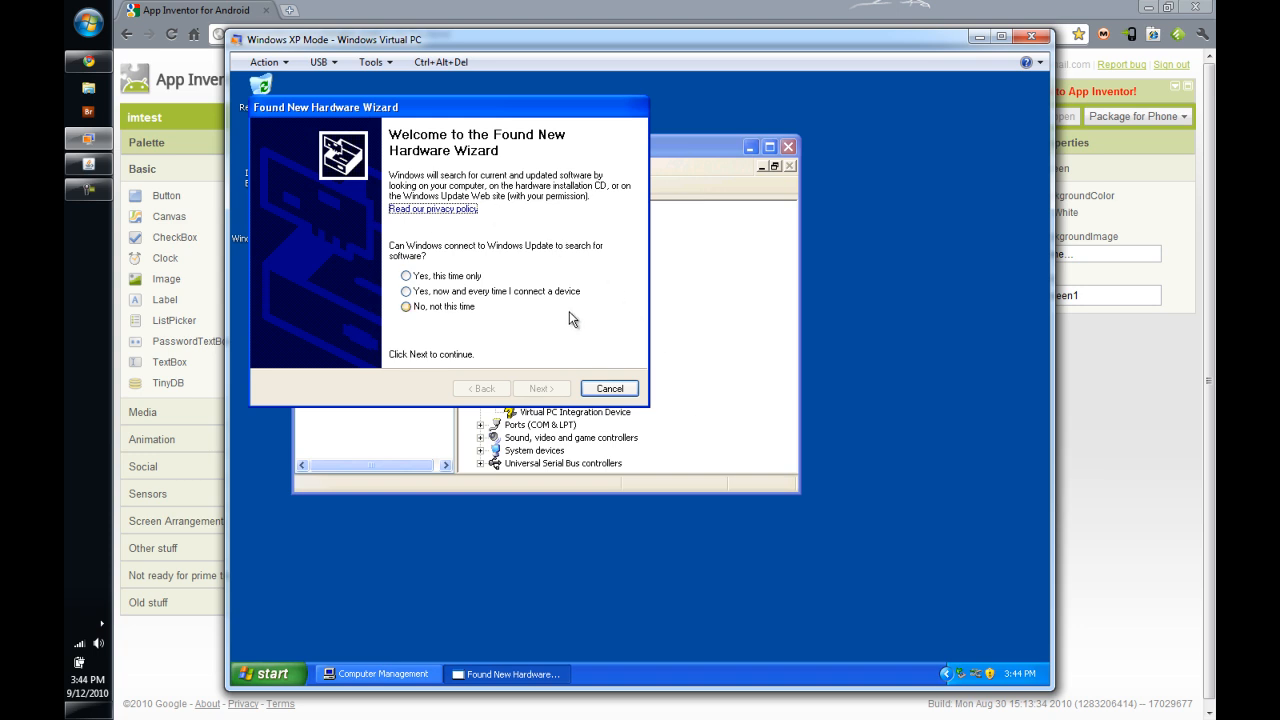
pyautogui.moveTo(595, 344)
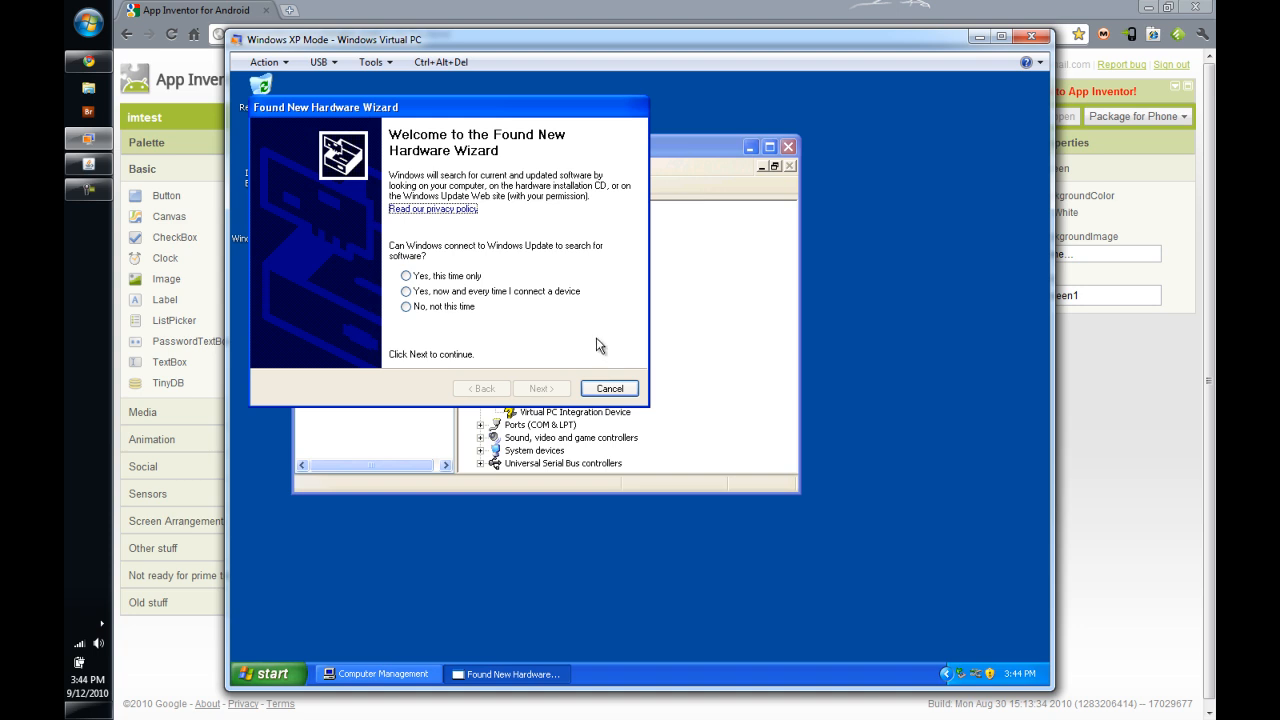
pyautogui.click(406, 306)
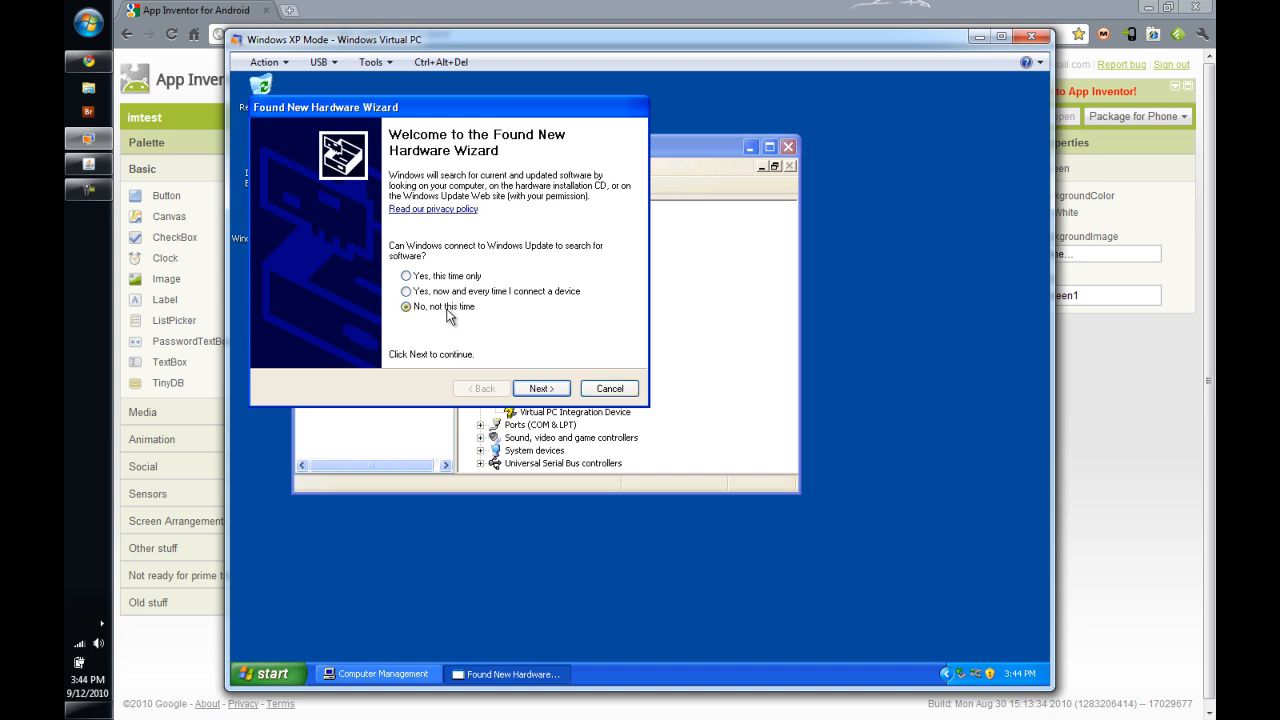
pyautogui.moveTo(456, 318)
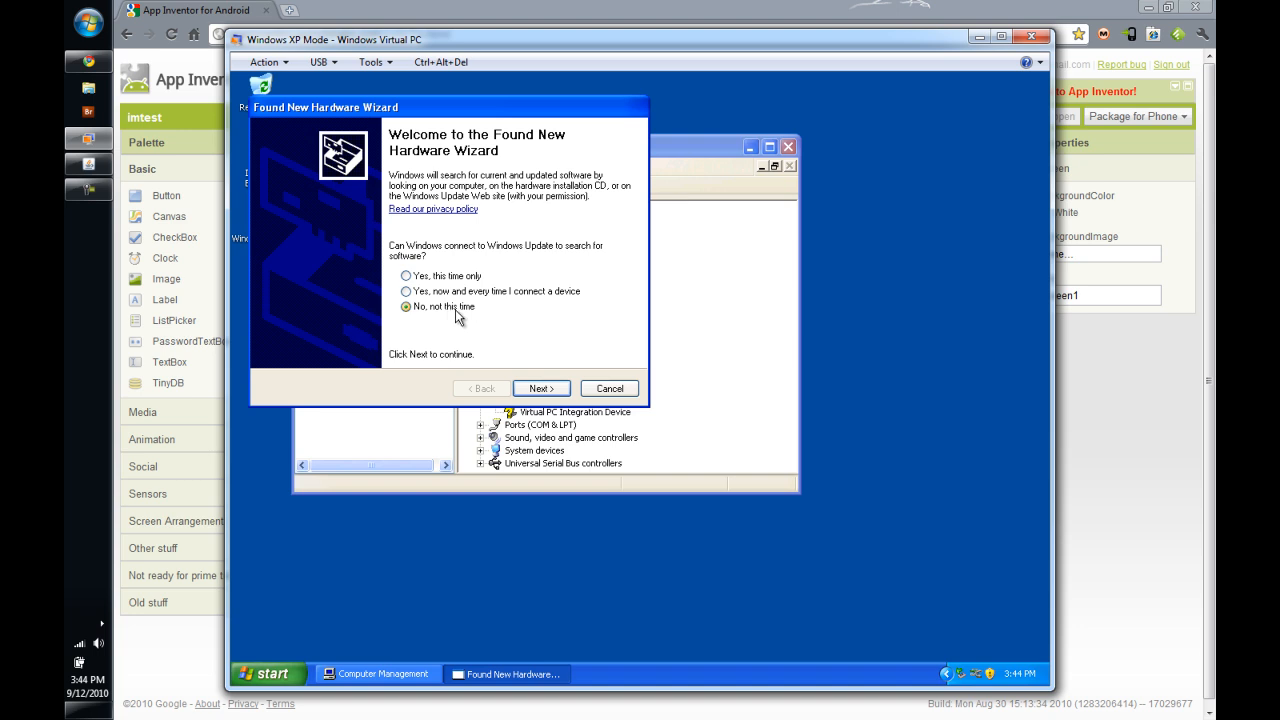
pyautogui.moveTo(540, 388)
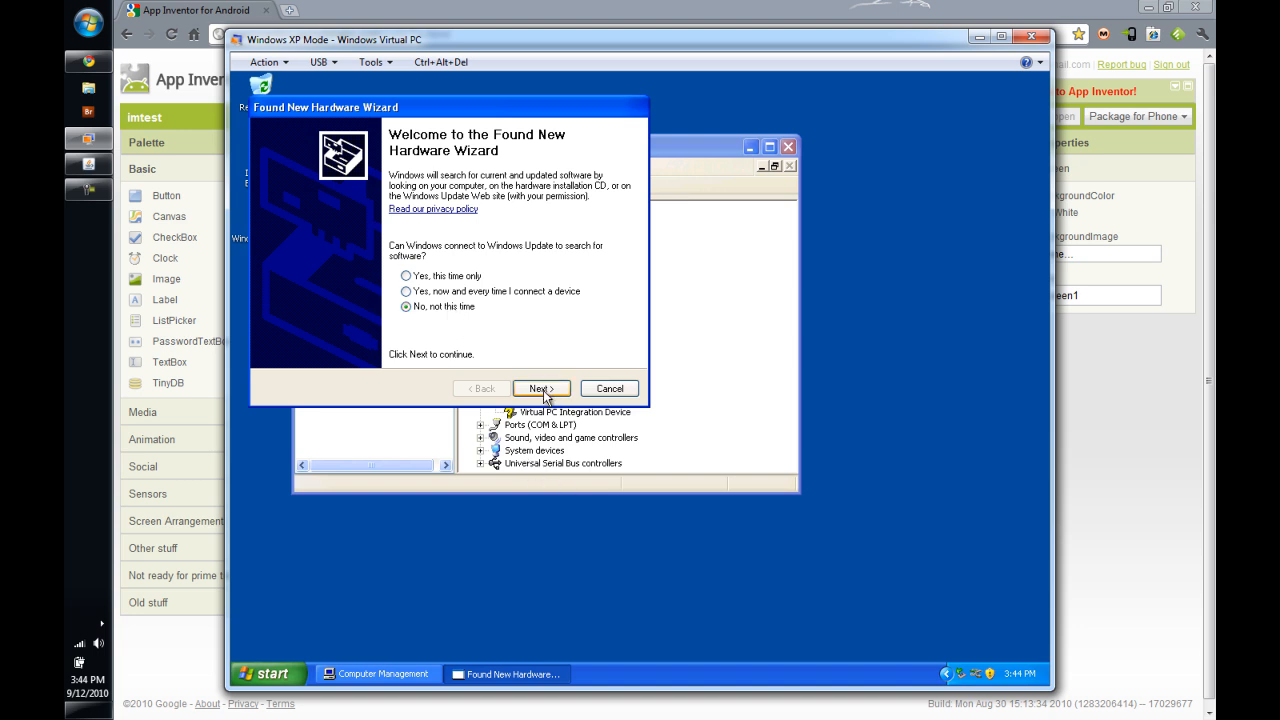
pyautogui.click(540, 388)
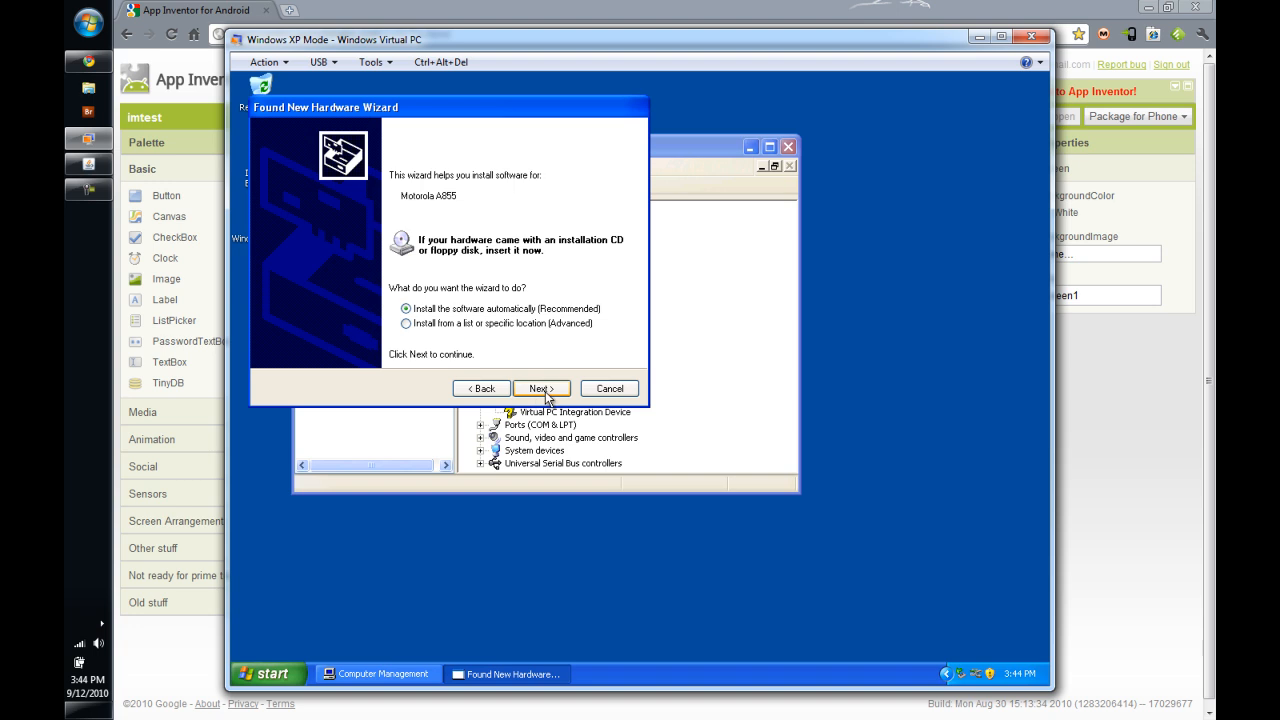
pyautogui.moveTo(456, 258)
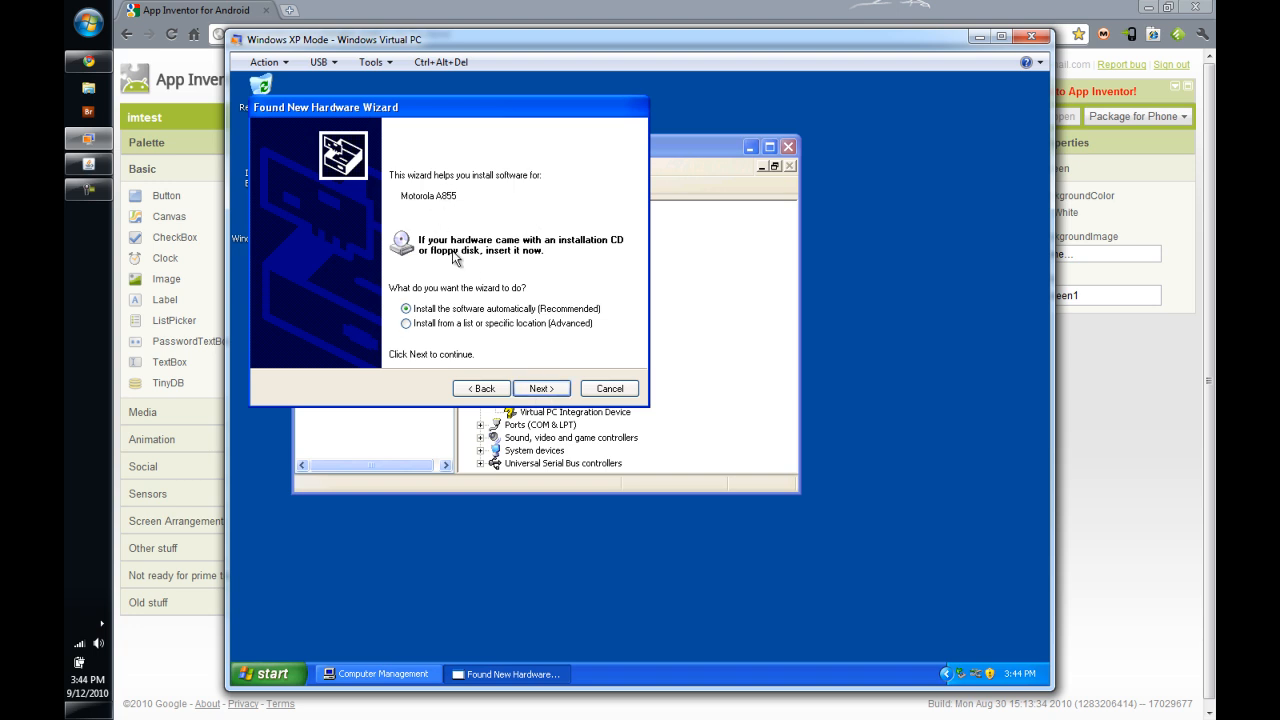
pyautogui.moveTo(505, 360)
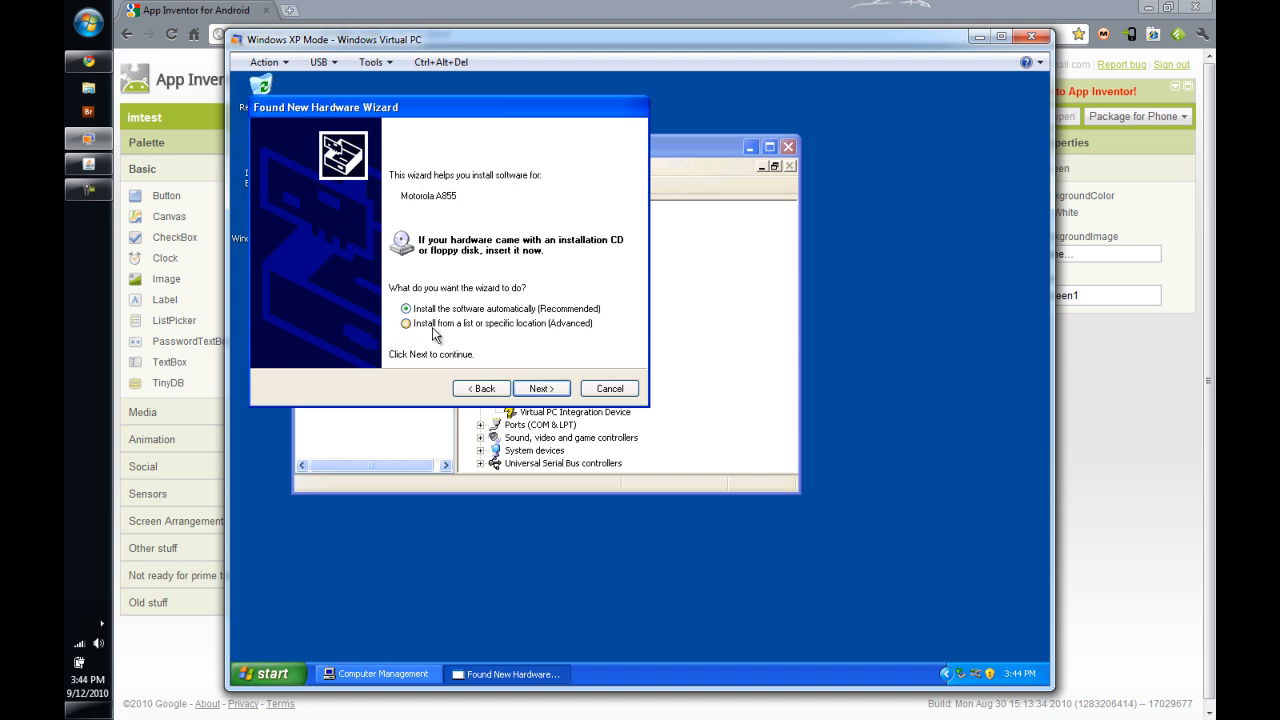
pyautogui.moveTo(556, 330)
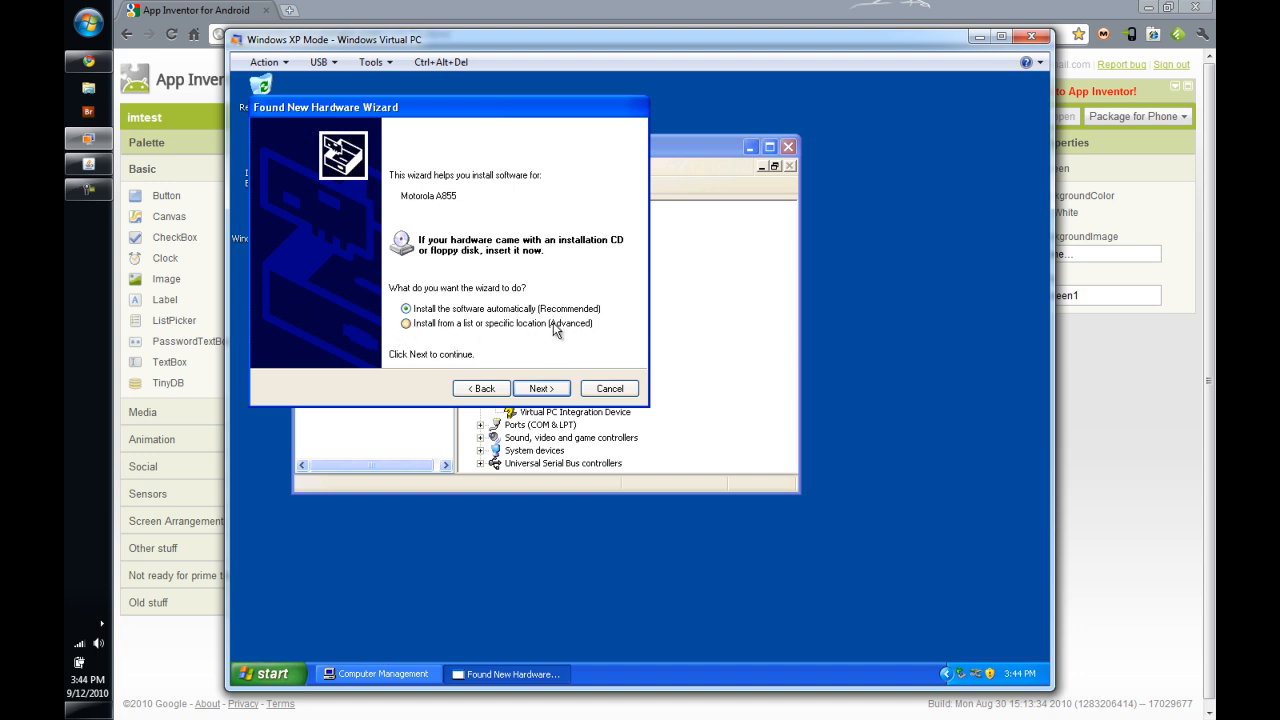
pyautogui.click(540, 388)
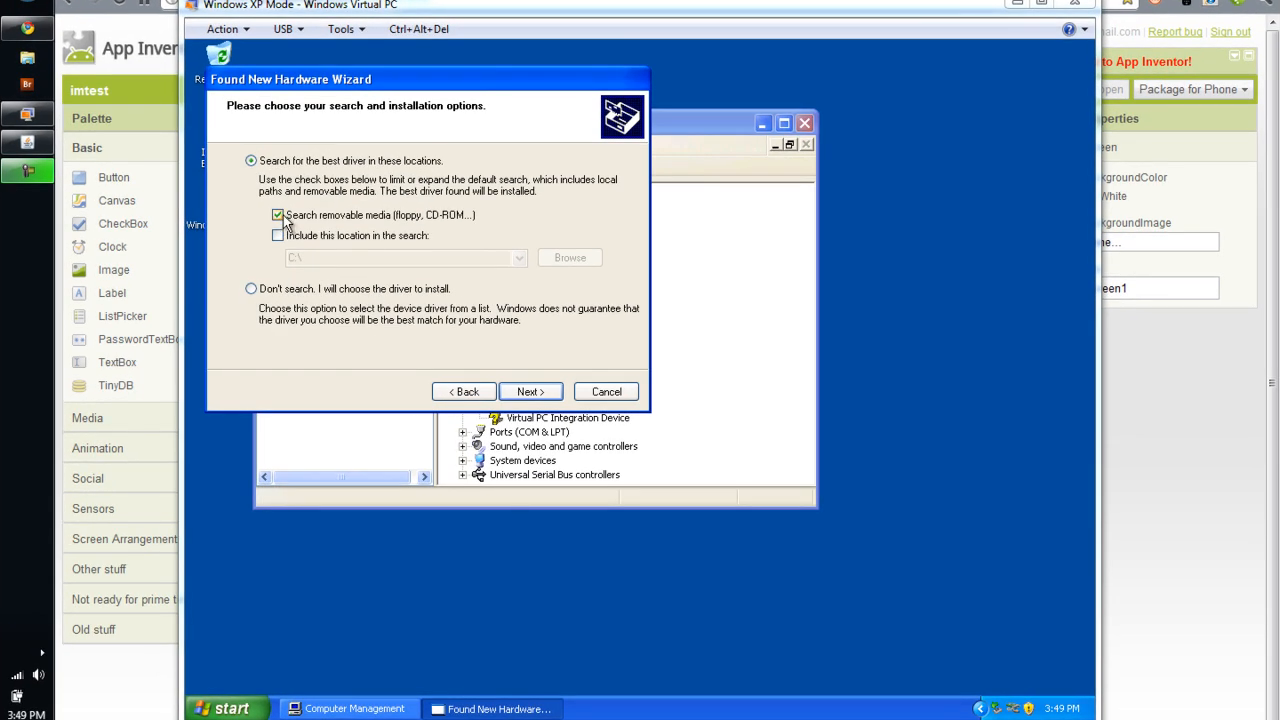
# Step: Uncheck 'Search removable media', check 'Include this location', and browse for a folder
pyautogui.click(278, 215)
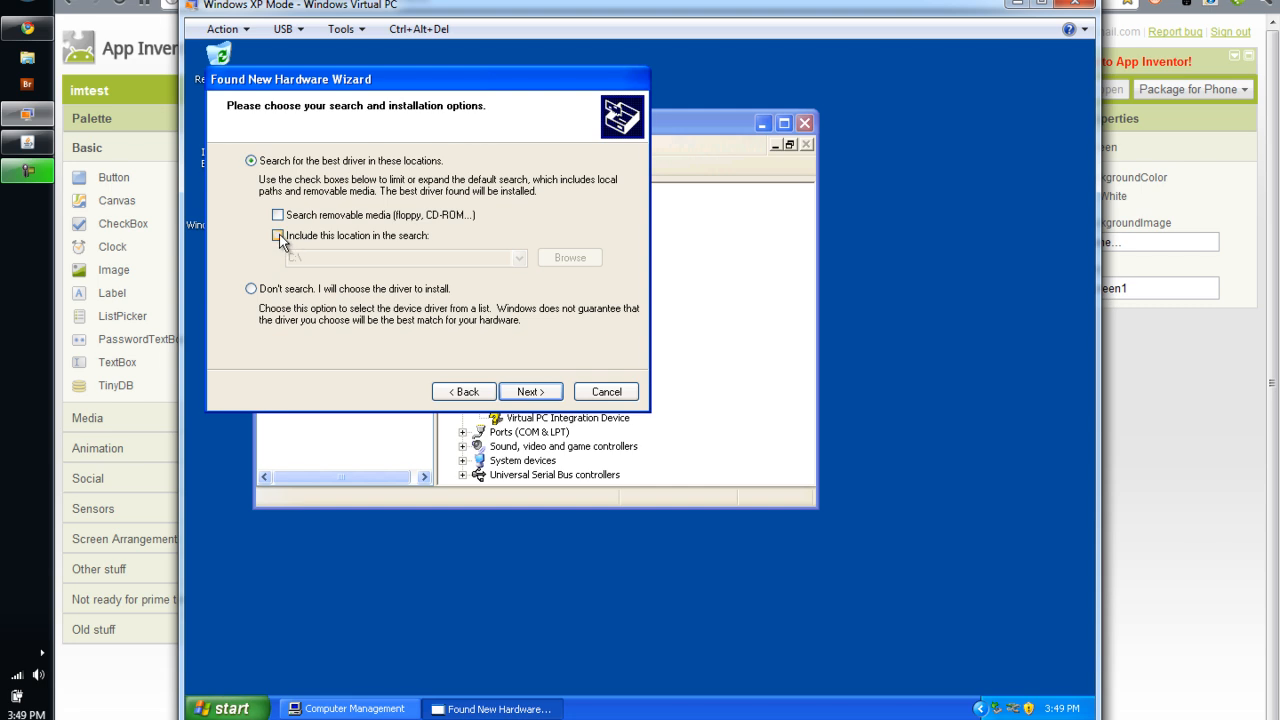
pyautogui.click(278, 235)
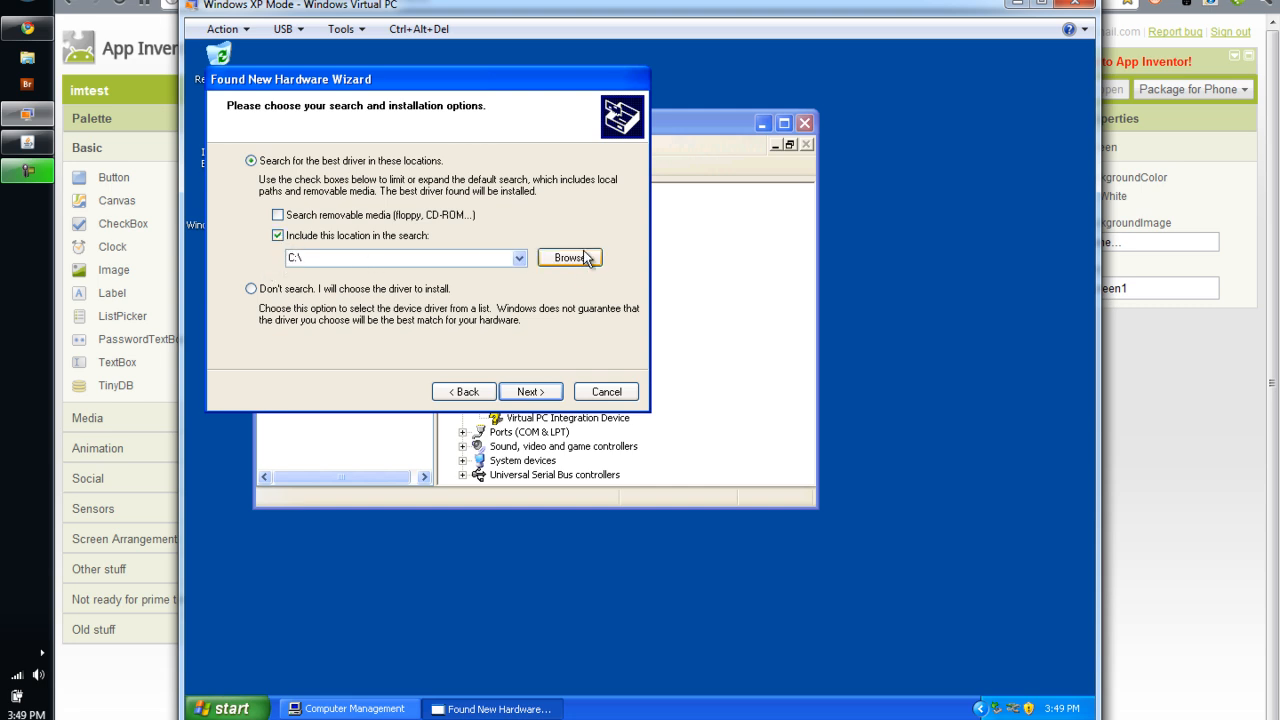
pyautogui.click(570, 258)
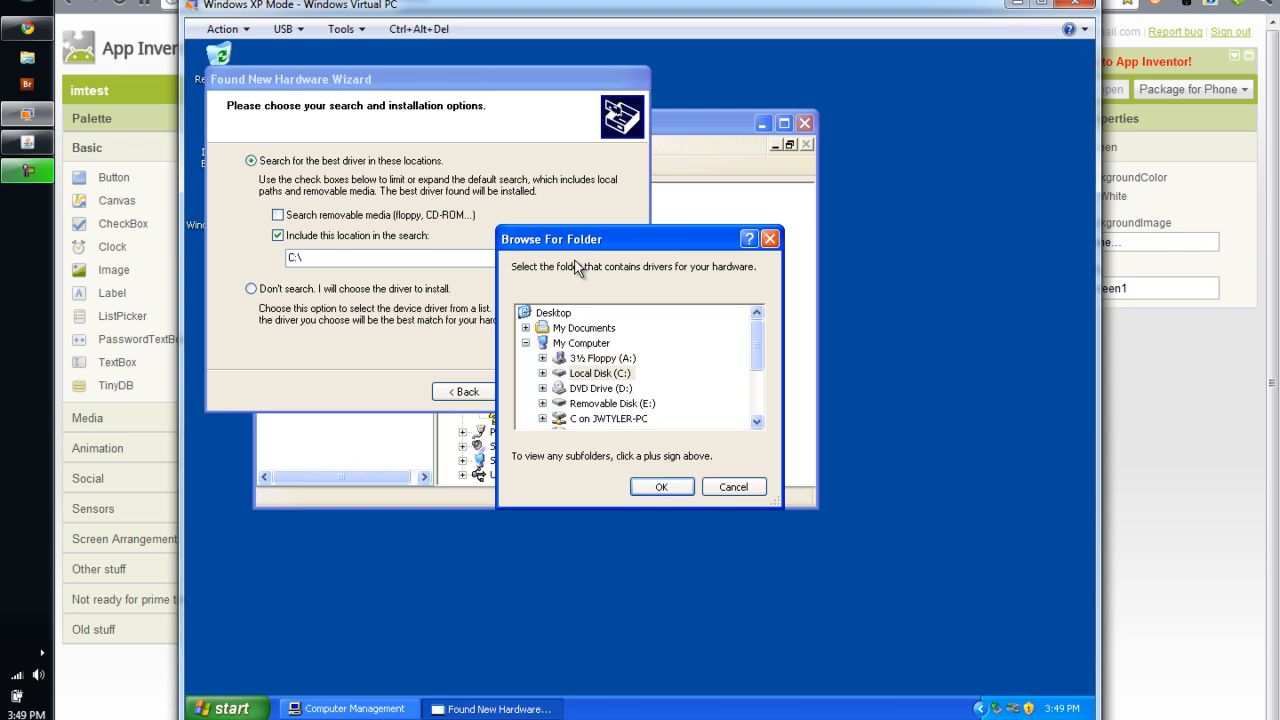
# Step: Select the host's Android > appinventor-extras > usb_driver folder and start the driver installation
pyautogui.scroll(-3)
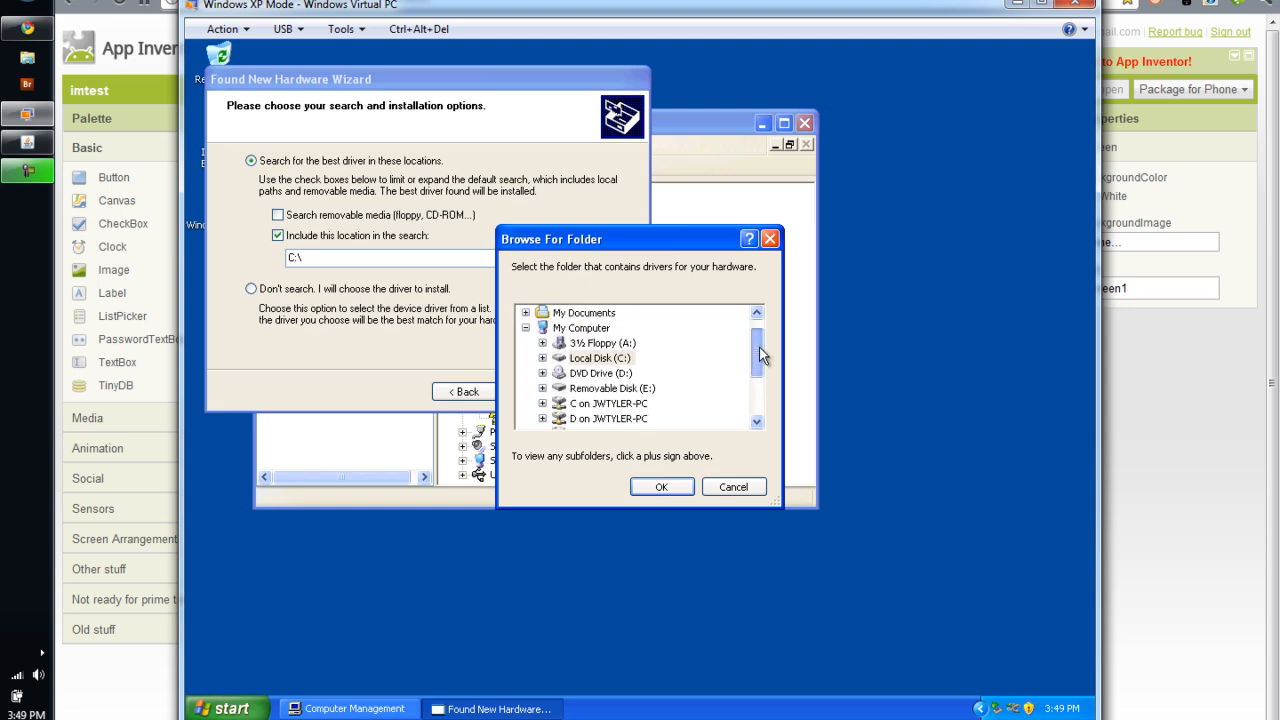
pyautogui.click(542, 358)
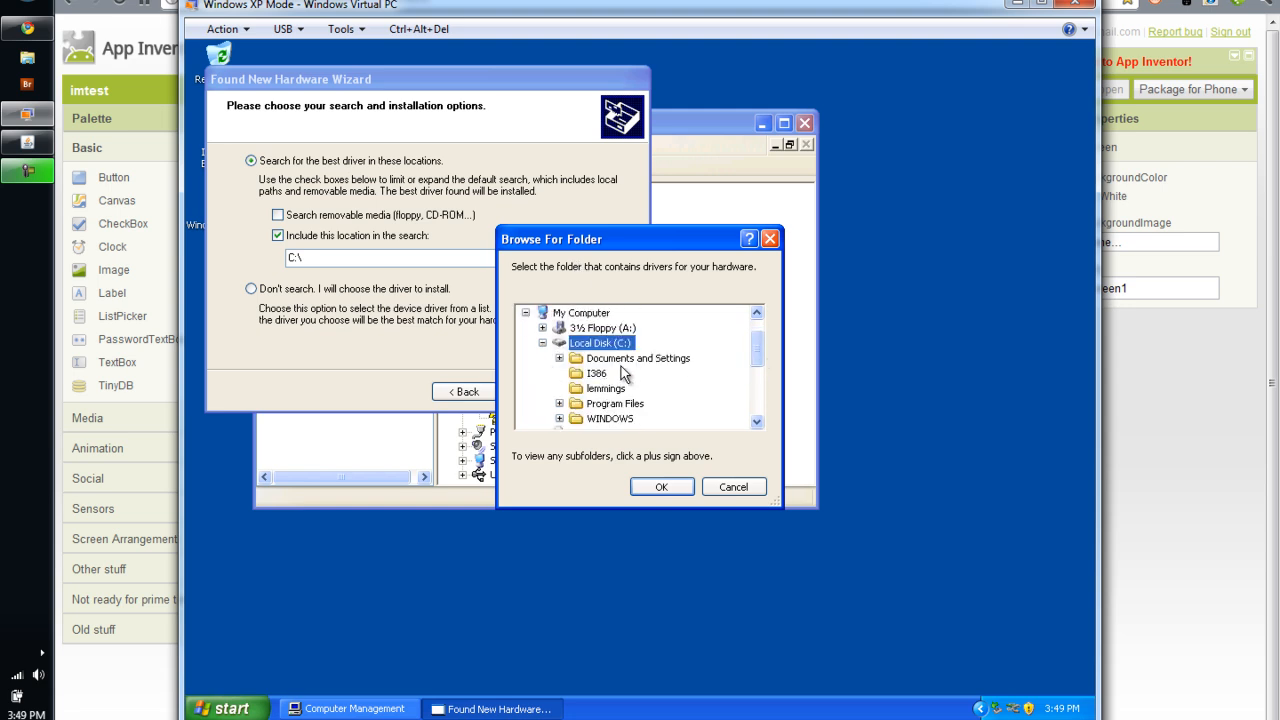
pyautogui.scroll(-3)
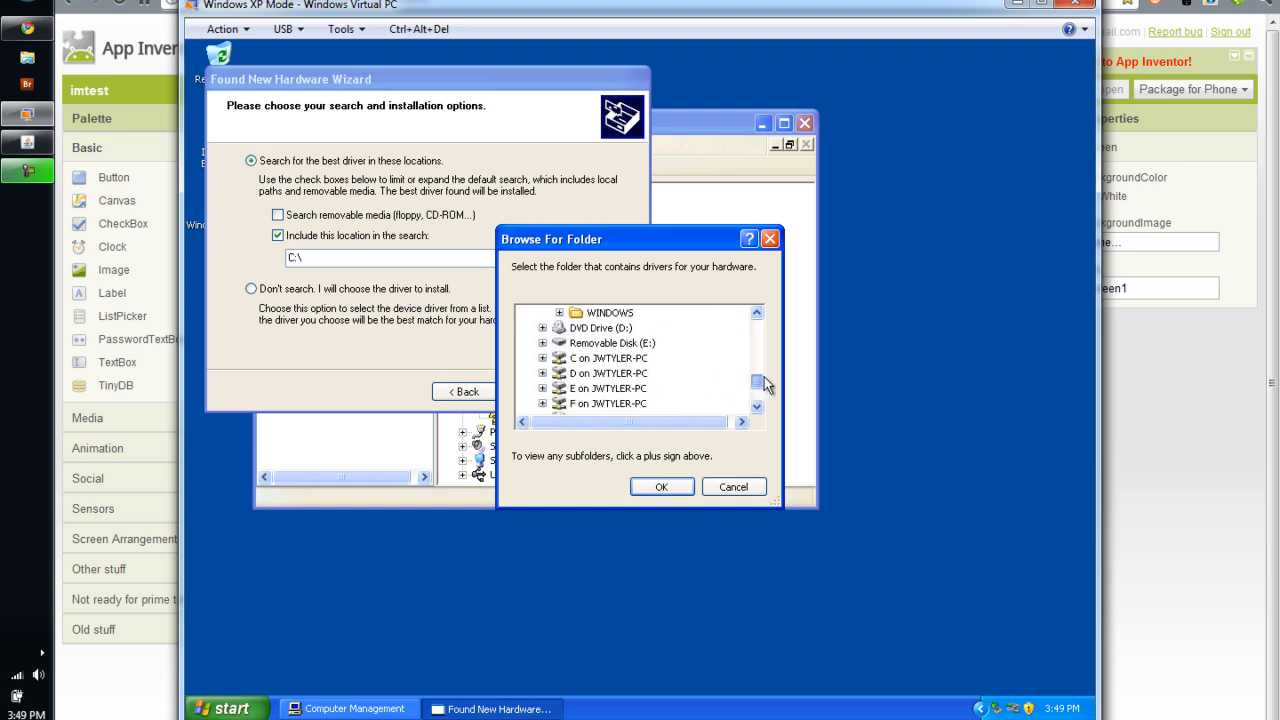
pyautogui.click(543, 358)
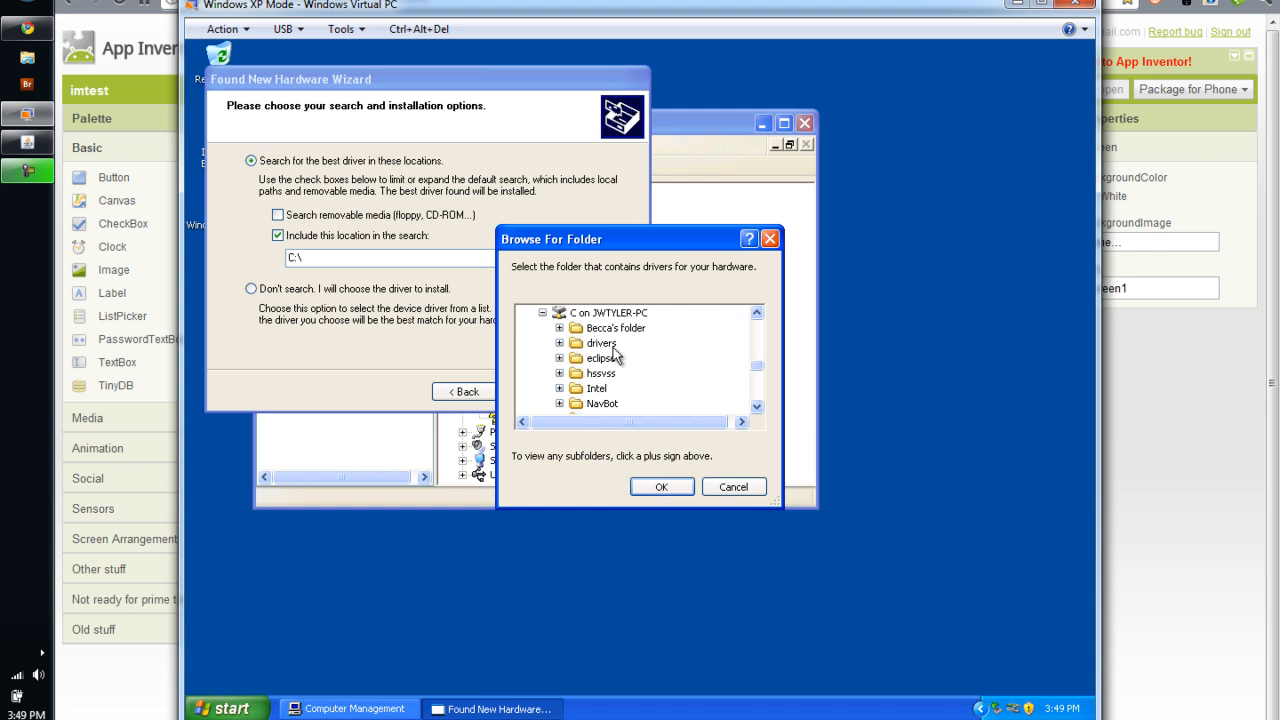
pyautogui.scroll(-3)
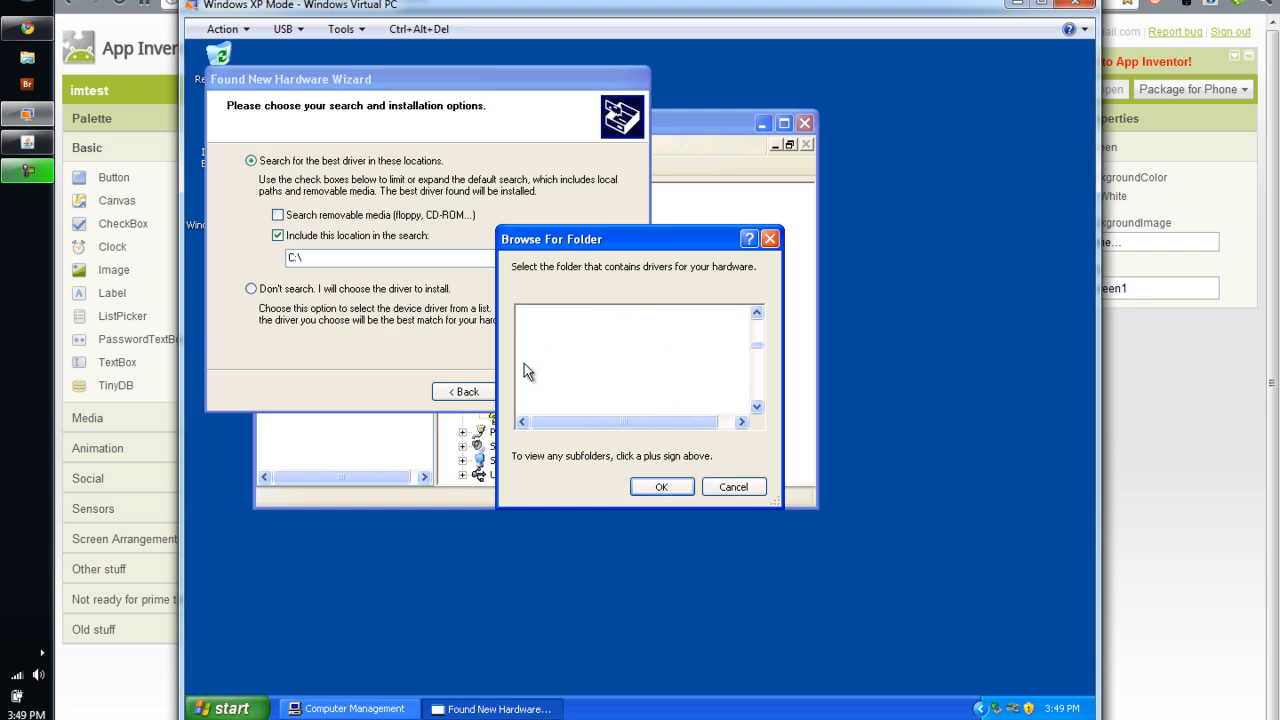
pyautogui.click(559, 313)
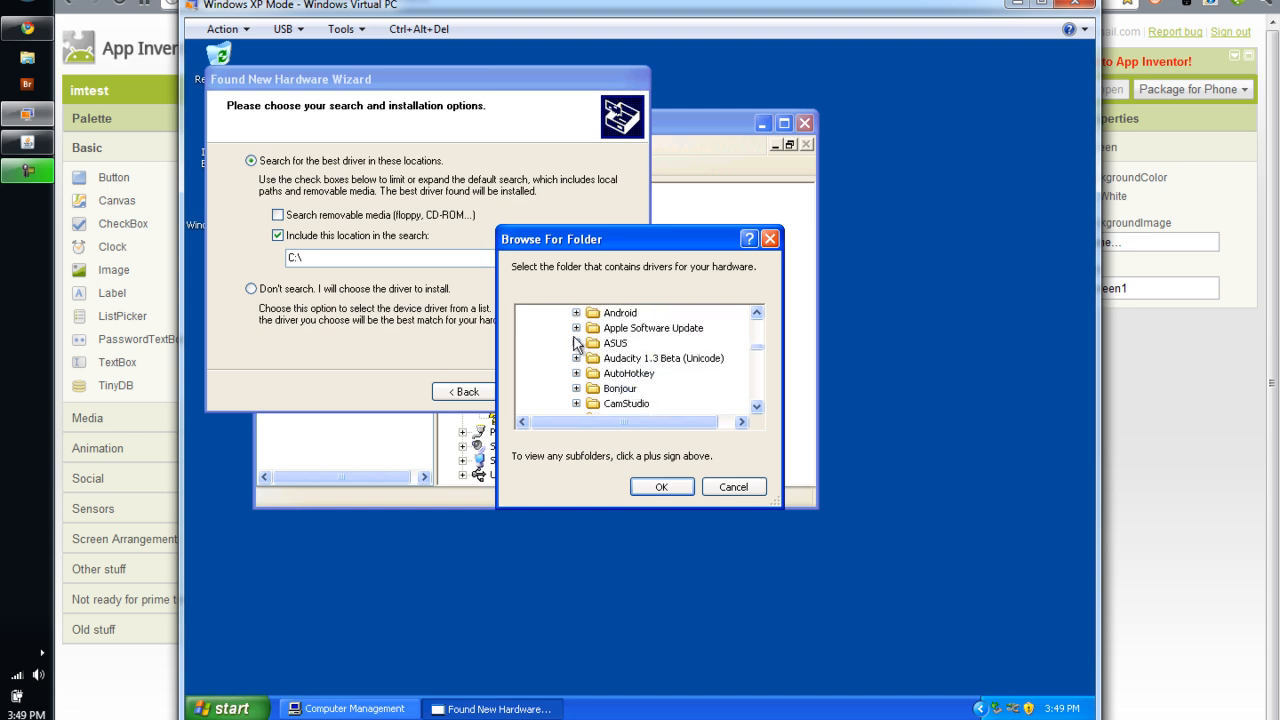
pyautogui.click(576, 312)
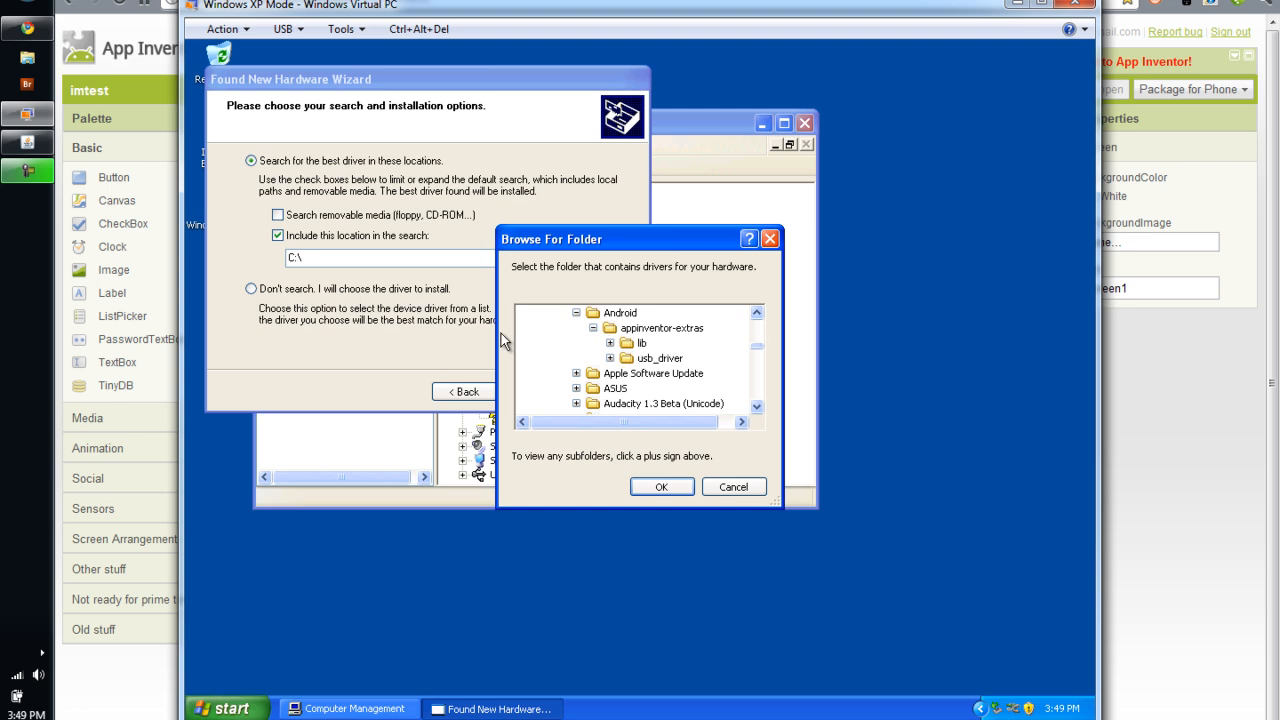
pyautogui.click(610, 358)
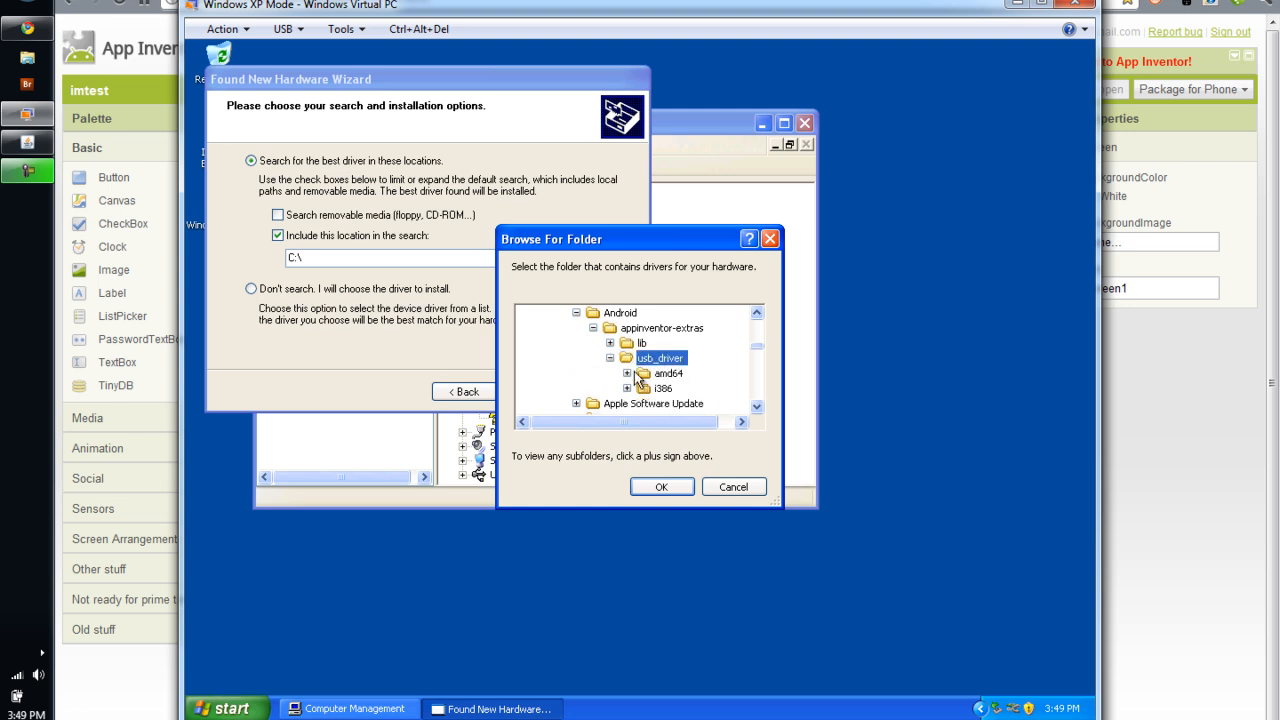
pyautogui.click(661, 486)
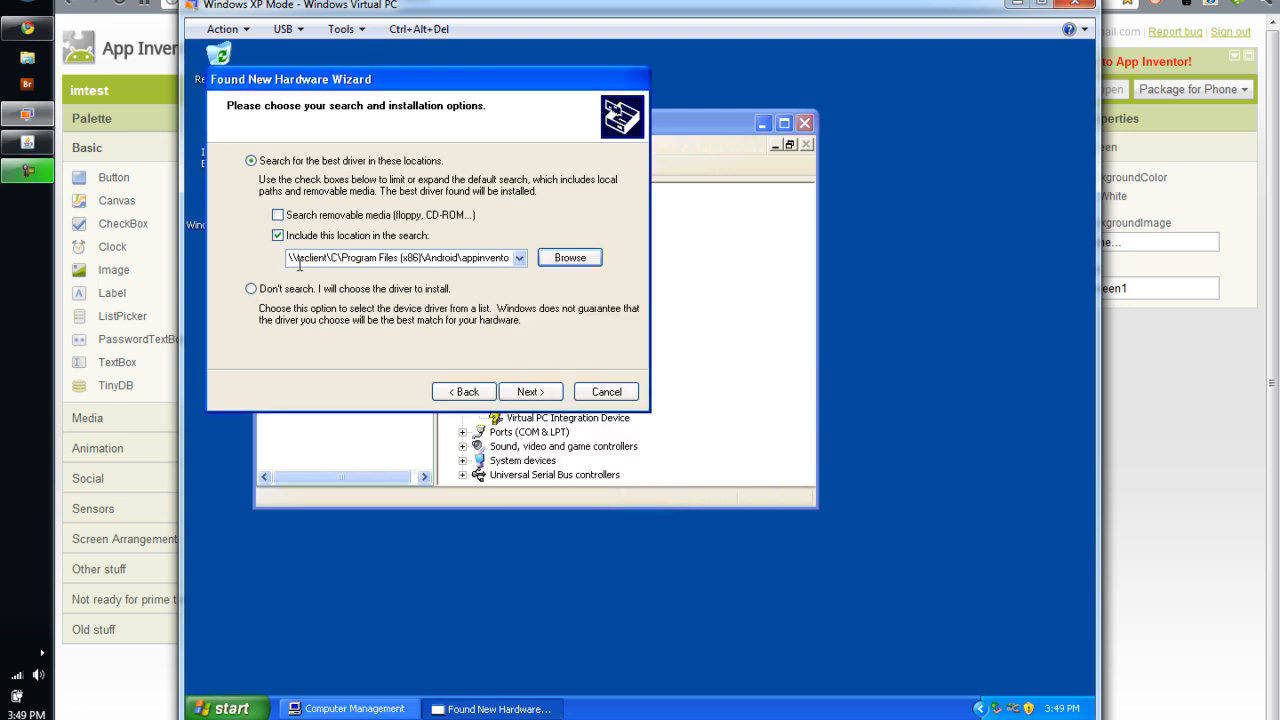
pyautogui.click(530, 391)
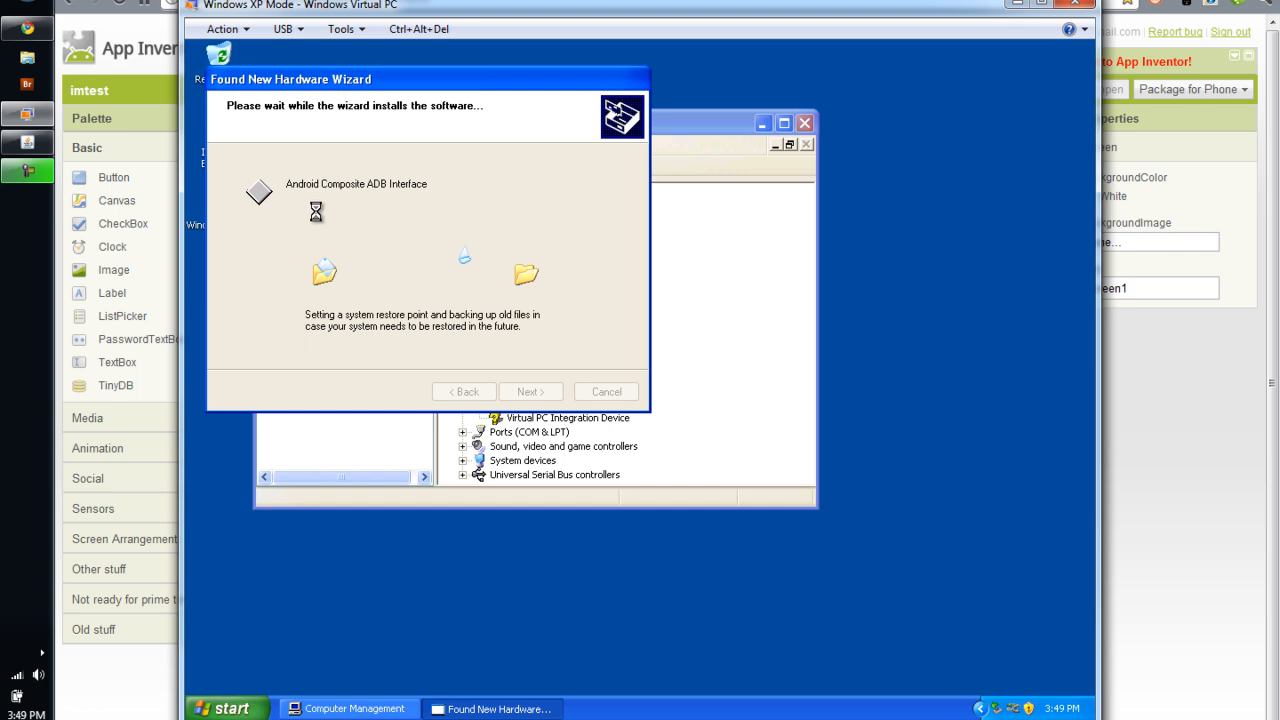
pyautogui.moveTo(360, 227)
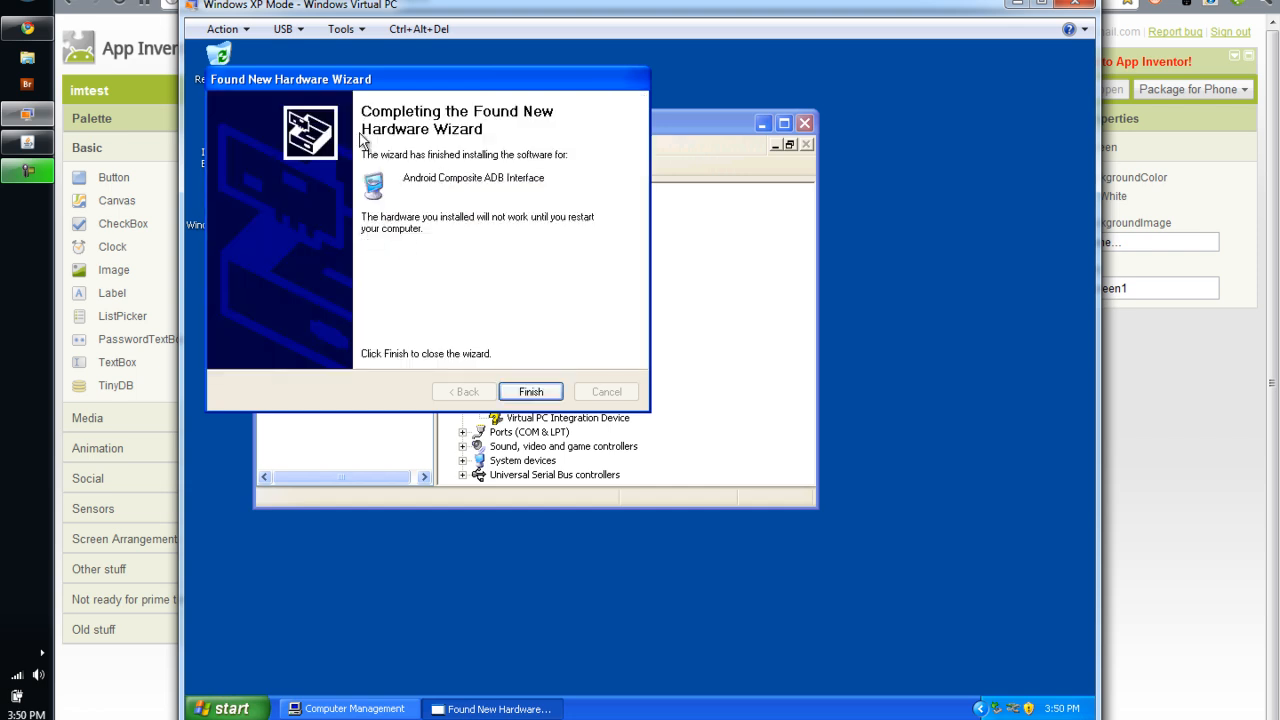
pyautogui.moveTo(415, 190)
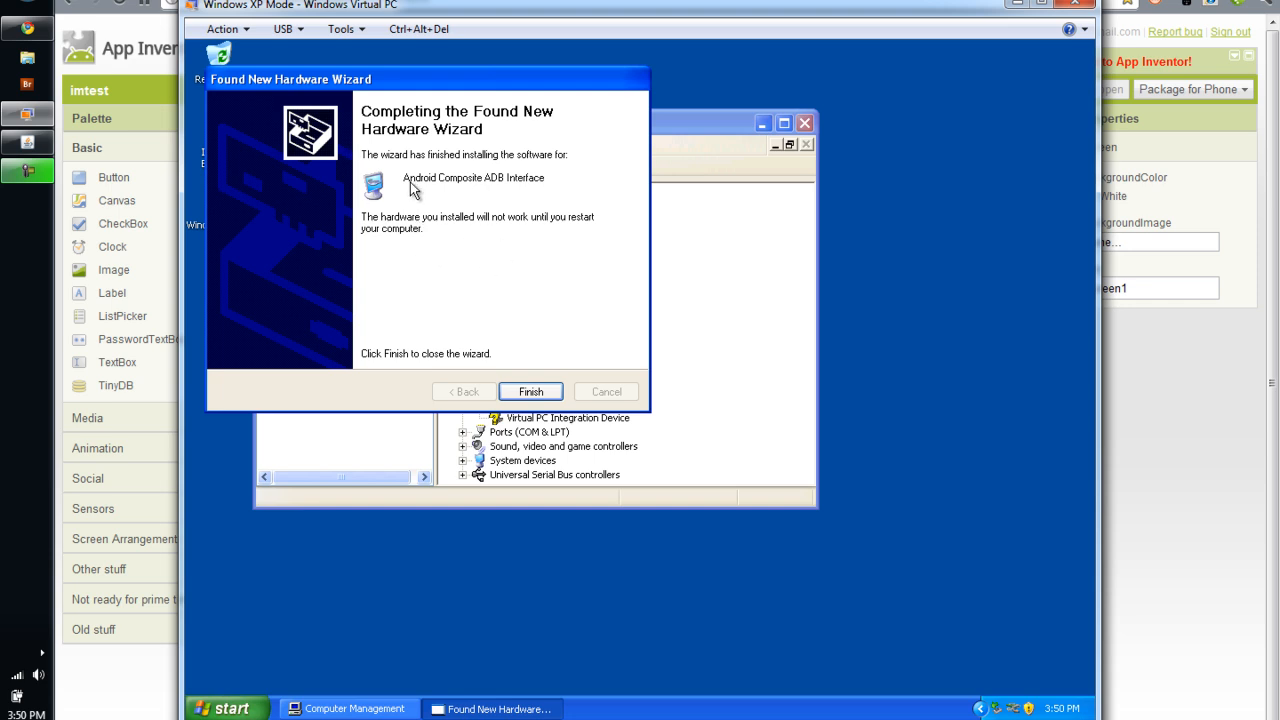
# Step: Close the wizard once Android Composite ADB Interface finishes installing
pyautogui.click(530, 391)
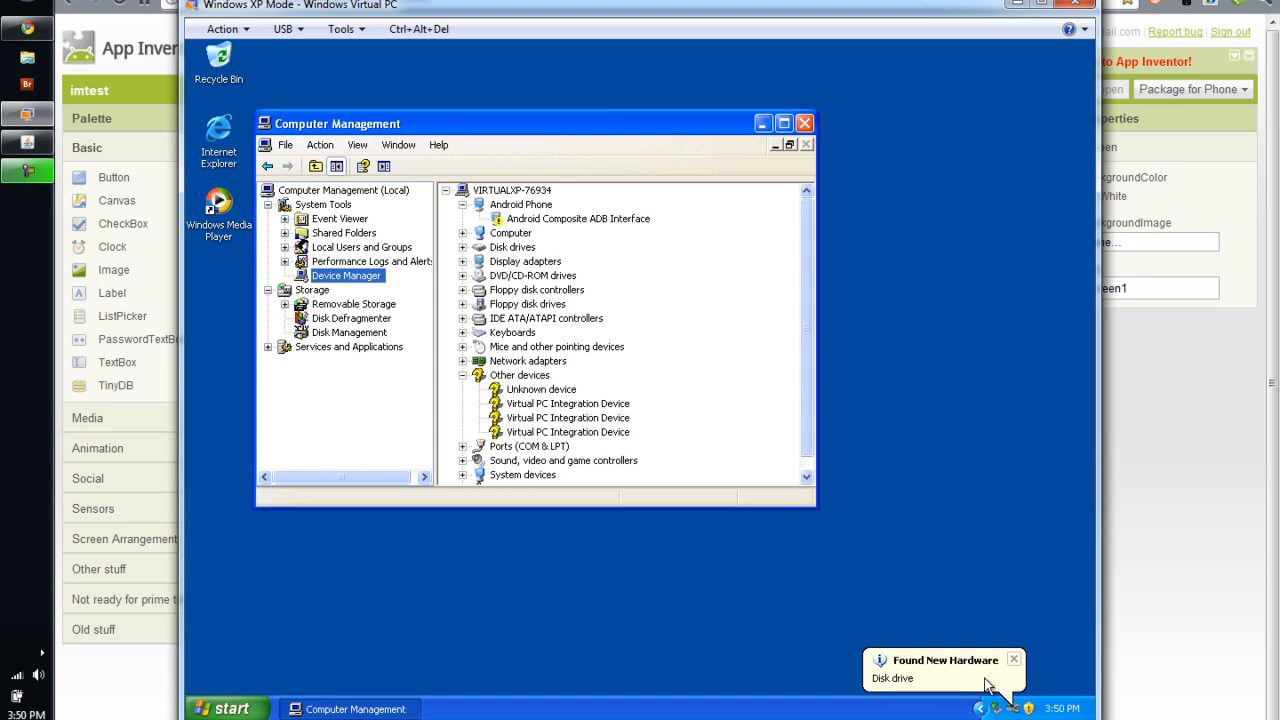
pyautogui.moveTo(920, 695)
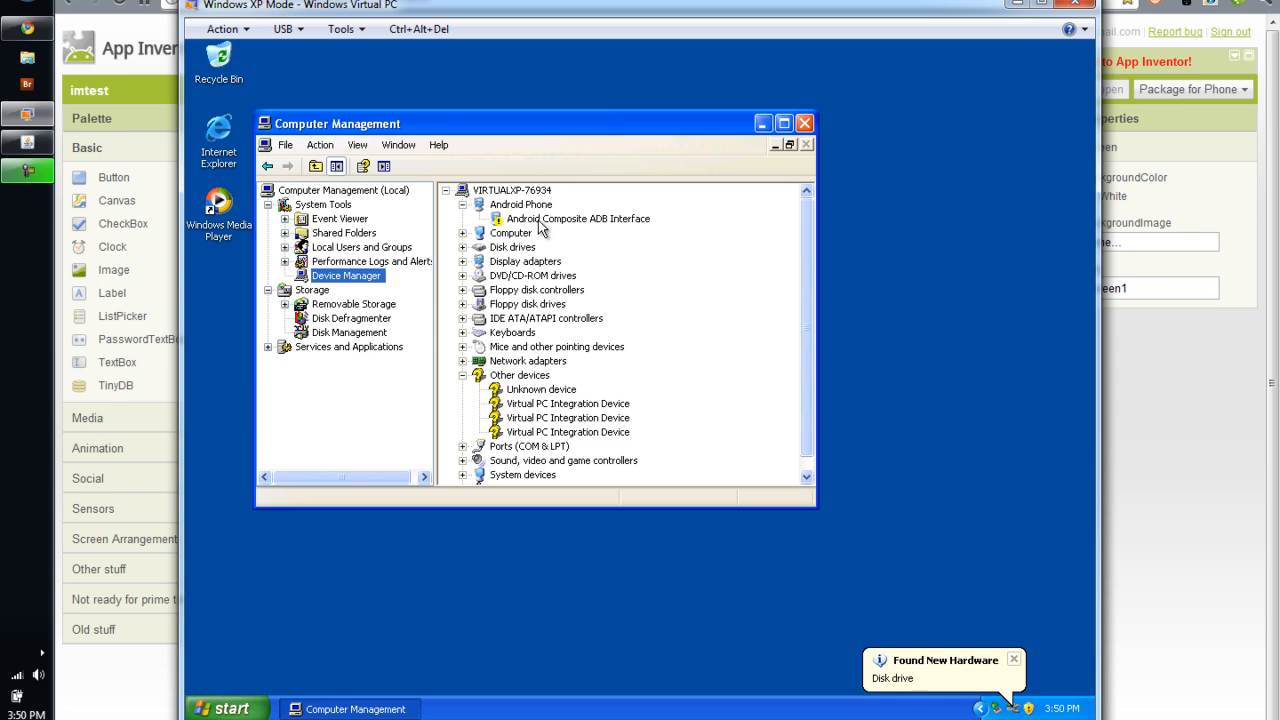
# Step: Select and right-click Android Composite ADB Interface under Android Phone to check its status
pyautogui.click(578, 218)
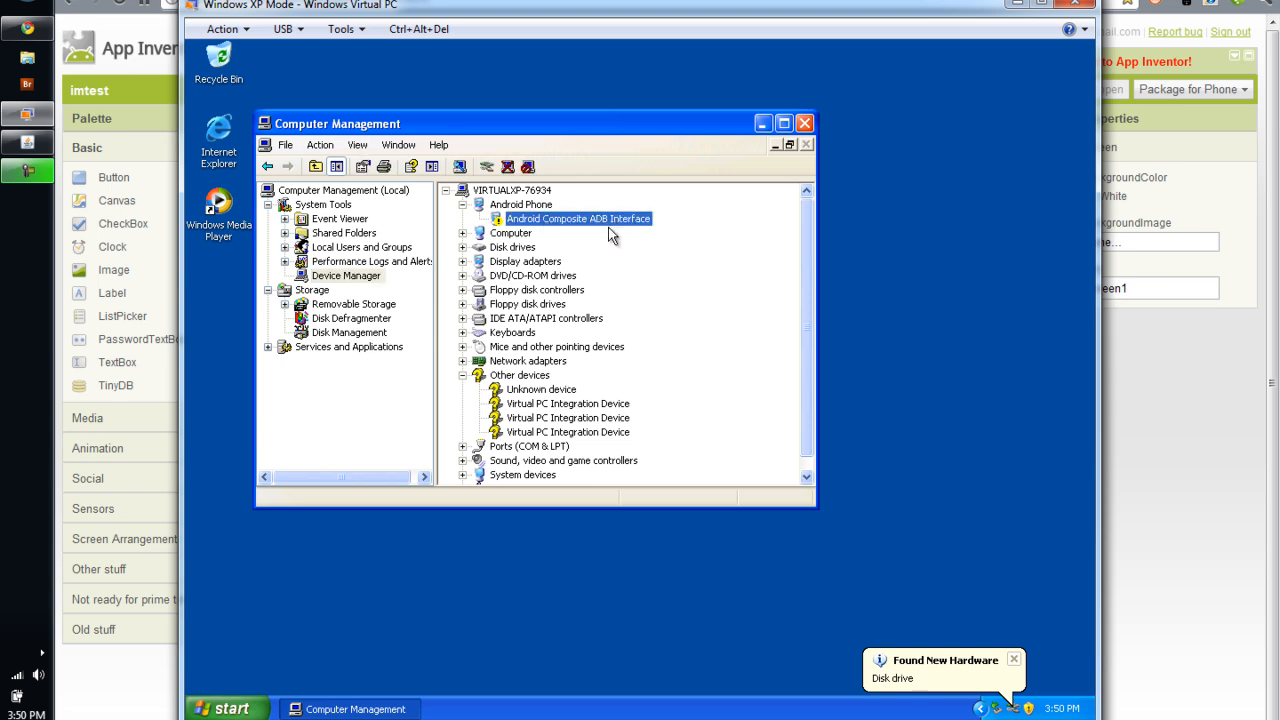
pyautogui.moveTo(679, 412)
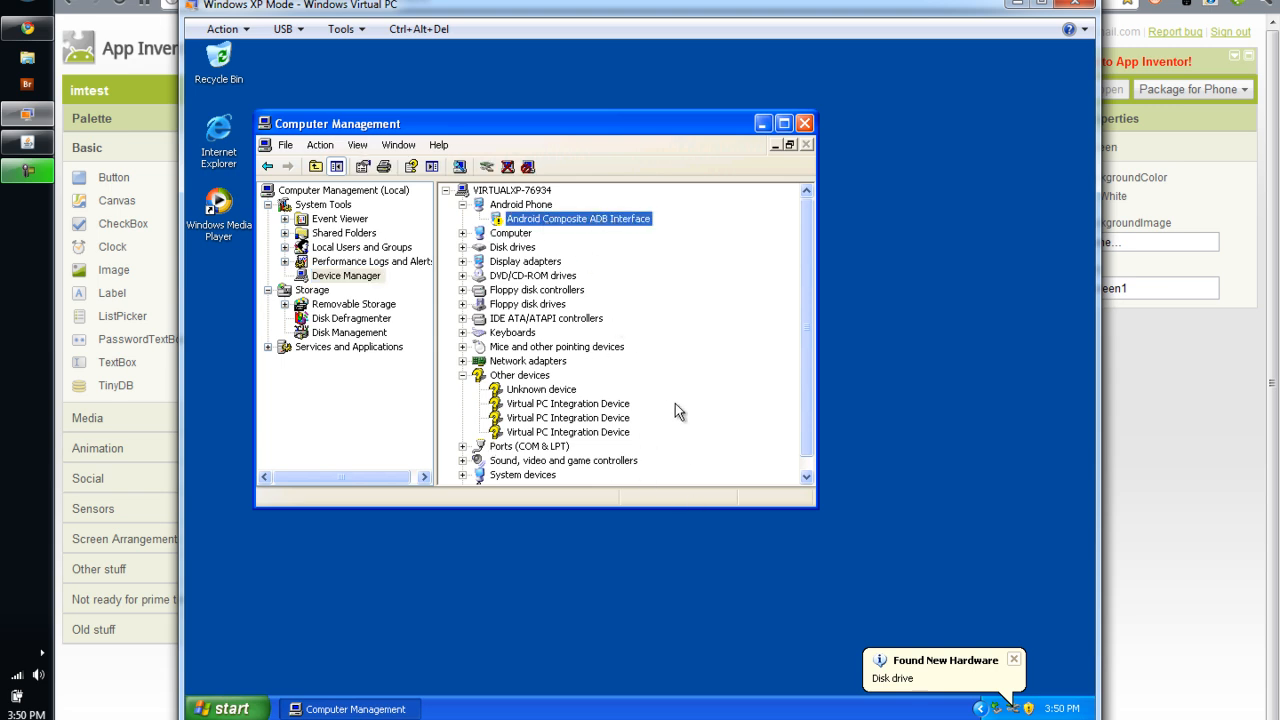
pyautogui.moveTo(615, 352)
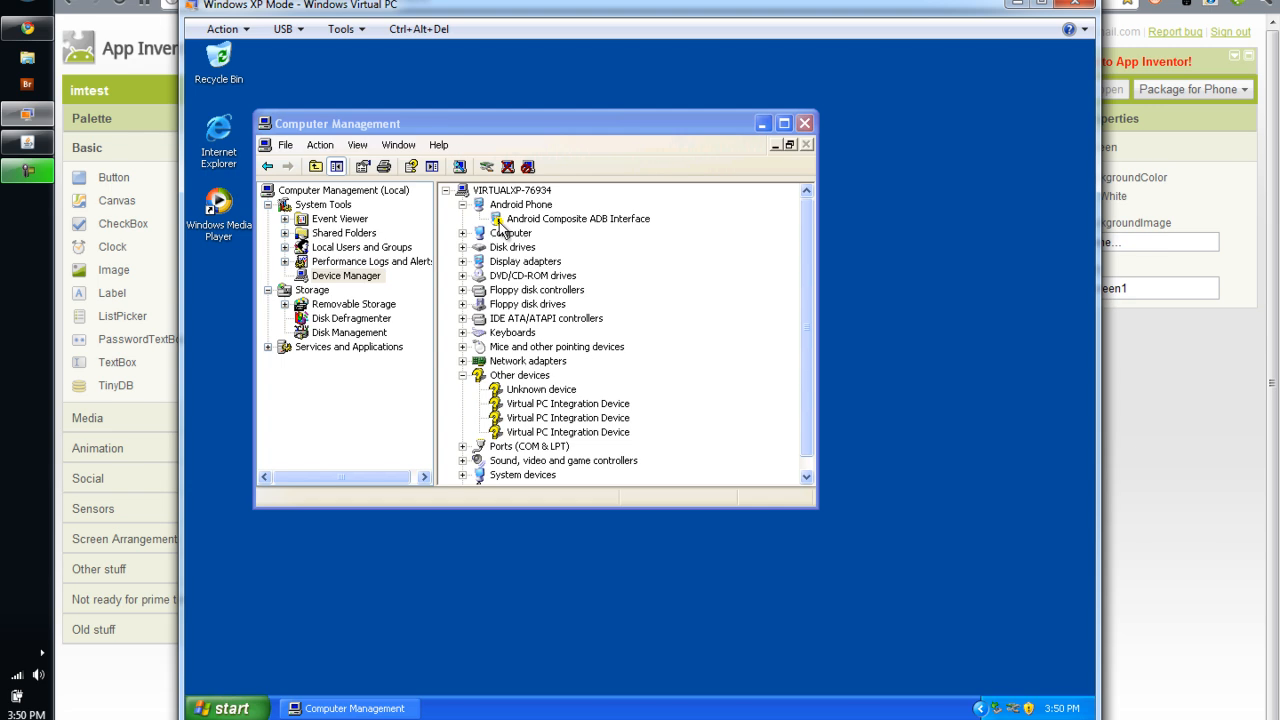
pyautogui.rightClick(578, 218)
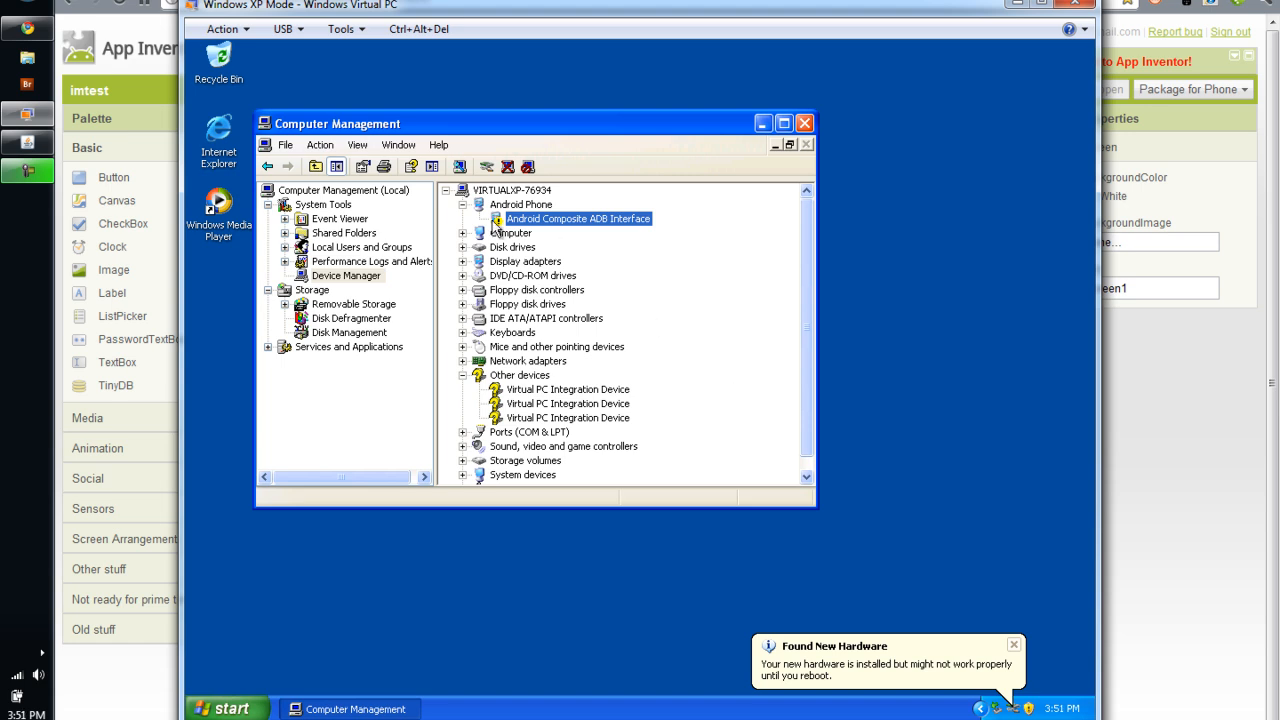
pyautogui.moveTo(568, 230)
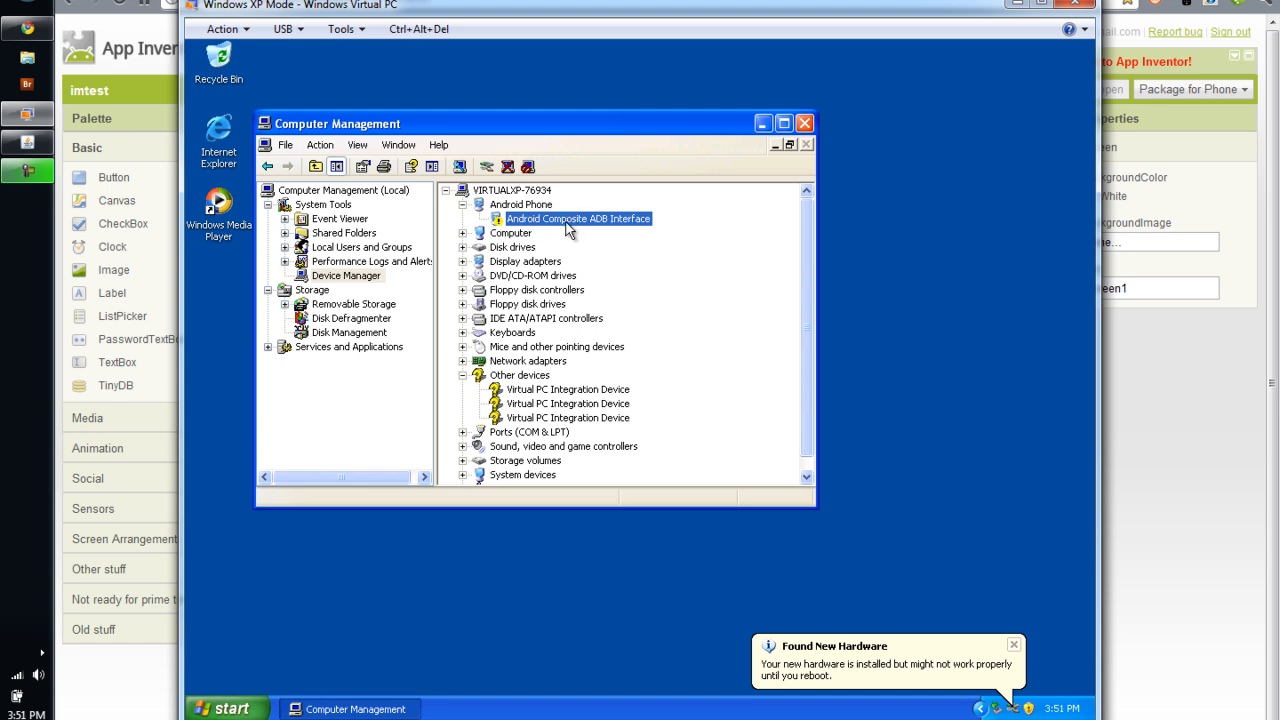
pyautogui.moveTo(577, 230)
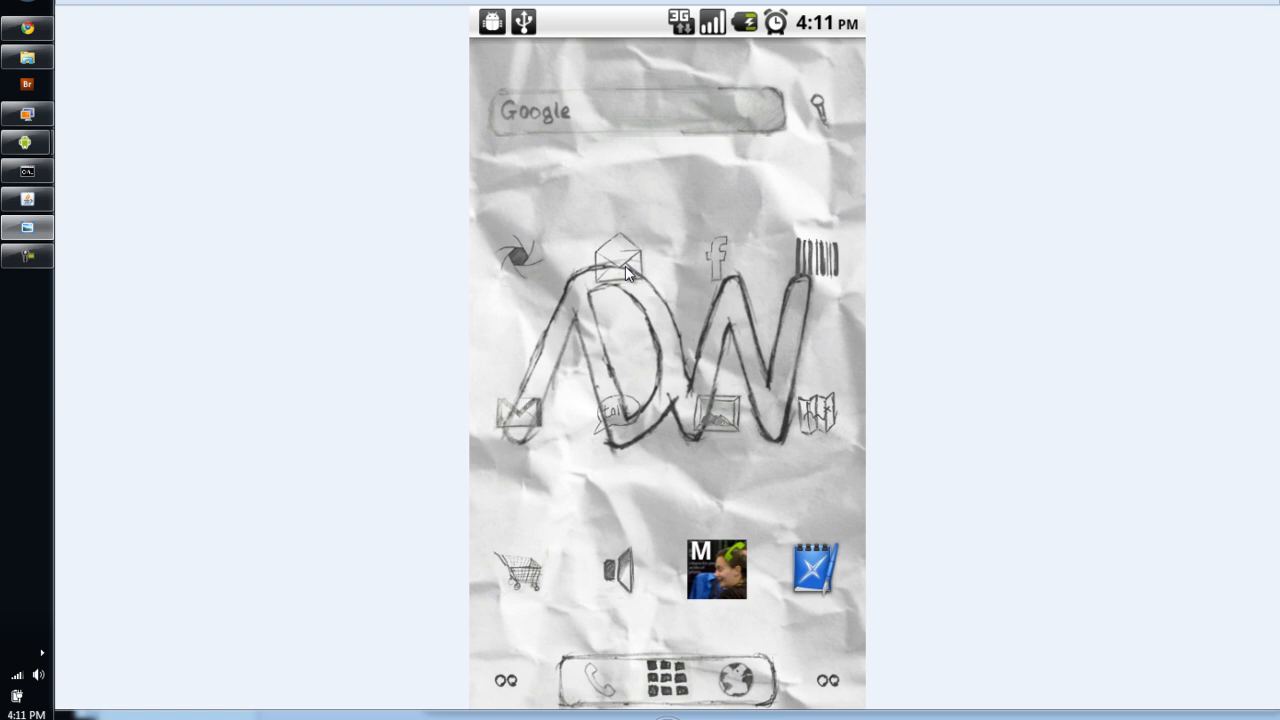
pyautogui.moveTo(537, 173)
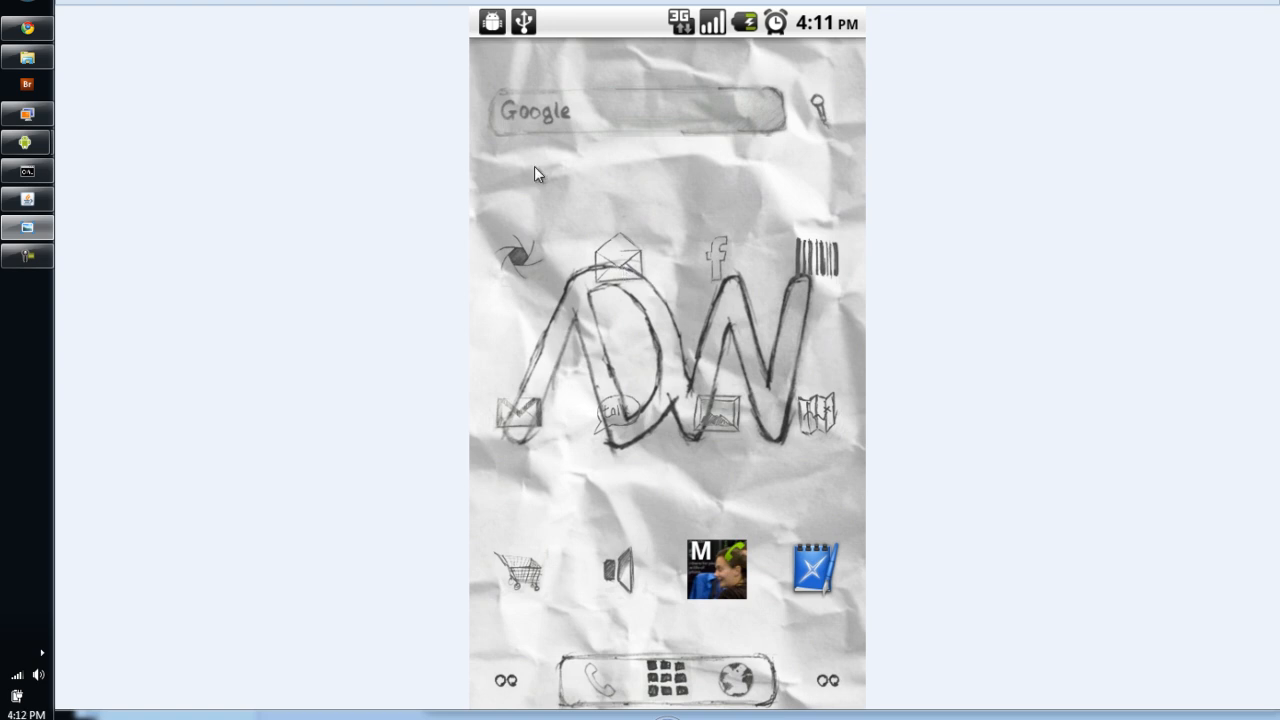
pyautogui.moveTo(585, 32)
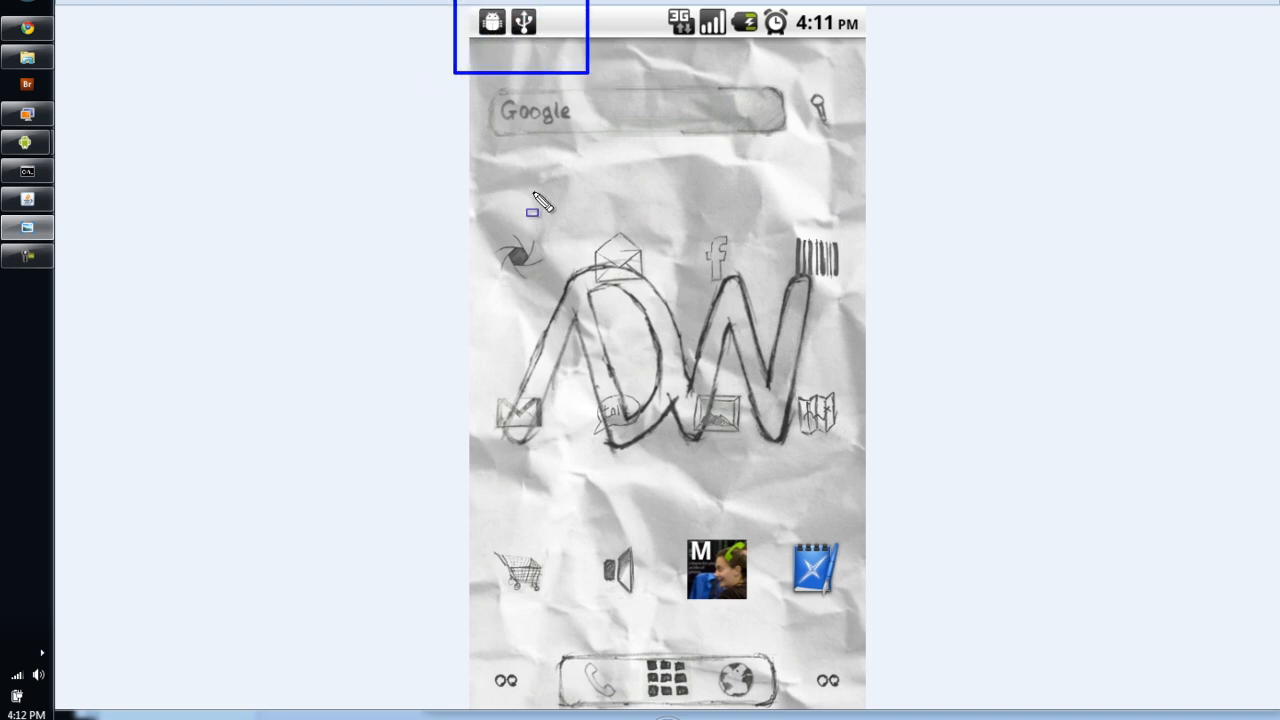
pyautogui.moveTo(500, 32)
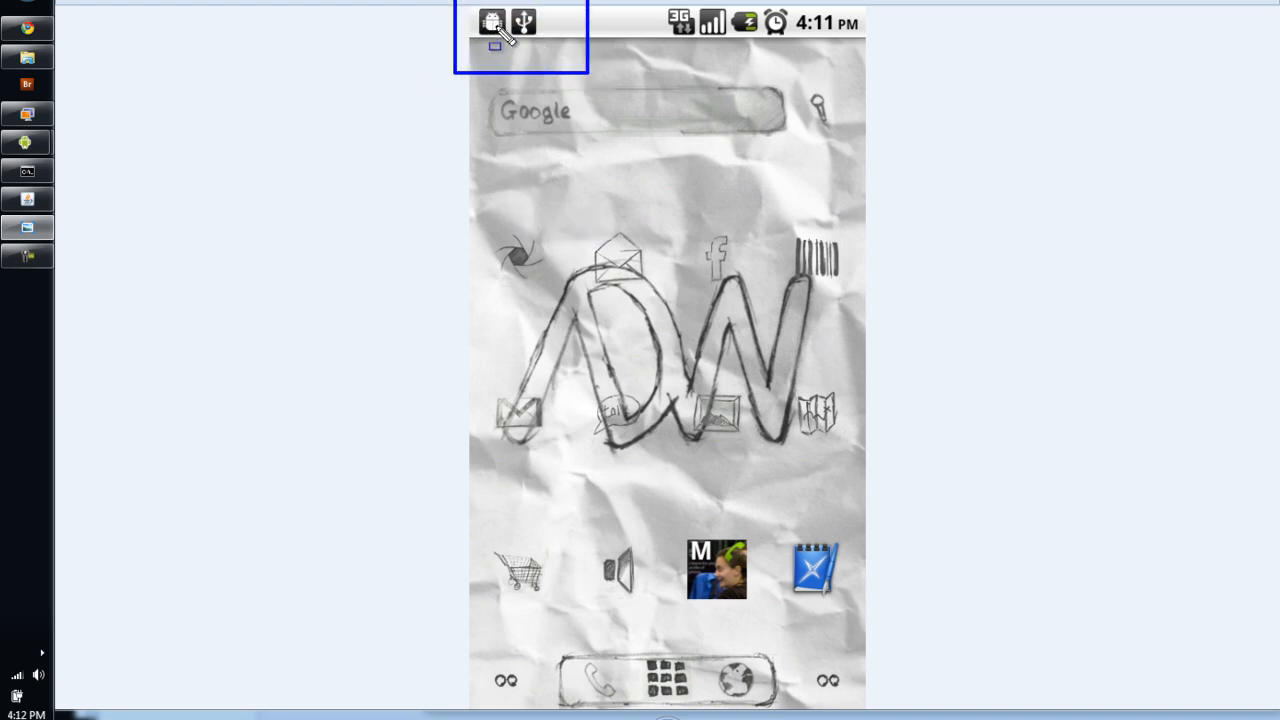
pyautogui.moveTo(527, 47)
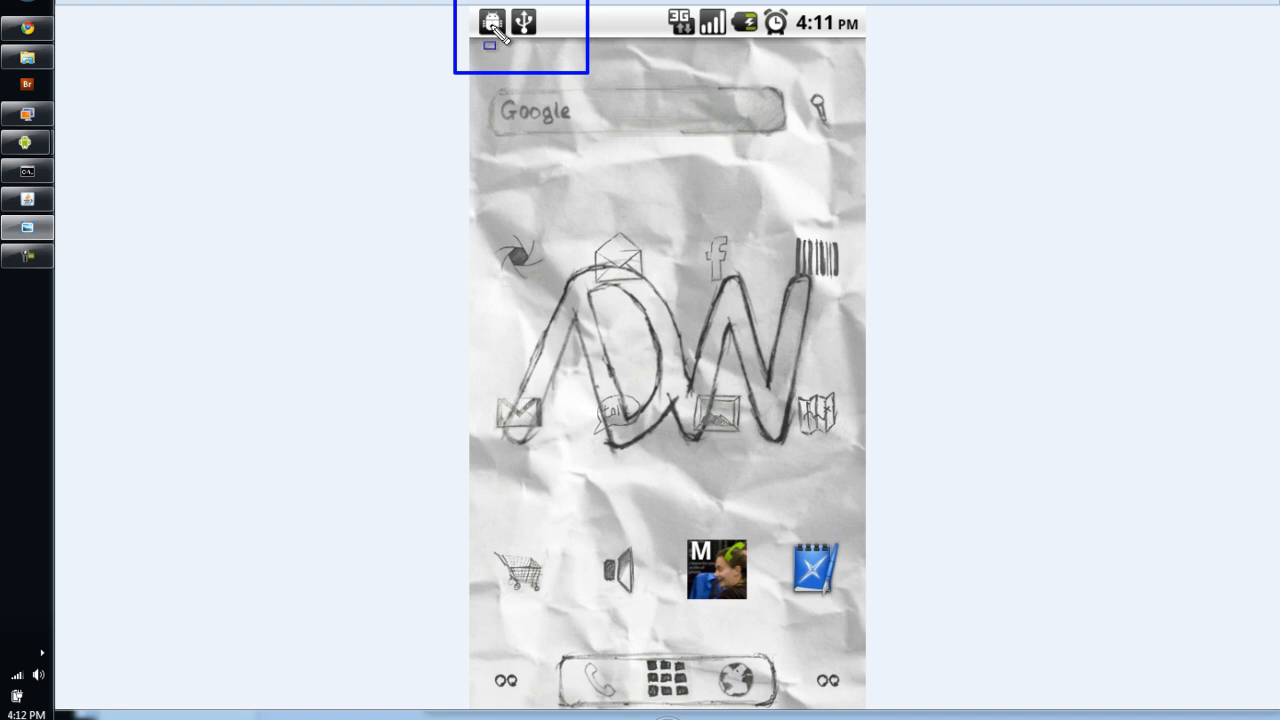
pyautogui.moveTo(533, 33)
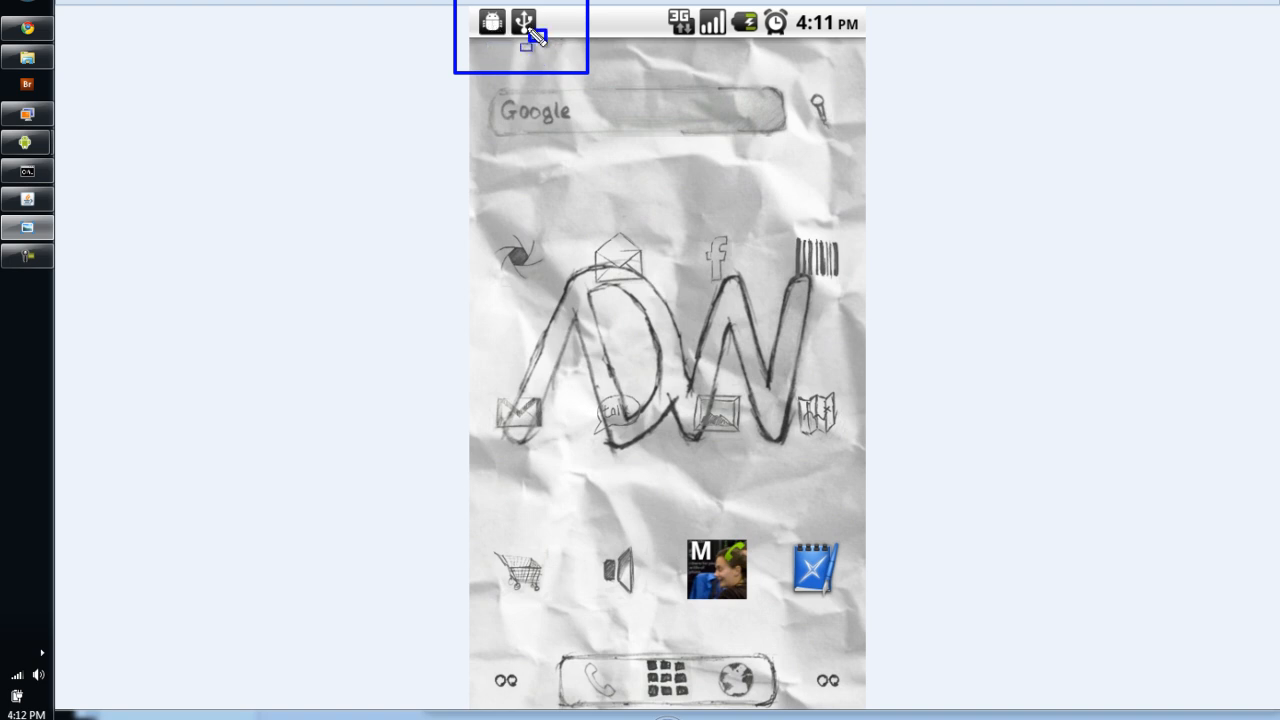
pyautogui.moveTo(618, 255)
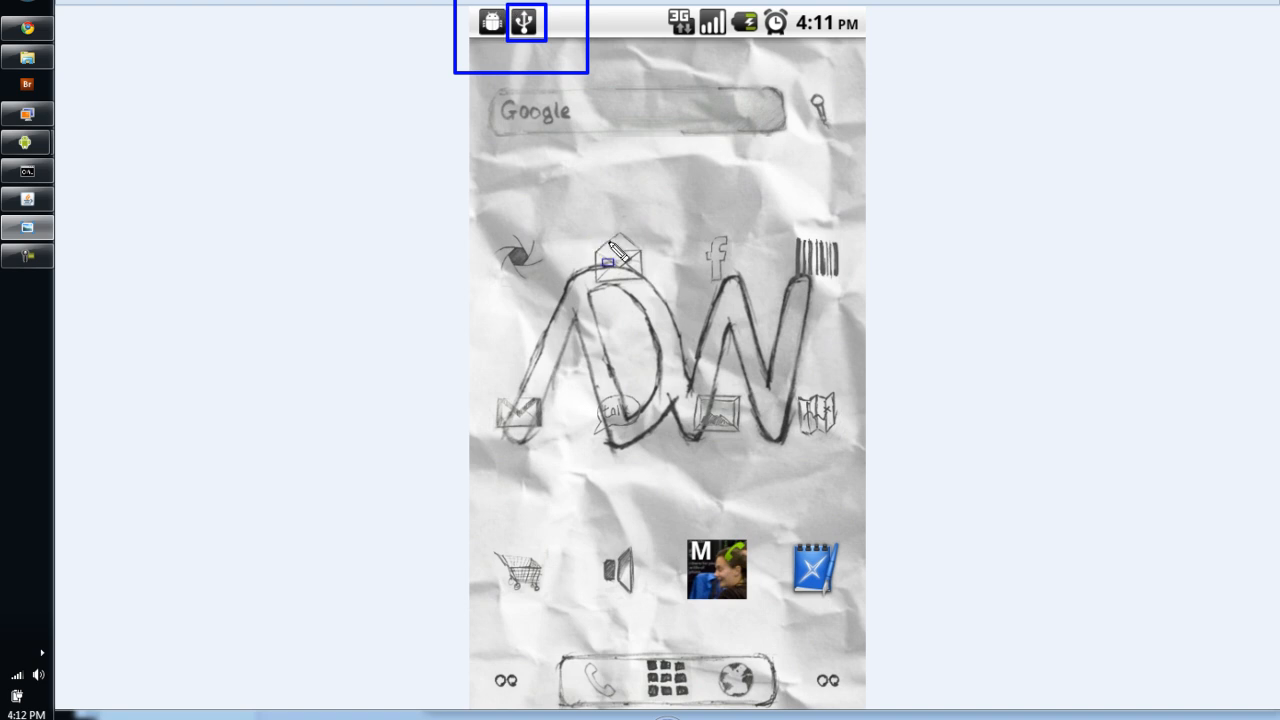
pyautogui.moveTo(665, 320)
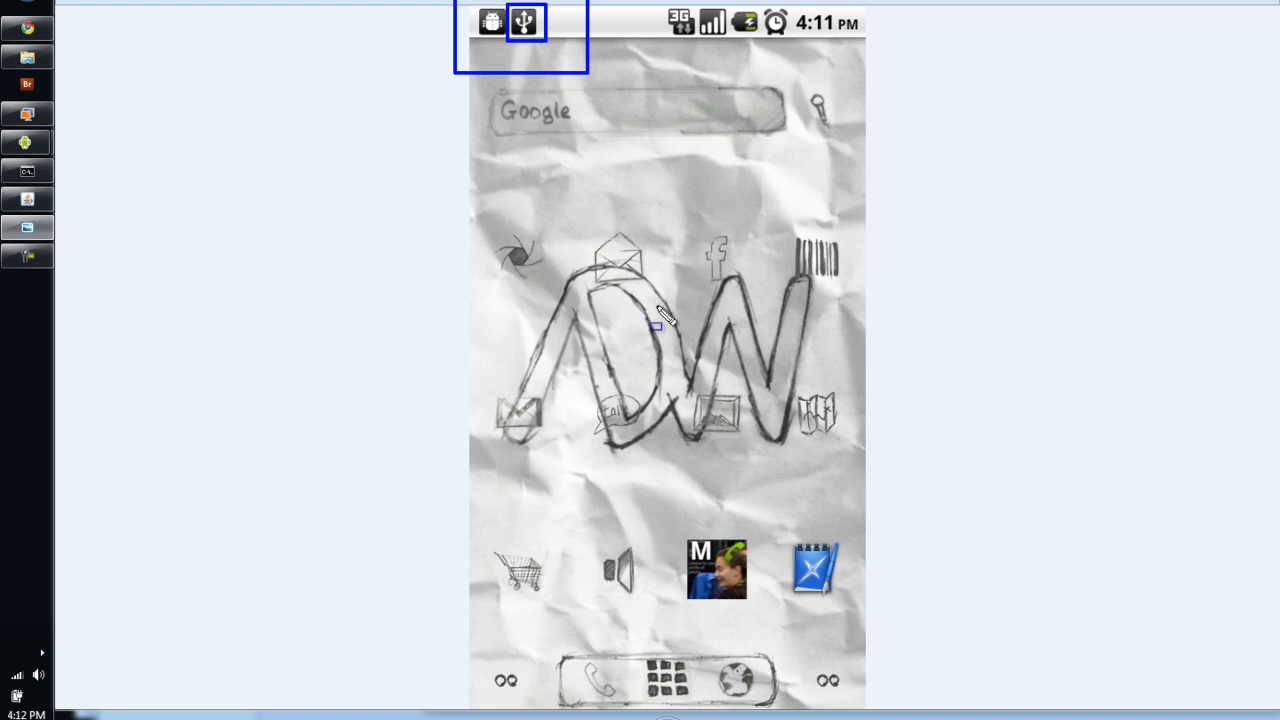
pyautogui.moveTo(660, 315)
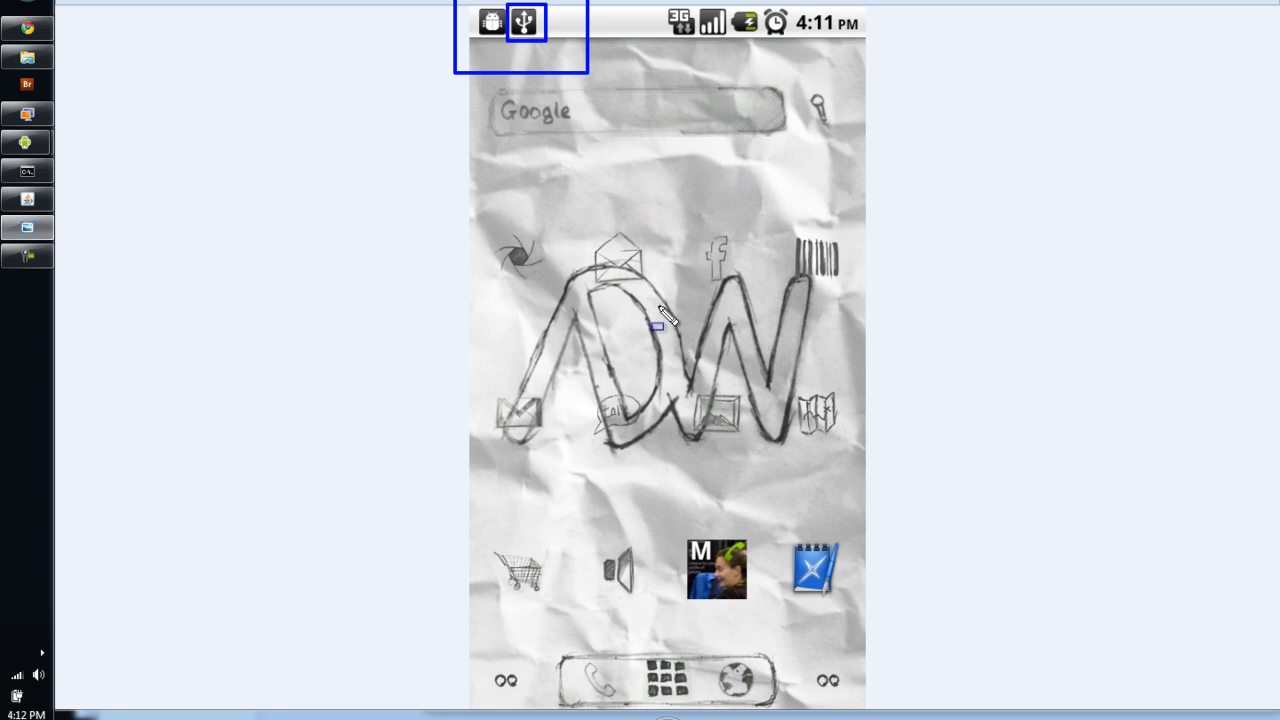
pyautogui.moveTo(473, 190)
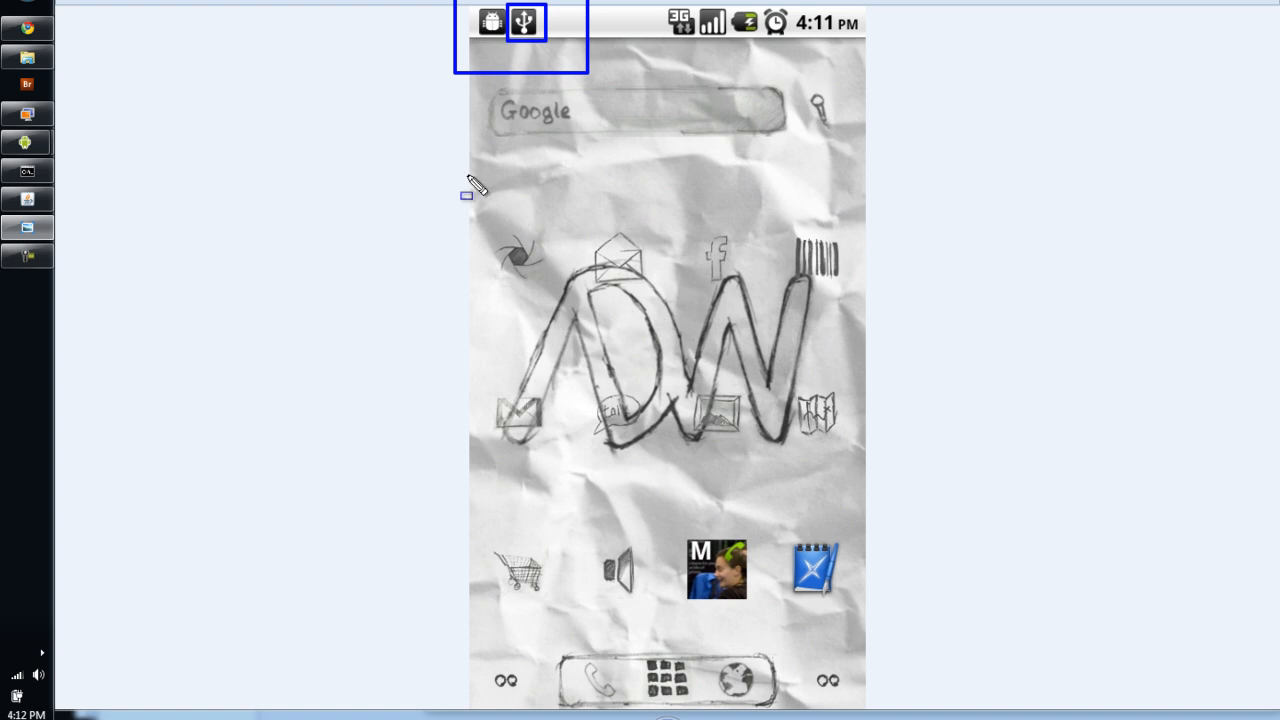
pyautogui.moveTo(468, 162)
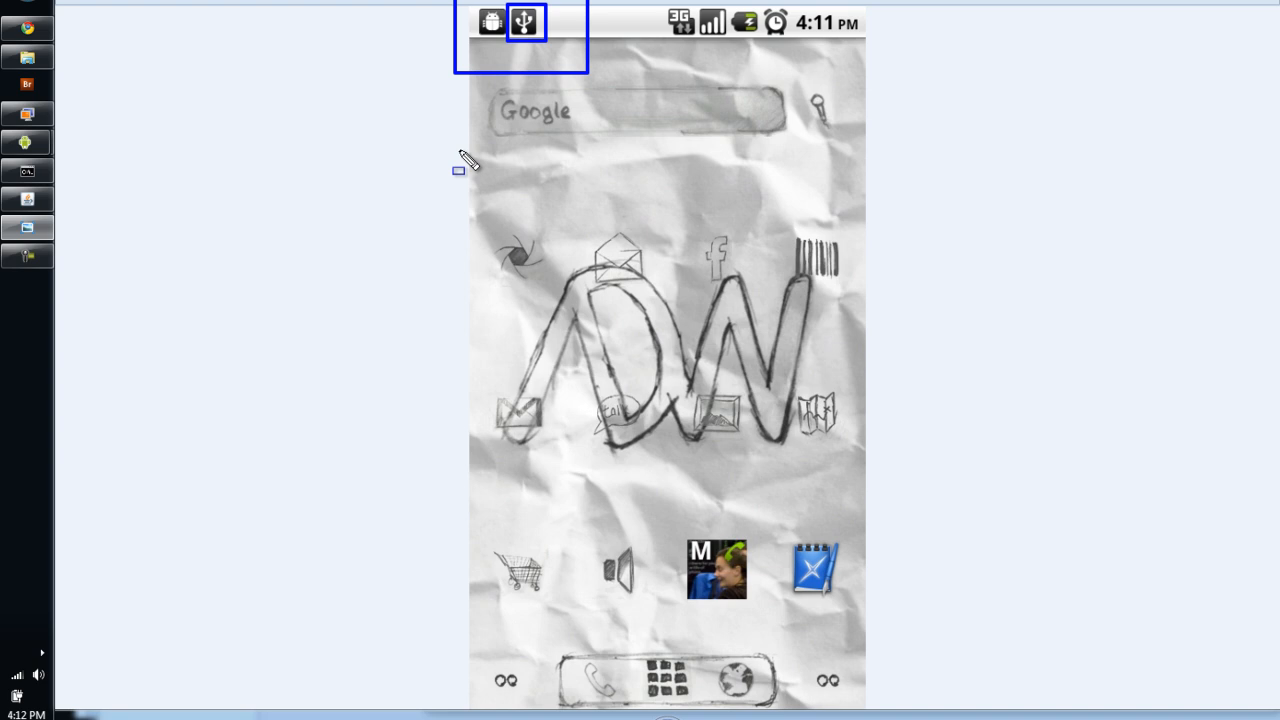
pyautogui.moveTo(570, 305)
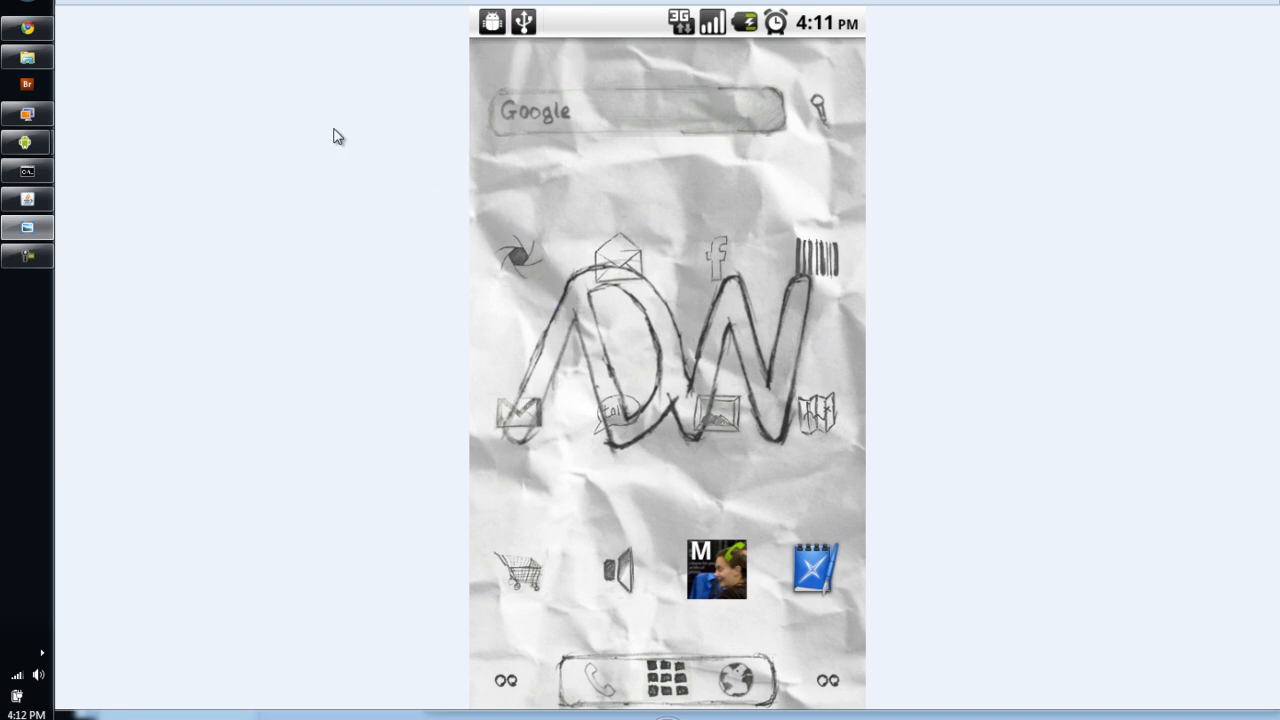
pyautogui.moveTo(910, 526)
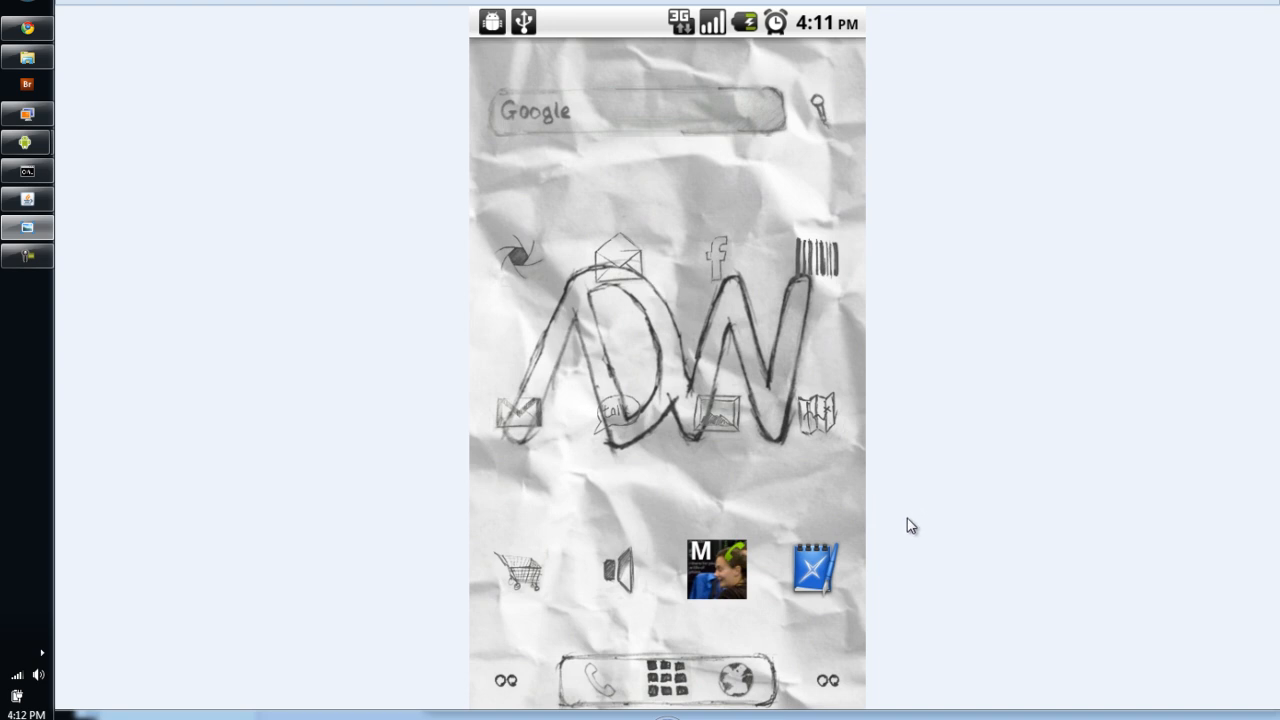
pyautogui.moveTo(447, 23)
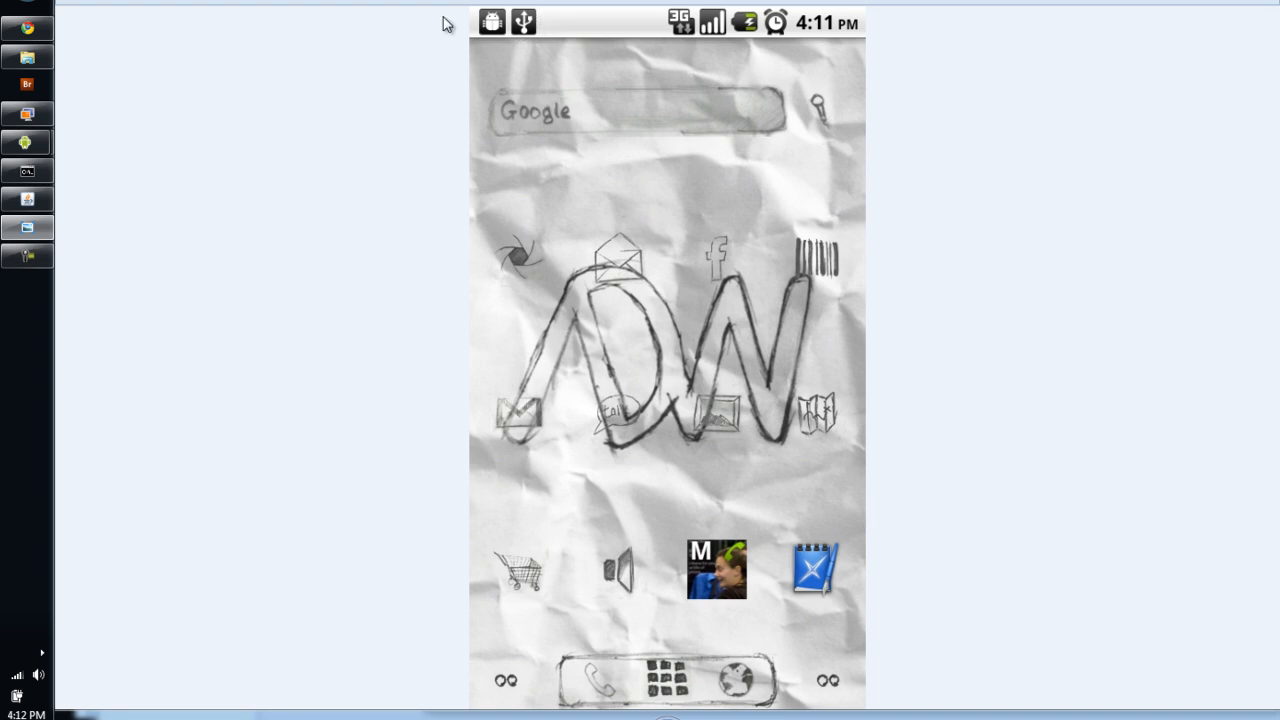
pyautogui.moveTo(45, 321)
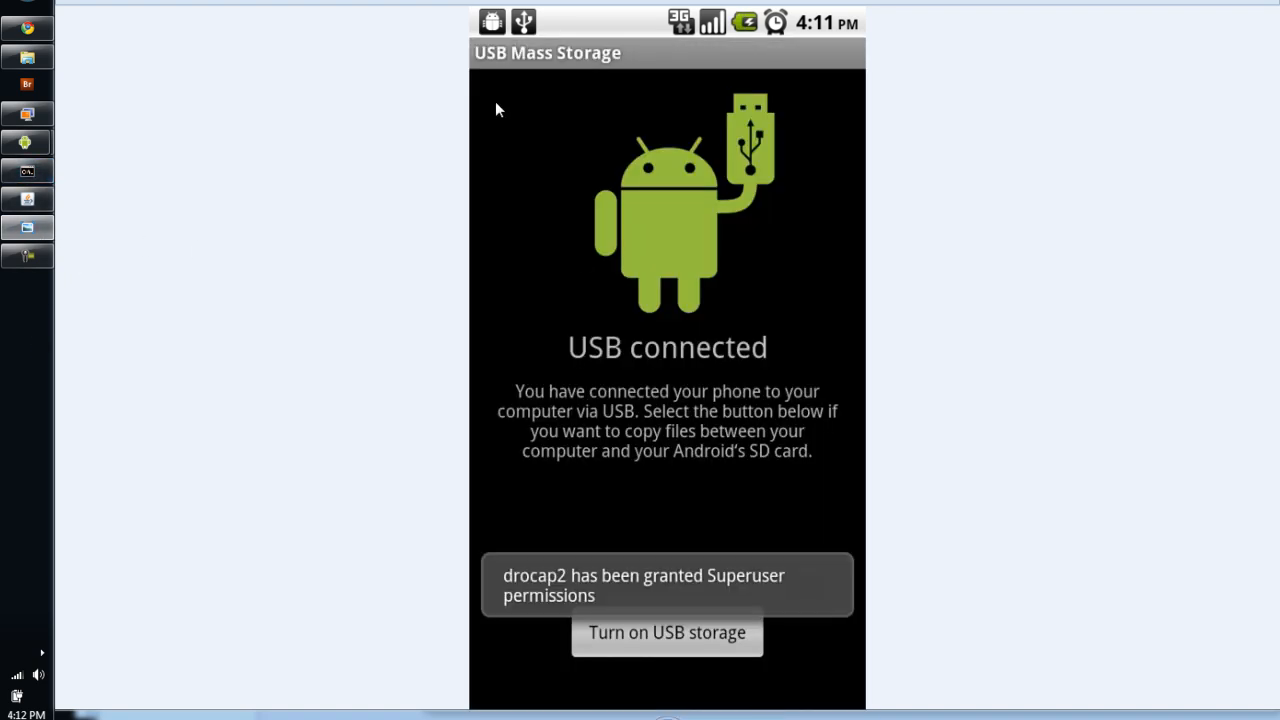
pyautogui.moveTo(575, 72)
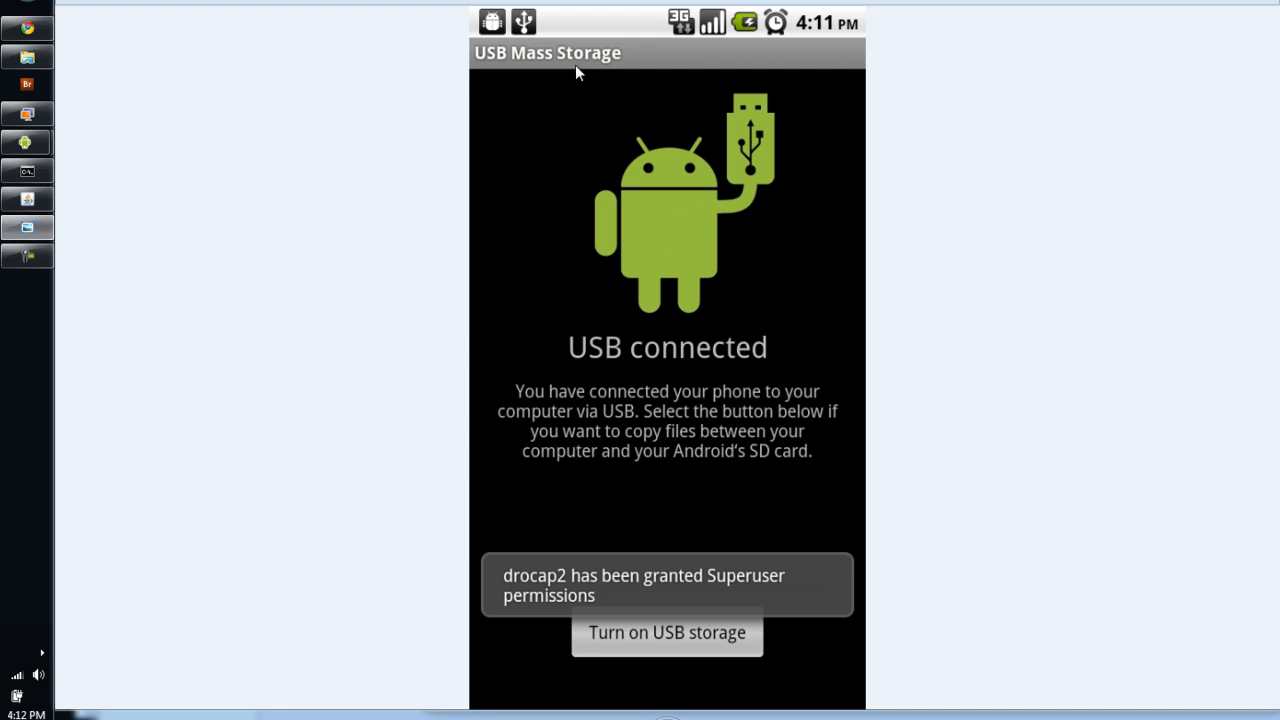
pyautogui.moveTo(710, 352)
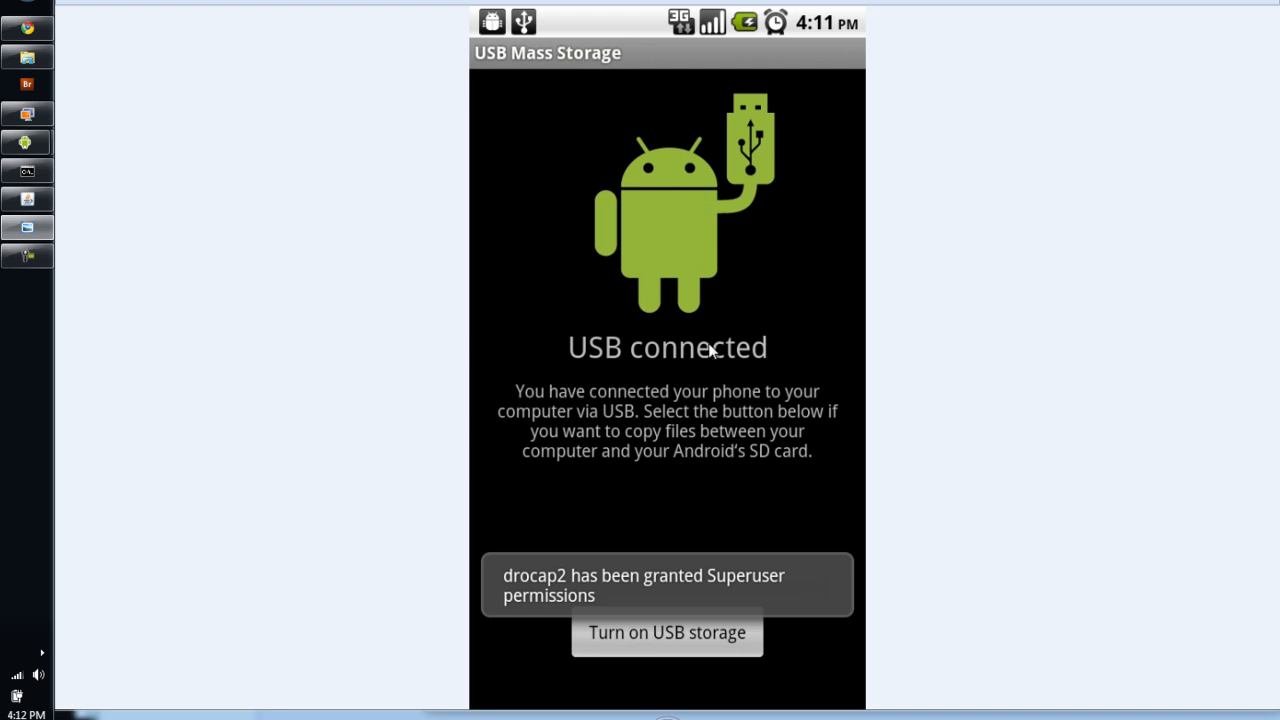
pyautogui.moveTo(680, 626)
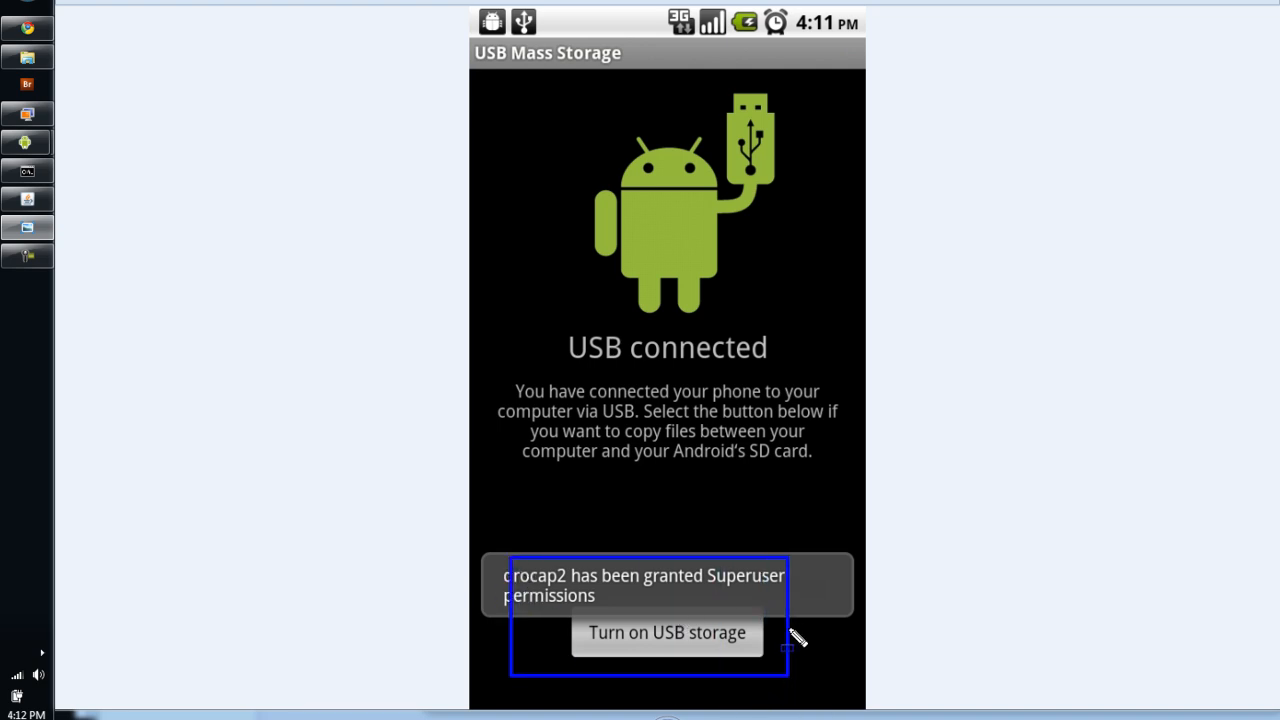
pyautogui.moveTo(762, 640)
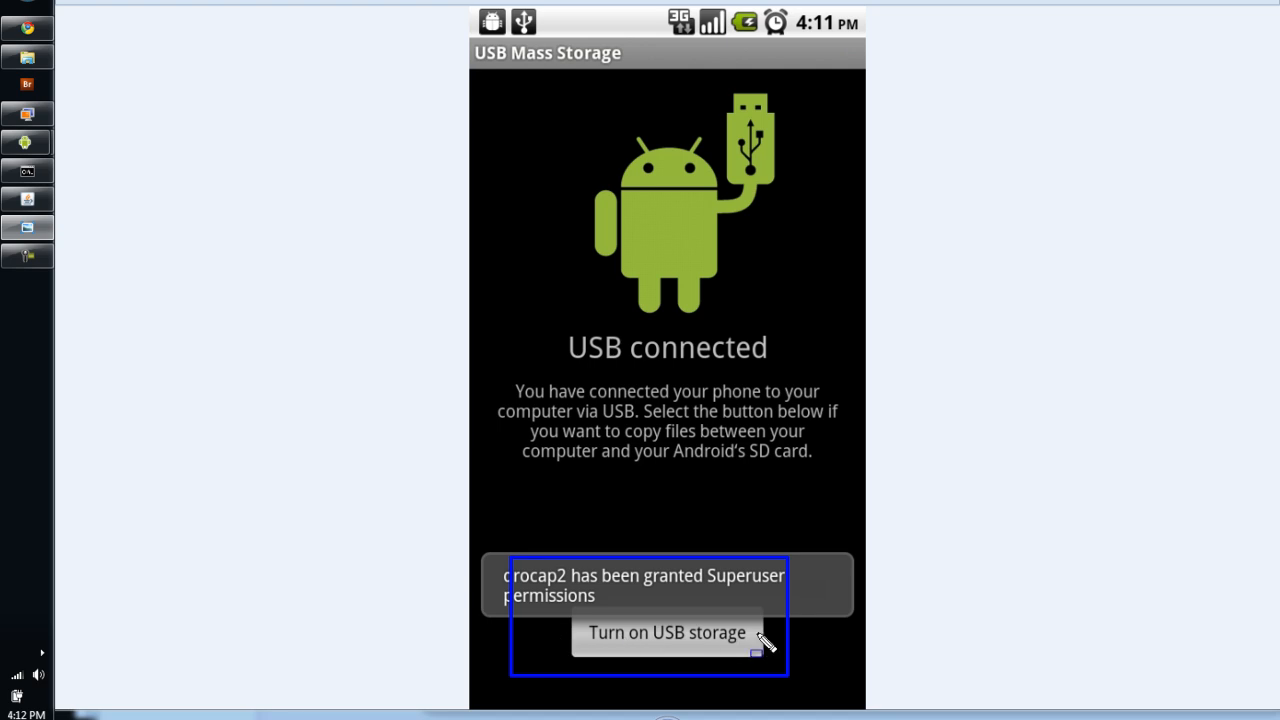
pyautogui.moveTo(595, 195)
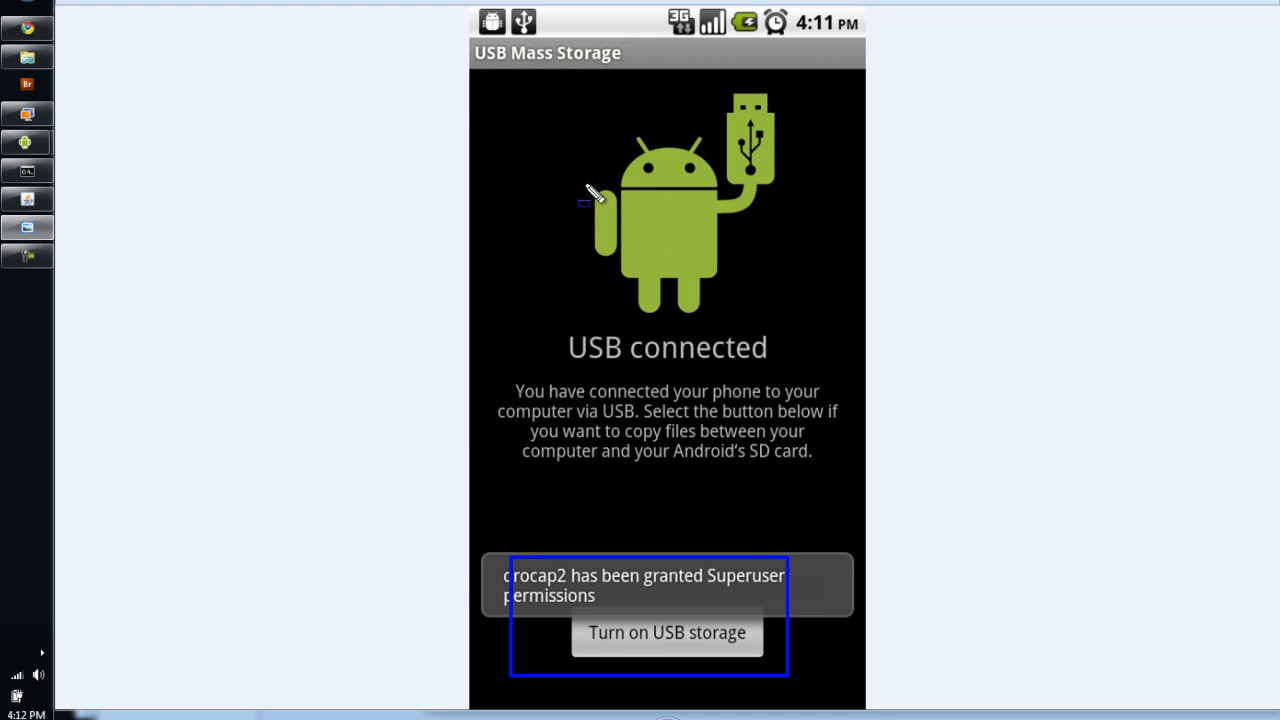
pyautogui.moveTo(668, 413)
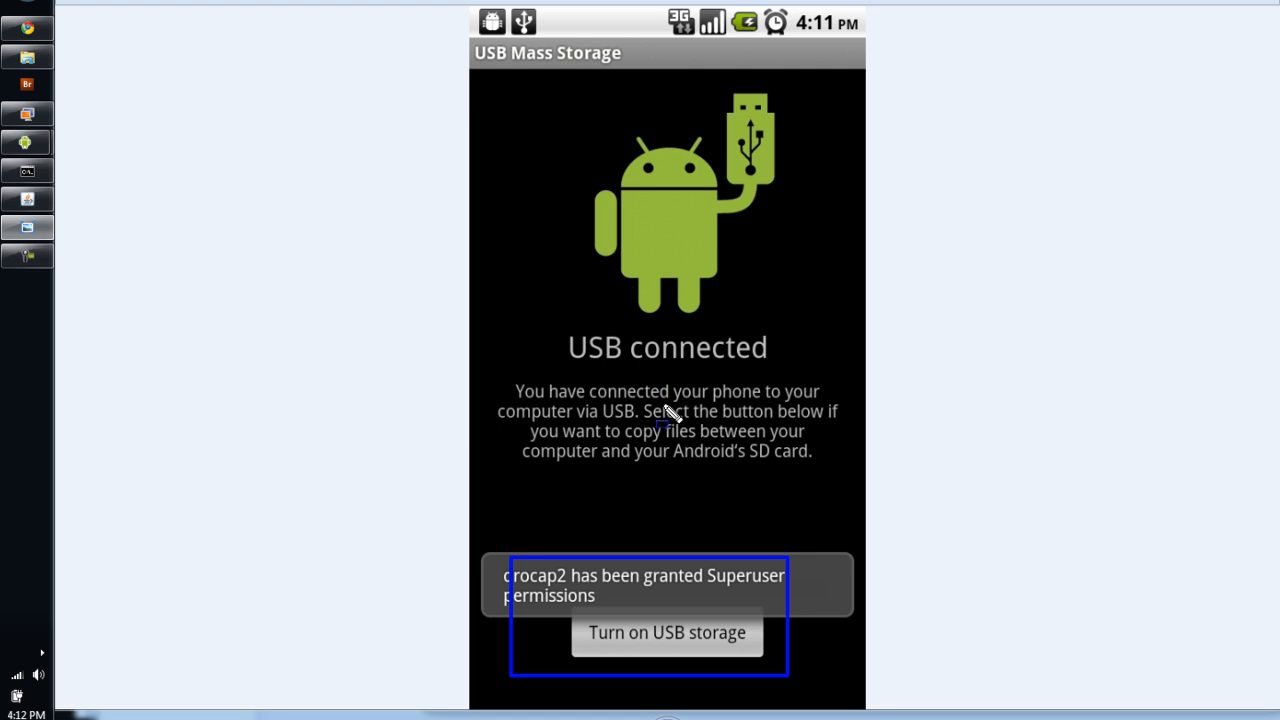
pyautogui.moveTo(707, 497)
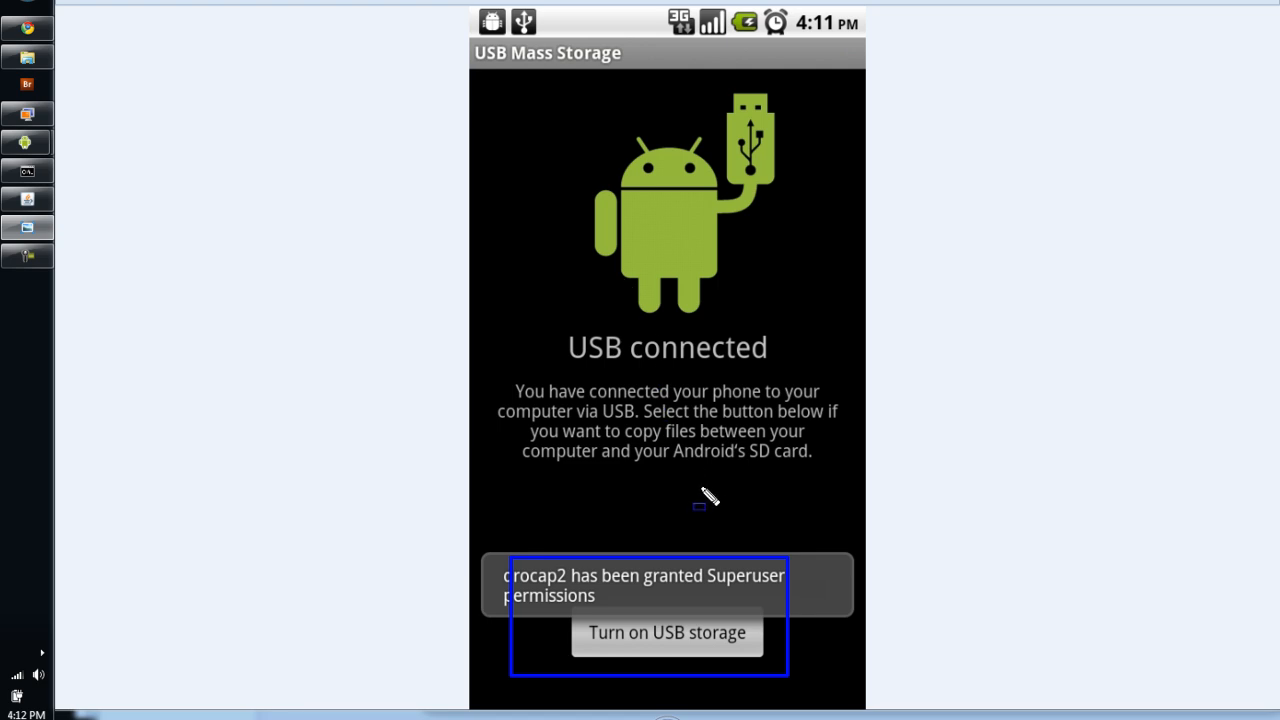
pyautogui.moveTo(760, 467)
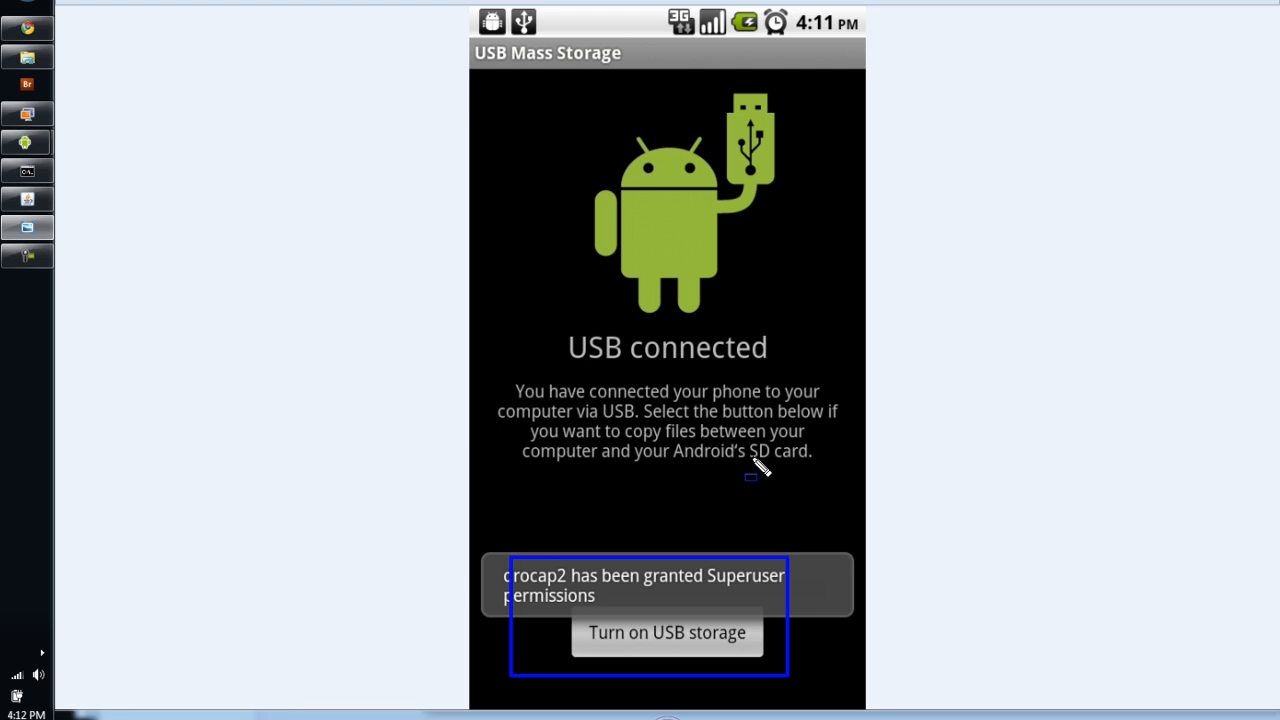
pyautogui.moveTo(718, 420)
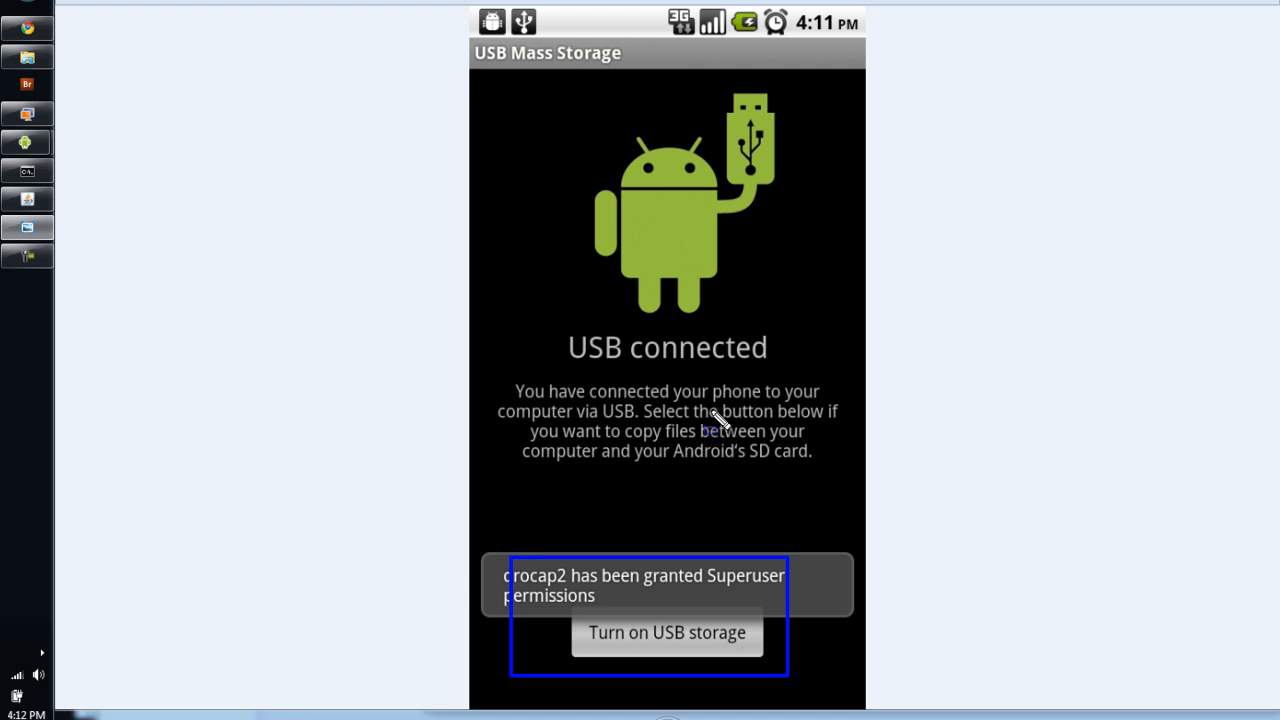
pyautogui.moveTo(730, 405)
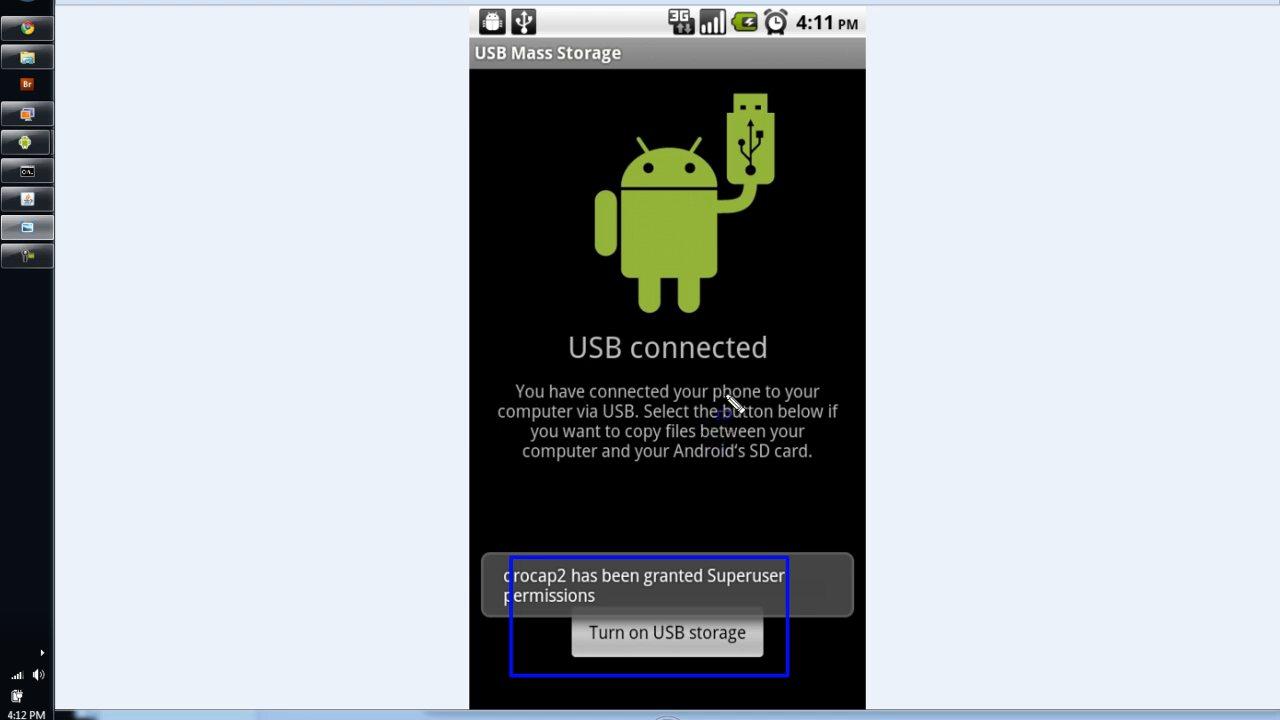
pyautogui.moveTo(712, 418)
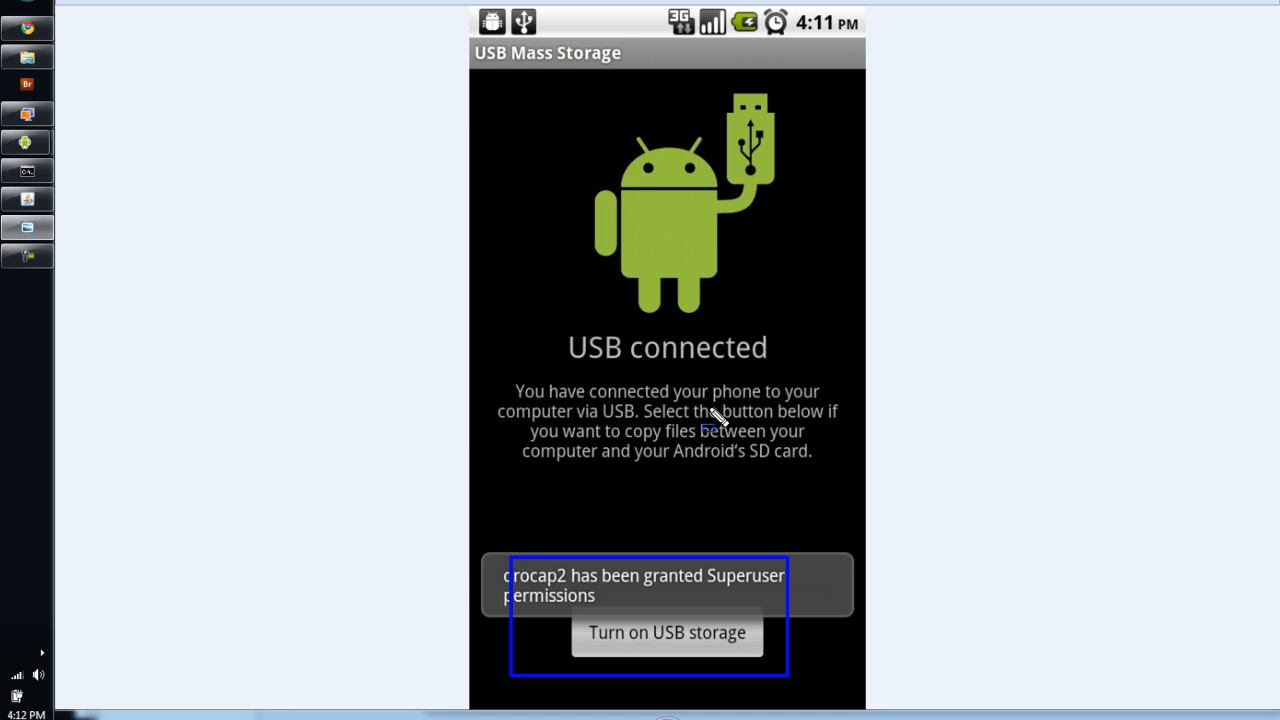
pyautogui.moveTo(635, 380)
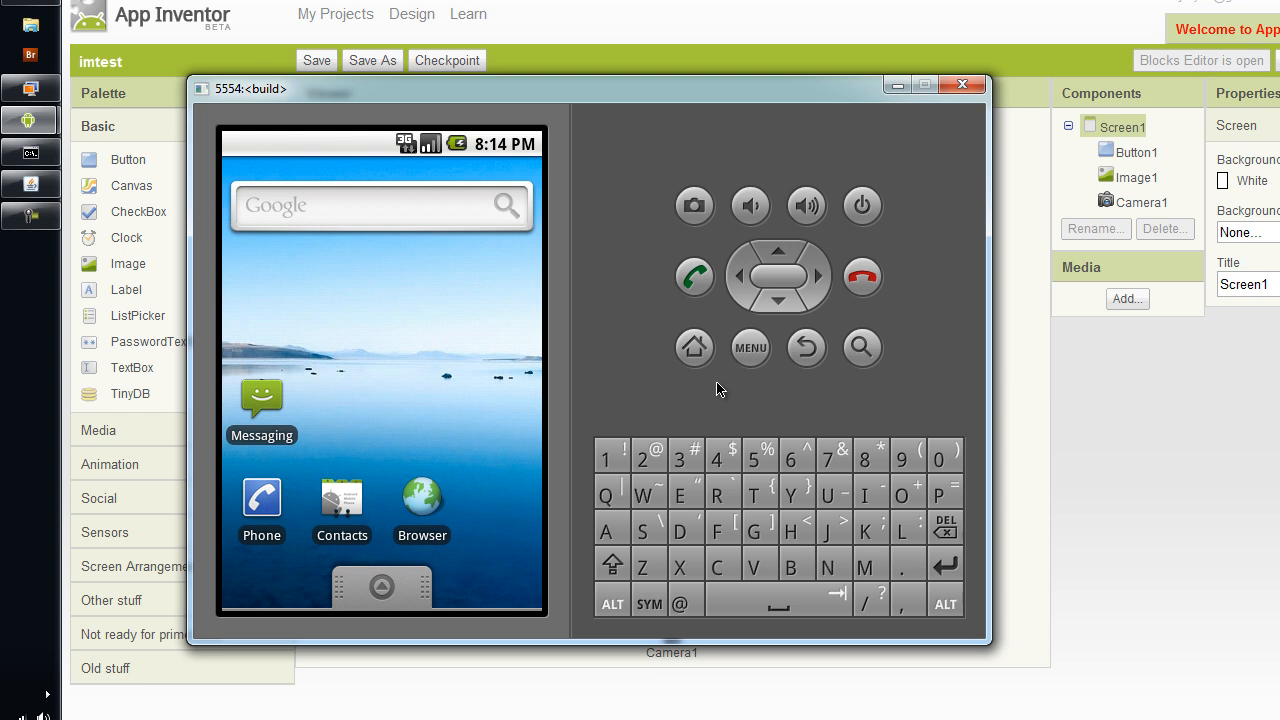
pyautogui.moveTo(745, 402)
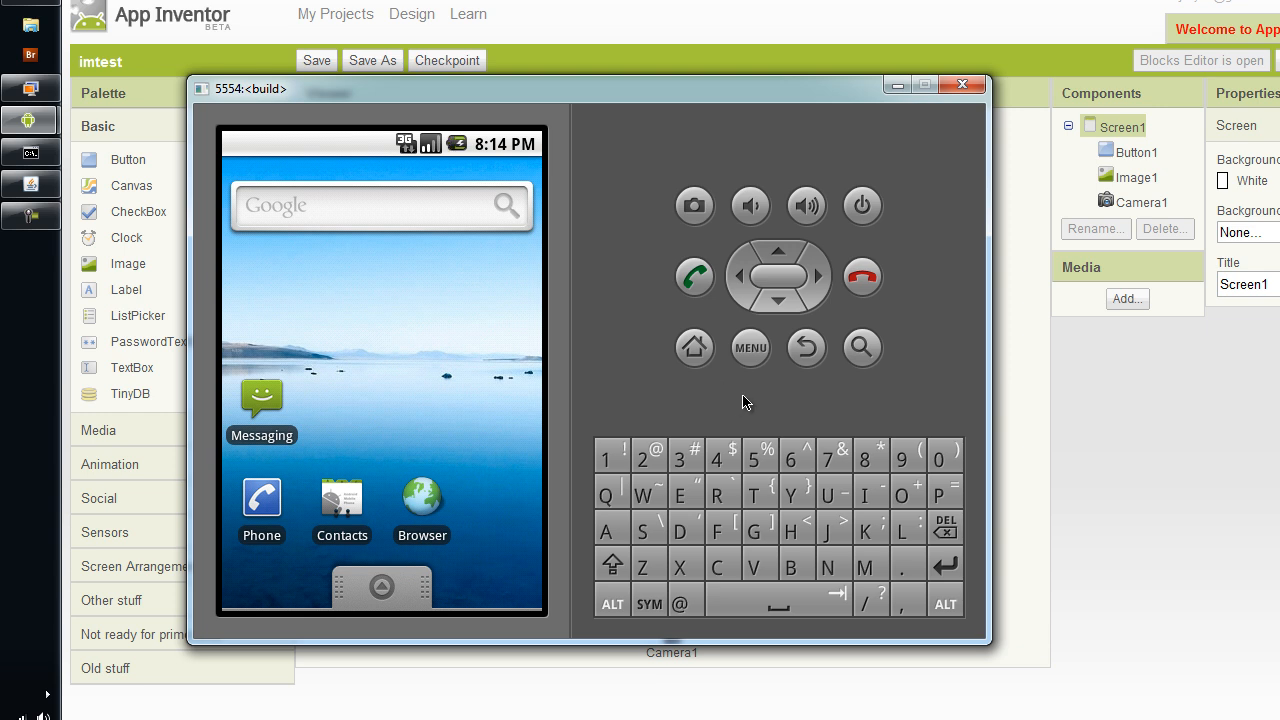
pyautogui.moveTo(753, 390)
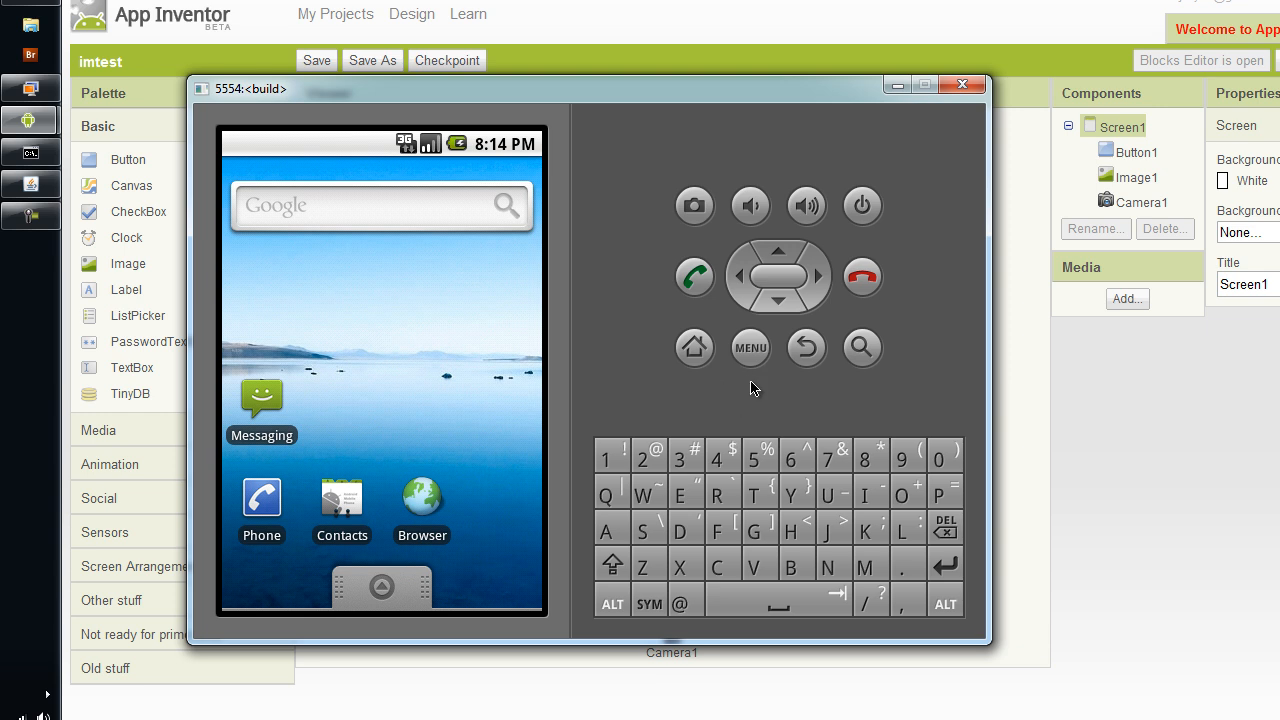
# Step: Confirm USB debugging and Stay awake under Settings > Applications > Development, then go back
pyautogui.click(750, 348)
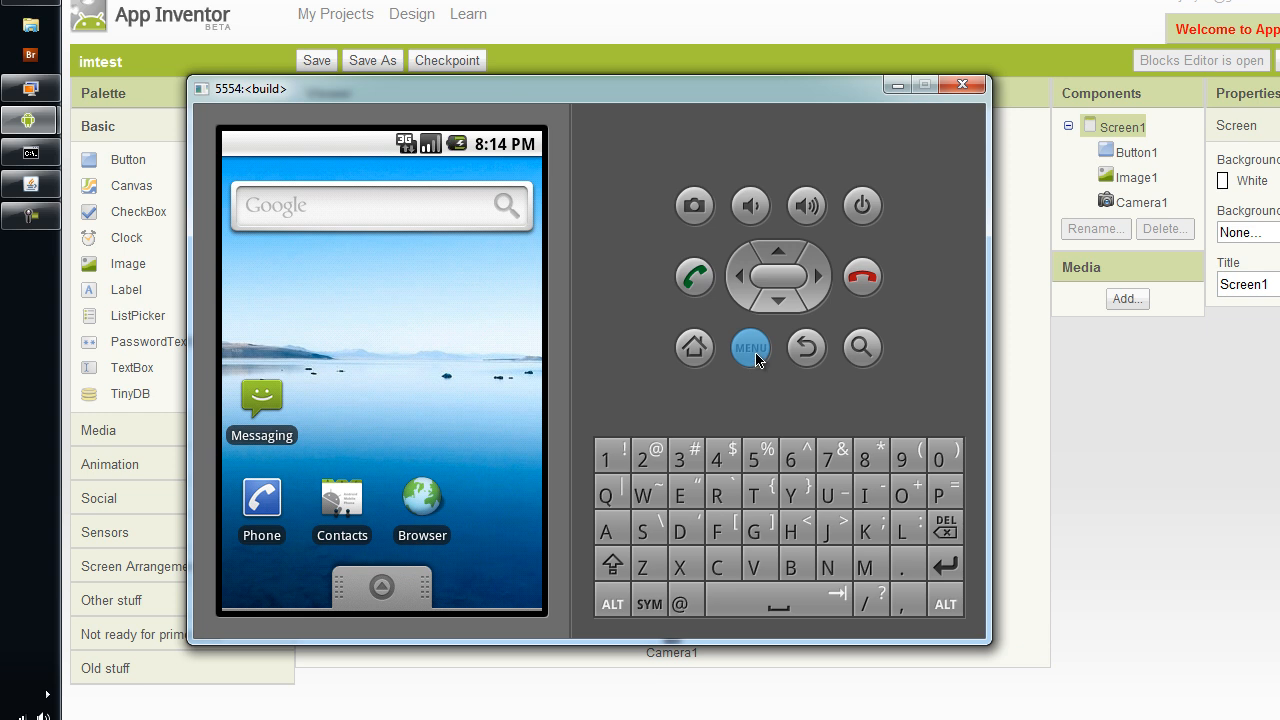
pyautogui.click(750, 347)
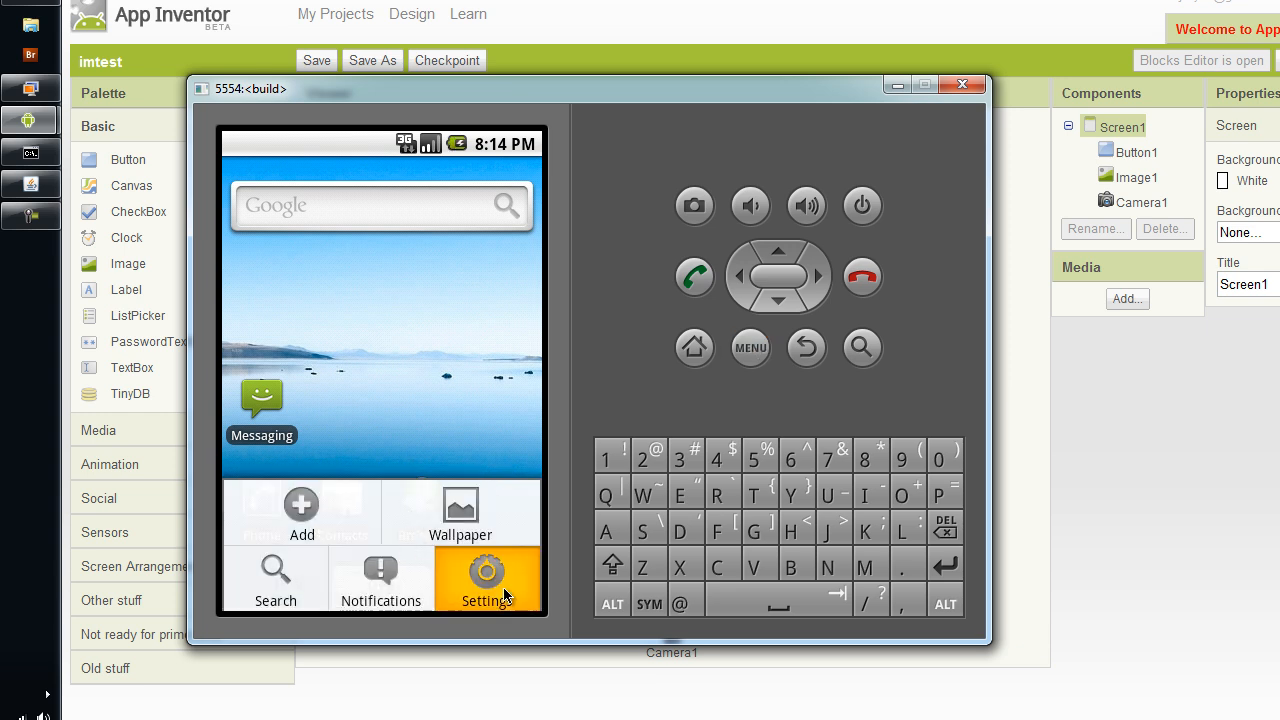
pyautogui.click(486, 572)
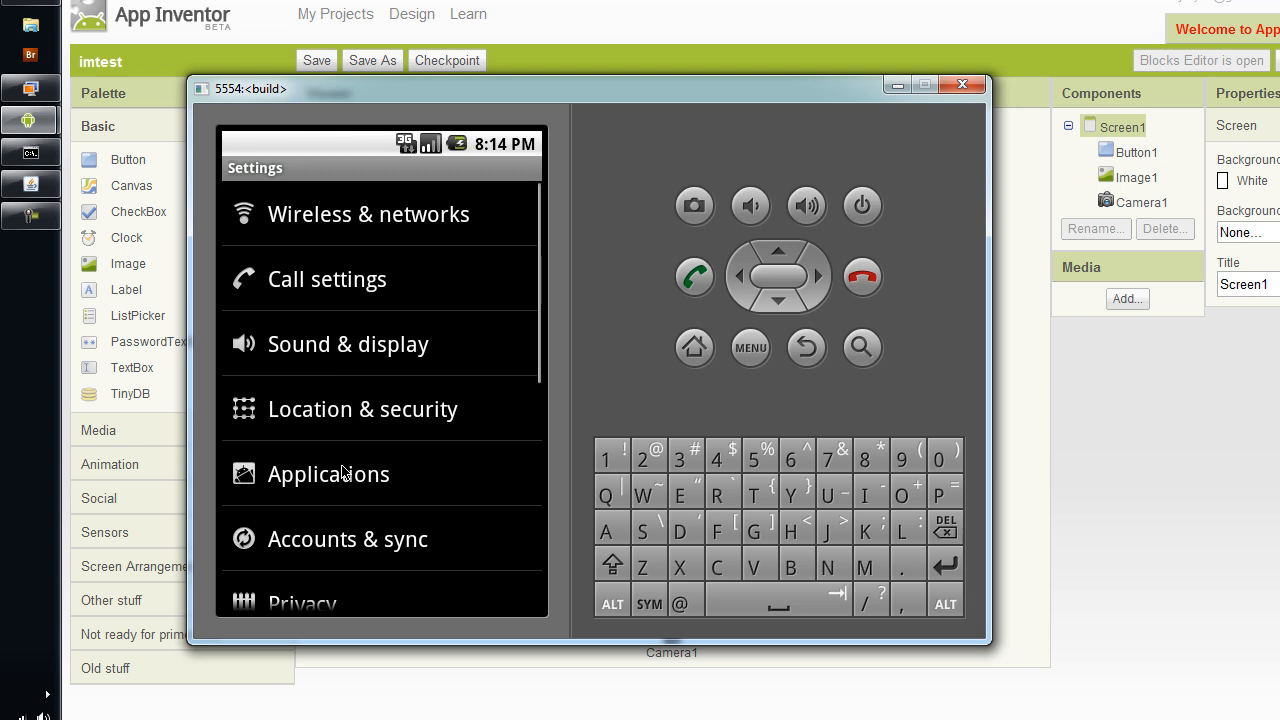
pyautogui.click(328, 474)
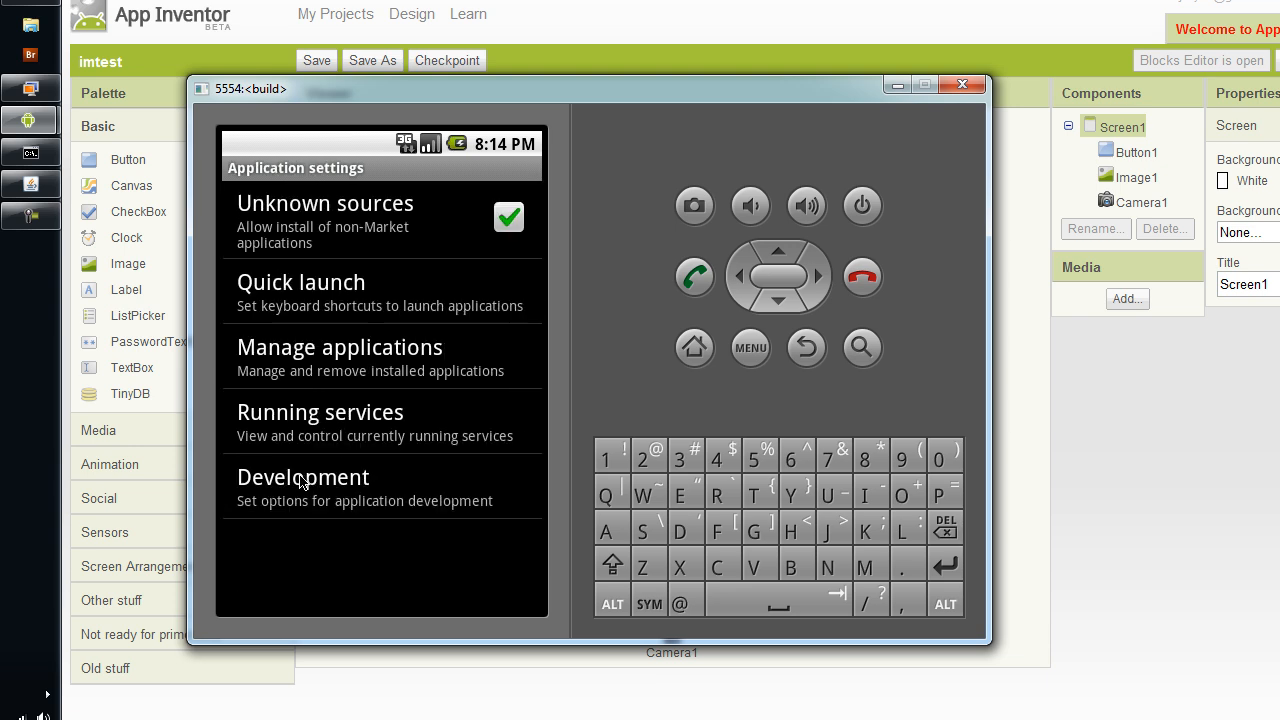
pyautogui.moveTo(255, 505)
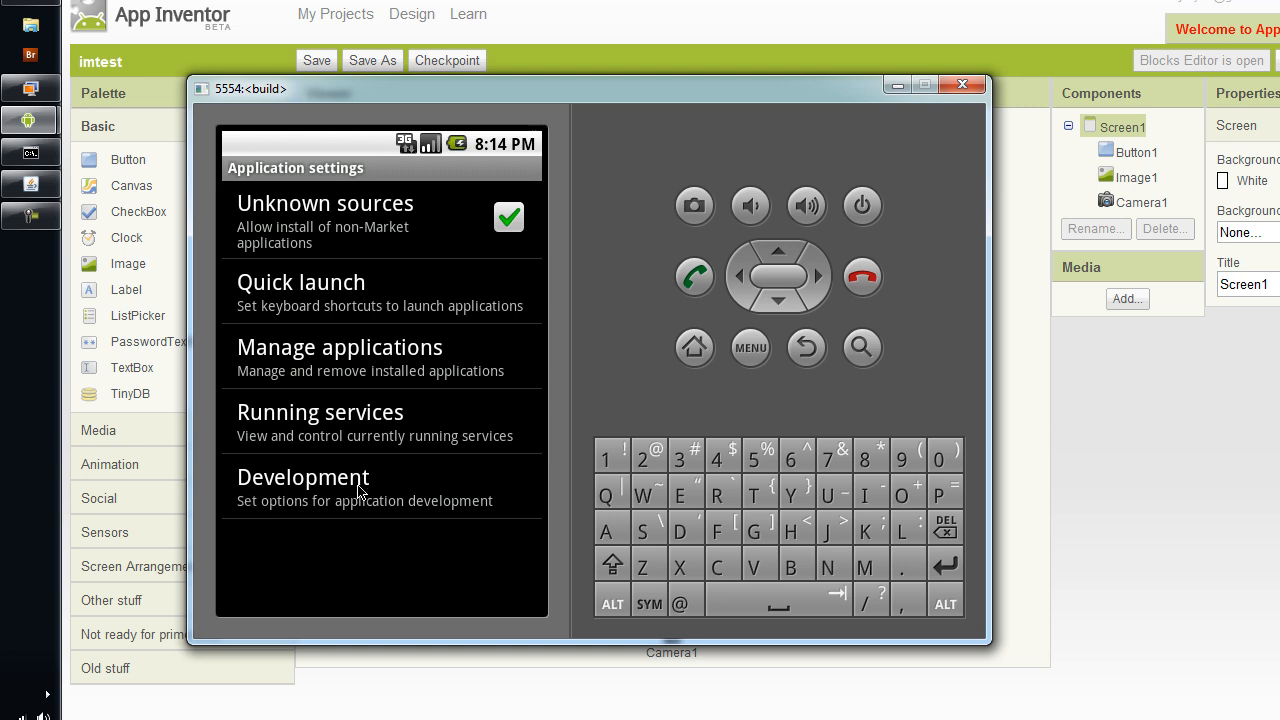
pyautogui.click(303, 477)
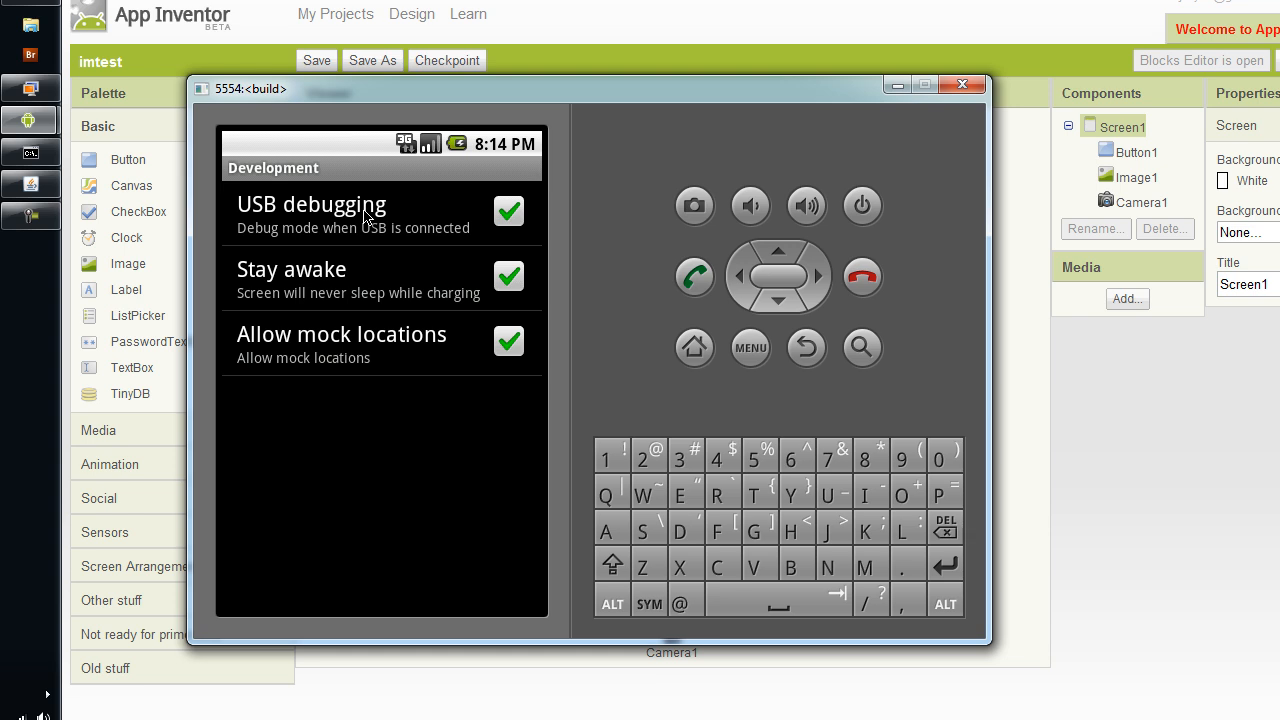
pyautogui.moveTo(538, 283)
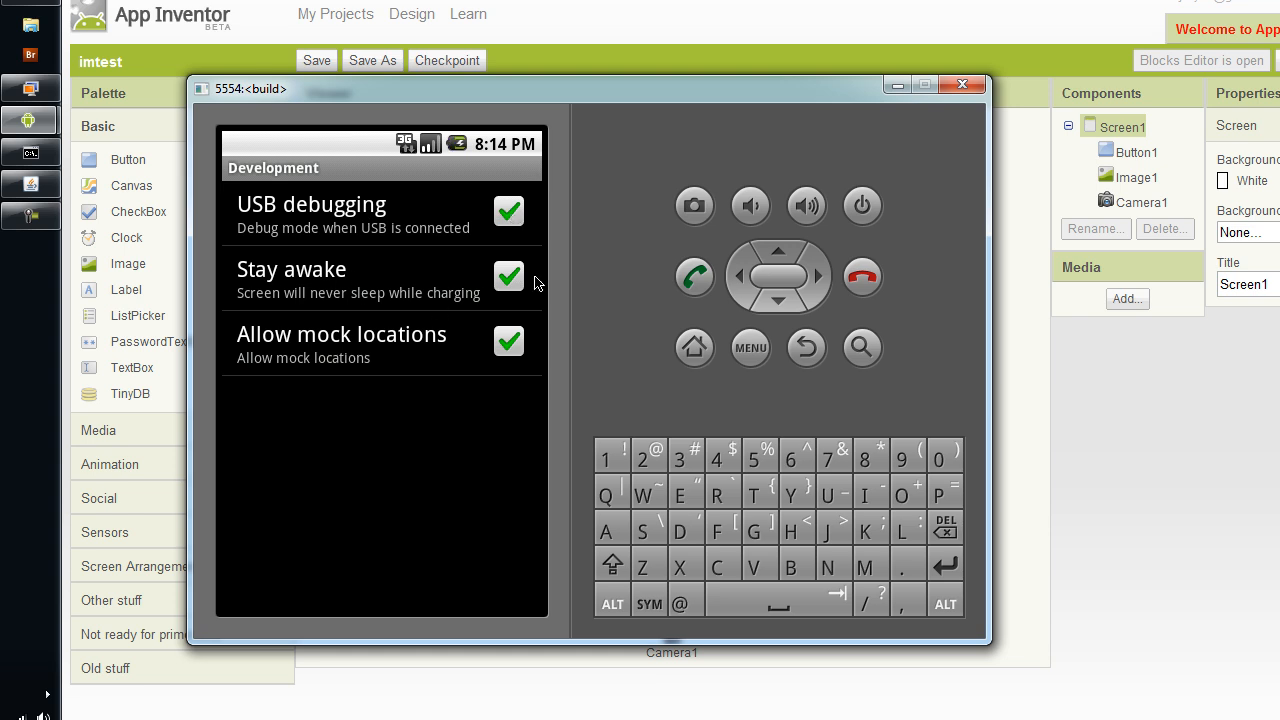
pyautogui.moveTo(277, 371)
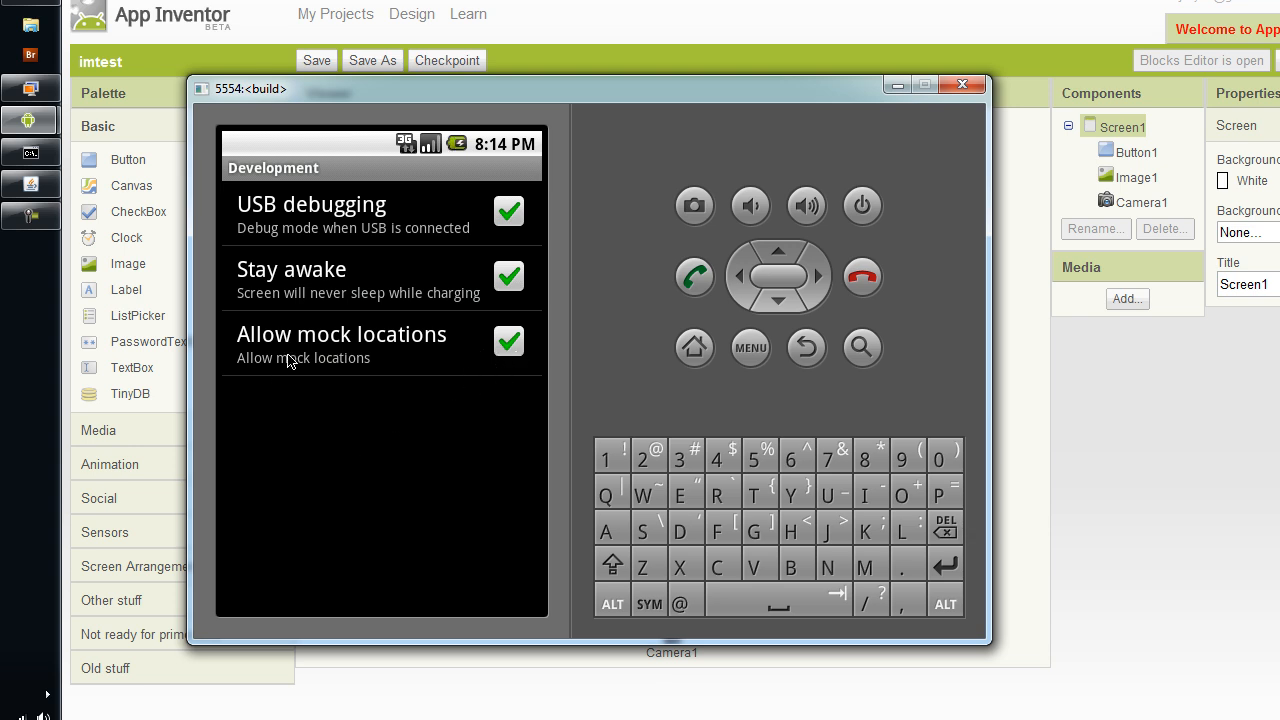
pyautogui.moveTo(555, 337)
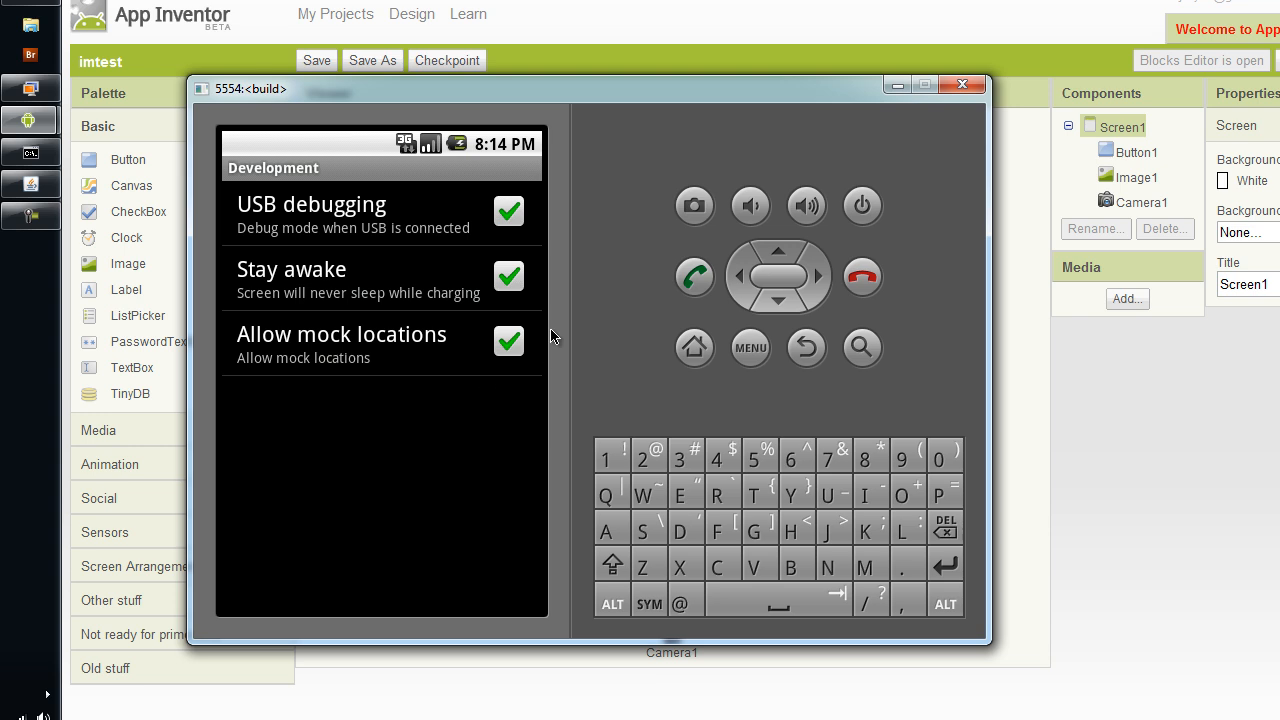
pyautogui.moveTo(503, 376)
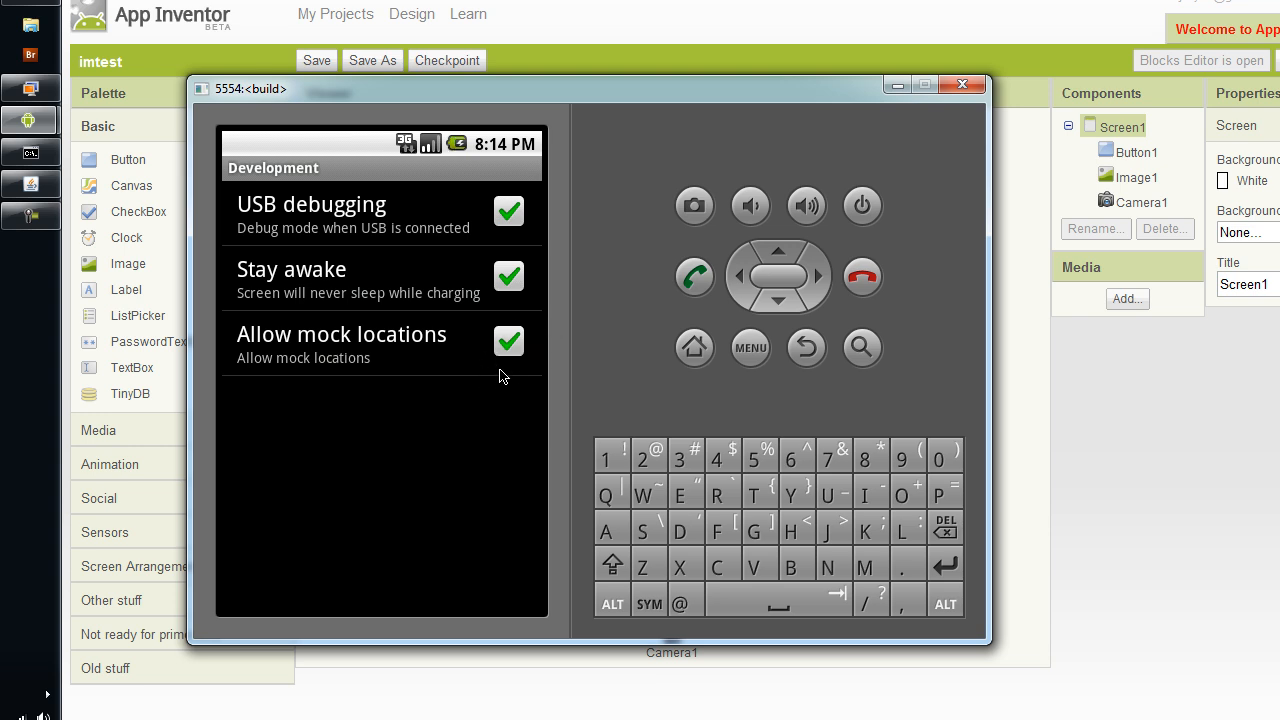
pyautogui.moveTo(428, 363)
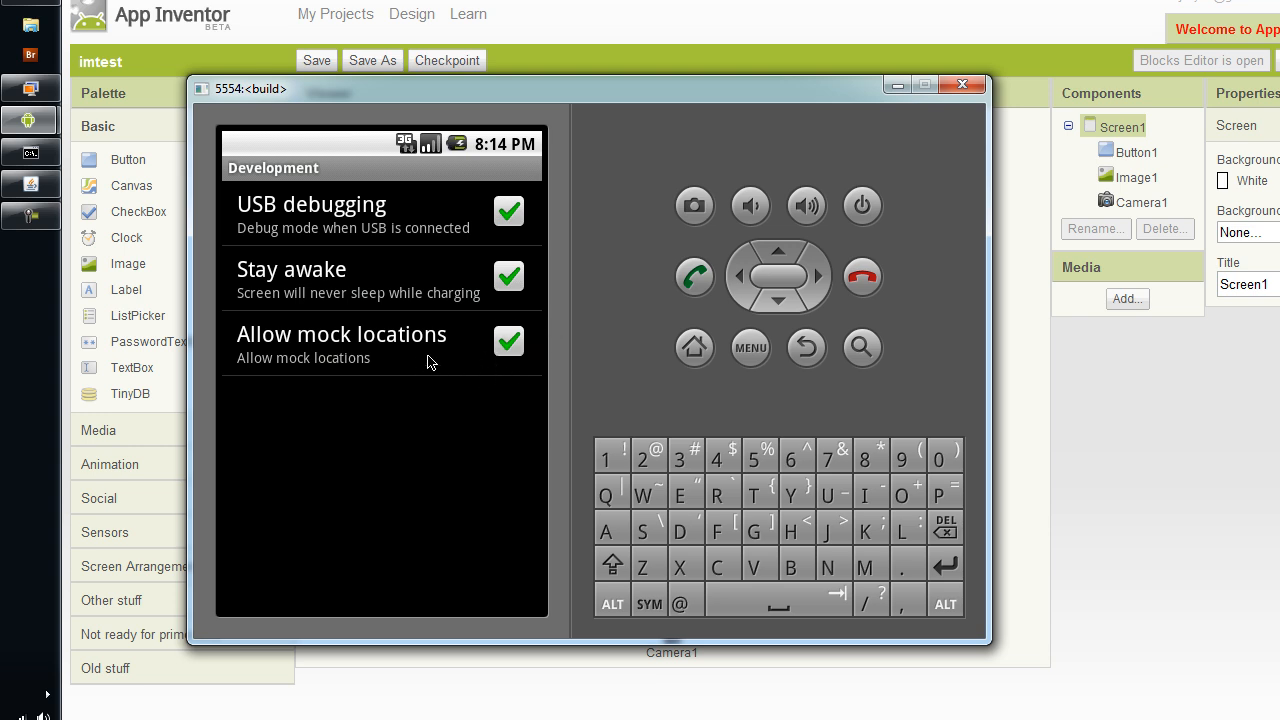
pyautogui.click(750, 348)
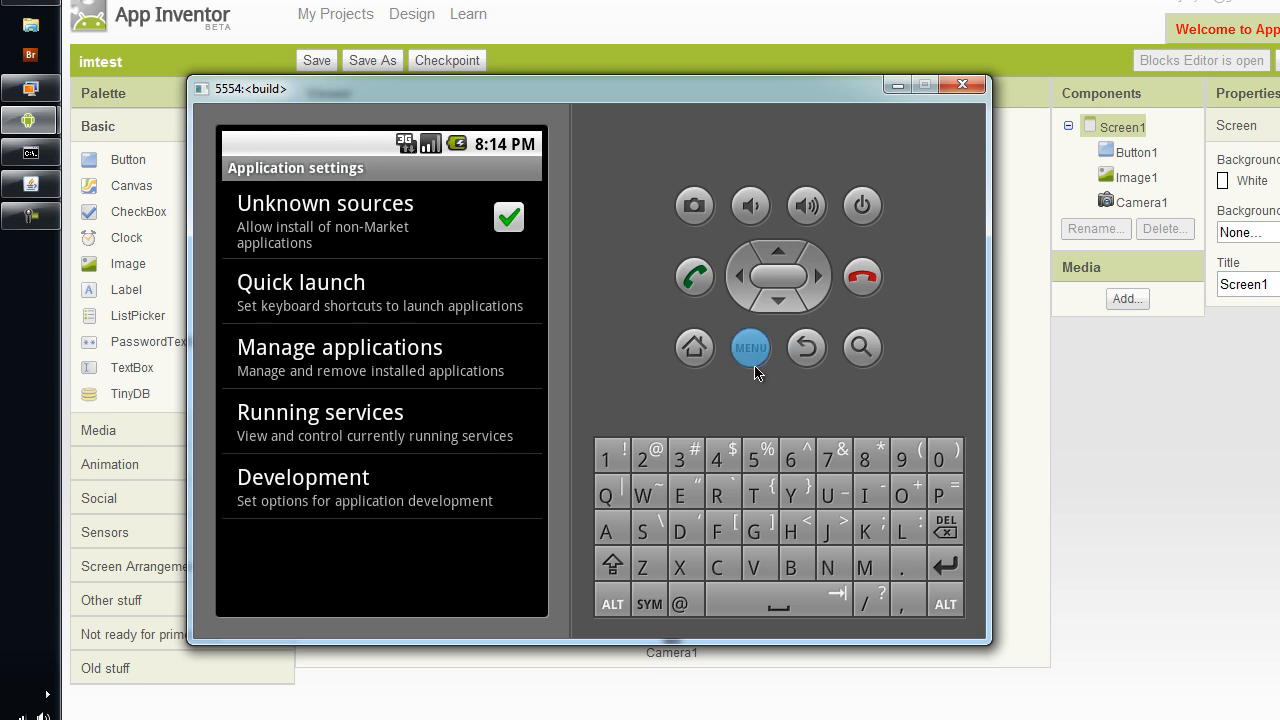
pyautogui.moveTo(806, 347)
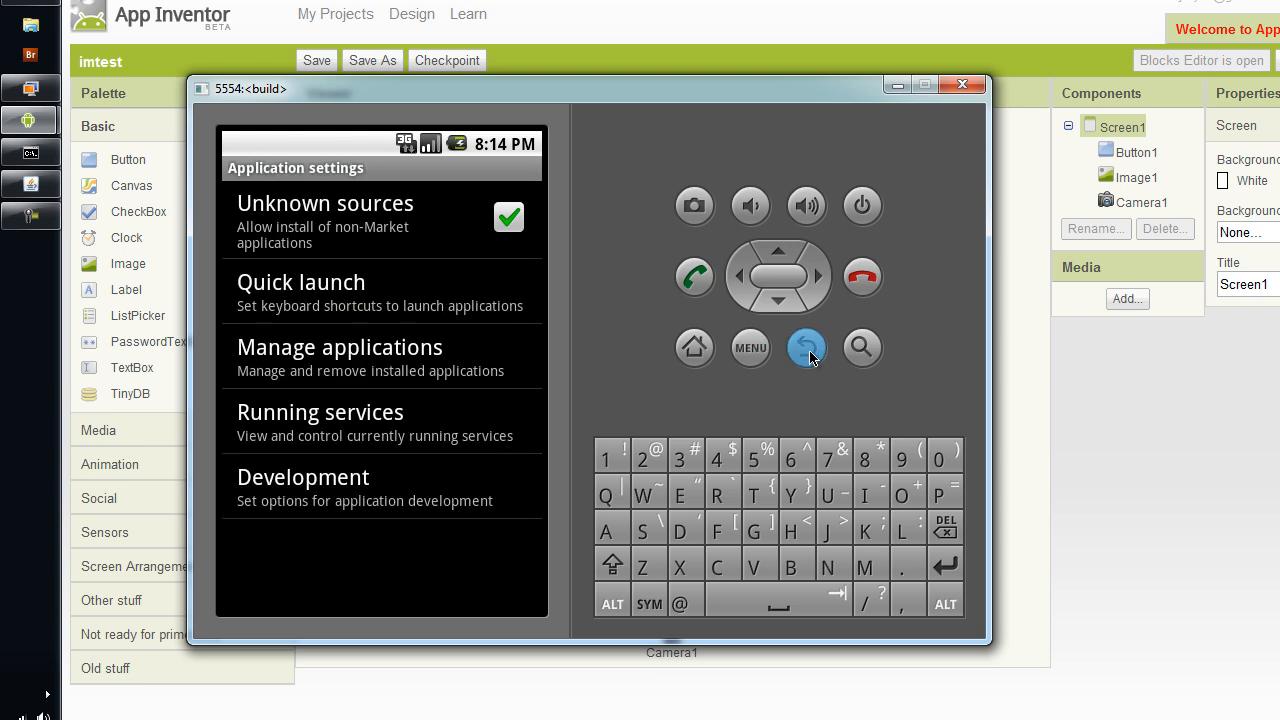
# Step: Uncheck Orientation under Sound & display's Display settings in the emulator
pyautogui.click(806, 347)
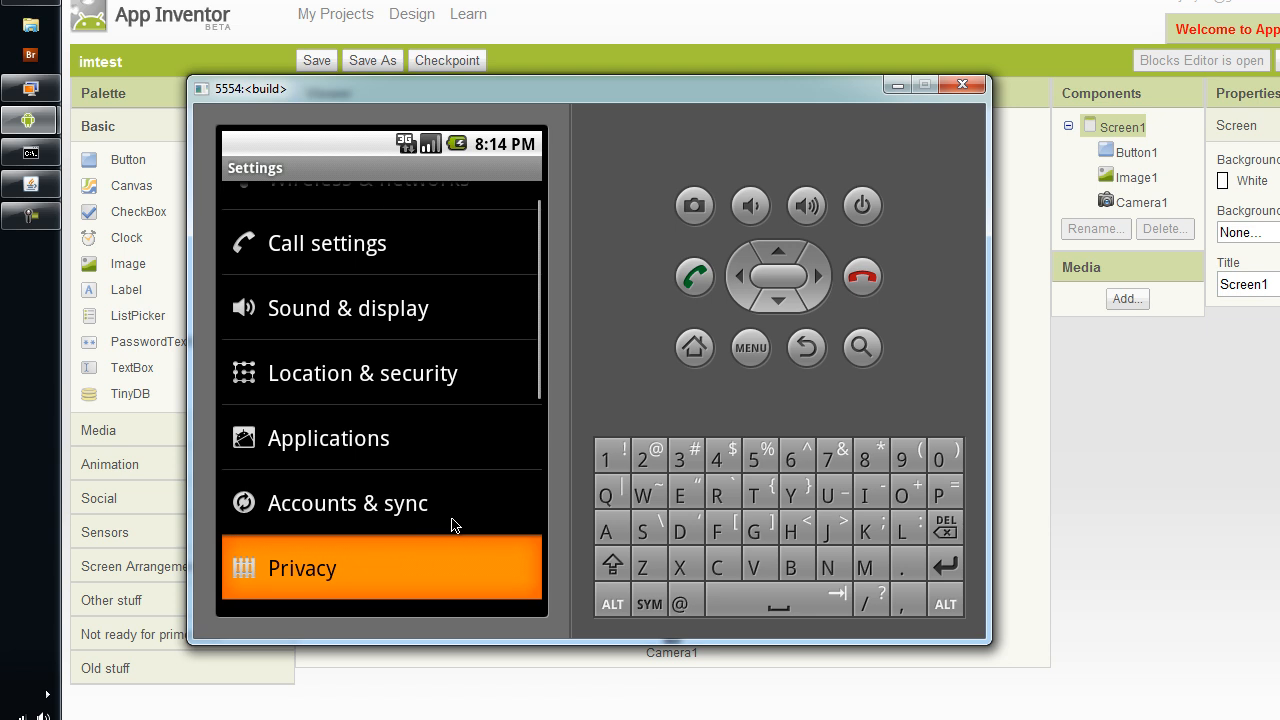
pyautogui.scroll(-3)
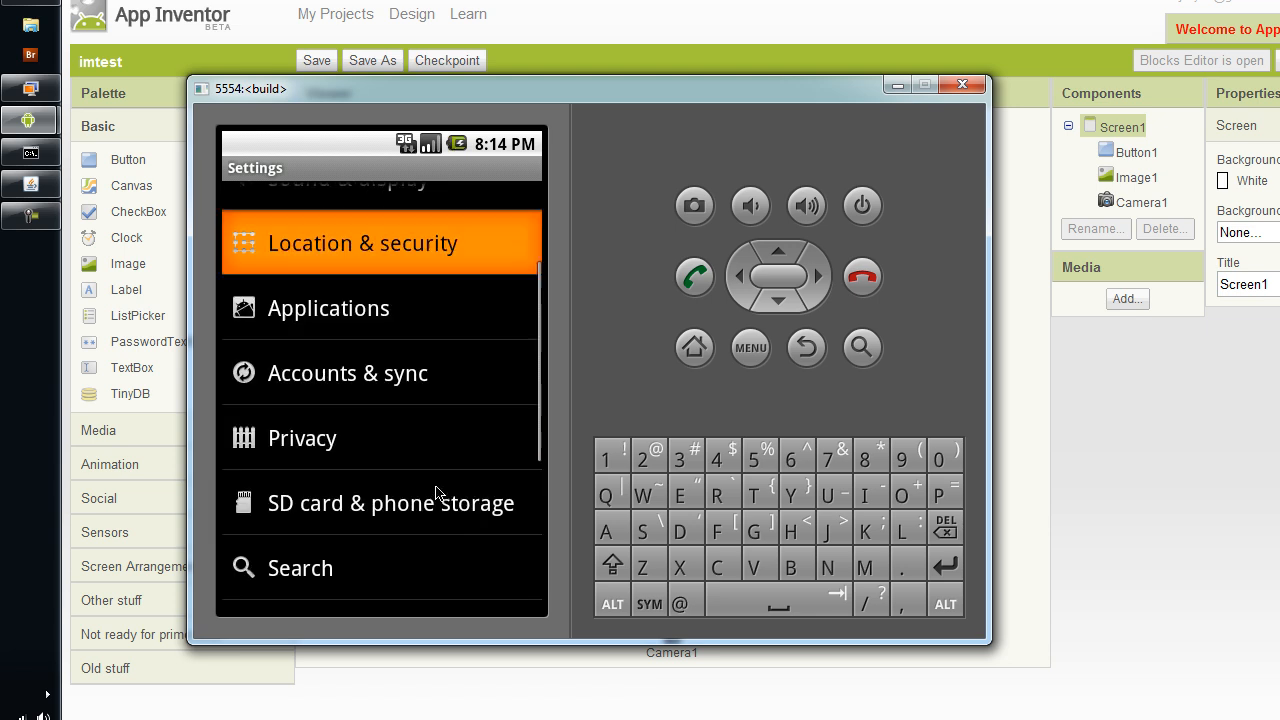
pyautogui.scroll(3)
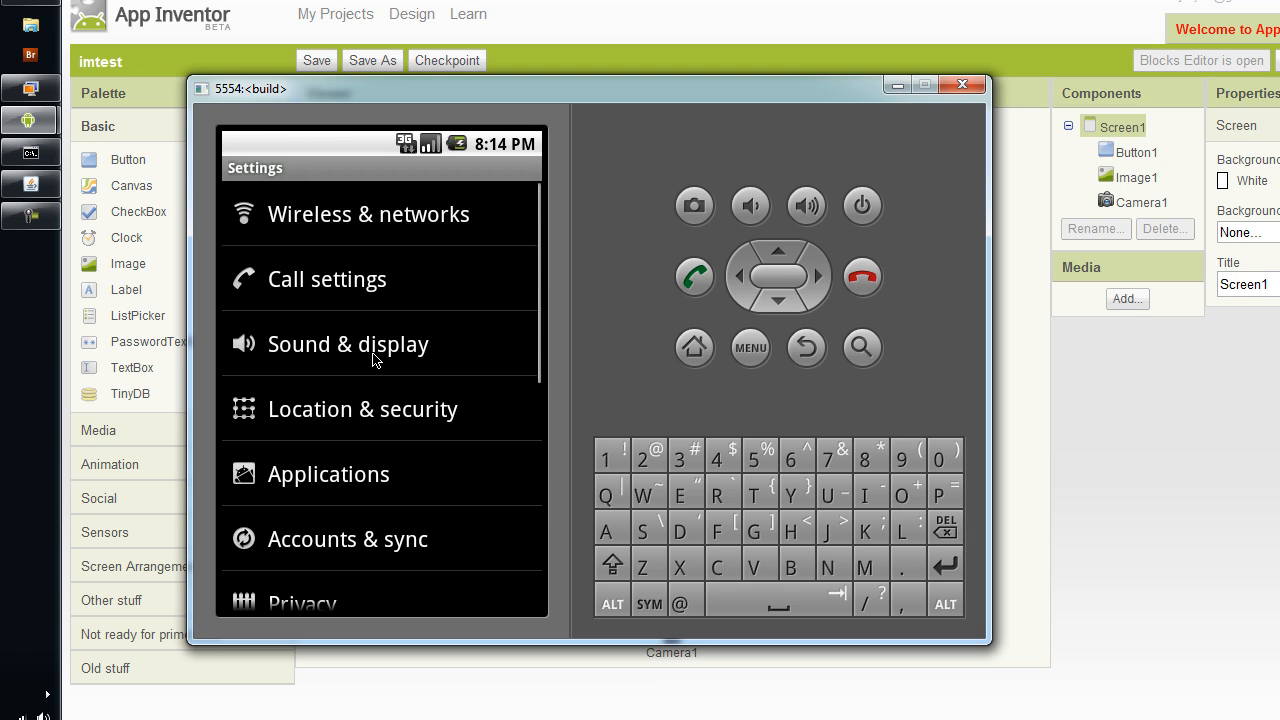
pyautogui.click(347, 344)
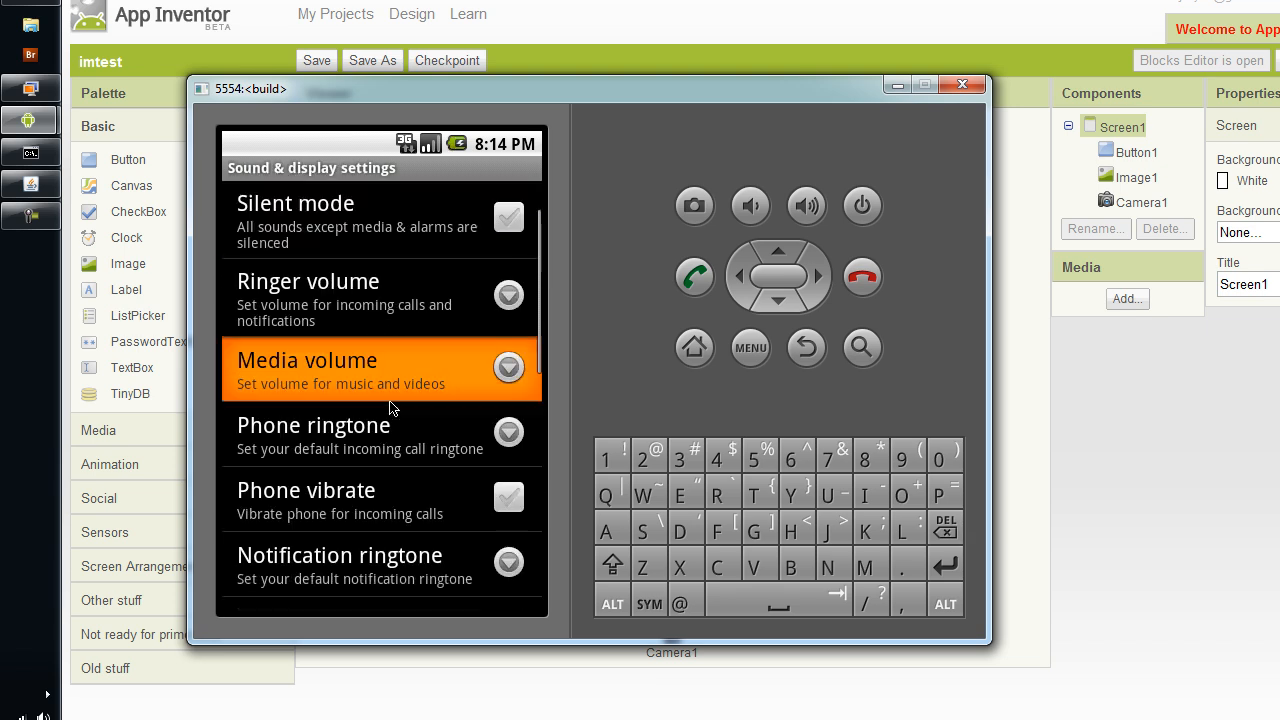
pyautogui.scroll(-3)
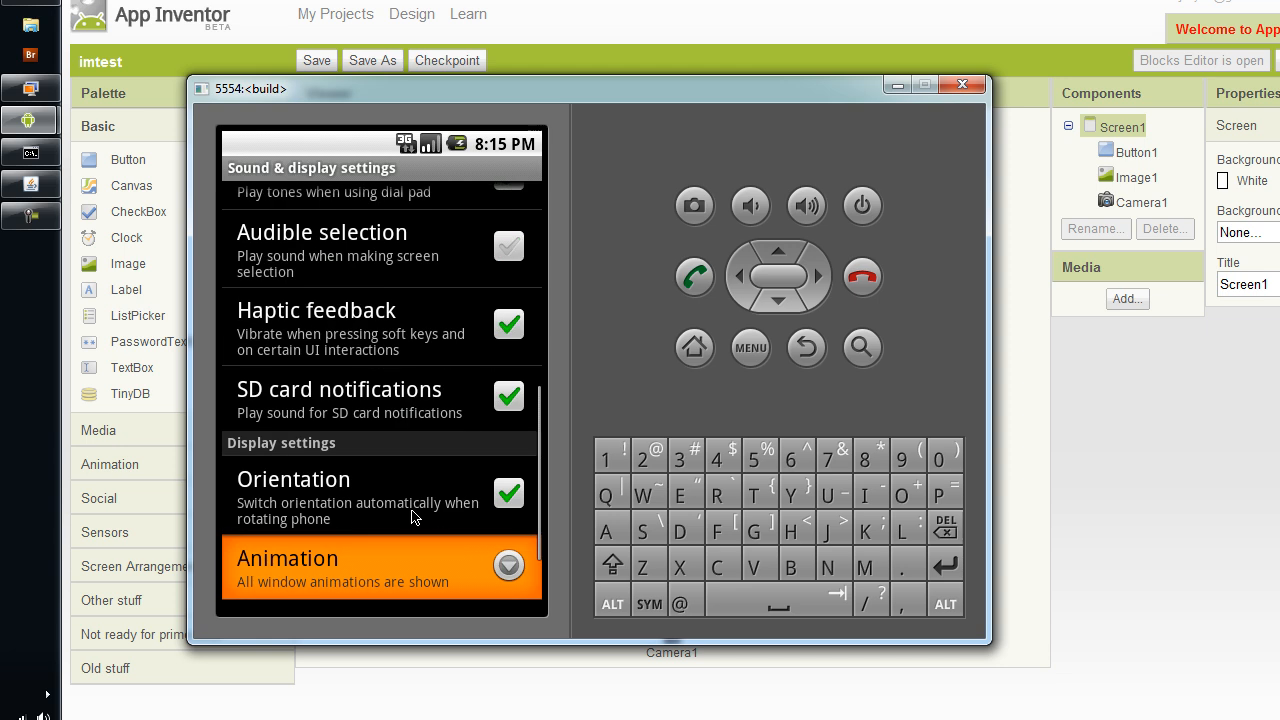
pyautogui.scroll(-3)
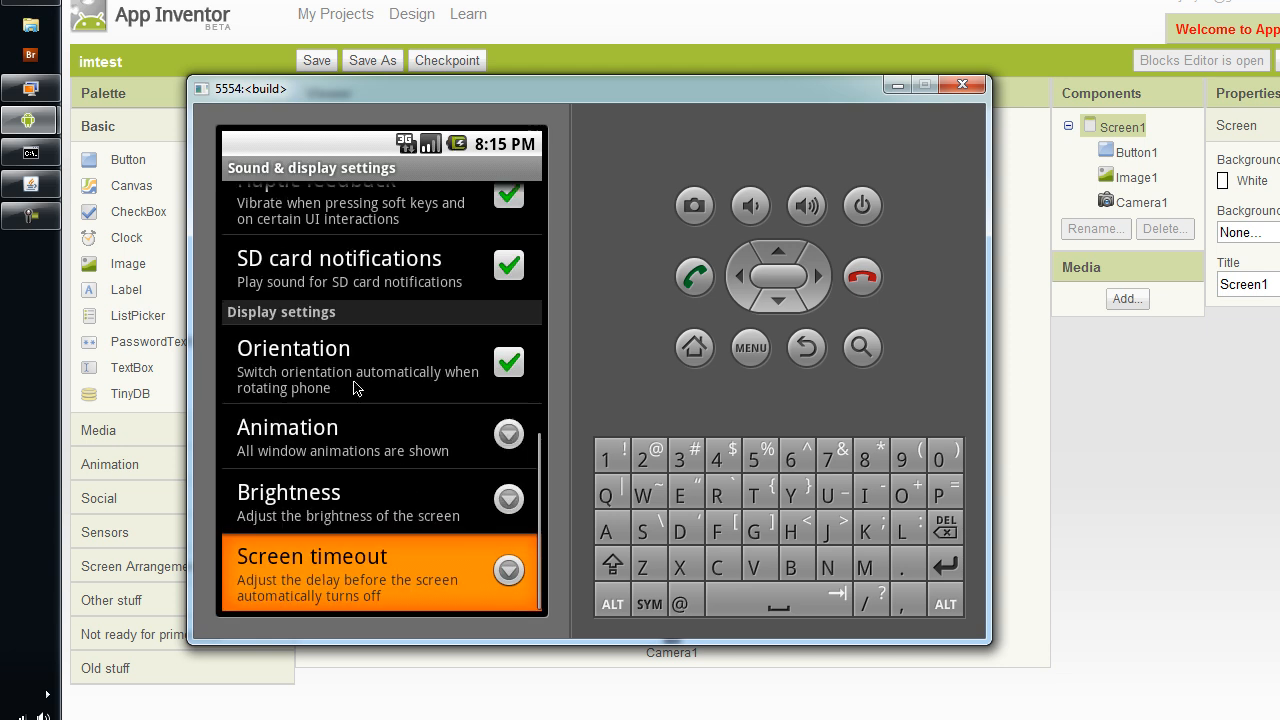
pyautogui.moveTo(430, 392)
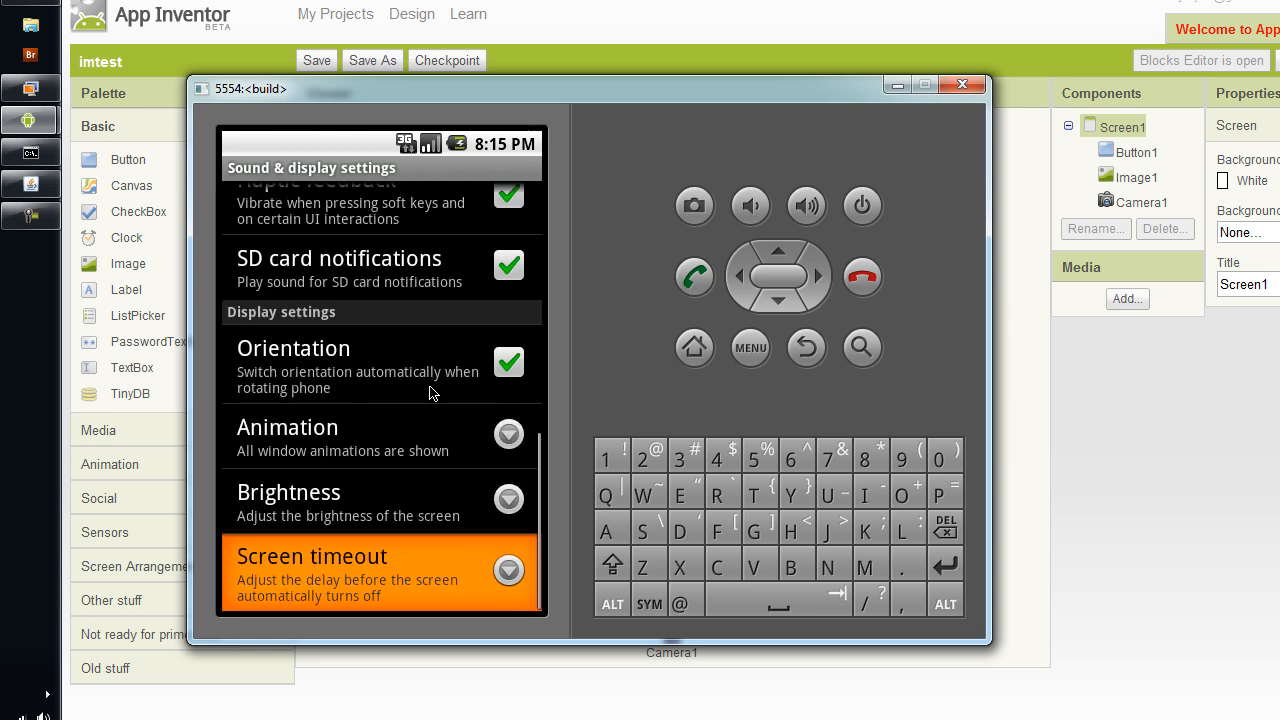
pyautogui.click(508, 363)
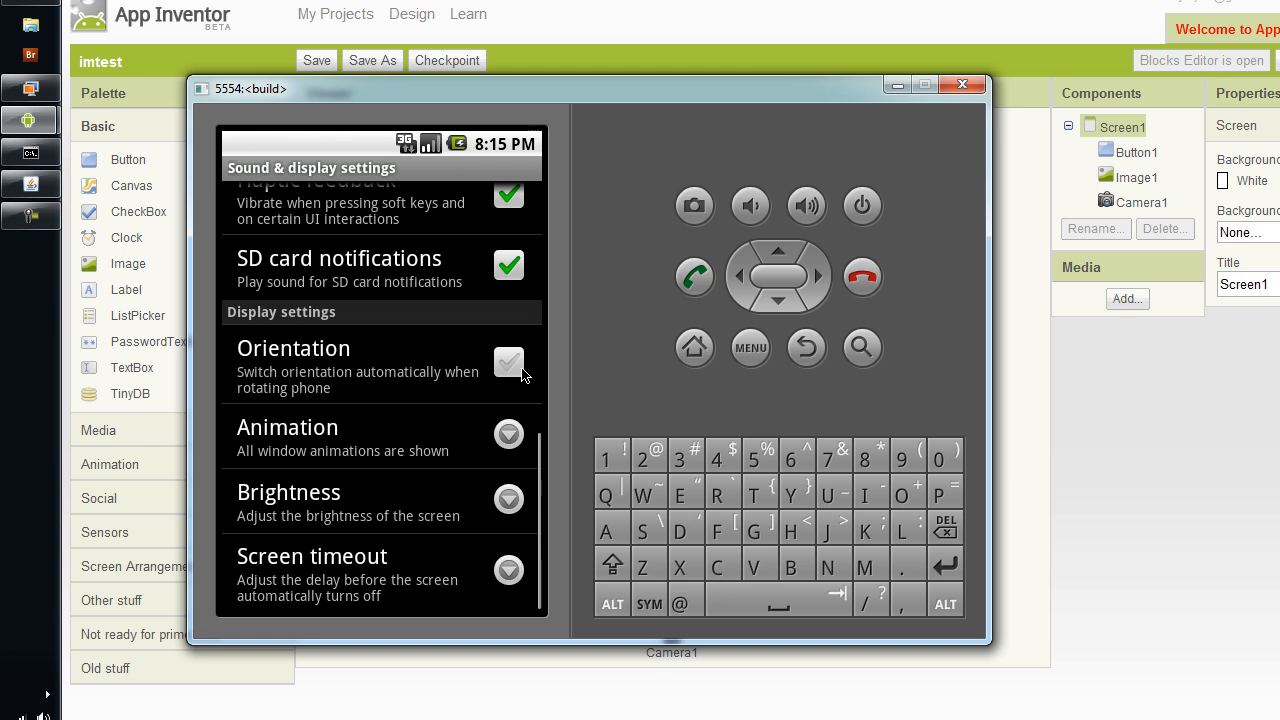
pyautogui.moveTo(590, 188)
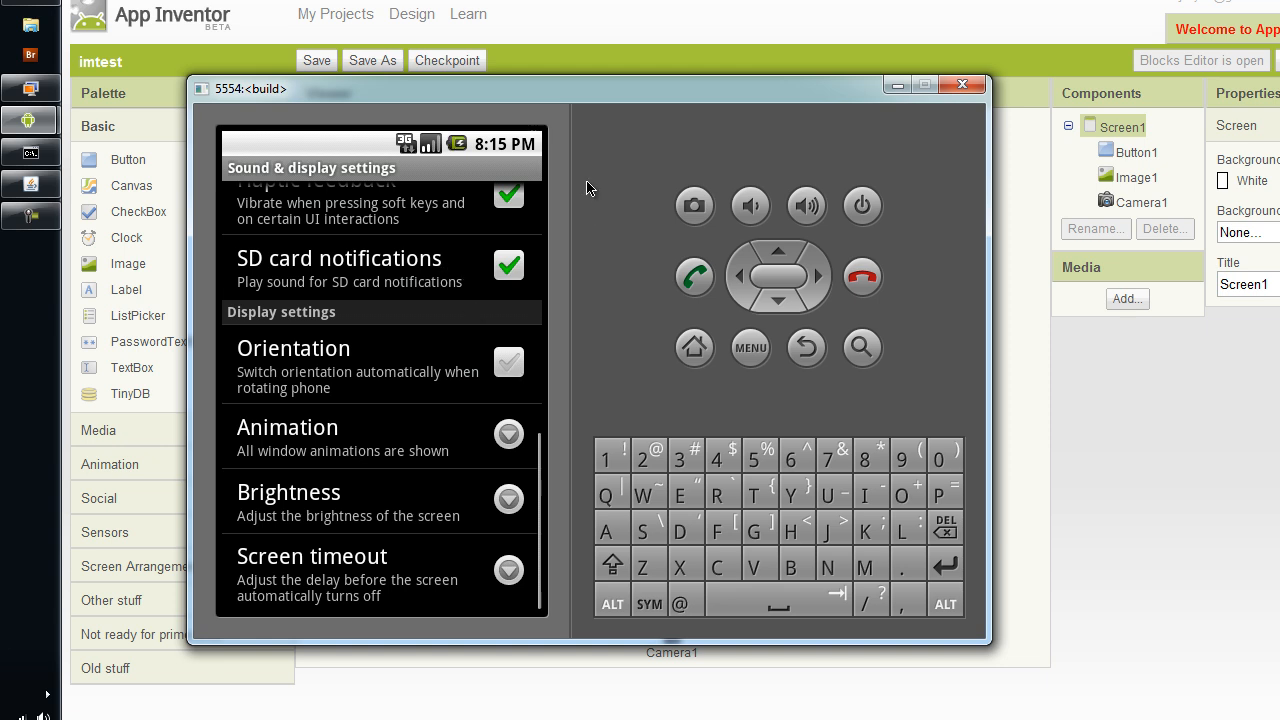
pyautogui.moveTo(611, 196)
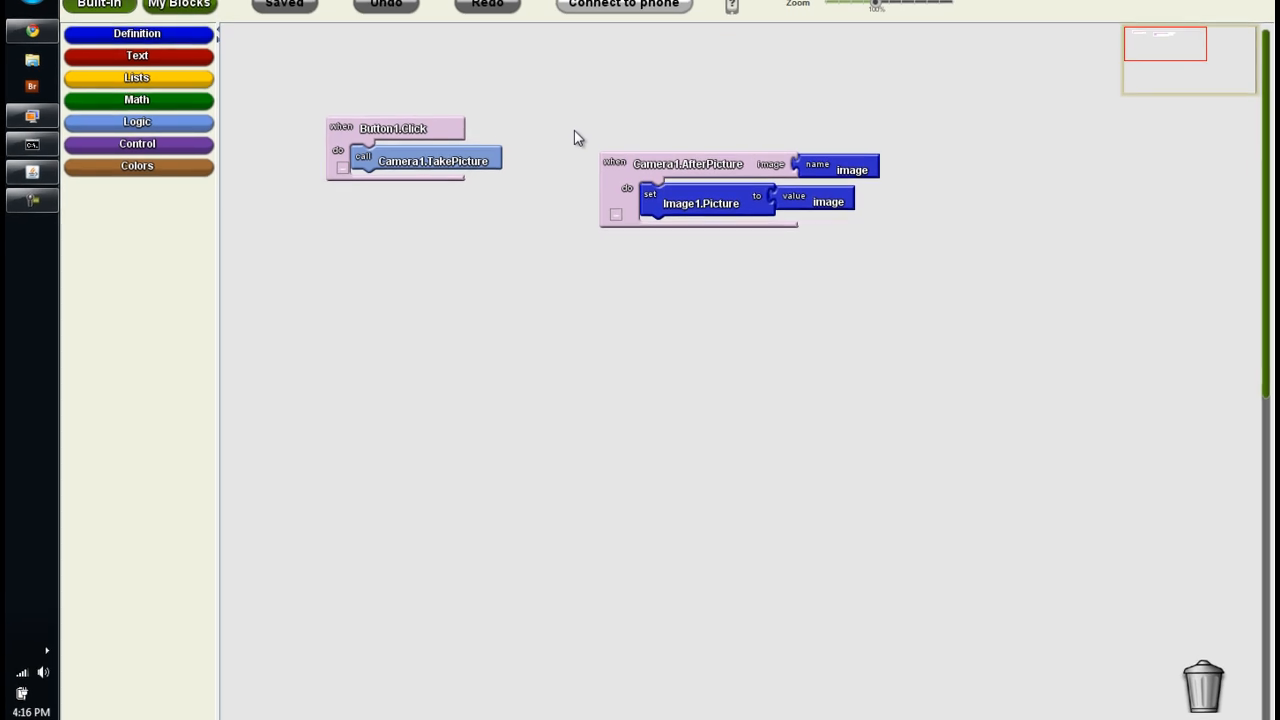
# Step: Switch to the Blocks Editor and dismiss the 'Oops!' phone communication error twice
pyautogui.click(623, 5)
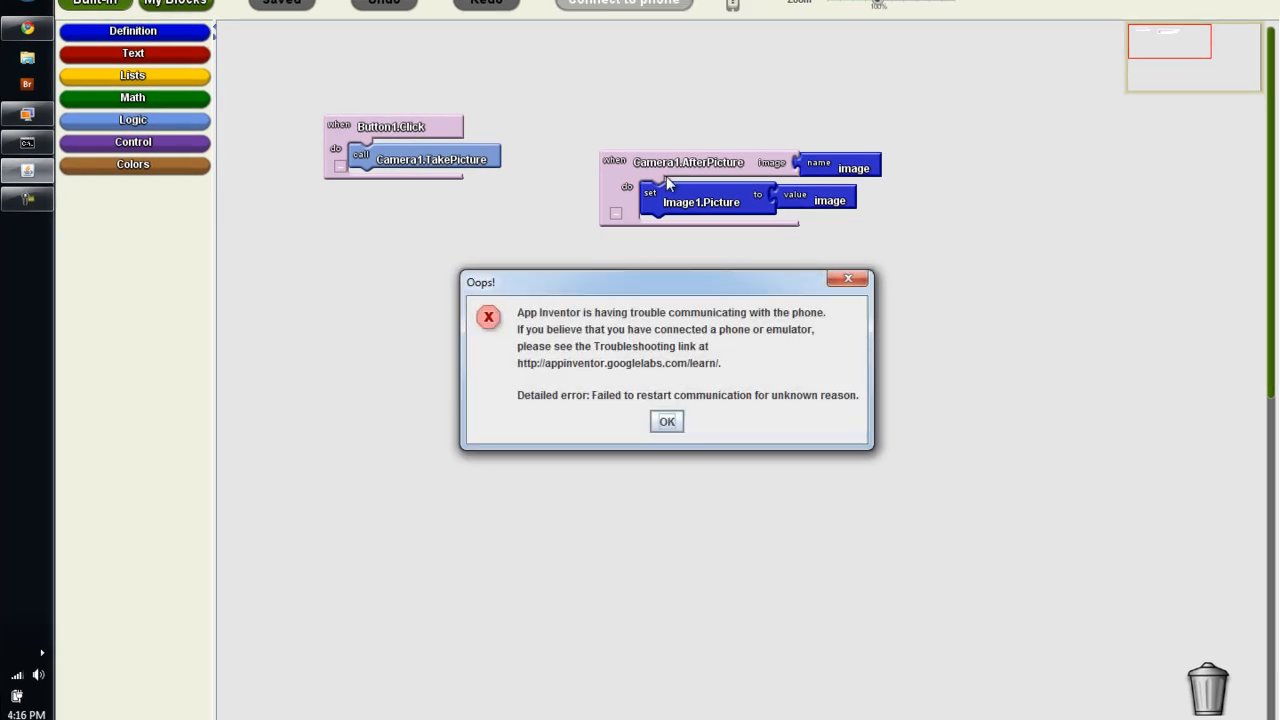
pyautogui.moveTo(522, 322)
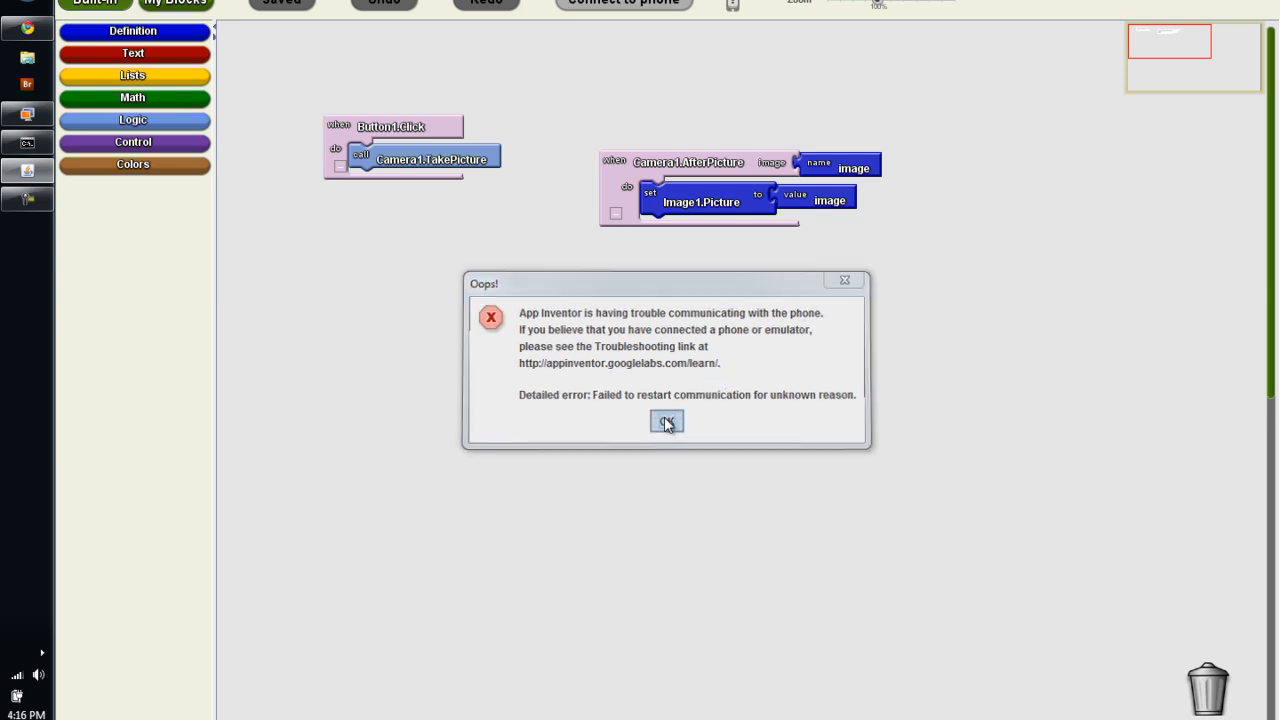
pyautogui.click(666, 420)
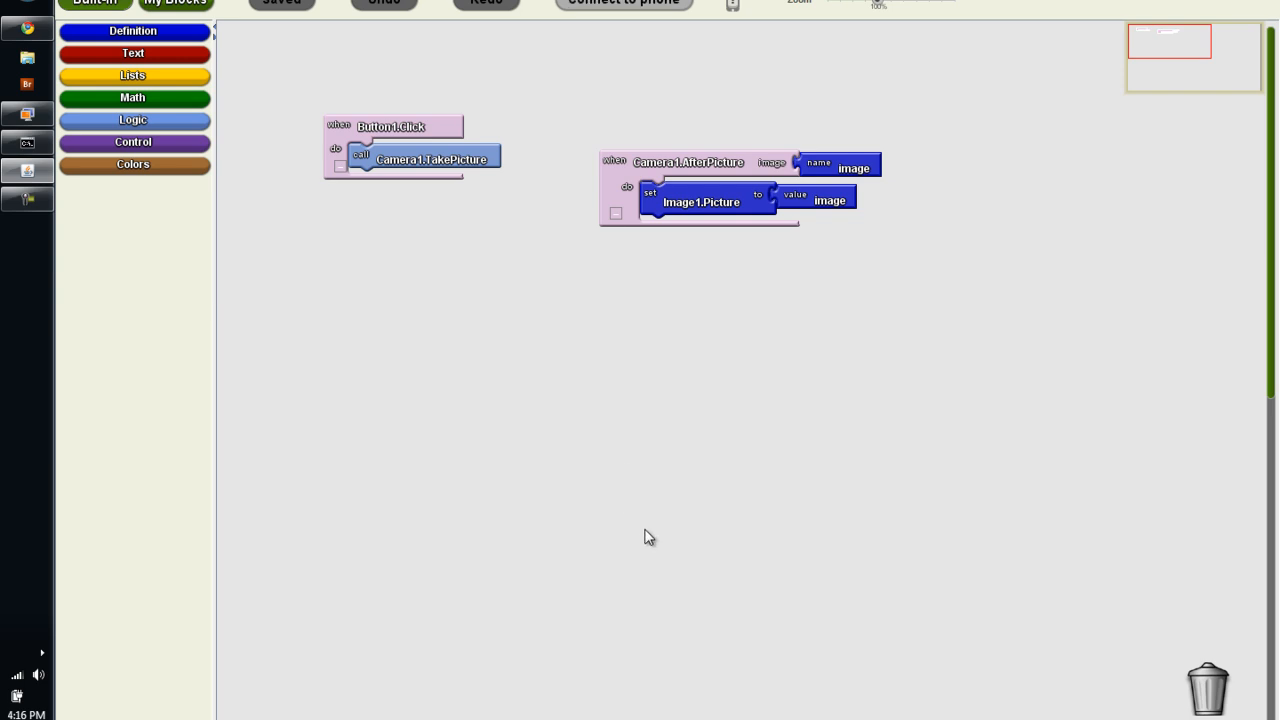
pyautogui.moveTo(653, 549)
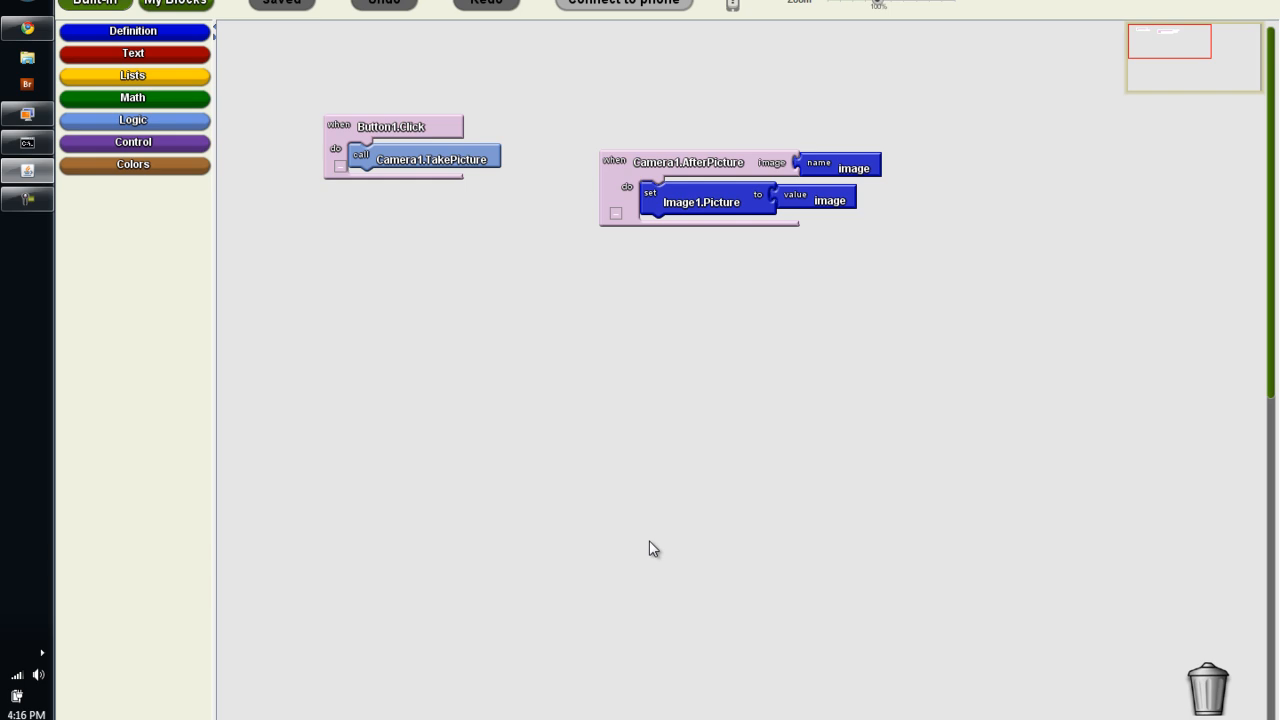
pyautogui.moveTo(649, 531)
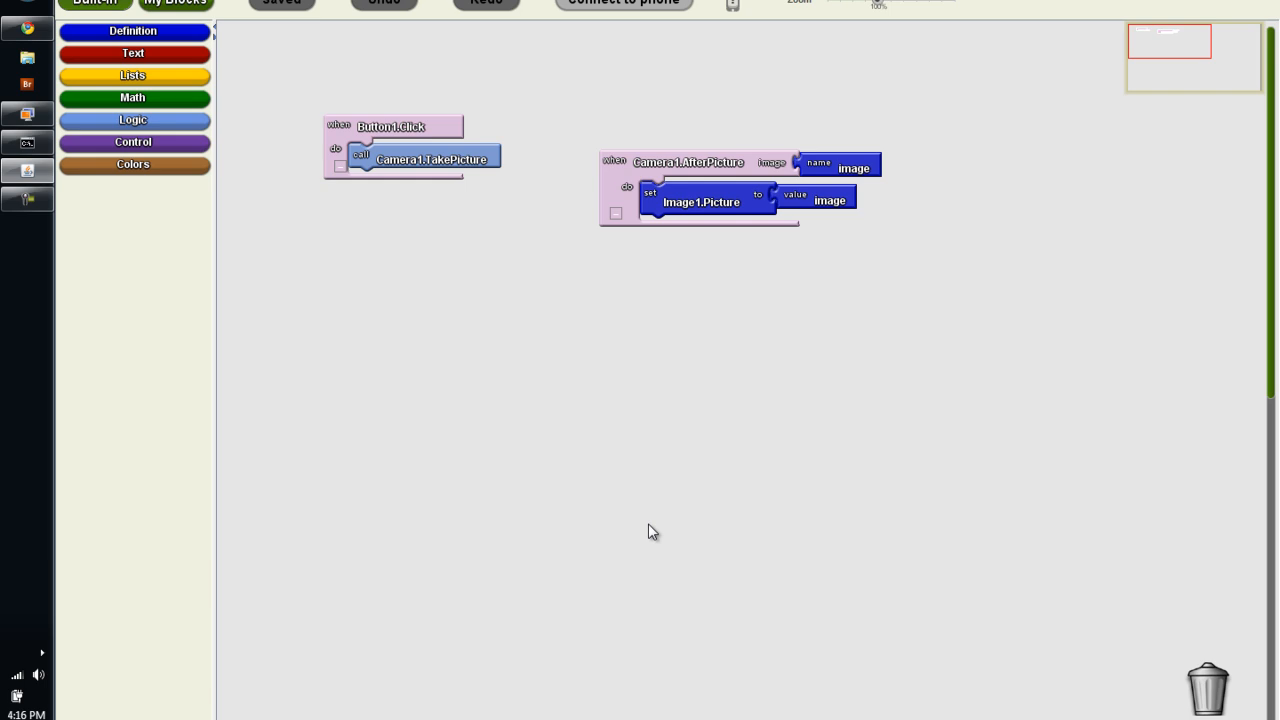
pyautogui.moveTo(653, 490)
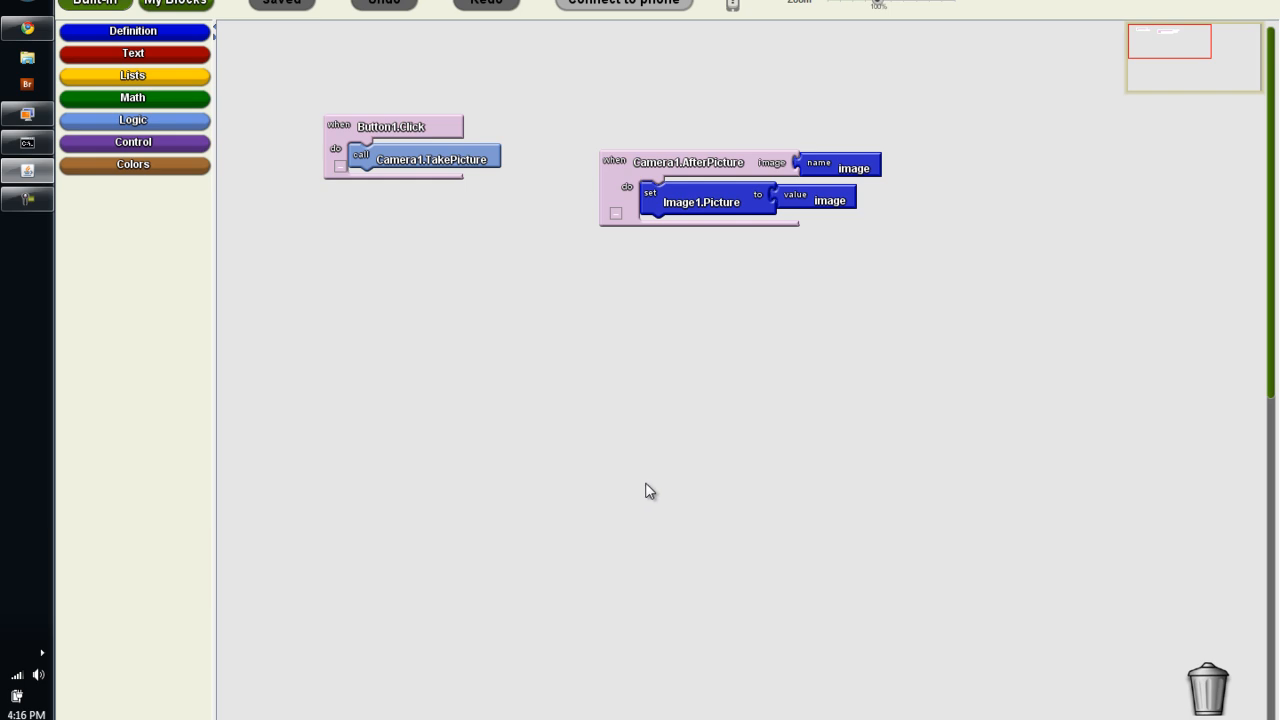
pyautogui.moveTo(643, 492)
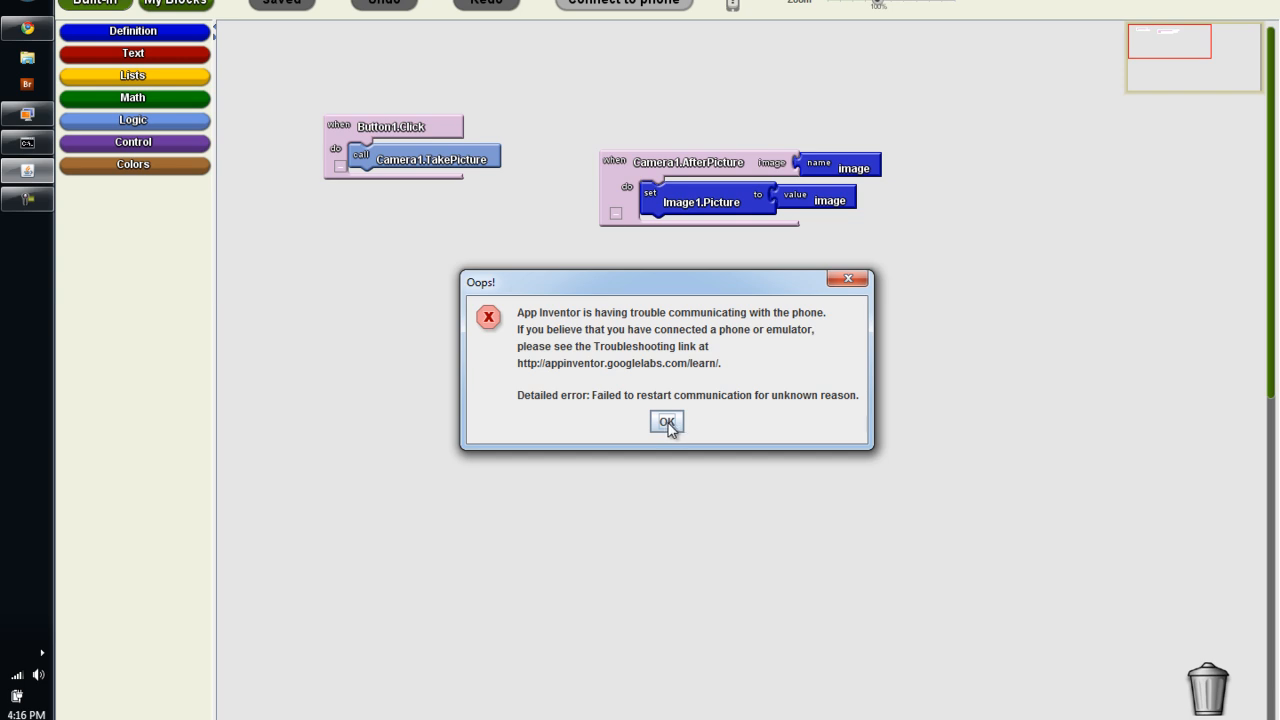
pyautogui.click(666, 421)
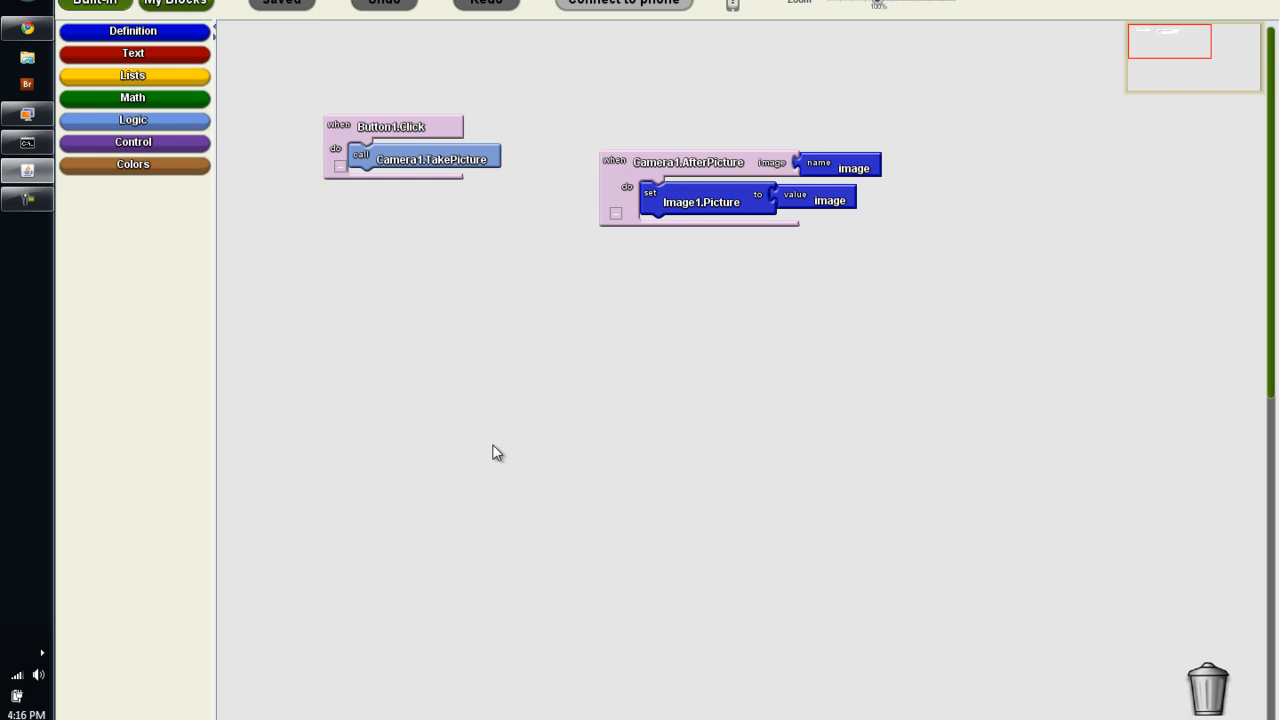